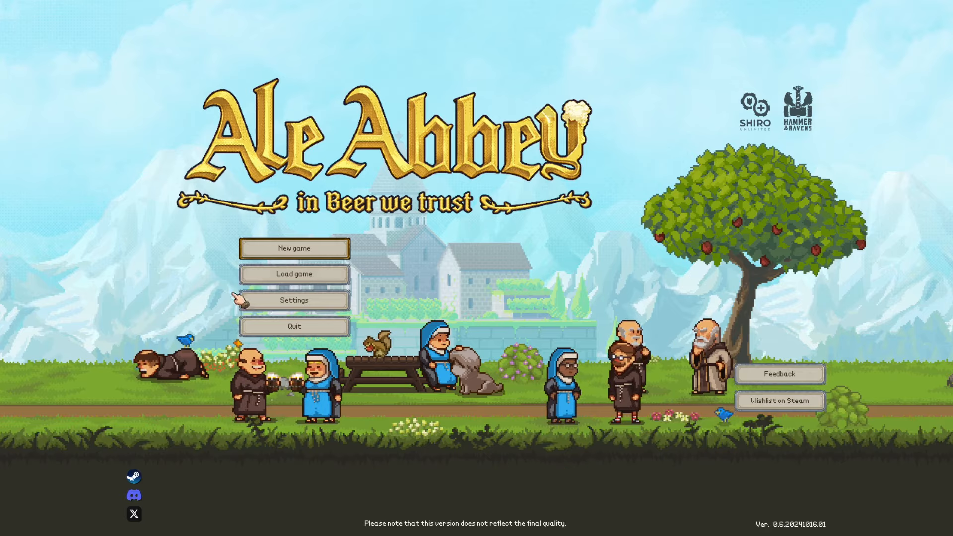
- Start a new game from the title menu
{"action": "left_click", "coordinate": [294, 247]}
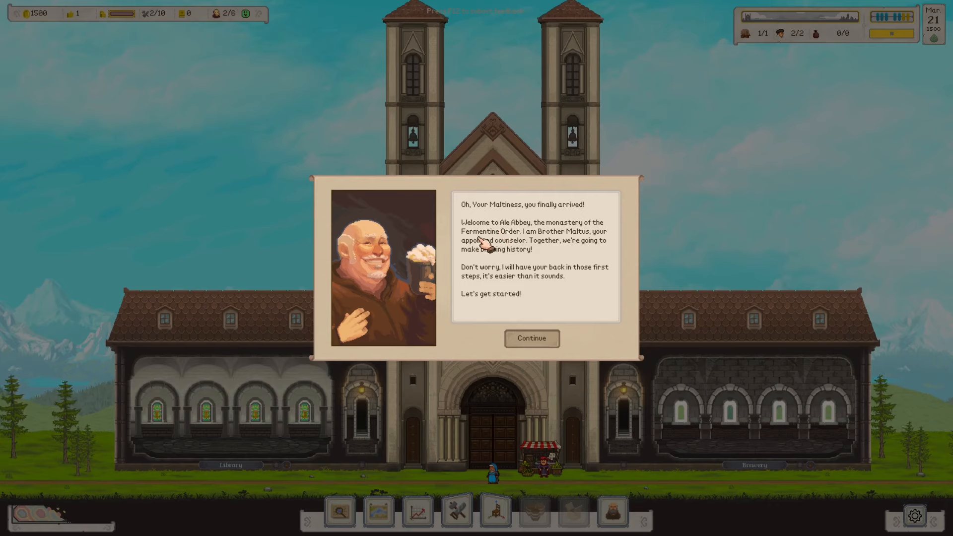
{"action": "mouse_move", "coordinate": [542, 249]}
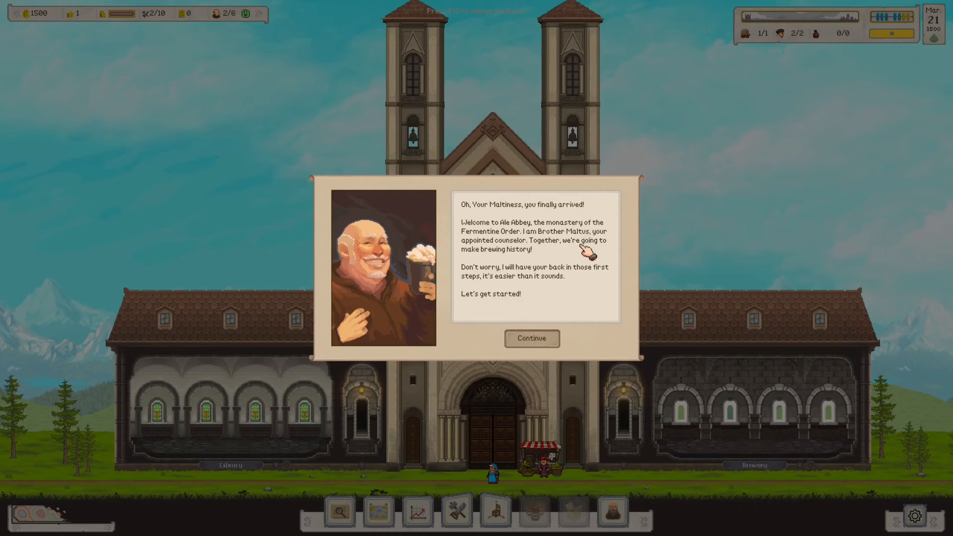
{"action": "mouse_move", "coordinate": [499, 274]}
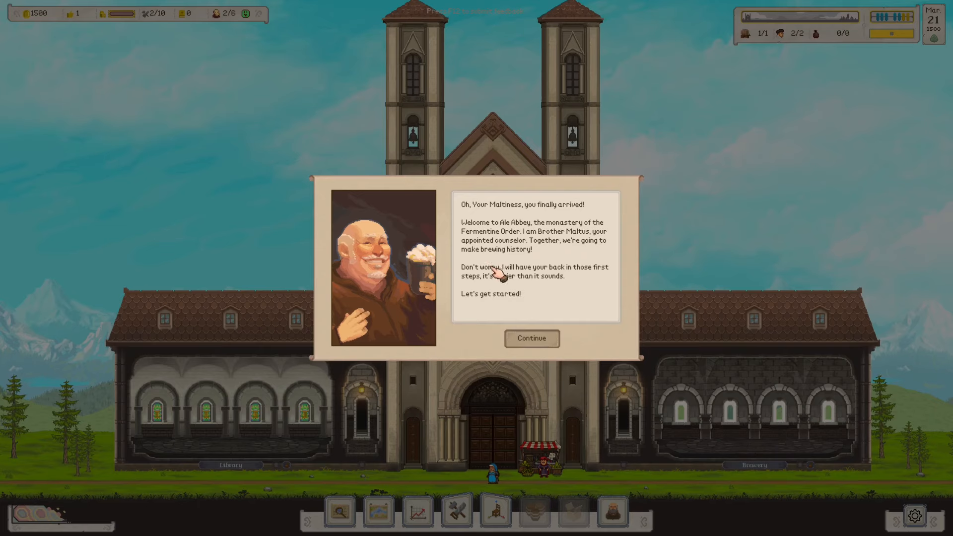
{"action": "mouse_move", "coordinate": [601, 286]}
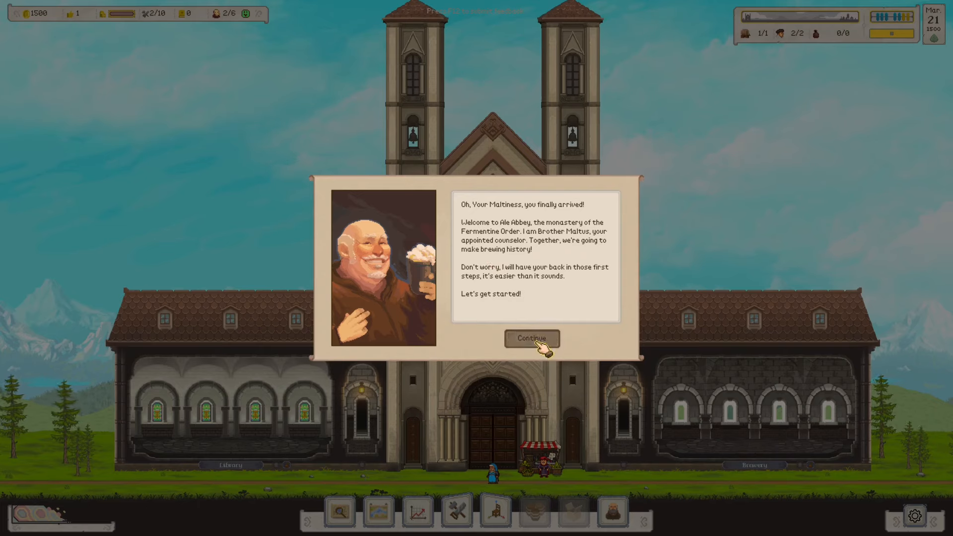
- Dismiss Brother Maltus's welcome and zoom in on the abbey entrance where the Bishop waits
{"action": "left_click", "coordinate": [530, 338]}
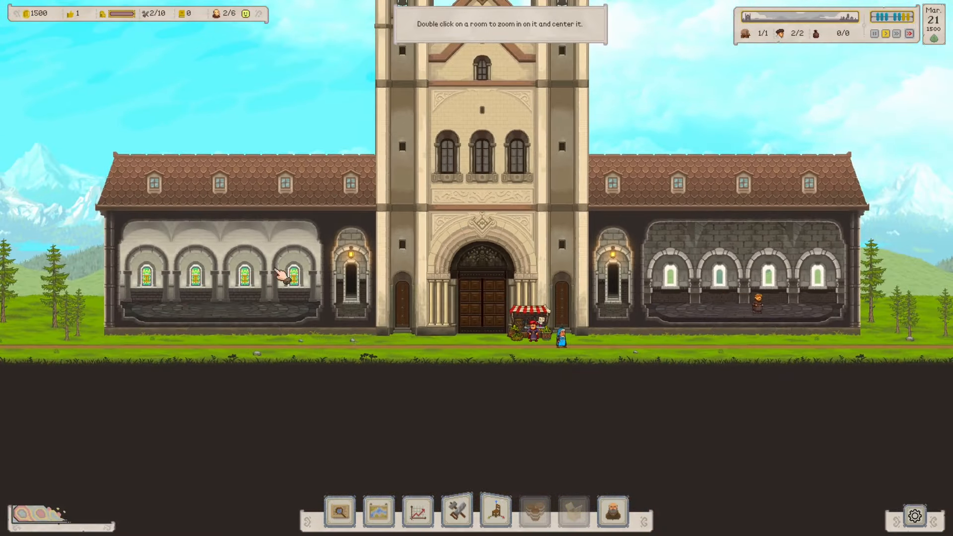
{"action": "double_click", "coordinate": [280, 274]}
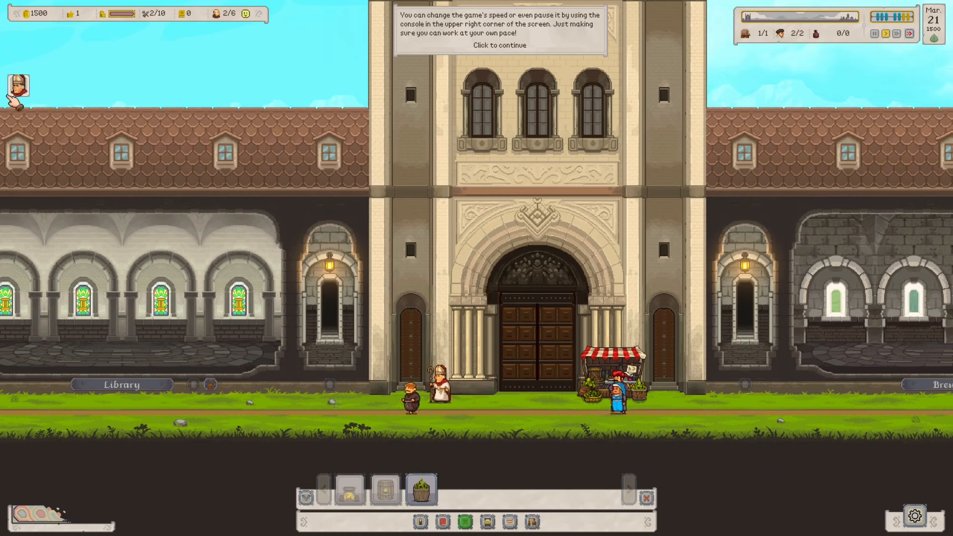
- Dismiss the game-speed tip and acknowledge the Bishop's introduction to reveal his first task
{"action": "left_click", "coordinate": [499, 44]}
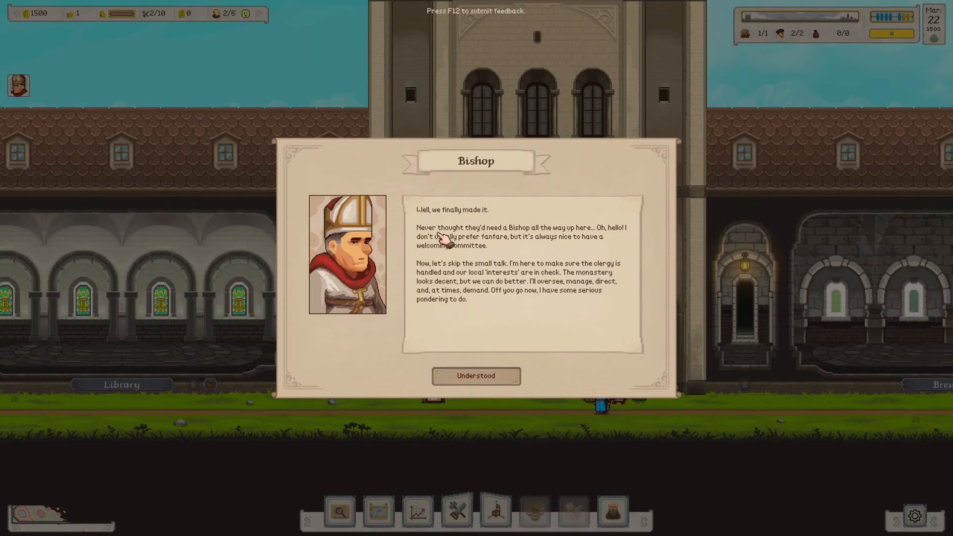
{"action": "mouse_move", "coordinate": [568, 238]}
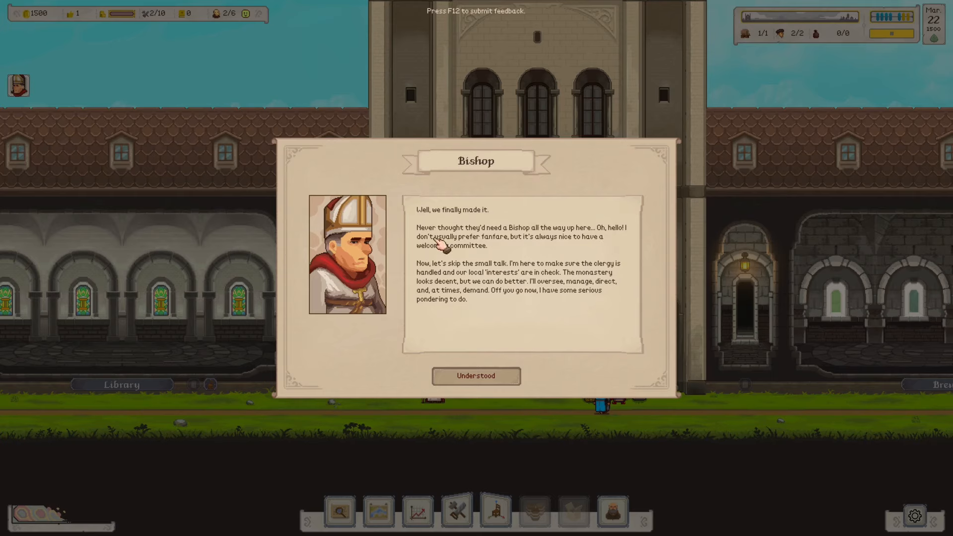
{"action": "mouse_move", "coordinate": [596, 246]}
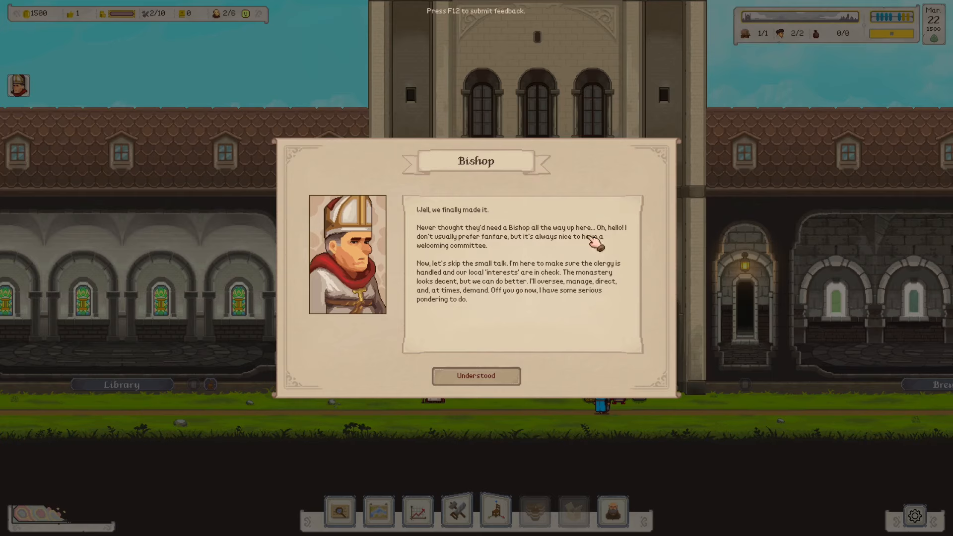
{"action": "mouse_move", "coordinate": [494, 311]}
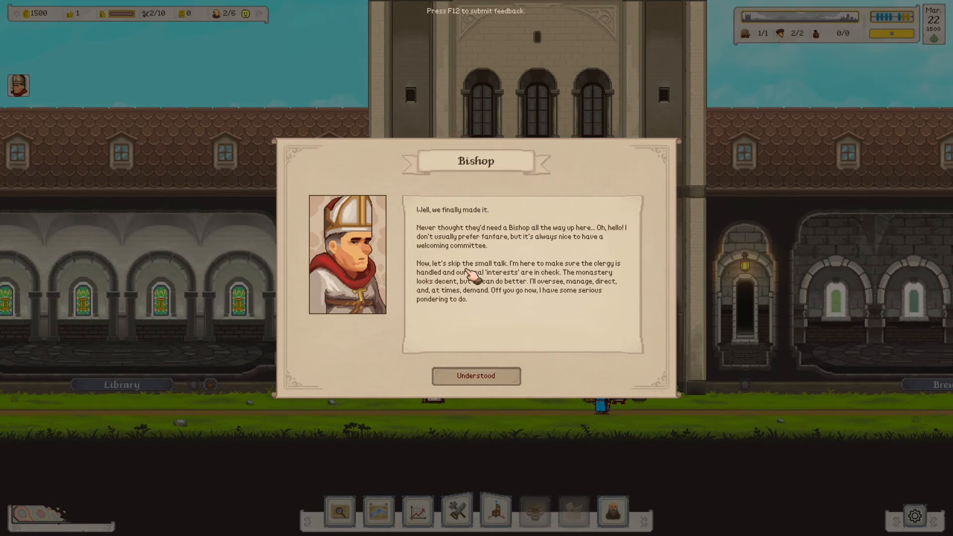
{"action": "mouse_move", "coordinate": [426, 283]}
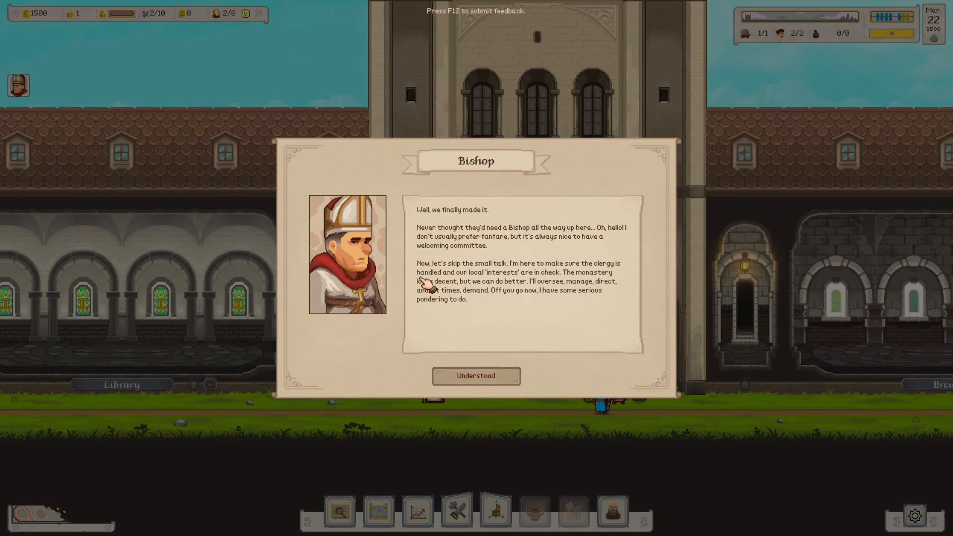
{"action": "mouse_move", "coordinate": [548, 289]}
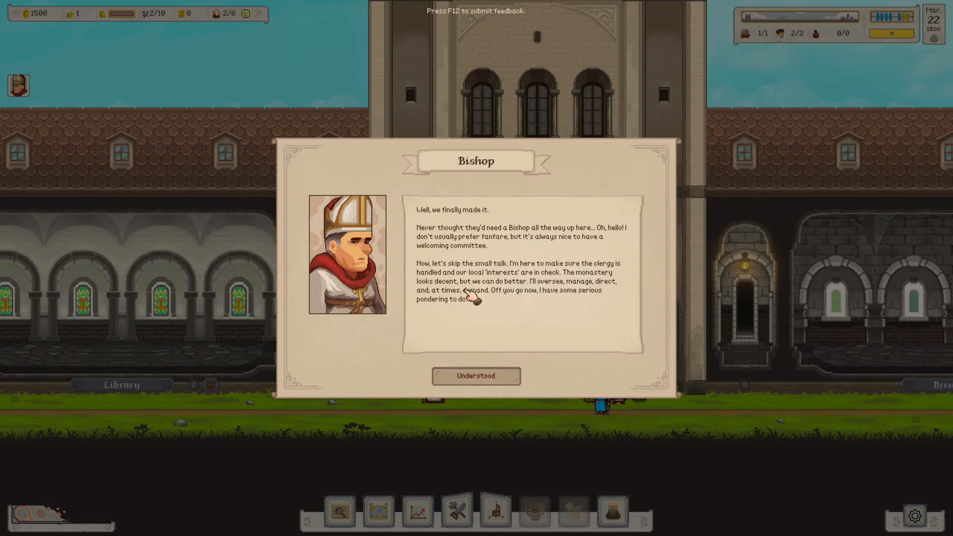
{"action": "mouse_move", "coordinate": [529, 291]}
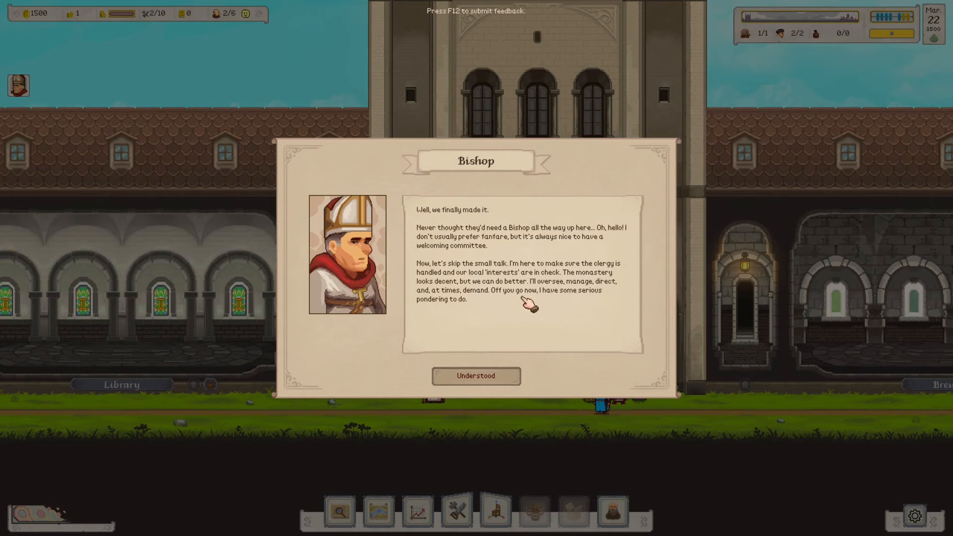
{"action": "mouse_move", "coordinate": [593, 301]}
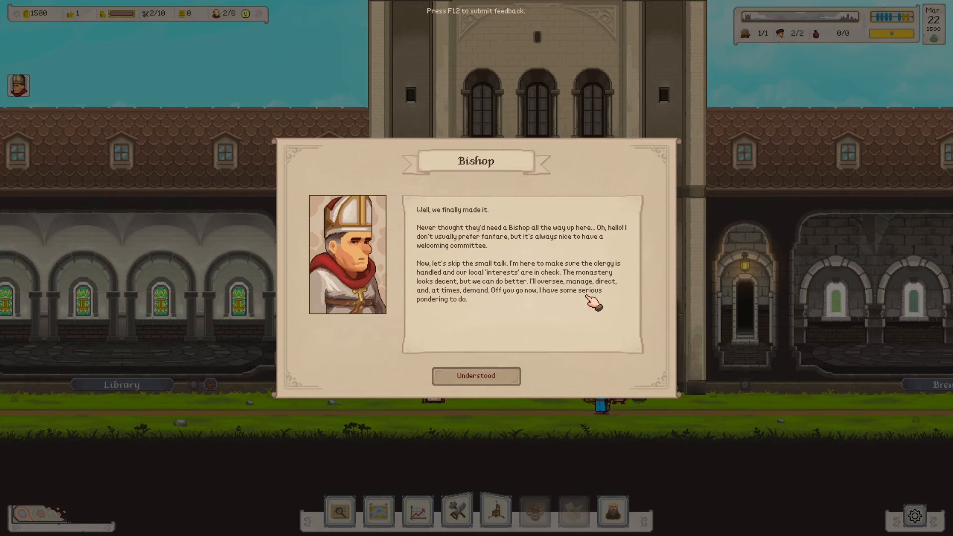
{"action": "left_click", "coordinate": [475, 375]}
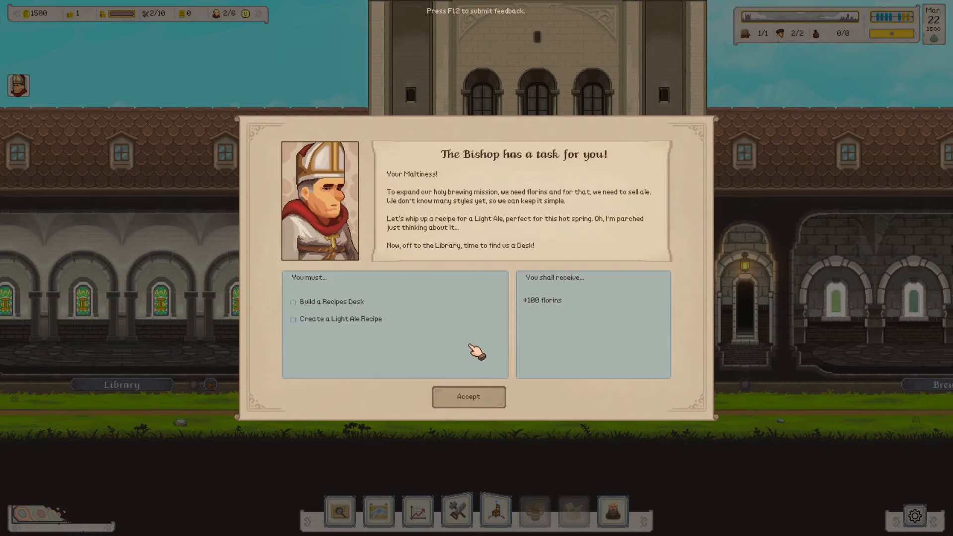
{"action": "mouse_move", "coordinate": [329, 307]}
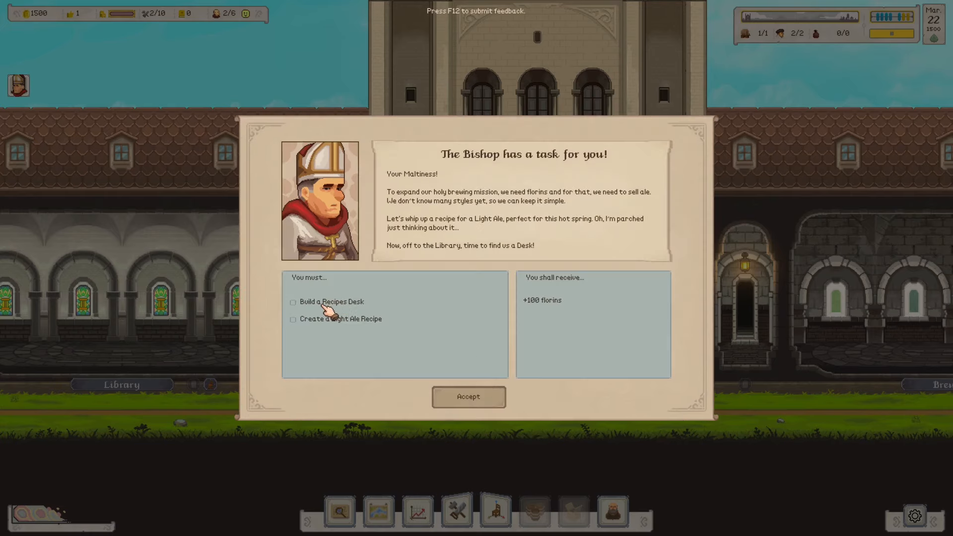
{"action": "mouse_move", "coordinate": [350, 329]}
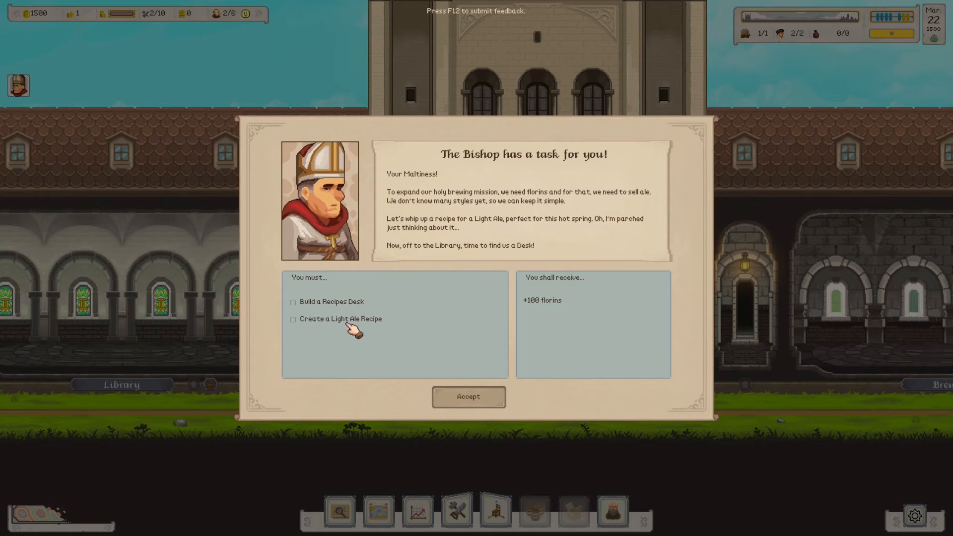
{"action": "mouse_move", "coordinate": [596, 353]}
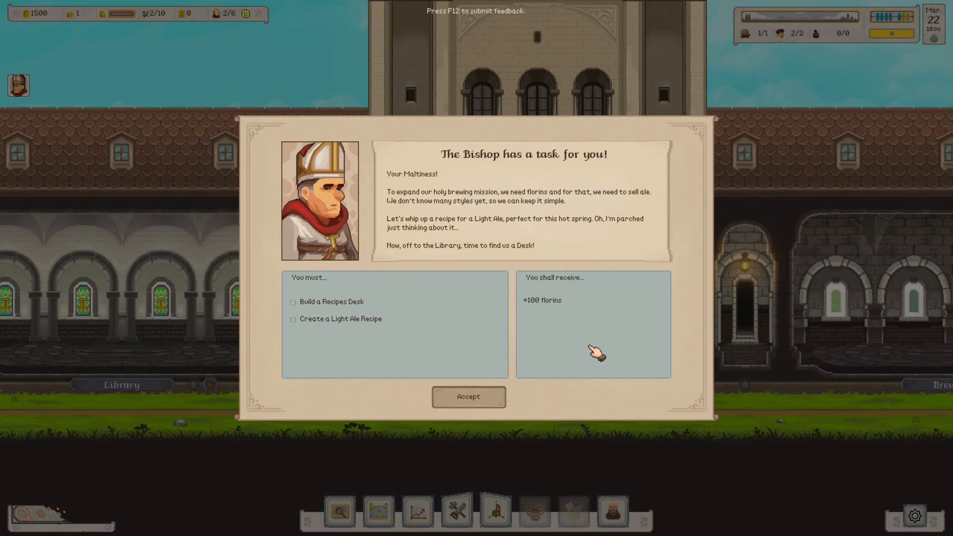
- Accept the Bishop's task and place a Recipes Desk in the Library, showing its options
{"action": "left_click", "coordinate": [468, 396]}
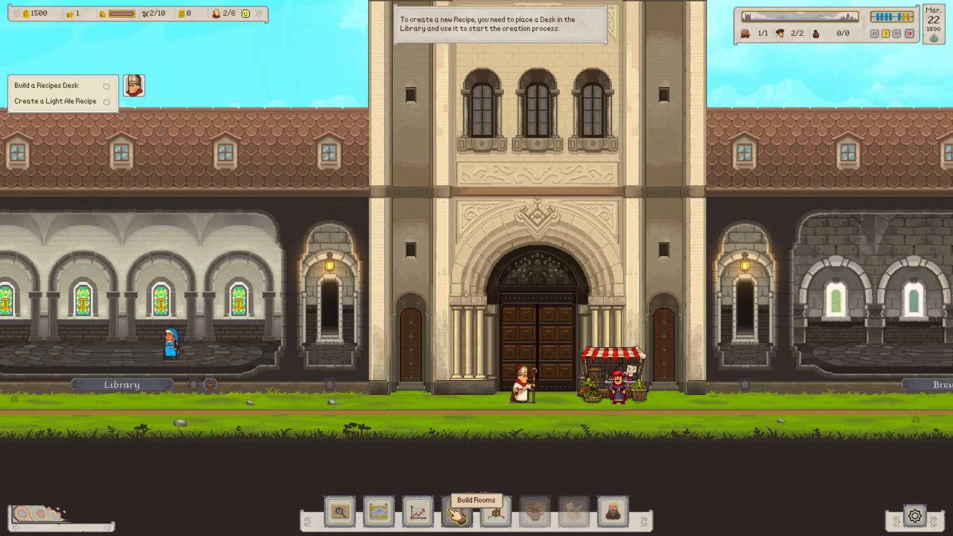
{"action": "left_click", "coordinate": [456, 510]}
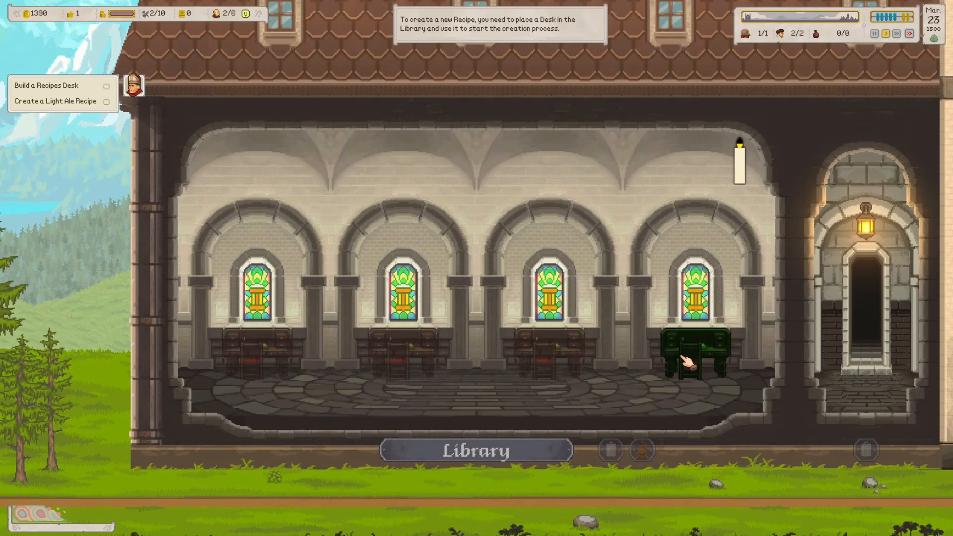
{"action": "left_click", "coordinate": [699, 359]}
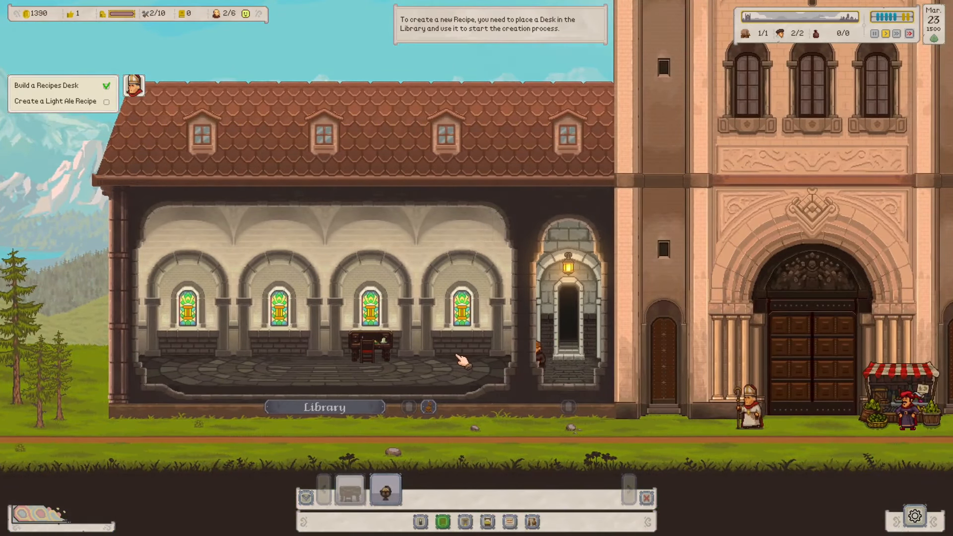
{"action": "left_click", "coordinate": [369, 344]}
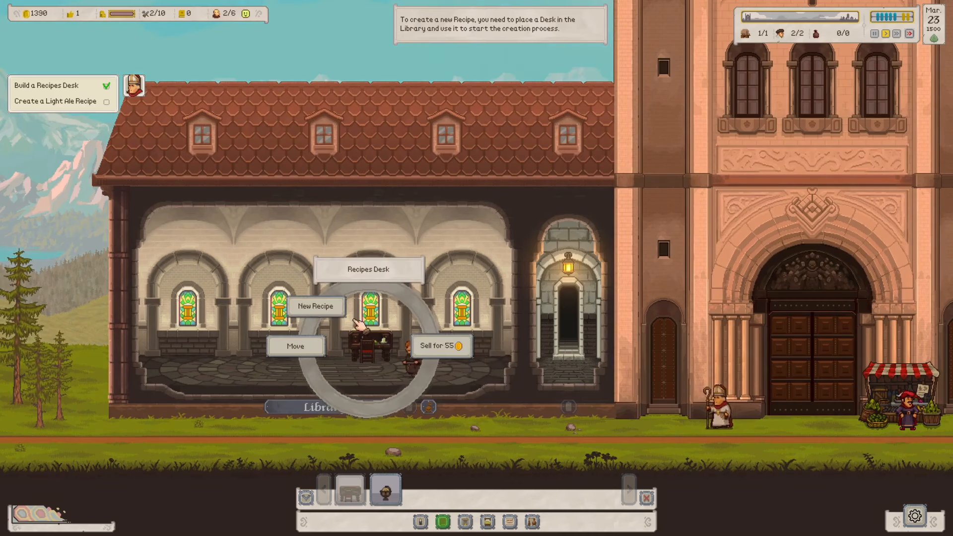
- Begin a new recipe from scratch at the desk with Light Ale as its style
{"action": "left_click", "coordinate": [314, 305]}
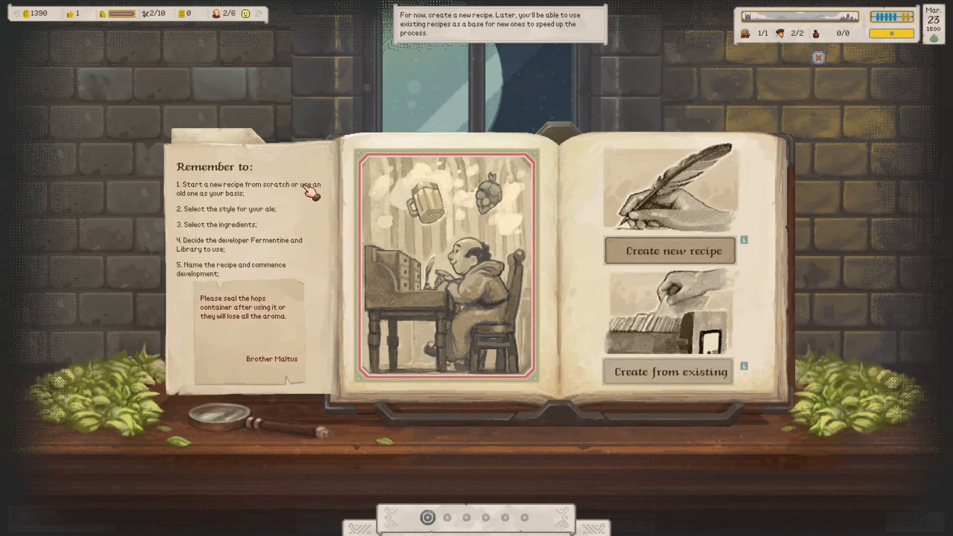
{"action": "mouse_move", "coordinate": [192, 215]}
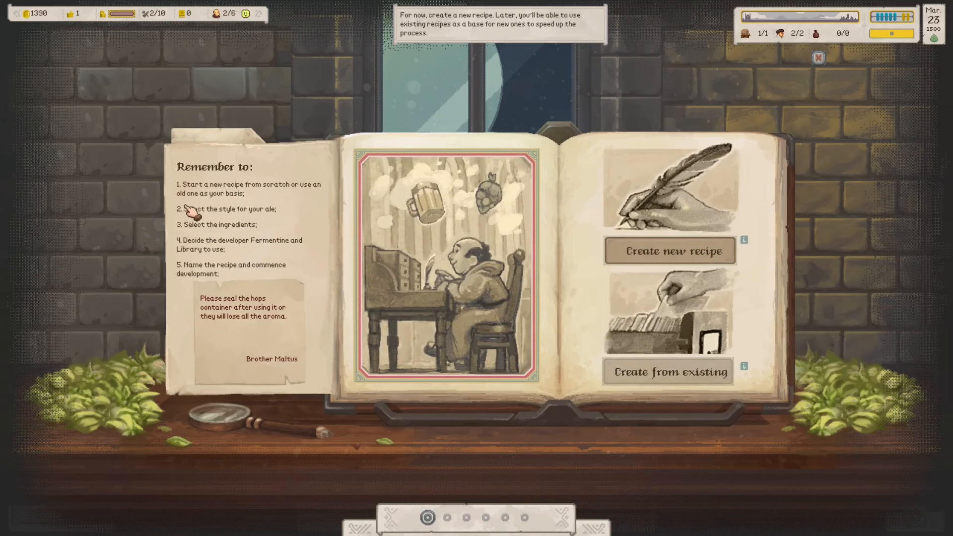
{"action": "mouse_move", "coordinate": [177, 238]}
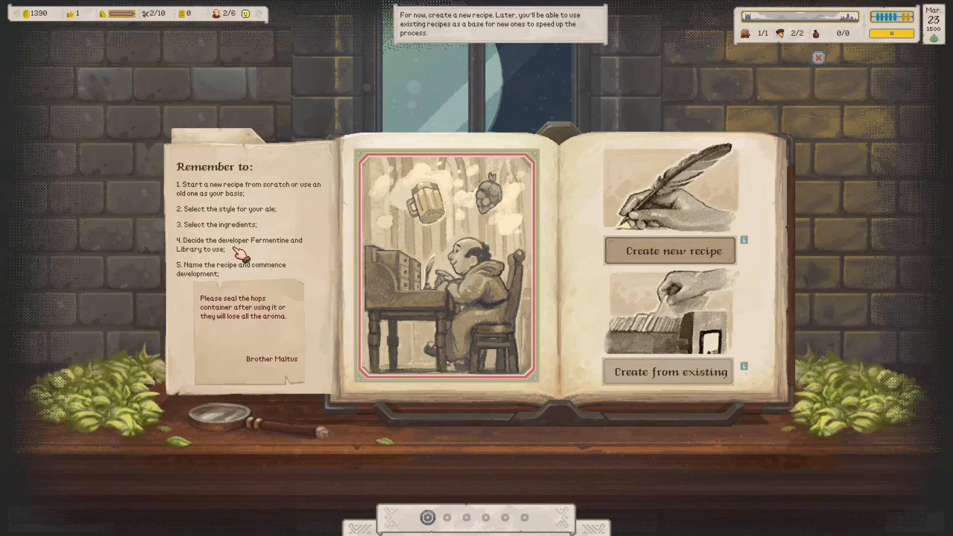
{"action": "mouse_move", "coordinate": [268, 253]}
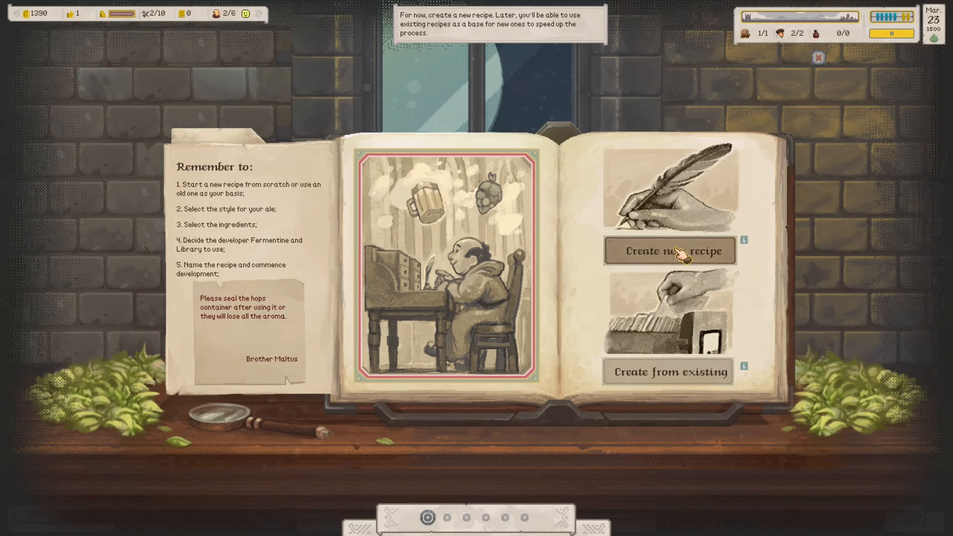
{"action": "mouse_move", "coordinate": [670, 262]}
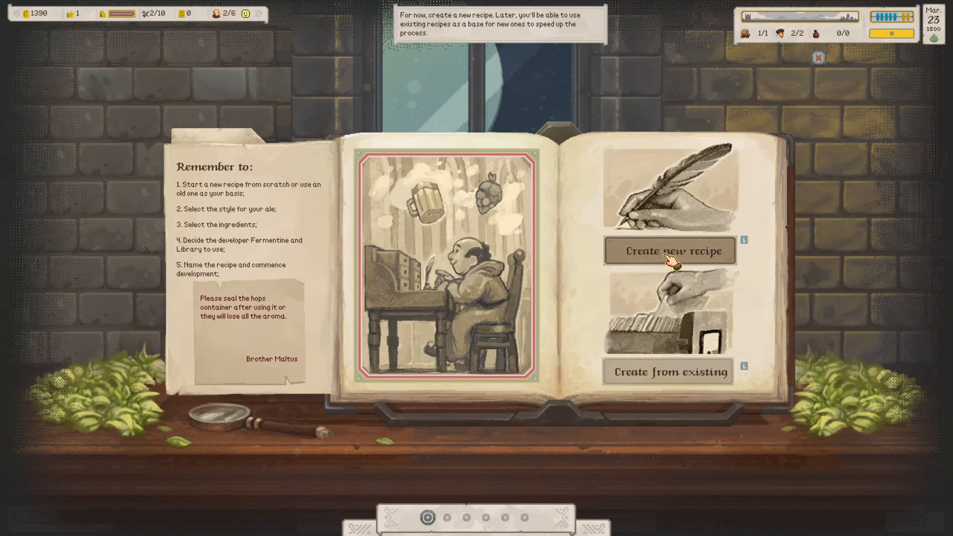
{"action": "left_click", "coordinate": [669, 250]}
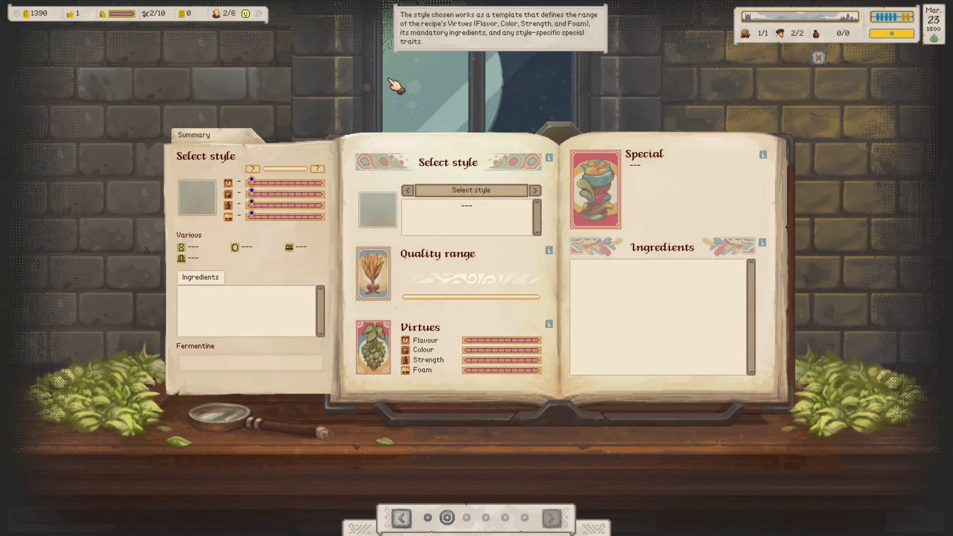
{"action": "mouse_move", "coordinate": [550, 23]}
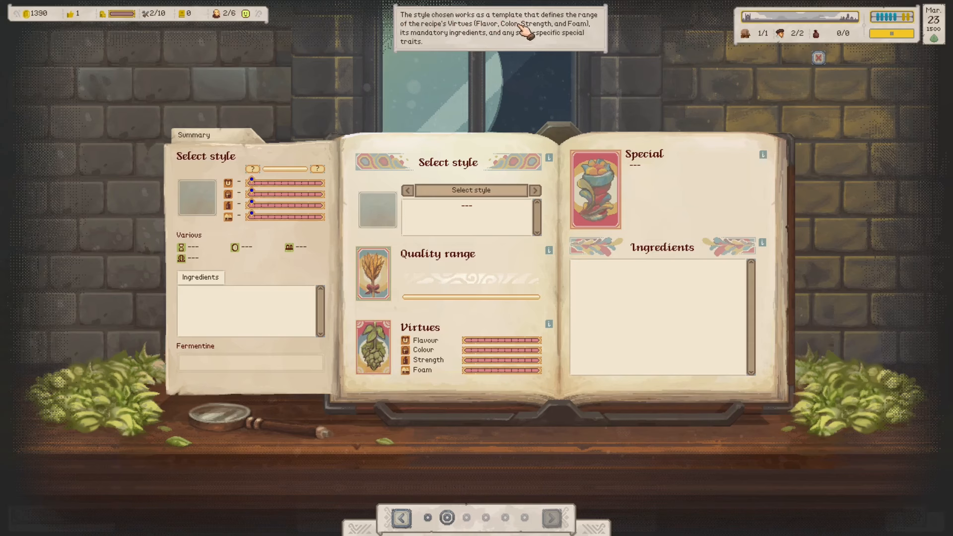
{"action": "mouse_move", "coordinate": [566, 34]}
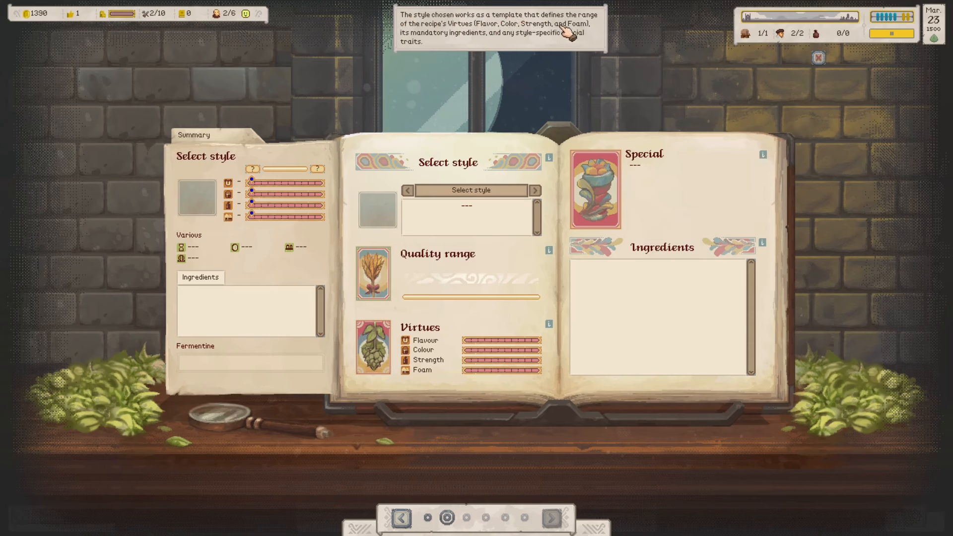
{"action": "mouse_move", "coordinate": [470, 191]}
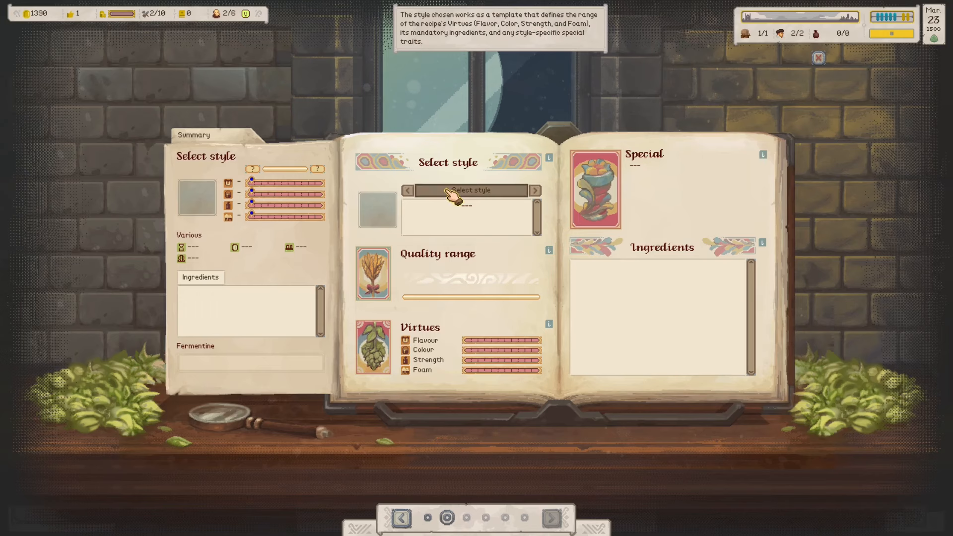
{"action": "left_click", "coordinate": [470, 190]}
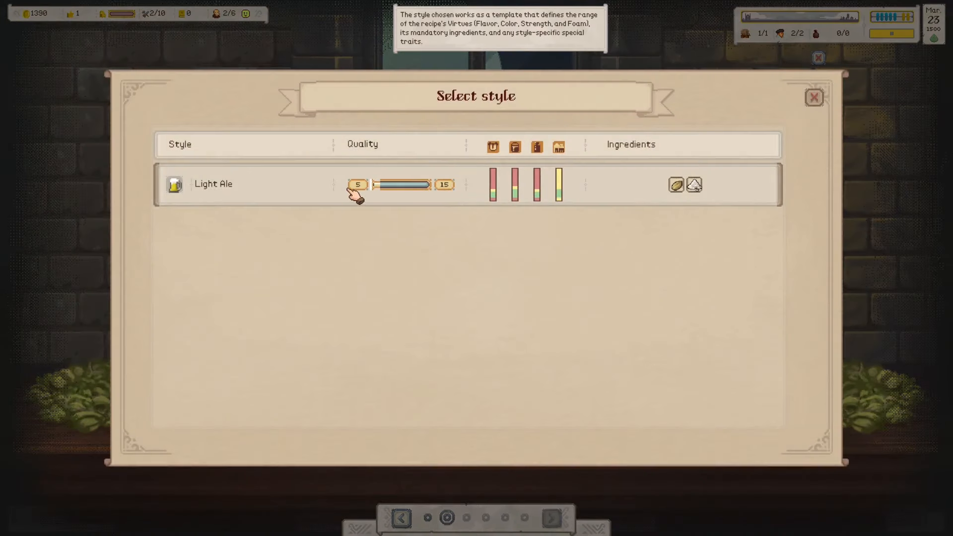
{"action": "left_click", "coordinate": [213, 183]}
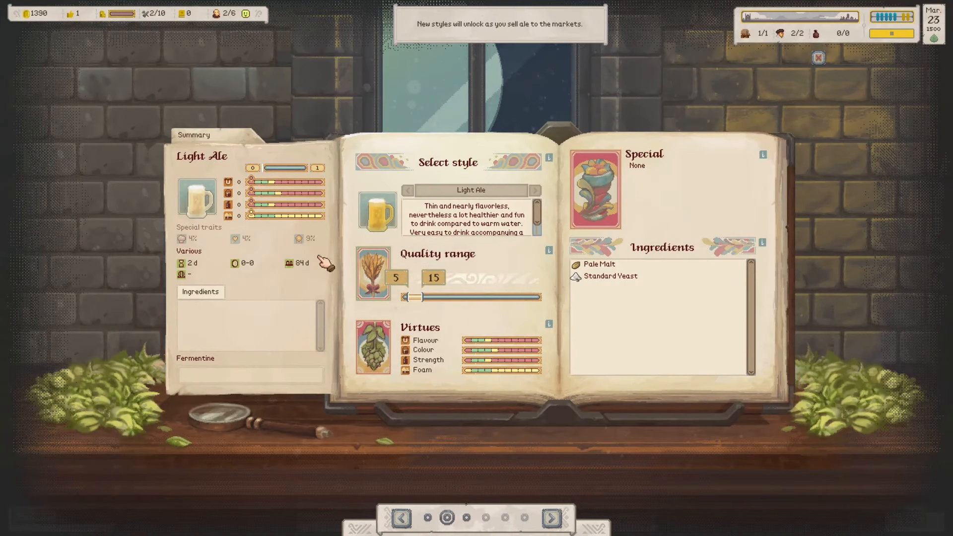
{"action": "mouse_move", "coordinate": [229, 193]}
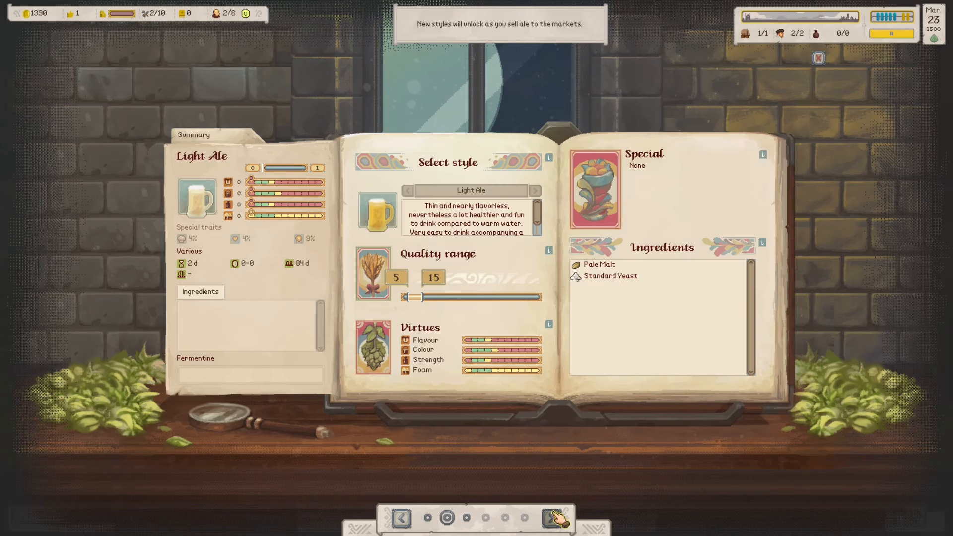
- Add one Pale Malt and one Standard Yeast at the ingredients stage
{"action": "left_click", "coordinate": [554, 518]}
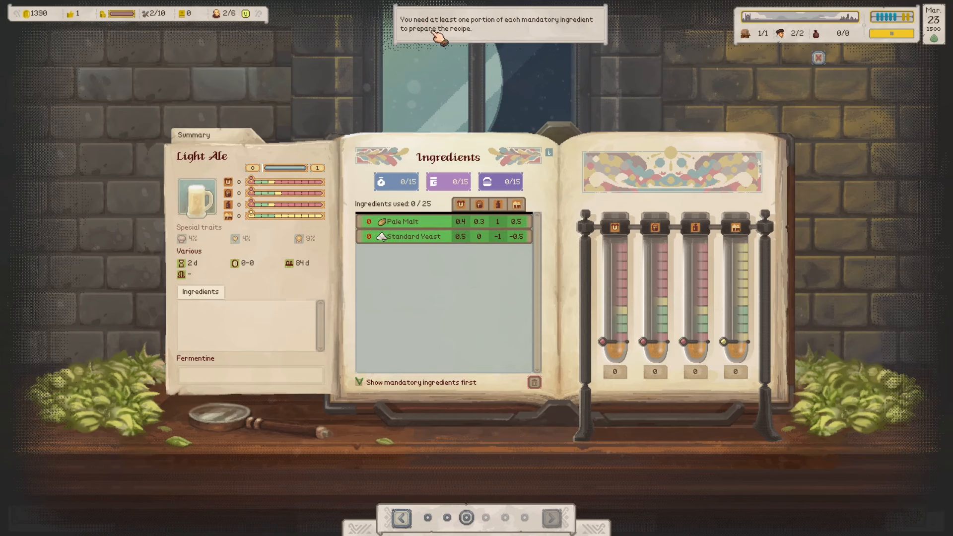
{"action": "left_click", "coordinate": [413, 234]}
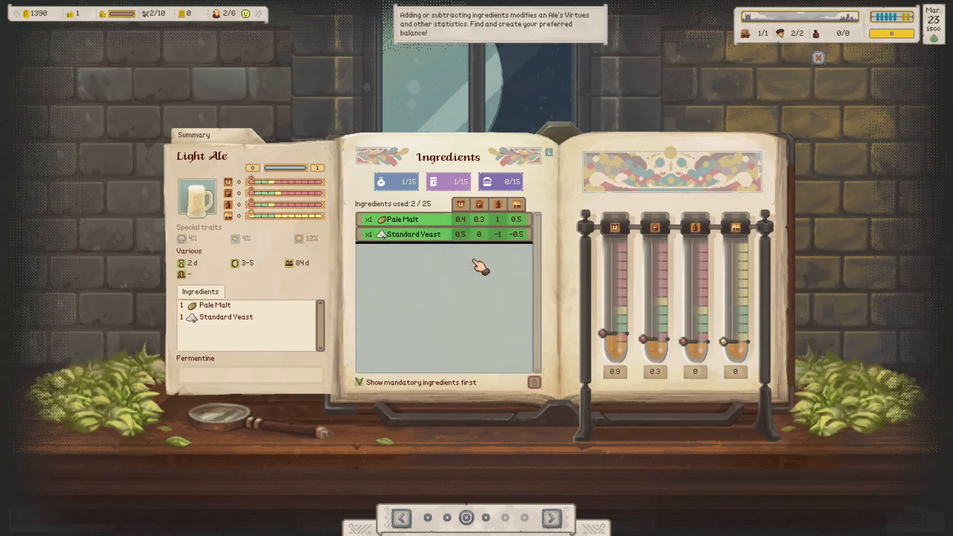
{"action": "mouse_move", "coordinate": [504, 319]}
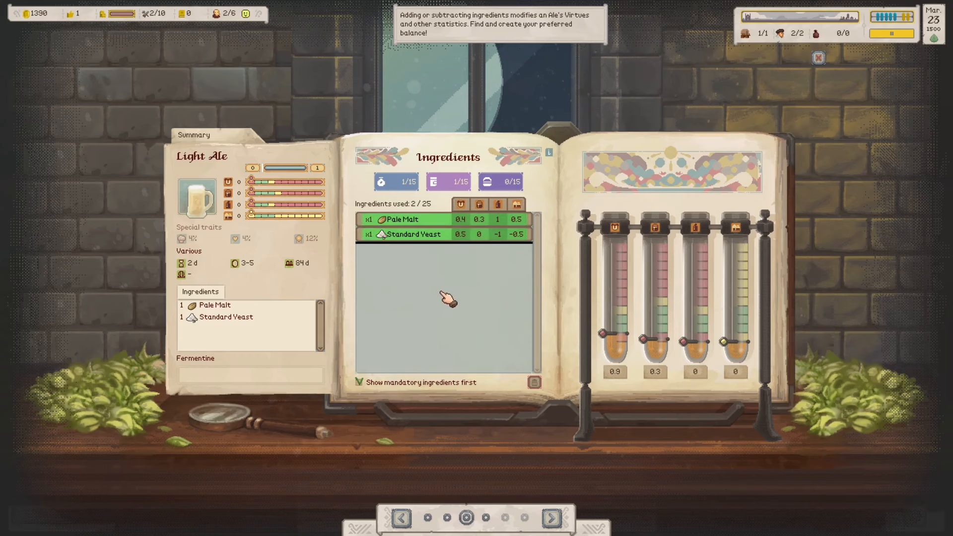
{"action": "mouse_move", "coordinate": [550, 304]}
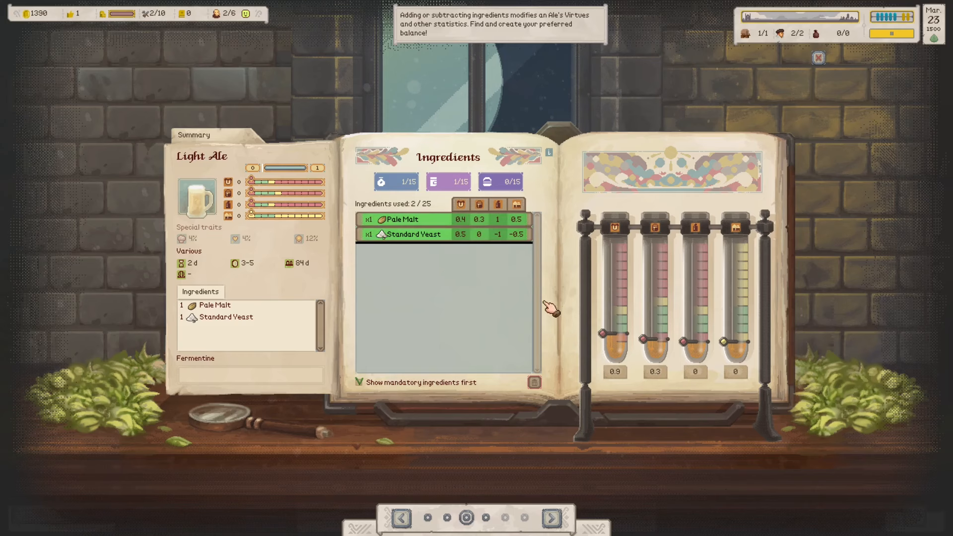
{"action": "mouse_move", "coordinate": [407, 277]}
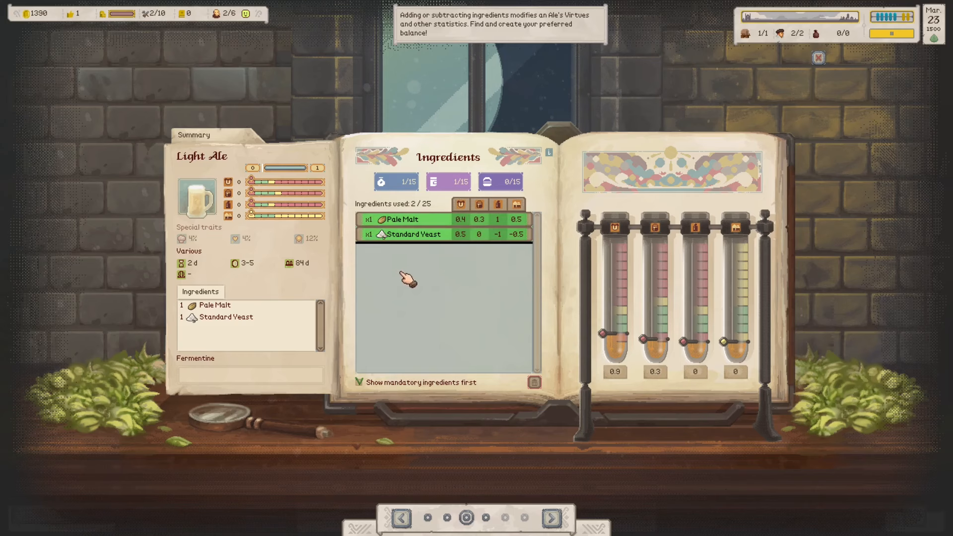
{"action": "mouse_move", "coordinate": [380, 288]}
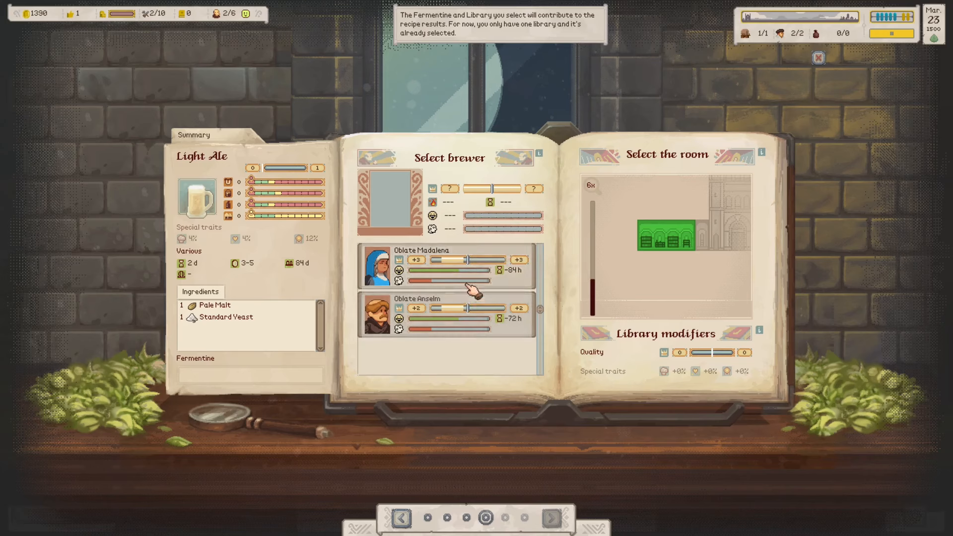
{"action": "mouse_move", "coordinate": [468, 271]}
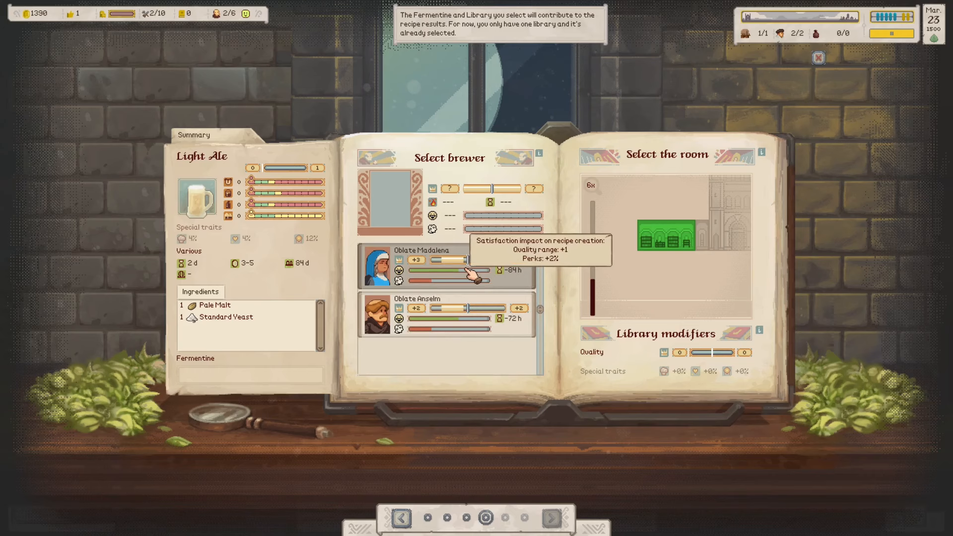
{"action": "mouse_move", "coordinate": [456, 321]}
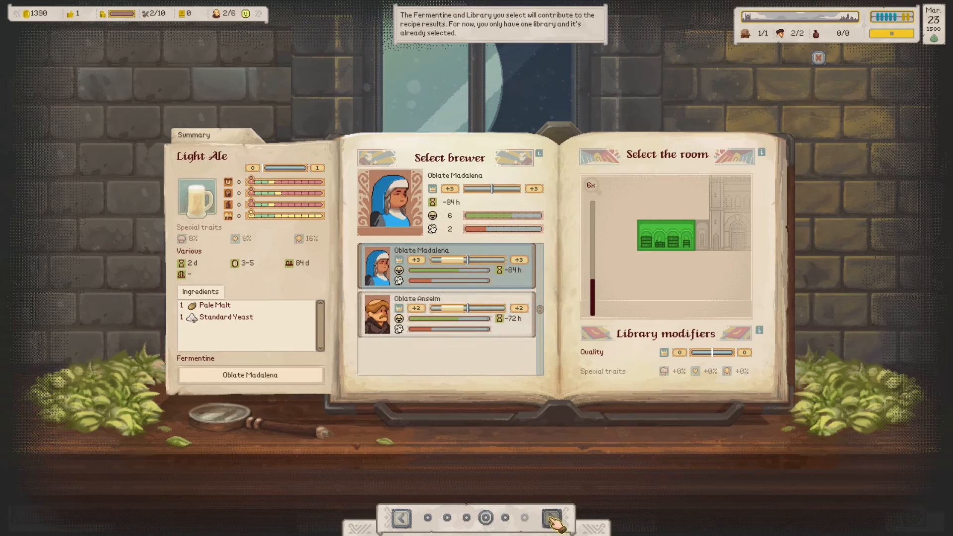
- Name the Light Ale recipe 'Pinale' with Oblate Madalena as brewer and confirm its development
{"action": "left_click", "coordinate": [553, 518]}
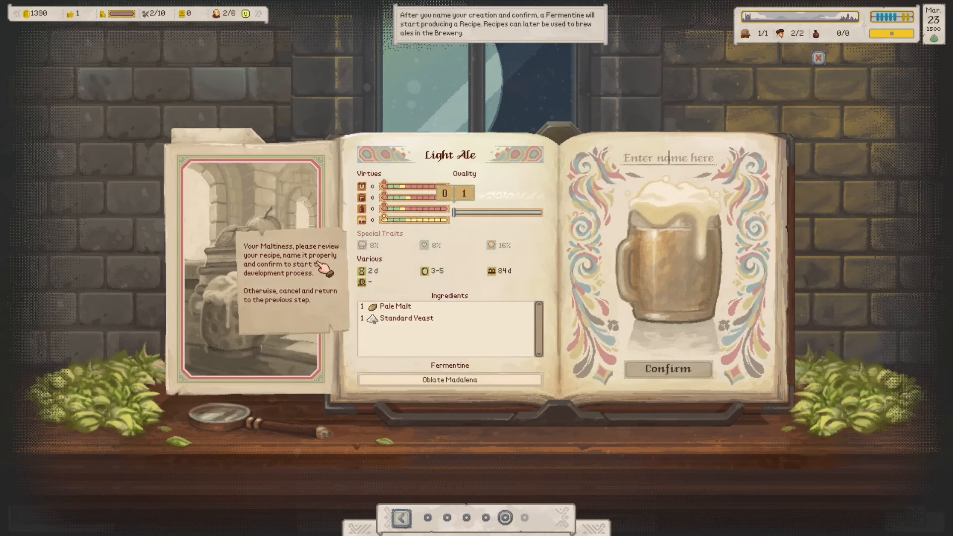
{"action": "mouse_move", "coordinate": [286, 289]}
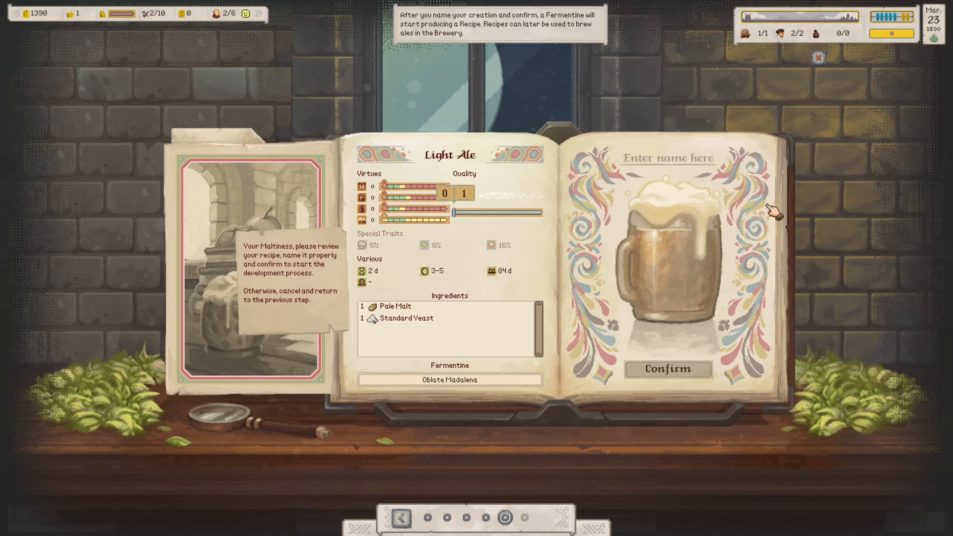
{"action": "type", "text": "Pinale"}
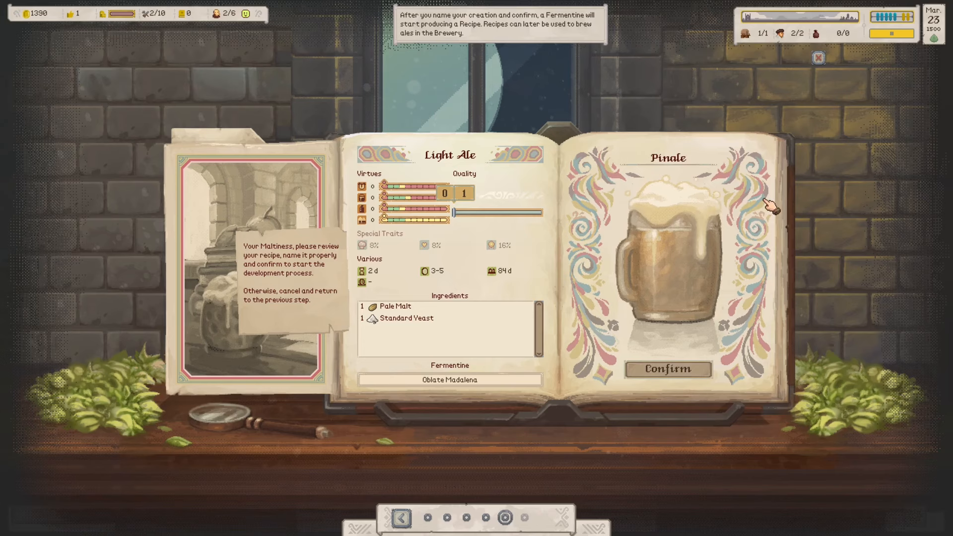
{"action": "left_click", "coordinate": [667, 370]}
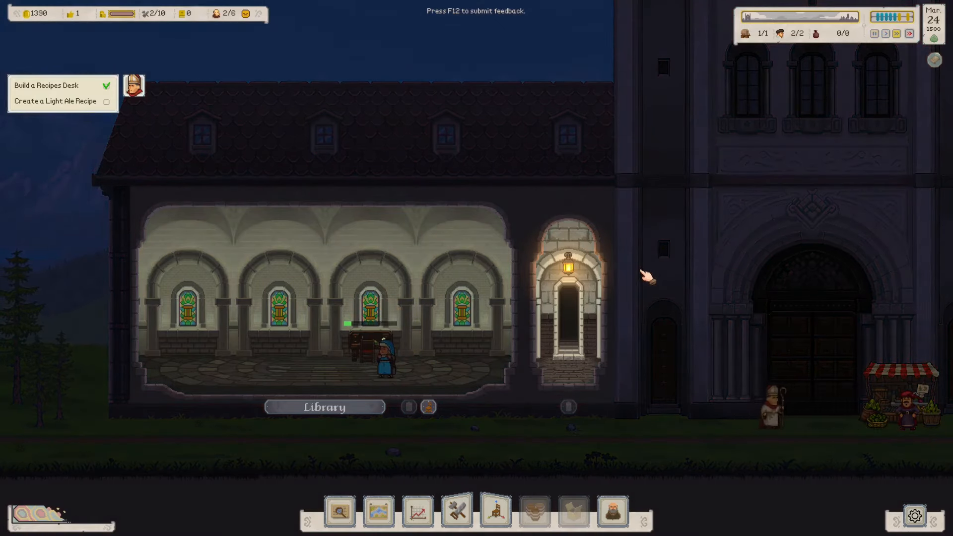
- Return to the whole-monastery overview while time advances to March 29
{"action": "left_click", "coordinate": [909, 34]}
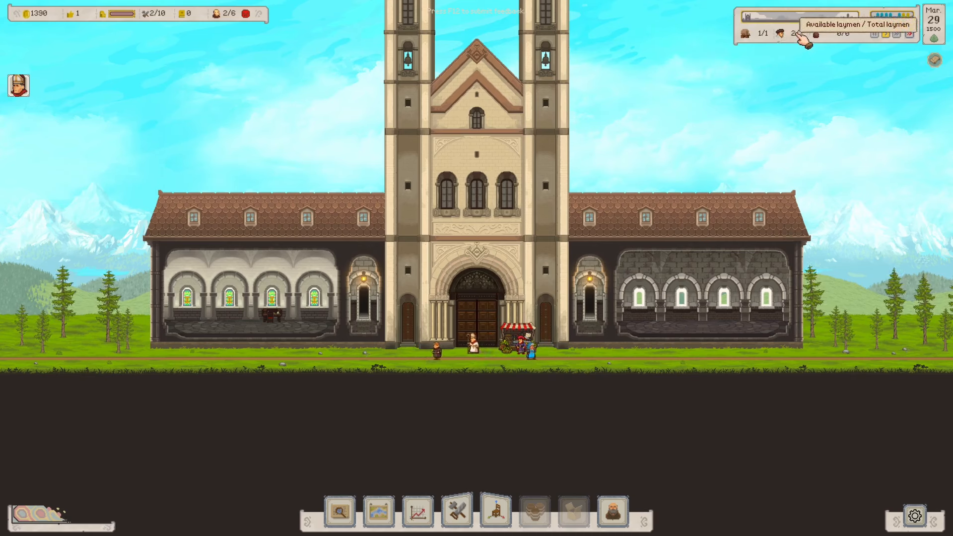
{"action": "mouse_move", "coordinate": [220, 13]}
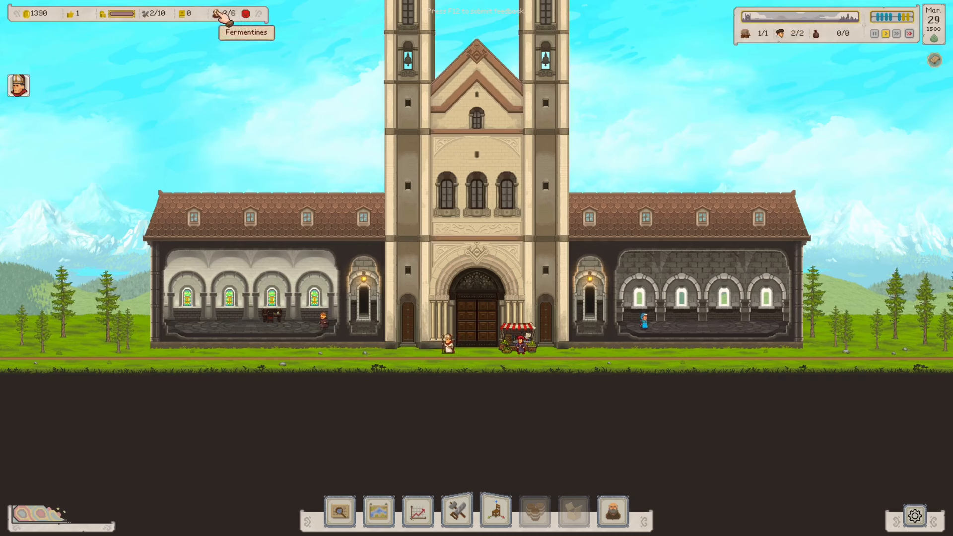
{"action": "mouse_move", "coordinate": [246, 13]}
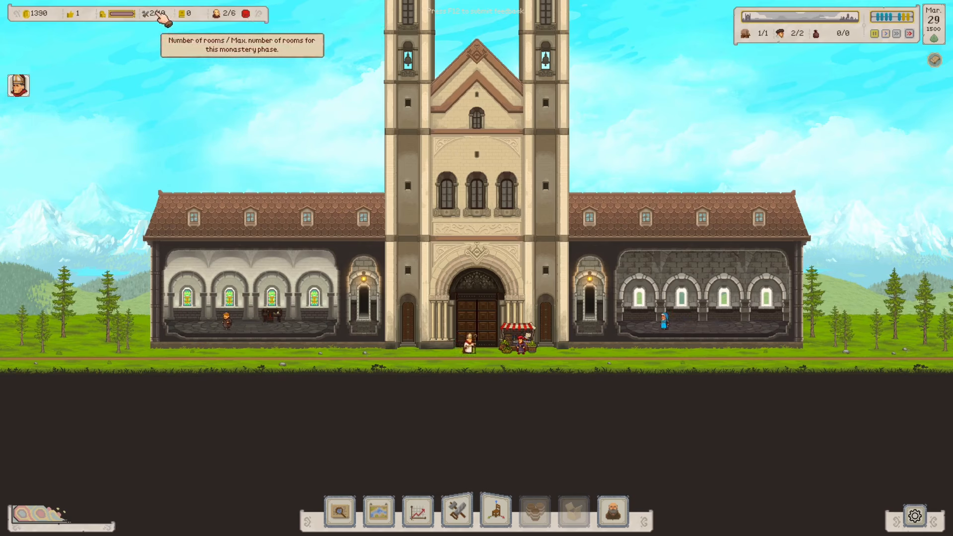
{"action": "mouse_move", "coordinate": [91, 13]}
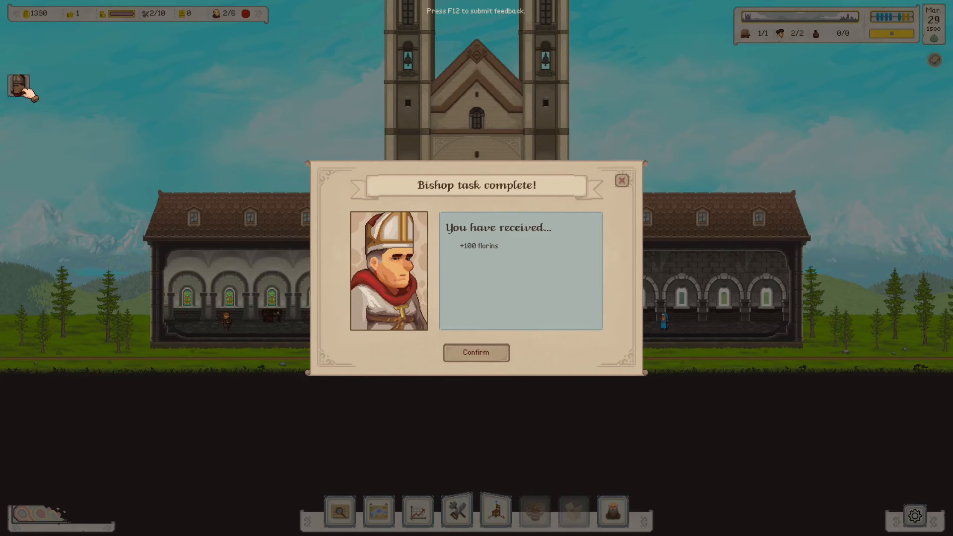
- Collect the 100-florin reward and accept the Bishop's Dormitory and Bunk Bed task
{"action": "left_click", "coordinate": [476, 352]}
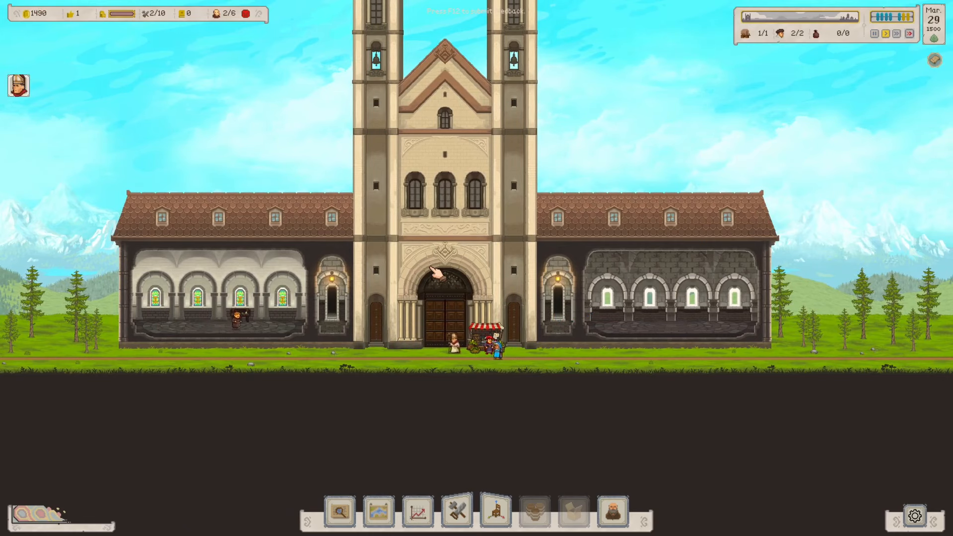
{"action": "left_click", "coordinate": [439, 275]}
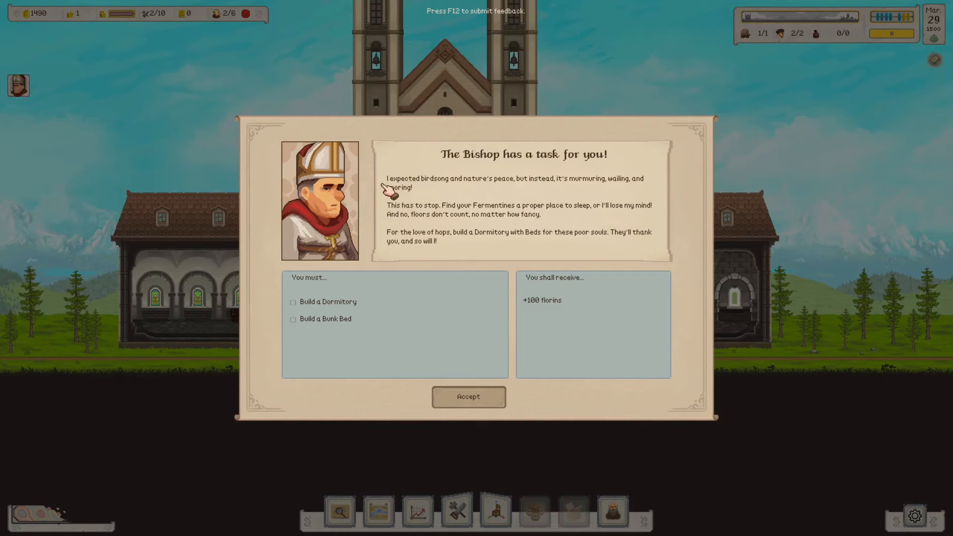
{"action": "mouse_move", "coordinate": [502, 188]}
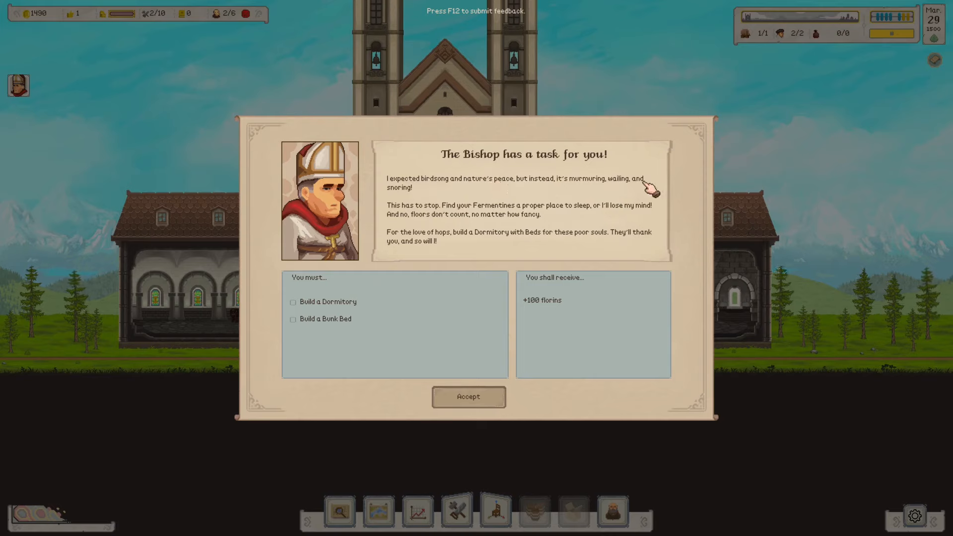
{"action": "mouse_move", "coordinate": [426, 209]}
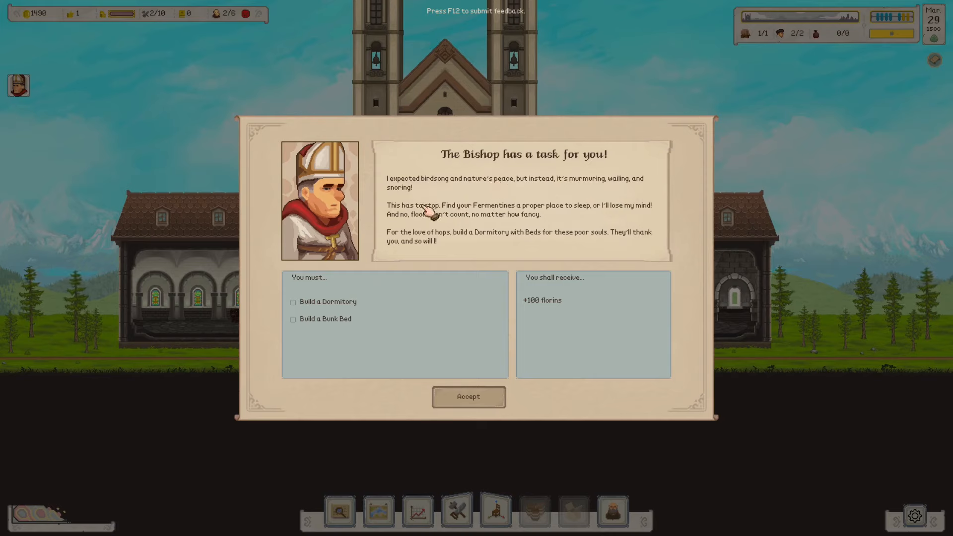
{"action": "mouse_move", "coordinate": [584, 215]}
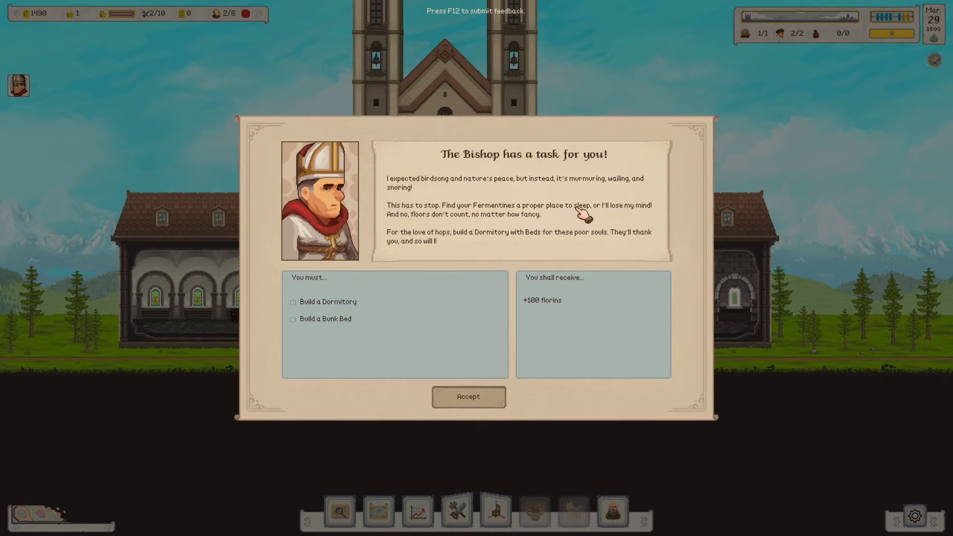
{"action": "mouse_move", "coordinate": [537, 231]}
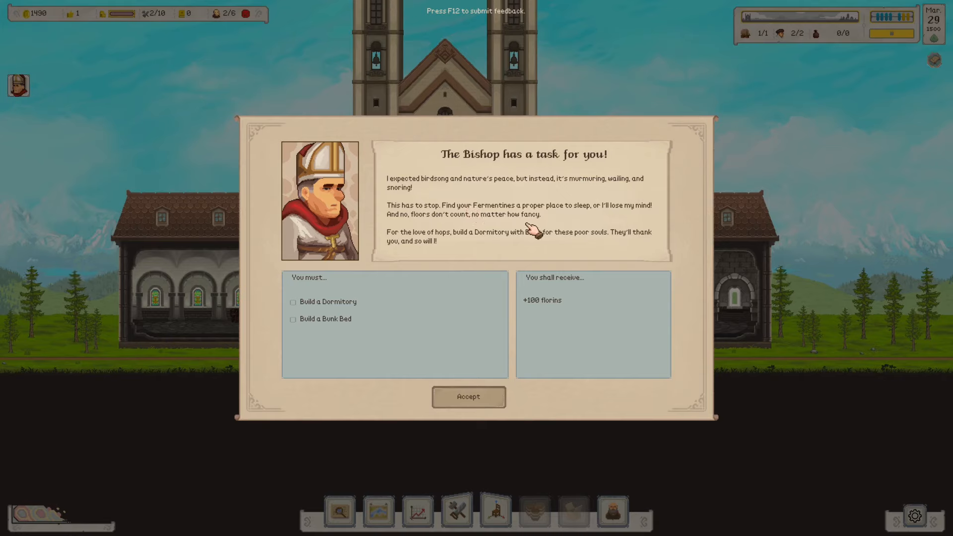
{"action": "mouse_move", "coordinate": [410, 230]}
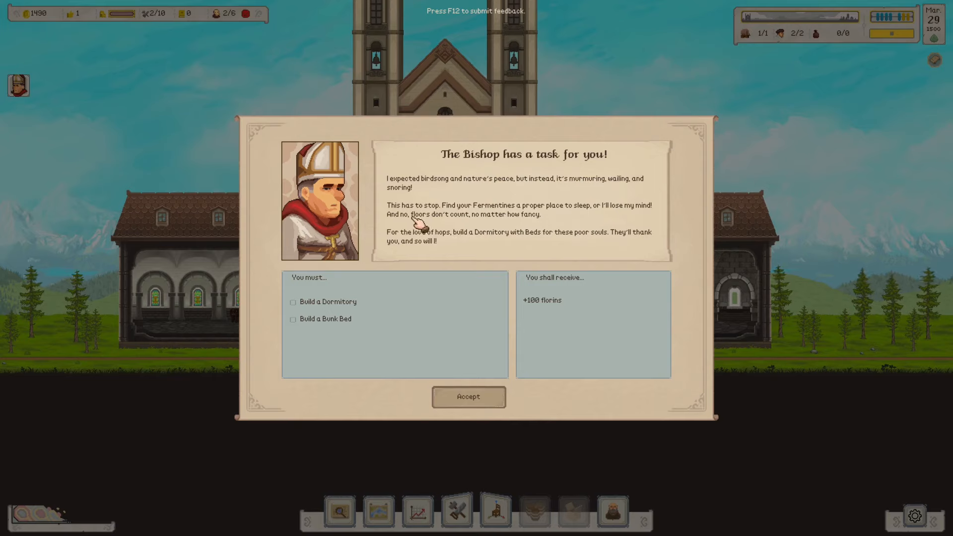
{"action": "mouse_move", "coordinate": [527, 223]}
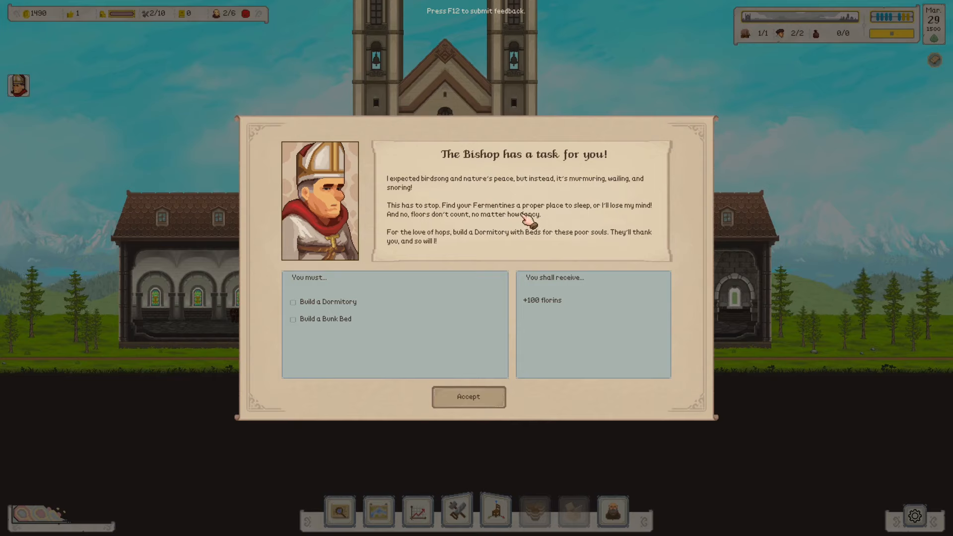
{"action": "mouse_move", "coordinate": [402, 281]}
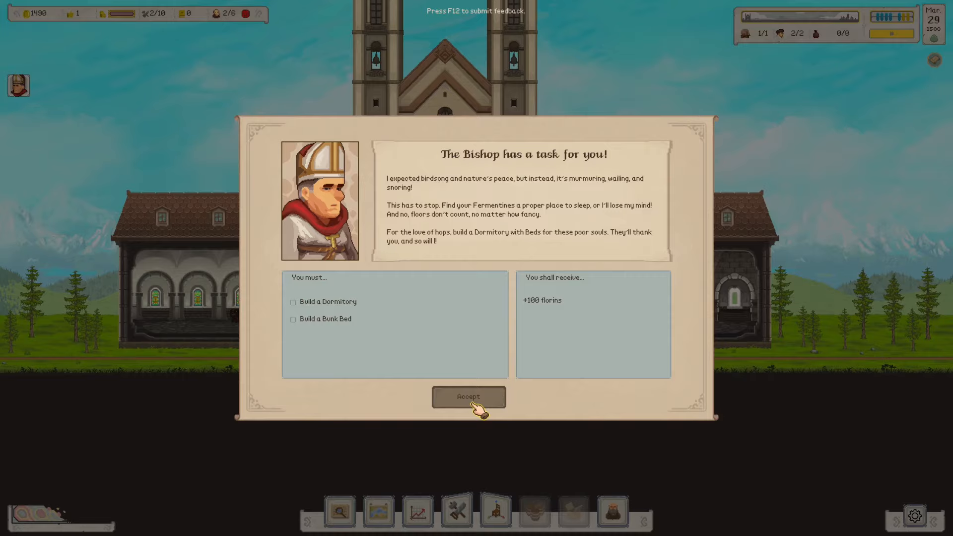
{"action": "left_click", "coordinate": [468, 397]}
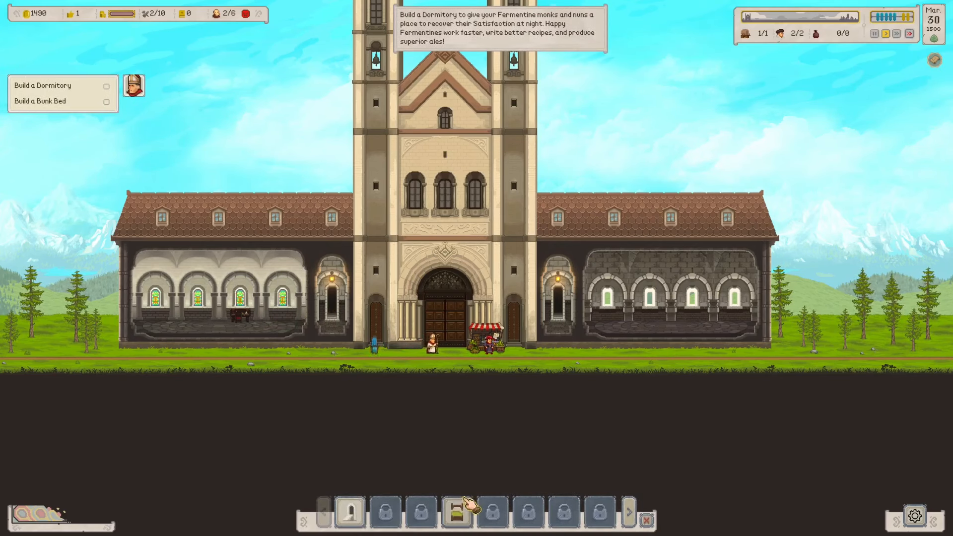
- Build a Dormitory and place a Bunk Bed in it, completing the task for 100 florins
{"action": "left_click", "coordinate": [457, 512]}
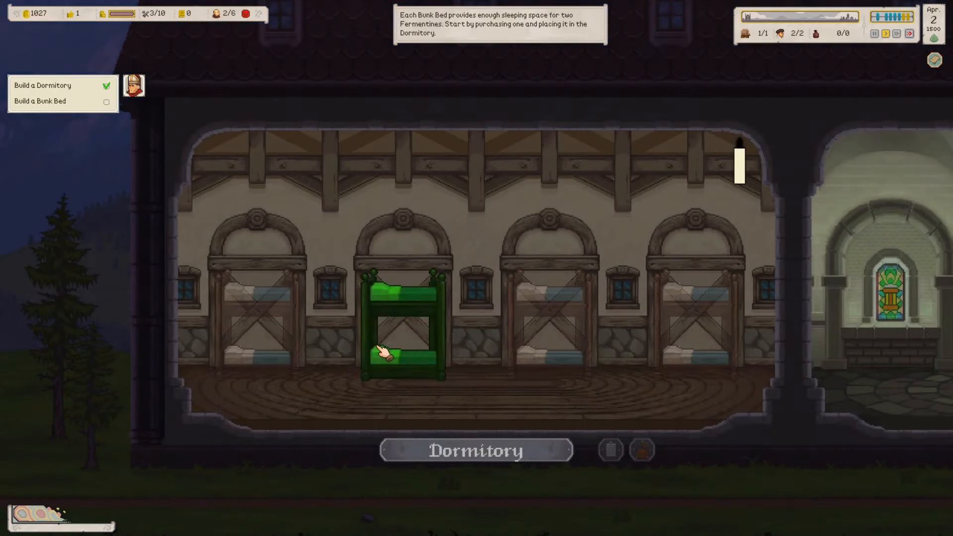
{"action": "left_click", "coordinate": [402, 332]}
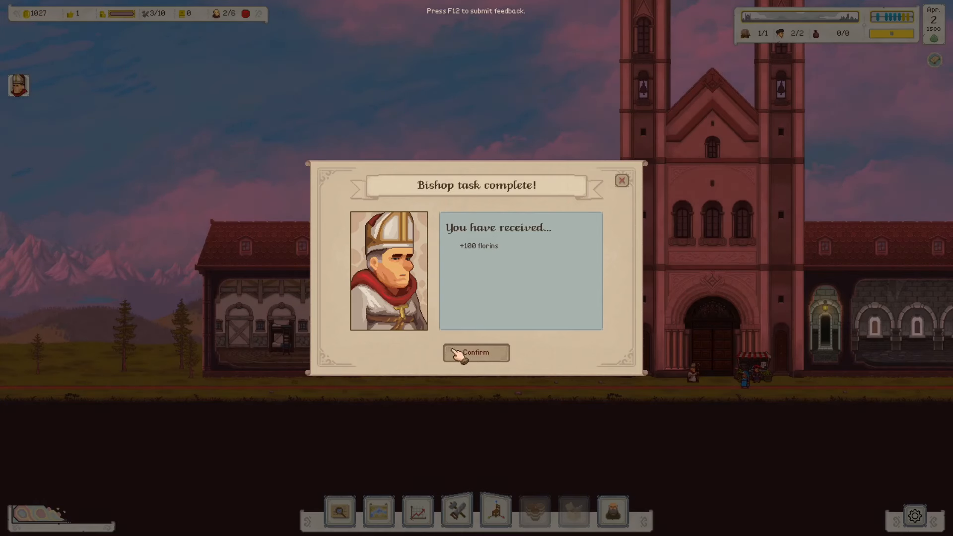
- Claim the 100-florin reward and accept the Bishop's task to build a stove and fermentor and brew Light Ale
{"action": "left_click", "coordinate": [476, 353]}
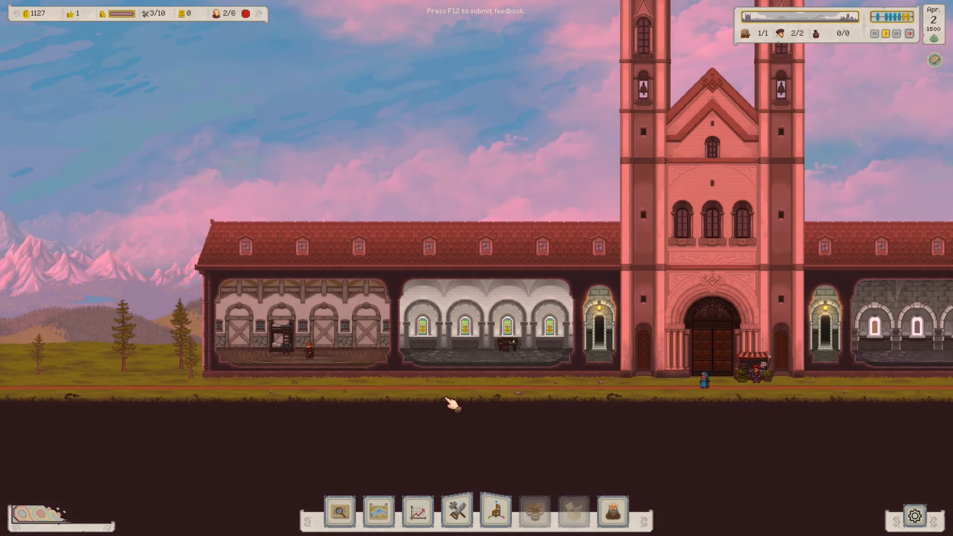
{"action": "scroll", "scroll_direction": "right", "scroll_amount": 3}
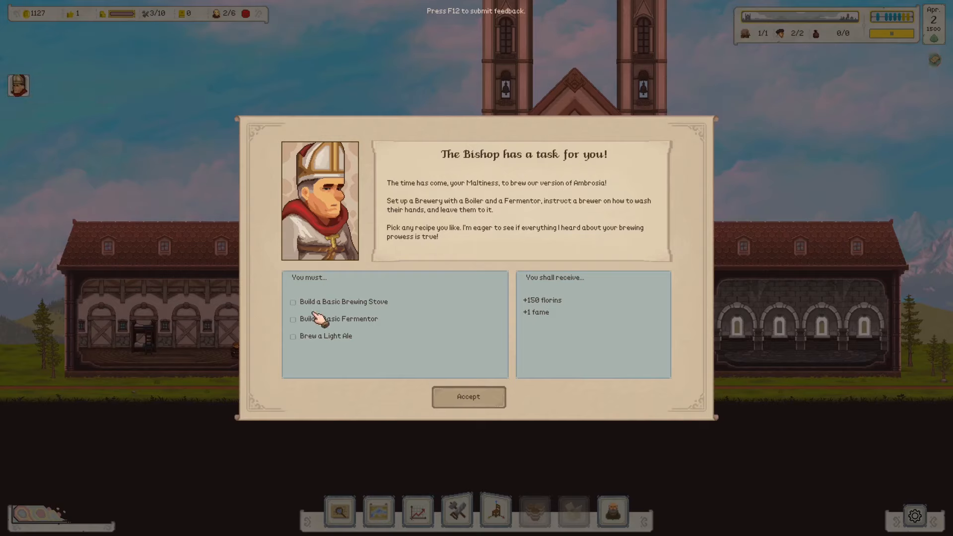
{"action": "mouse_move", "coordinate": [364, 332]}
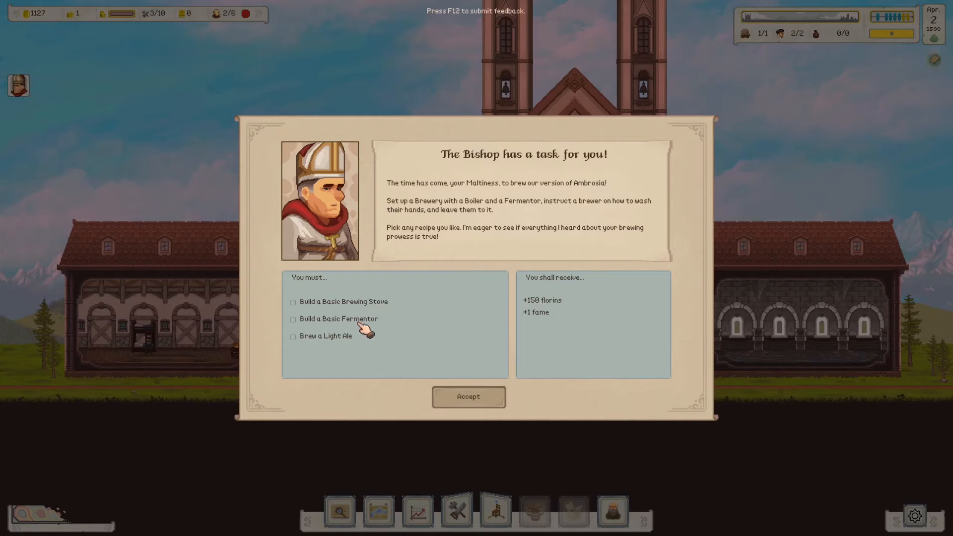
{"action": "mouse_move", "coordinate": [377, 349]}
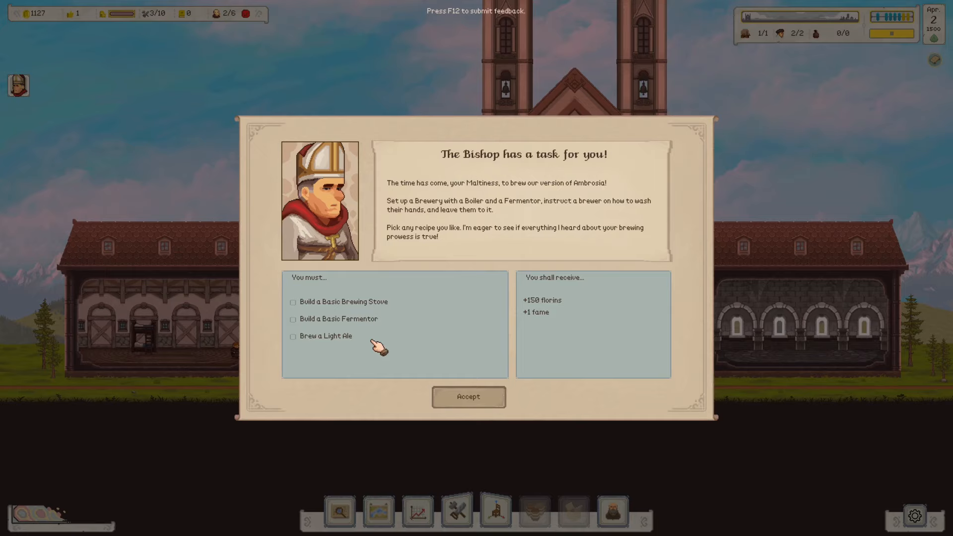
{"action": "mouse_move", "coordinate": [573, 293]}
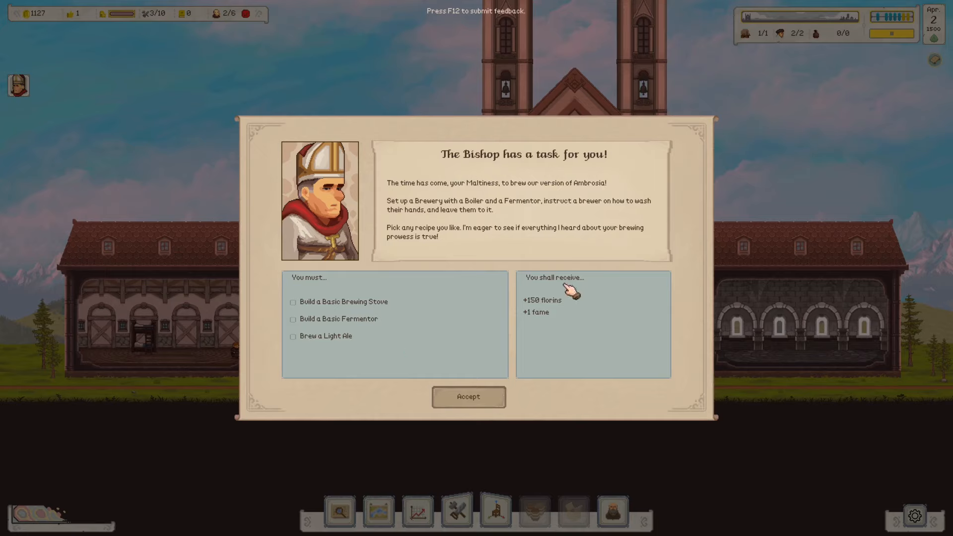
{"action": "mouse_move", "coordinate": [543, 301]}
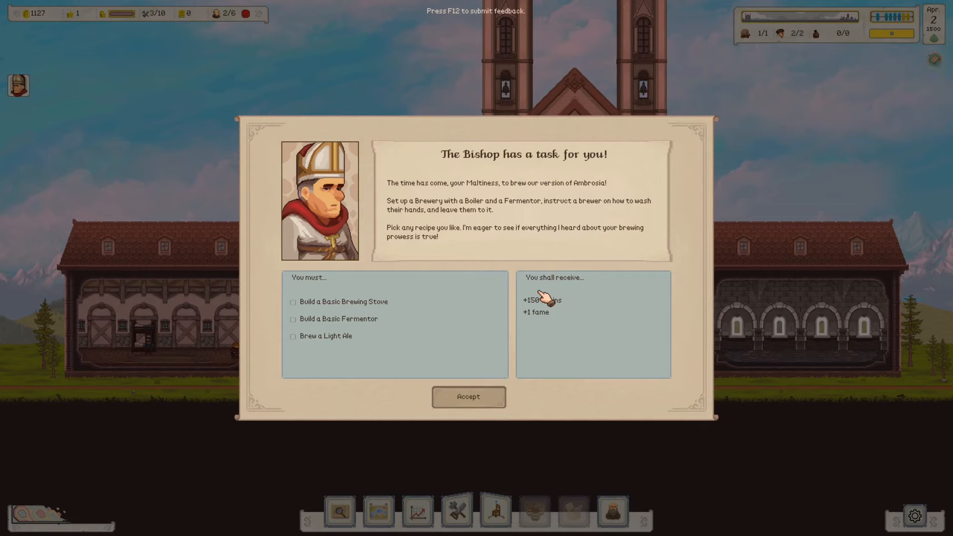
{"action": "mouse_move", "coordinate": [427, 185]}
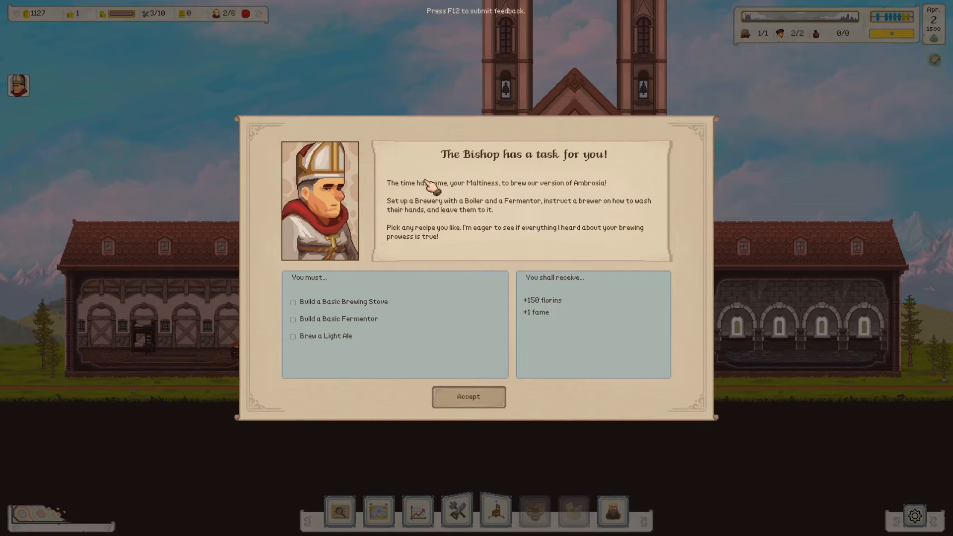
{"action": "mouse_move", "coordinate": [575, 194]}
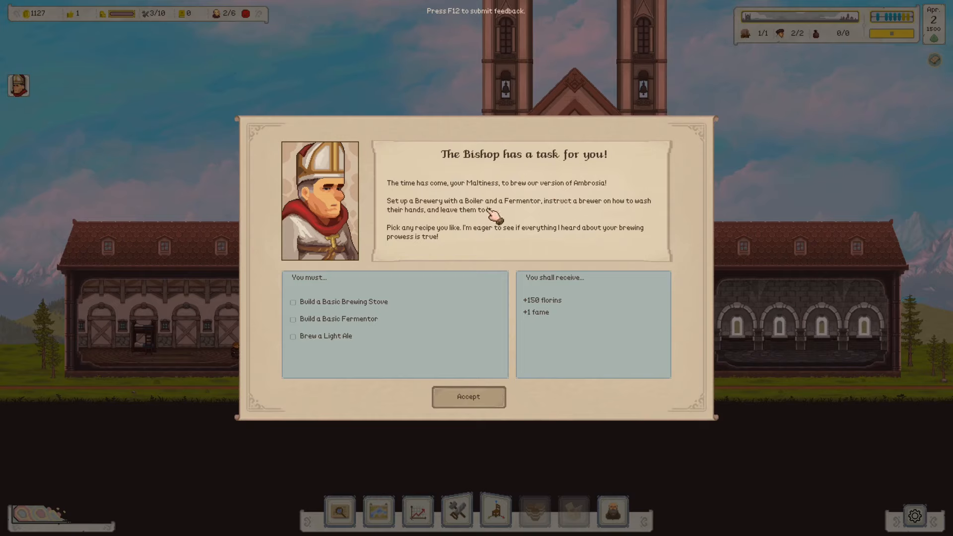
{"action": "left_click", "coordinate": [468, 396]}
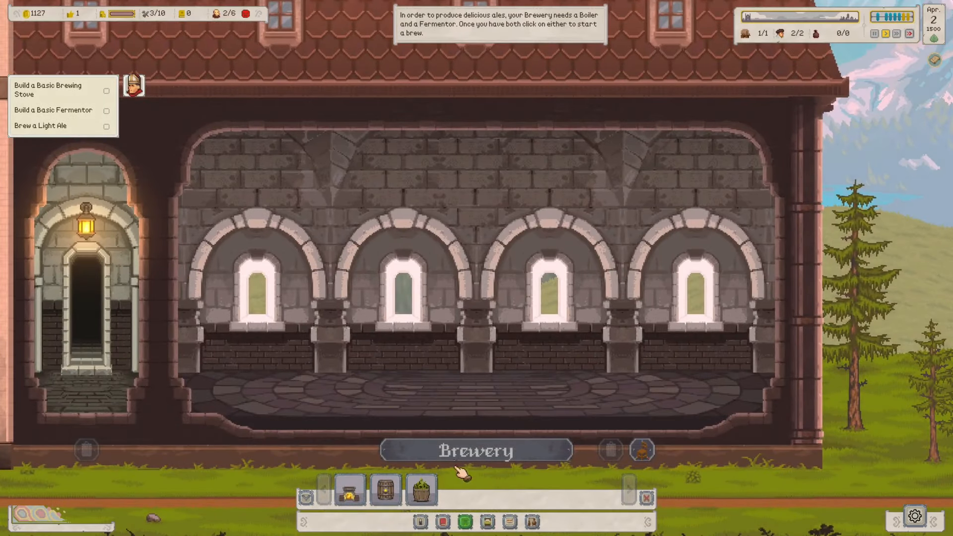
- Place the Basic Brewing Stove and Basic Fermentor in the Brewery and start a brew at the stove
{"action": "left_click", "coordinate": [349, 490]}
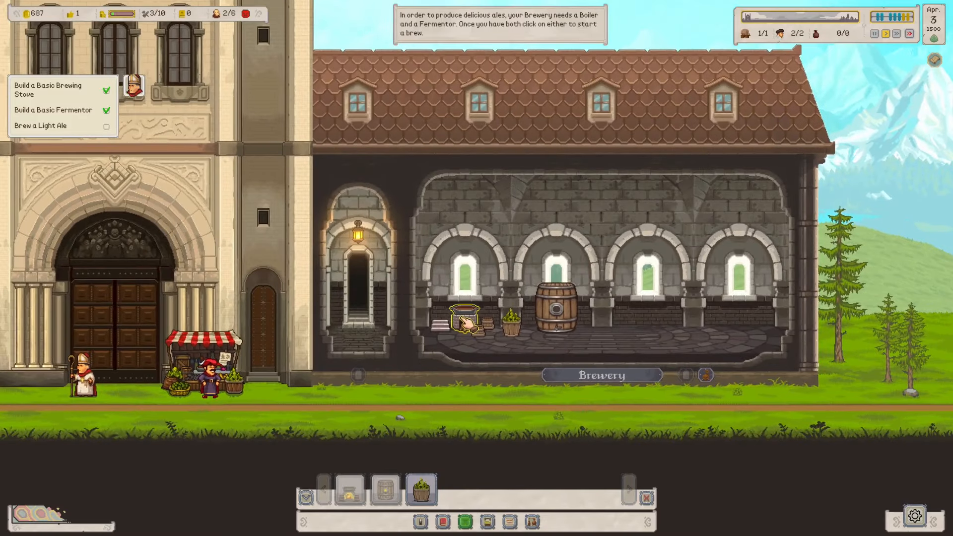
{"action": "left_click", "coordinate": [464, 316]}
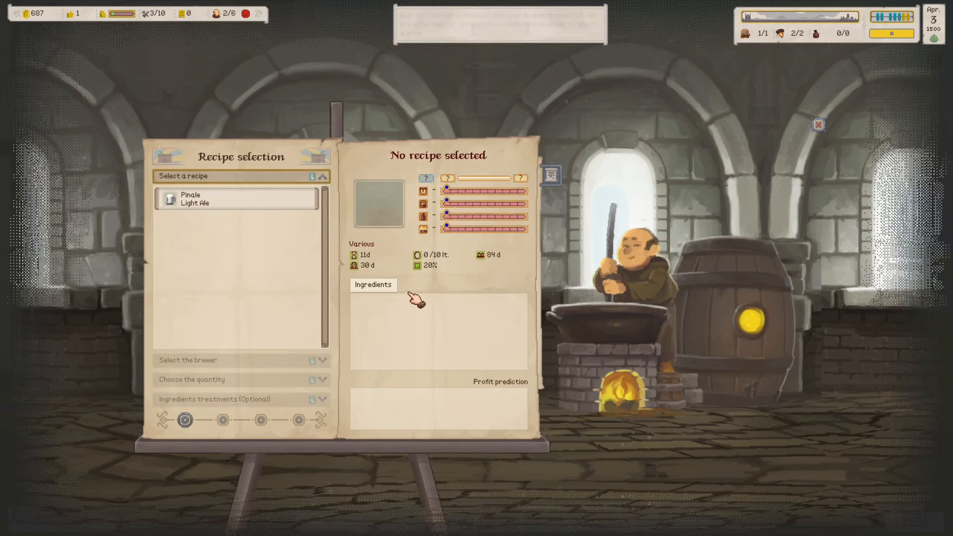
- Brew 100 litres of Pinale Light Ale with Anselm as brewer, paying 42 florins for ingredients
{"action": "left_click", "coordinate": [237, 199]}
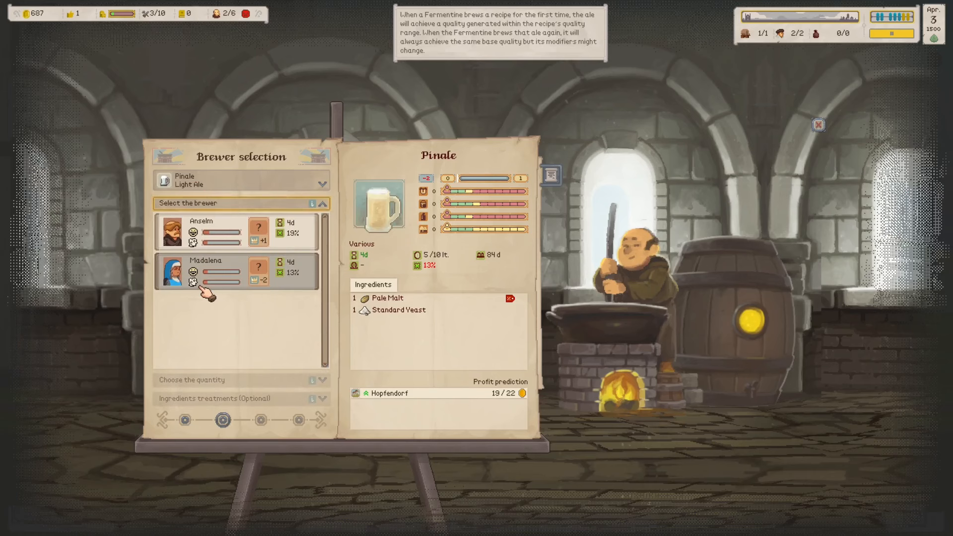
{"action": "left_click", "coordinate": [207, 231]}
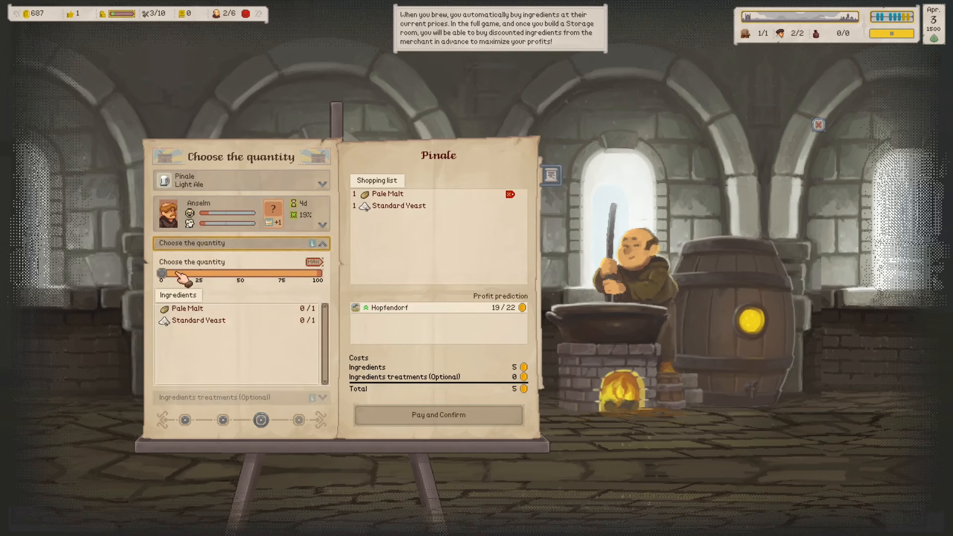
{"action": "left_click_drag", "start_coordinate": [173, 278], "coordinate": [210, 278]}
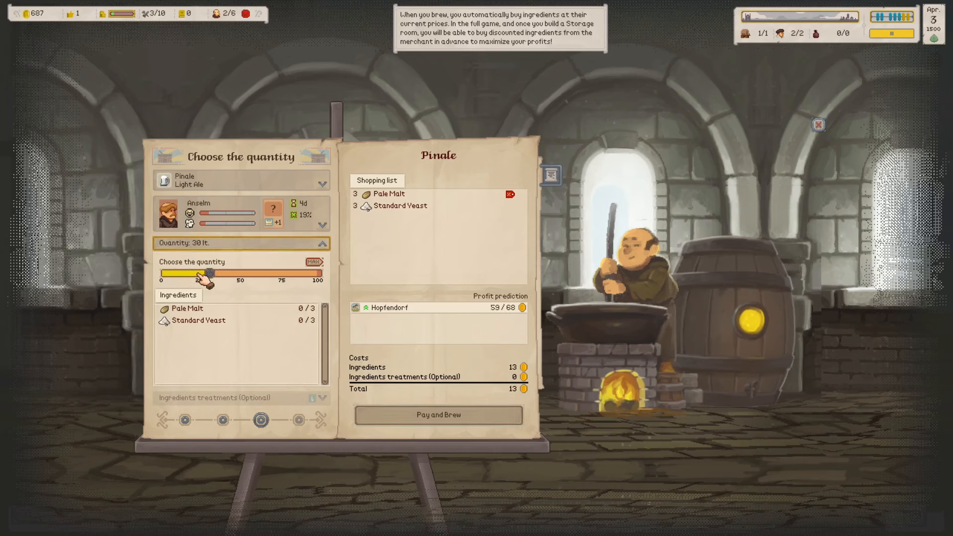
{"action": "left_click_drag", "start_coordinate": [207, 274], "coordinate": [319, 274]}
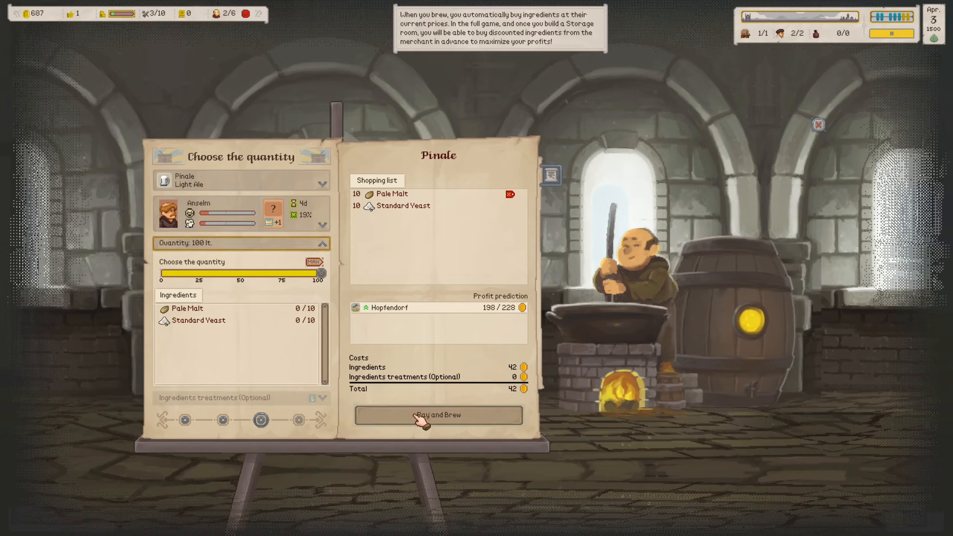
{"action": "left_click", "coordinate": [438, 415]}
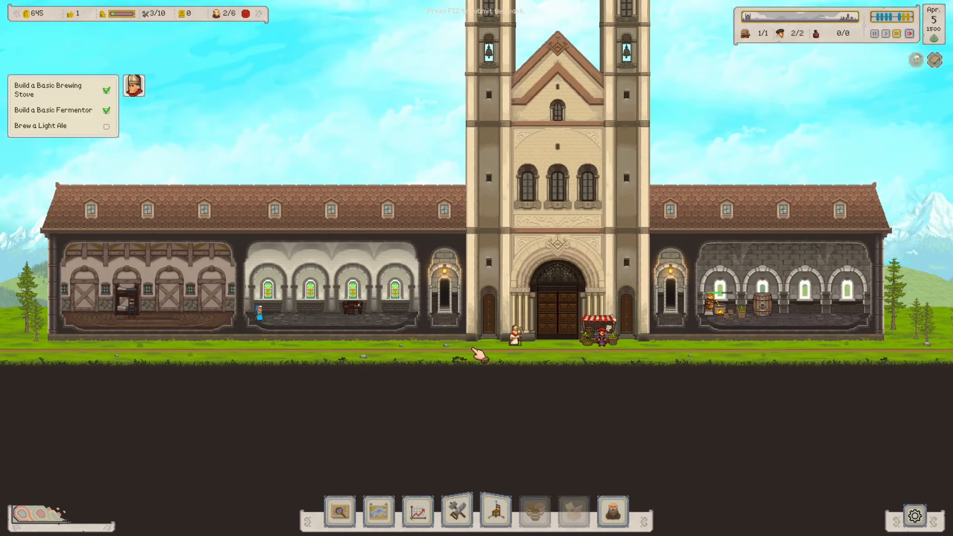
- Let time run until the Pinale brew finishes and its details card appears
{"action": "scroll", "scroll_direction": "right", "scroll_amount": 3}
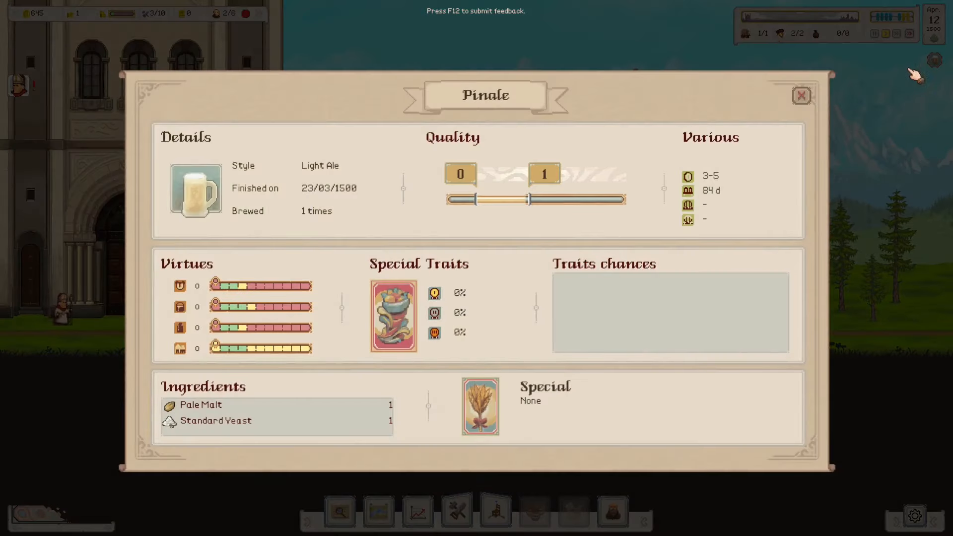
- Dismiss the Pinale details and the 1/100 quality verdict to reach the Hopfendorf selling map
{"action": "left_click", "coordinate": [802, 95]}
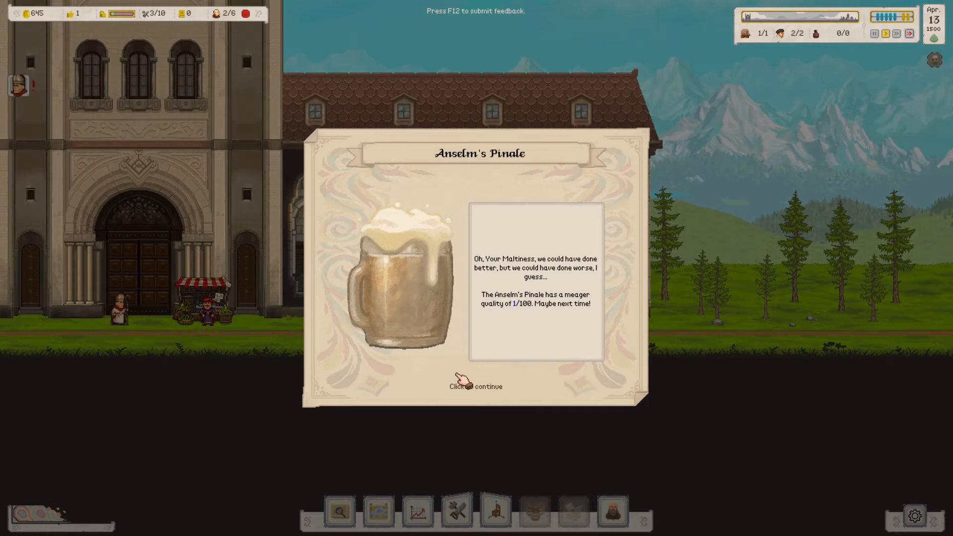
{"action": "left_click", "coordinate": [476, 387]}
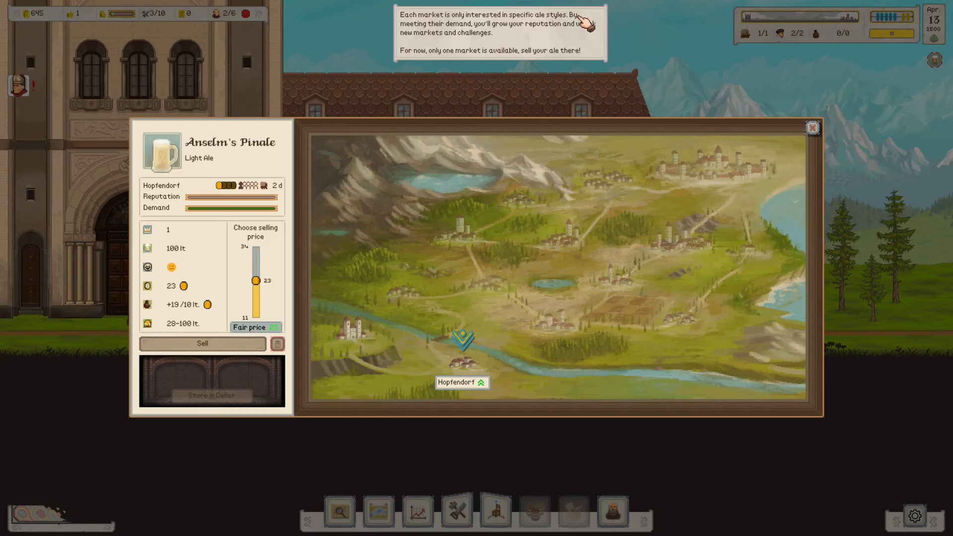
{"action": "mouse_move", "coordinate": [501, 31]}
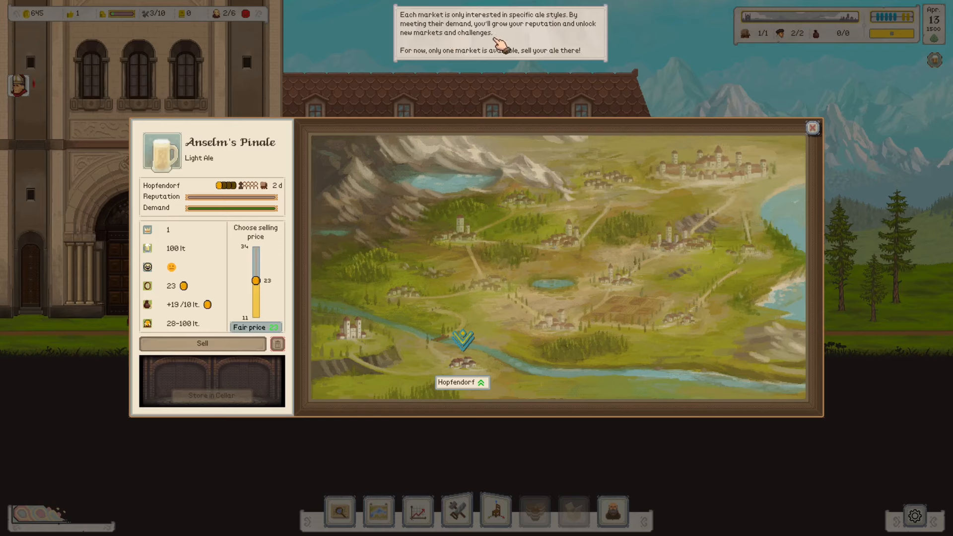
{"action": "mouse_move", "coordinate": [481, 57]}
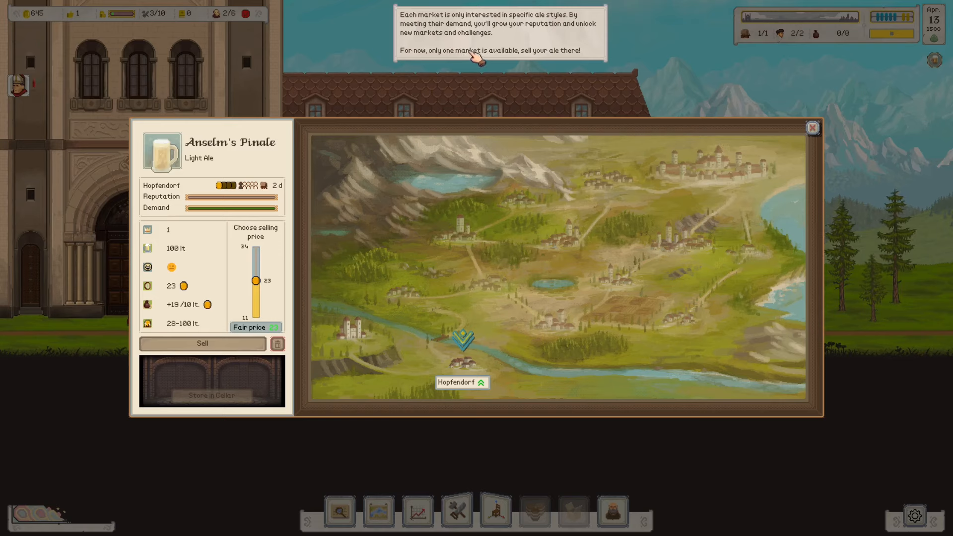
{"action": "mouse_move", "coordinate": [474, 415]}
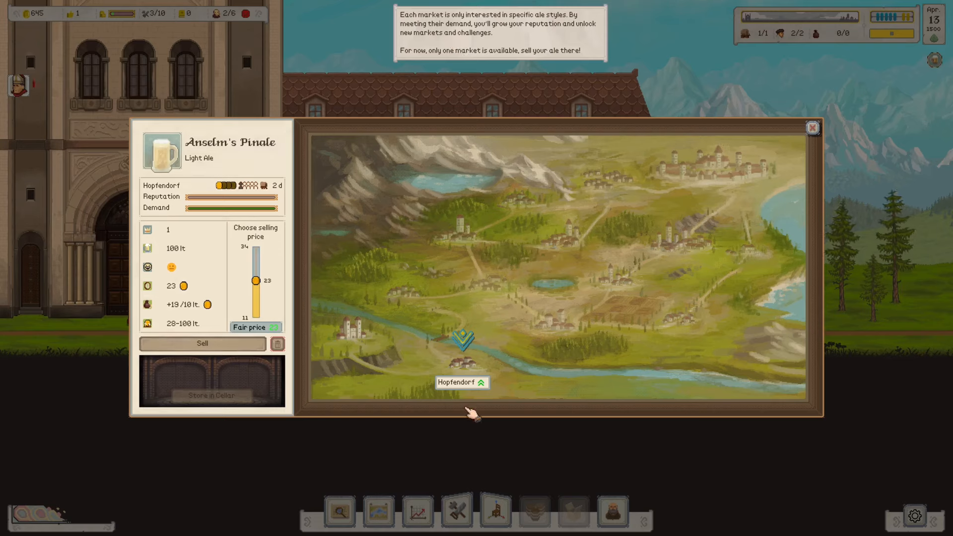
{"action": "mouse_move", "coordinate": [355, 338]}
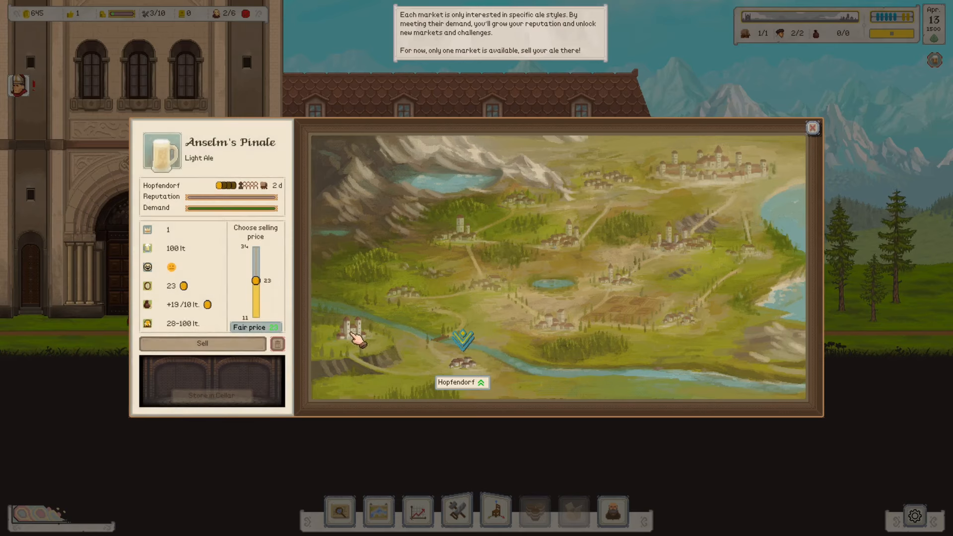
{"action": "mouse_move", "coordinate": [538, 295]}
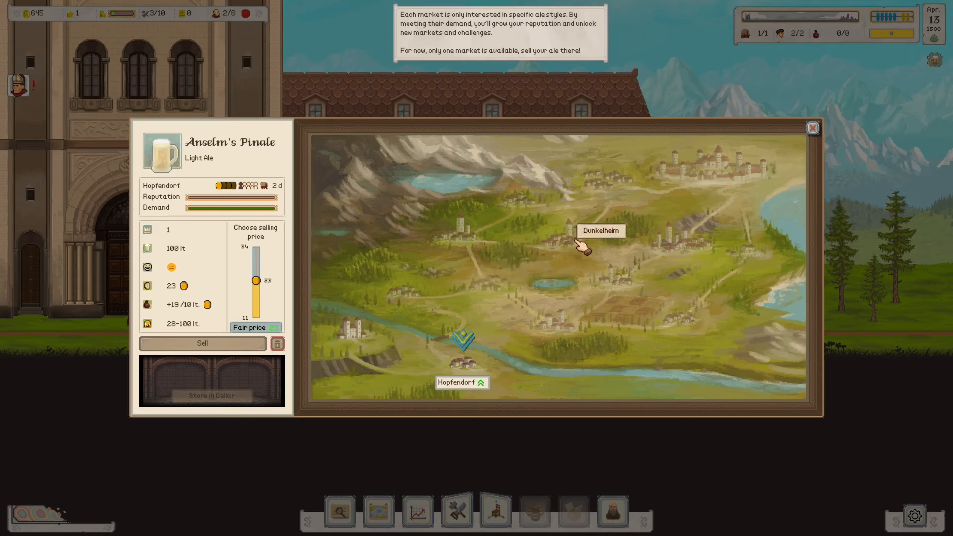
{"action": "mouse_move", "coordinate": [716, 175]}
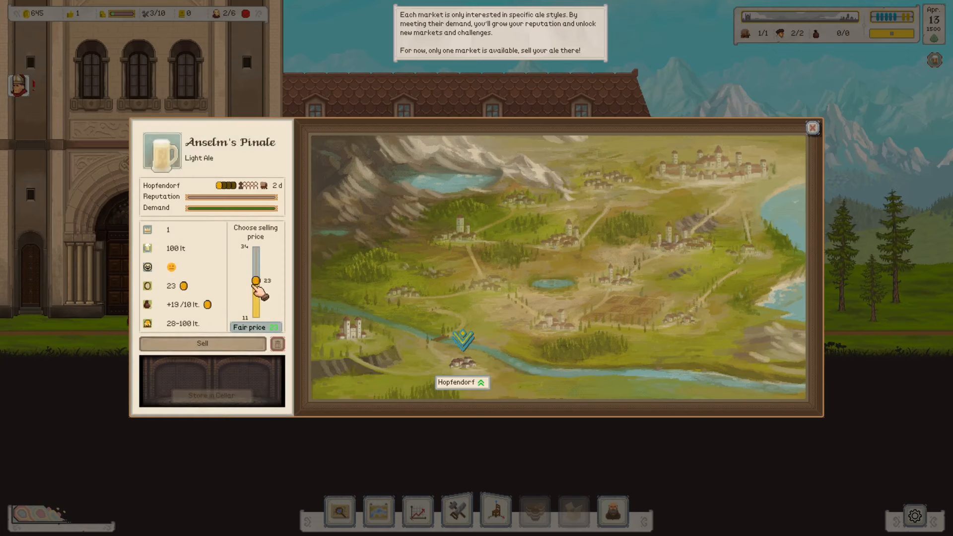
- Settle the selling price on the fair 21 after trying 26, 15 and 20, then sell Anselm's Pinale at Hopfendorf
{"action": "left_click_drag", "start_coordinate": [254, 283], "coordinate": [254, 289]}
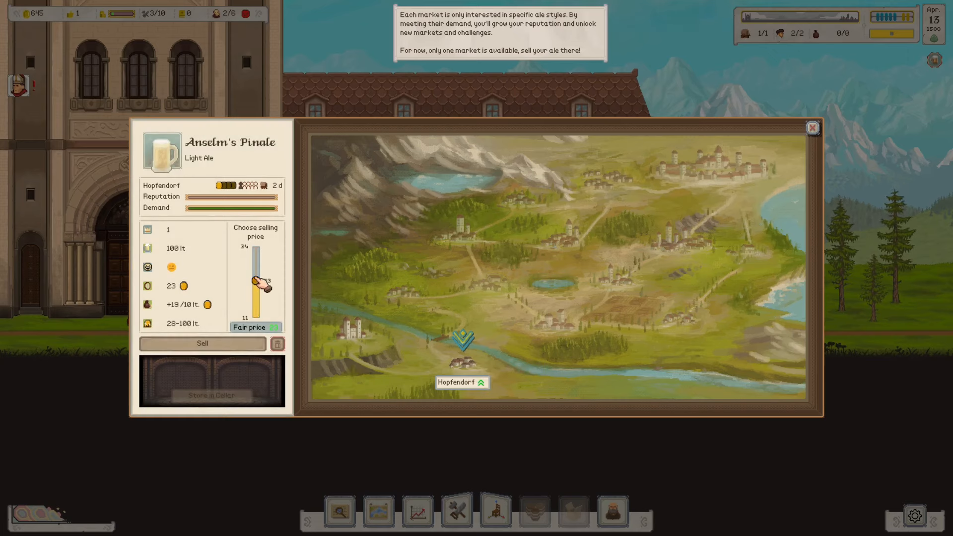
{"action": "left_click_drag", "start_coordinate": [255, 283], "coordinate": [259, 255]}
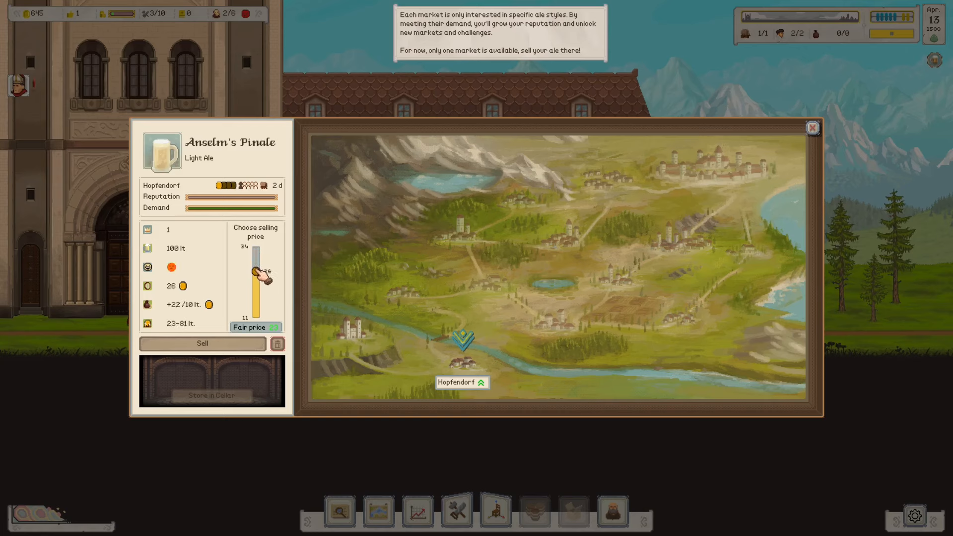
{"action": "left_click_drag", "start_coordinate": [258, 274], "coordinate": [259, 309]}
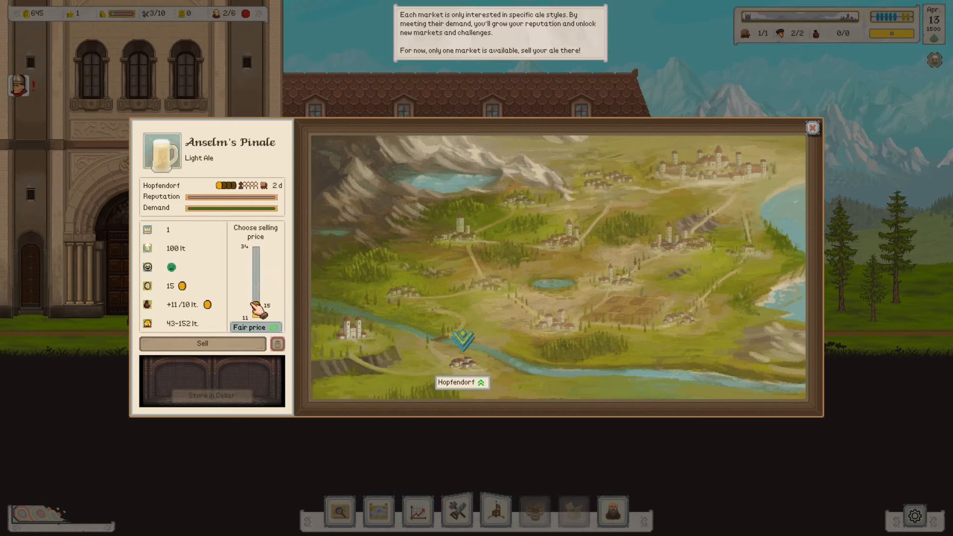
{"action": "left_click_drag", "start_coordinate": [257, 310], "coordinate": [257, 292]}
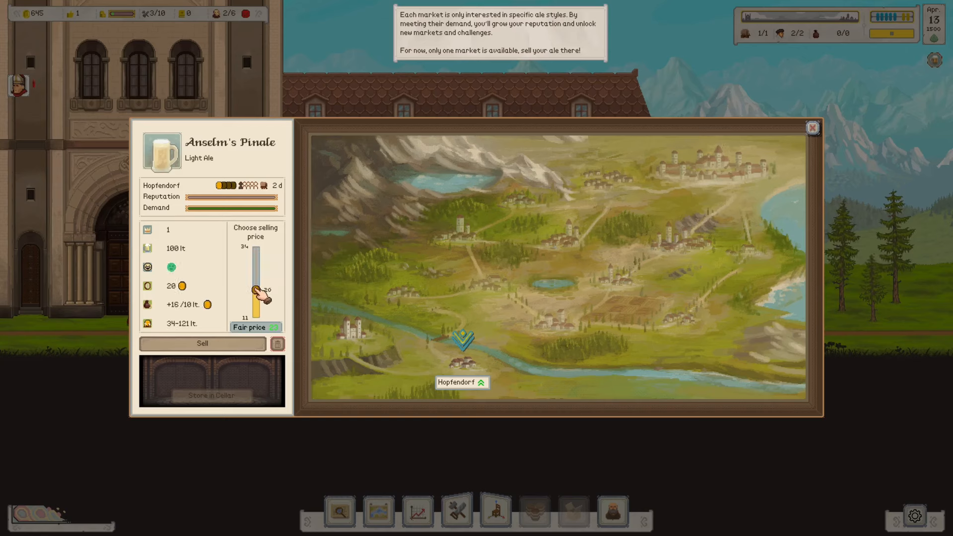
{"action": "left_click_drag", "start_coordinate": [256, 298], "coordinate": [258, 289]}
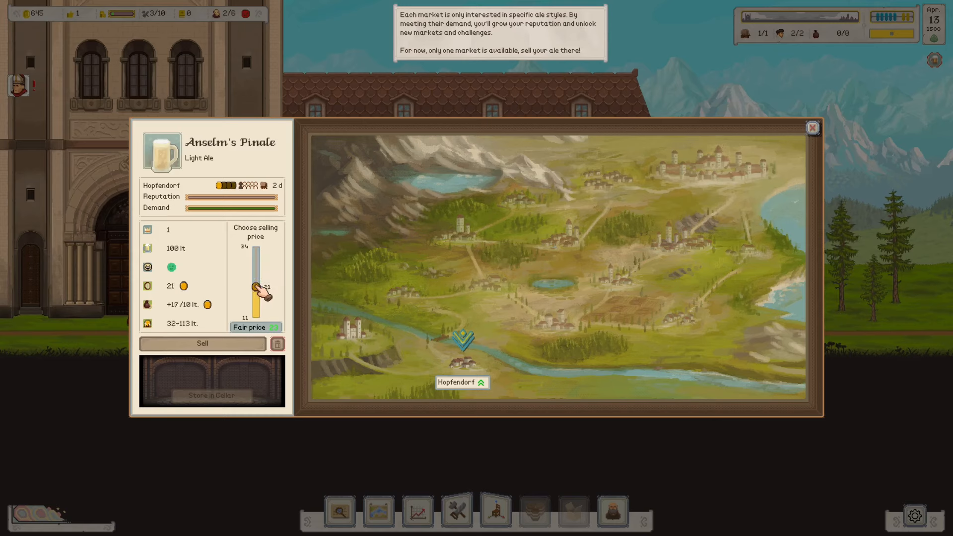
{"action": "mouse_move", "coordinate": [171, 268]}
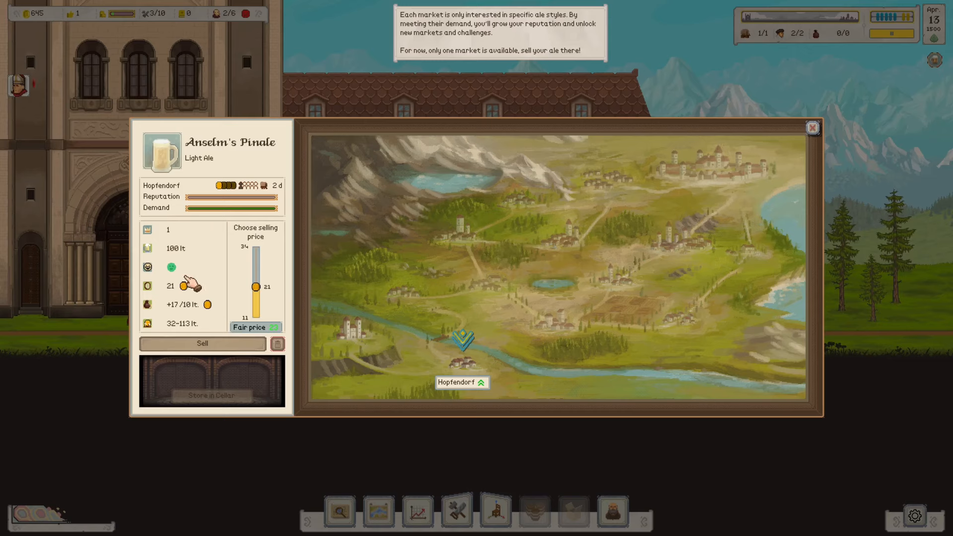
{"action": "mouse_move", "coordinate": [214, 310]}
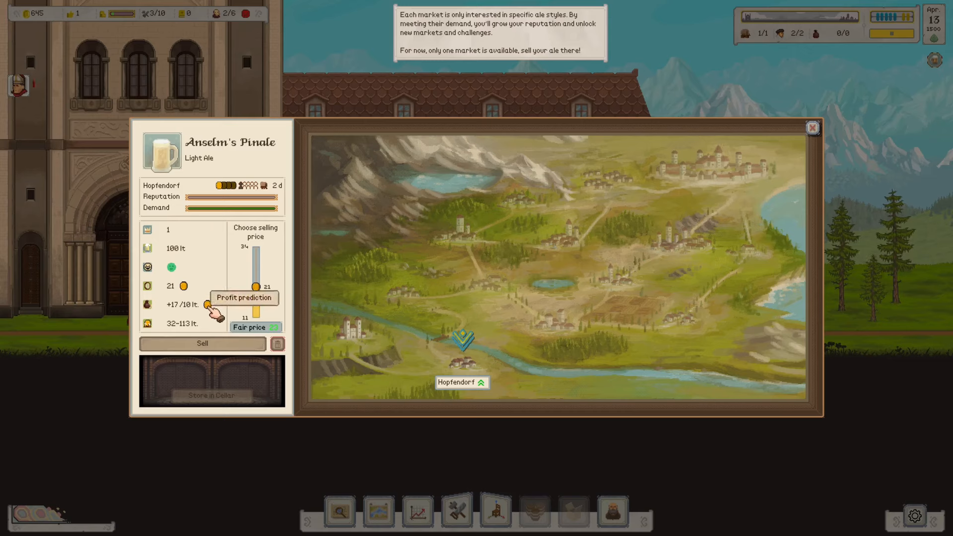
{"action": "mouse_move", "coordinate": [209, 344]}
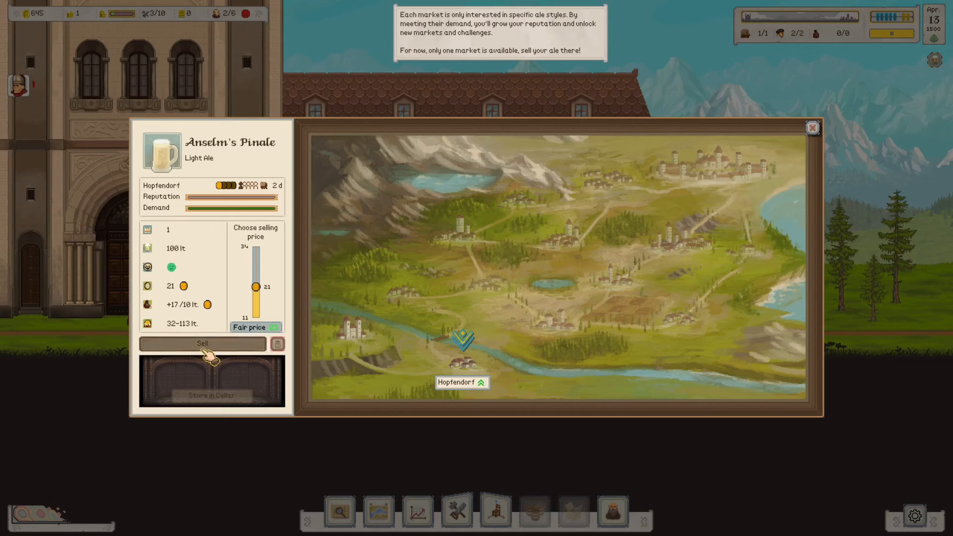
{"action": "left_click", "coordinate": [202, 344]}
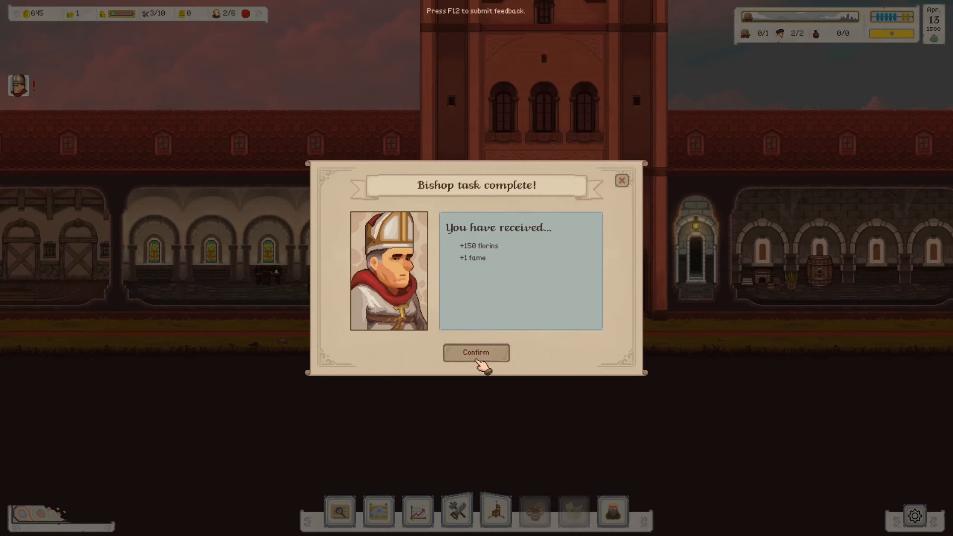
- Collect the 150-florin reward and accept the task to build a Refectory, Cooking Stove and Dining Table
{"action": "left_click", "coordinate": [476, 353]}
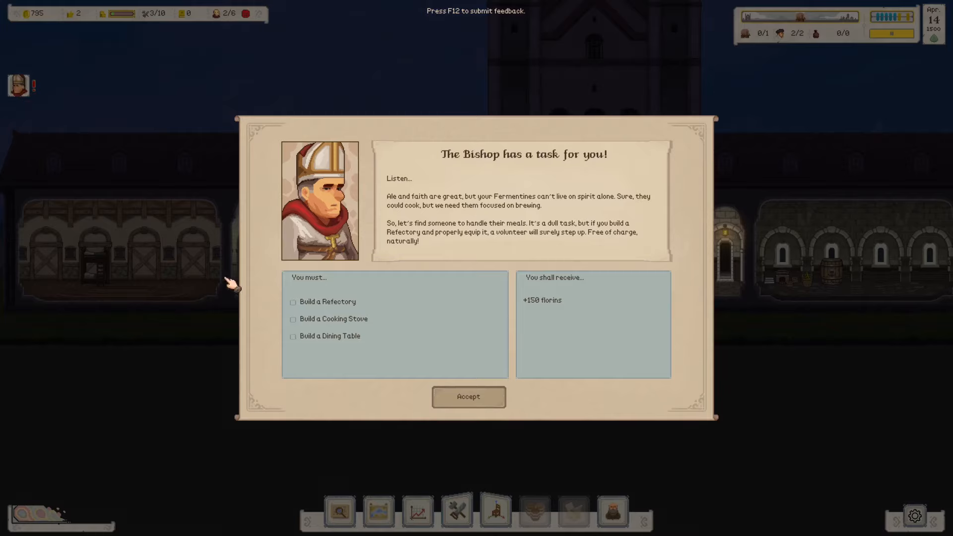
{"action": "mouse_move", "coordinate": [309, 329]}
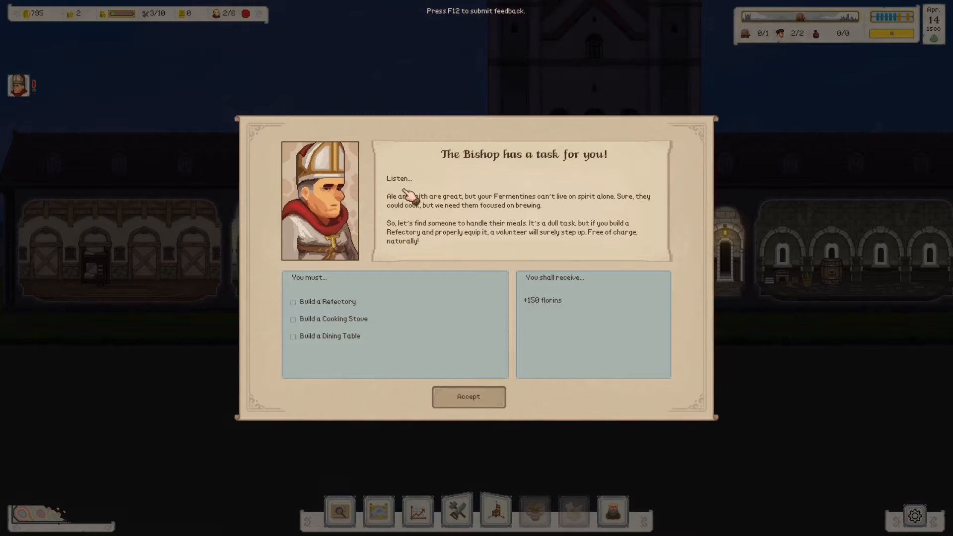
{"action": "mouse_move", "coordinate": [441, 243]}
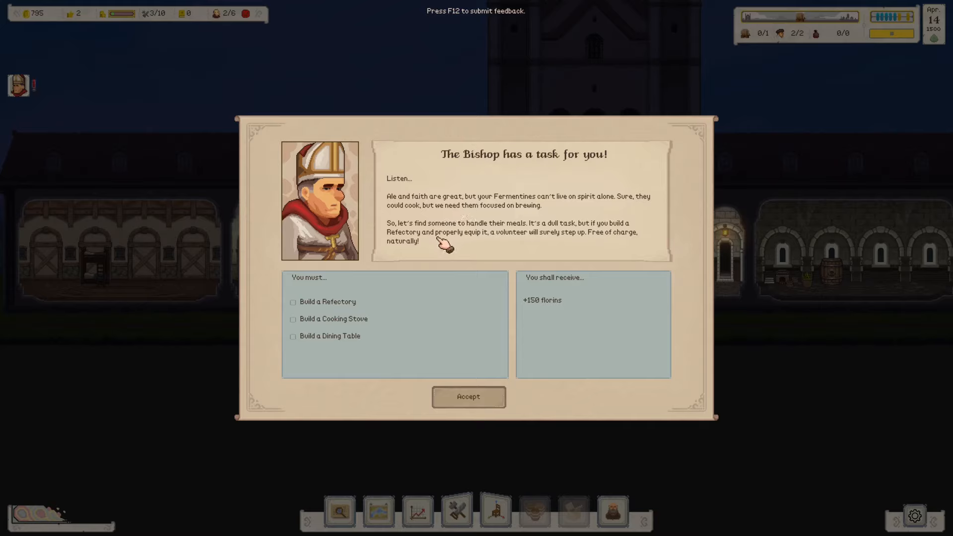
{"action": "mouse_move", "coordinate": [499, 212]}
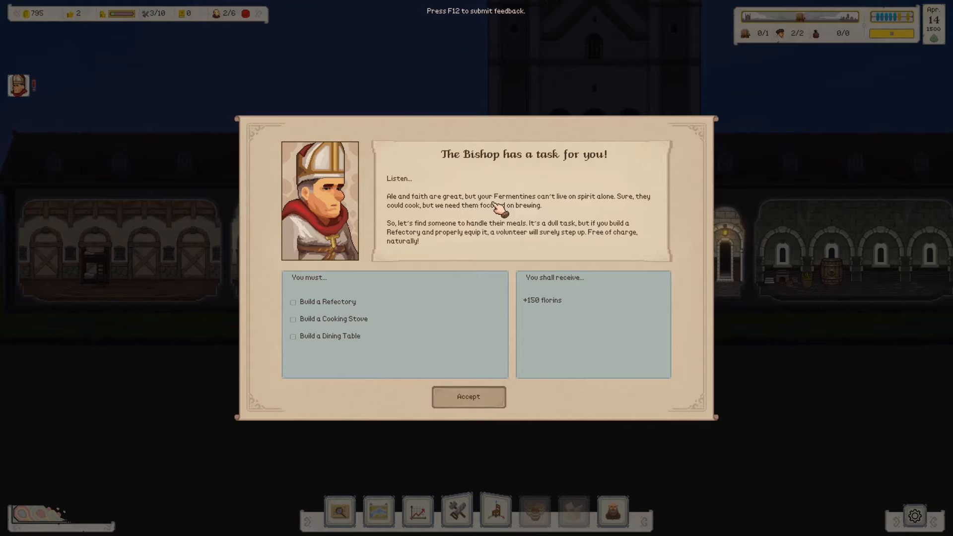
{"action": "mouse_move", "coordinate": [665, 206]}
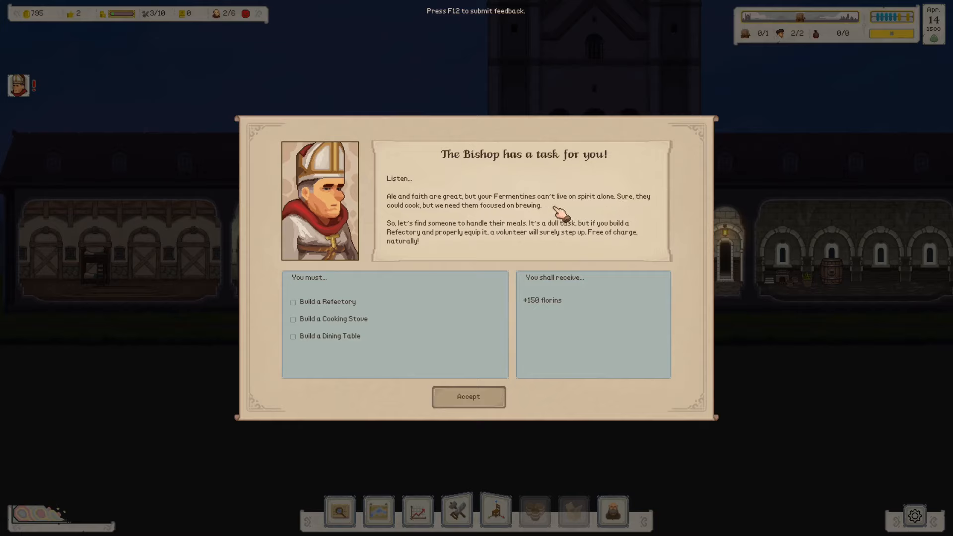
{"action": "mouse_move", "coordinate": [432, 243]}
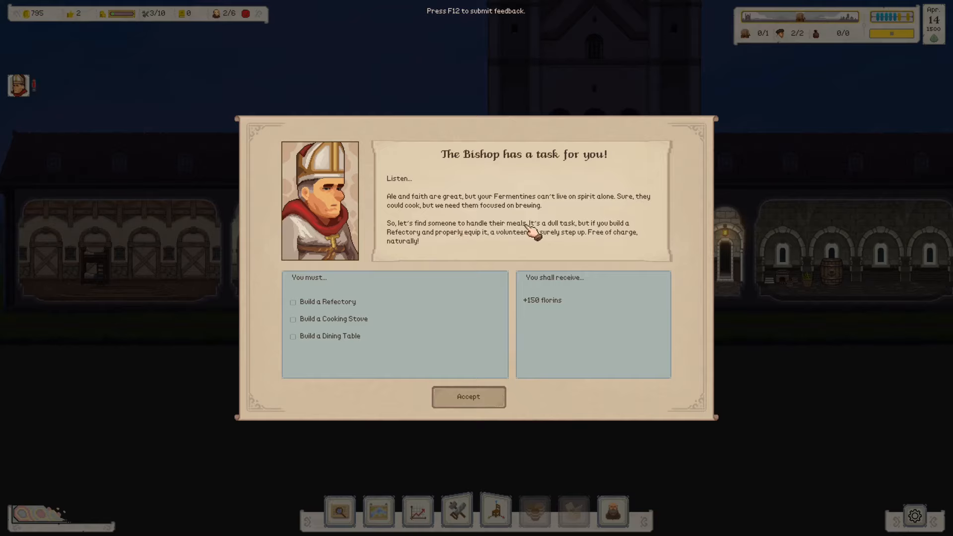
{"action": "mouse_move", "coordinate": [426, 234]}
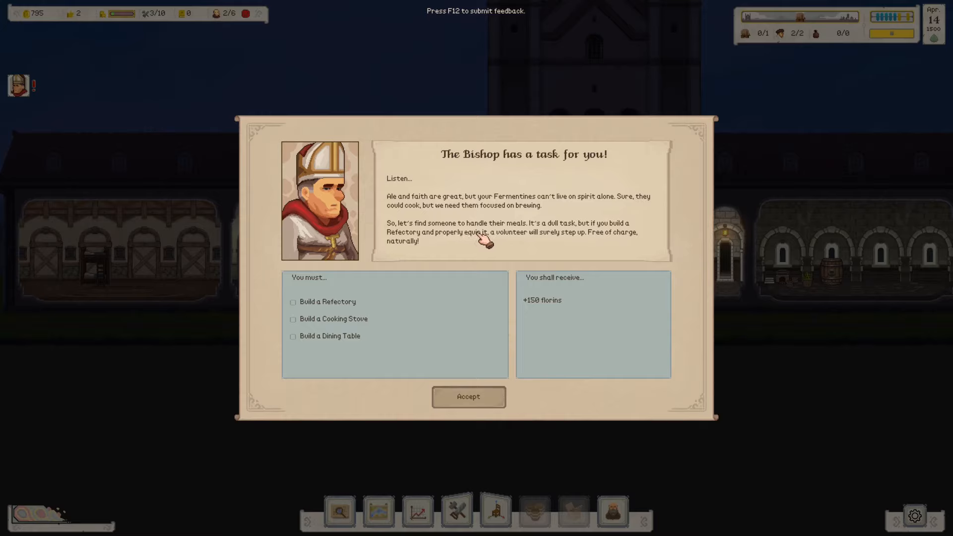
{"action": "mouse_move", "coordinate": [593, 243]}
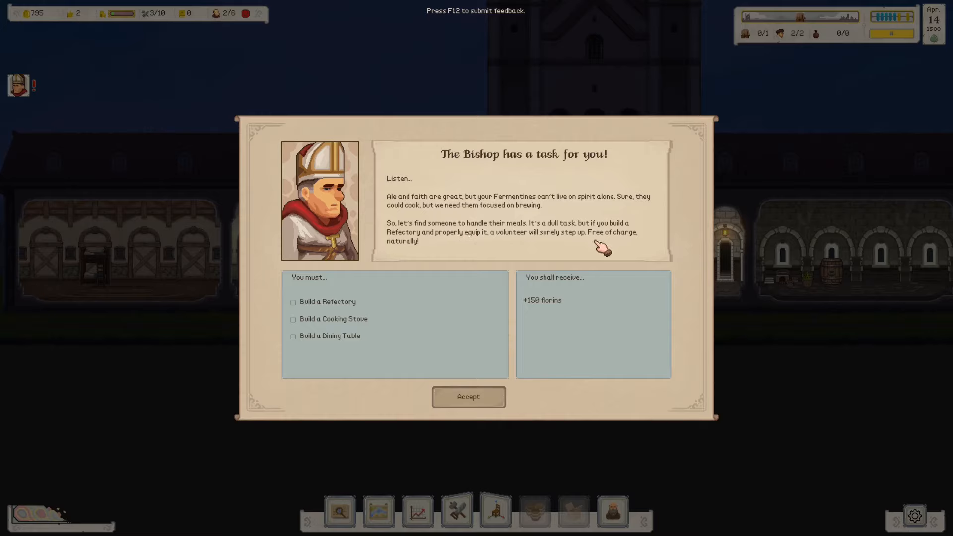
{"action": "left_click", "coordinate": [467, 396]}
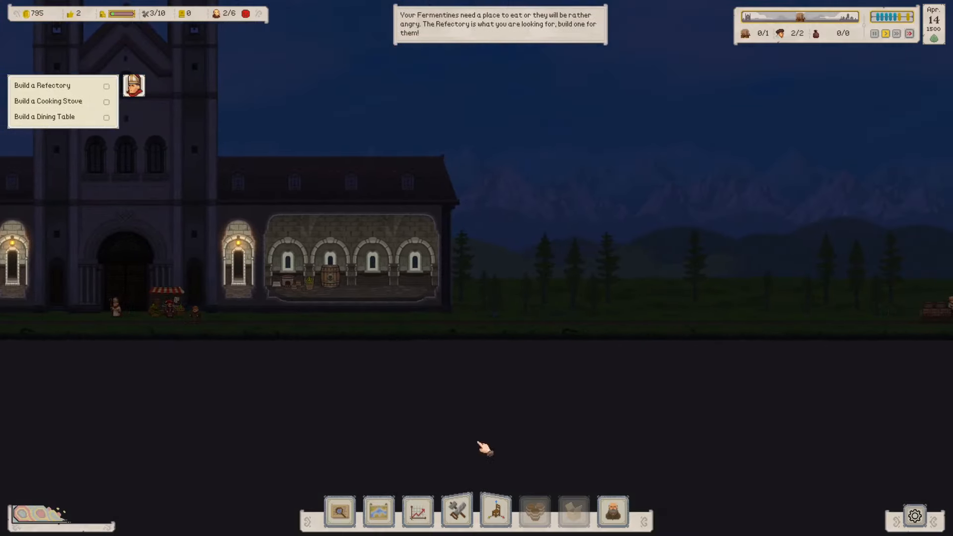
- Build the Refectory with a Cooking Stove and Dining Table and confirm the 150-florin task reward
{"action": "left_click", "coordinate": [496, 511]}
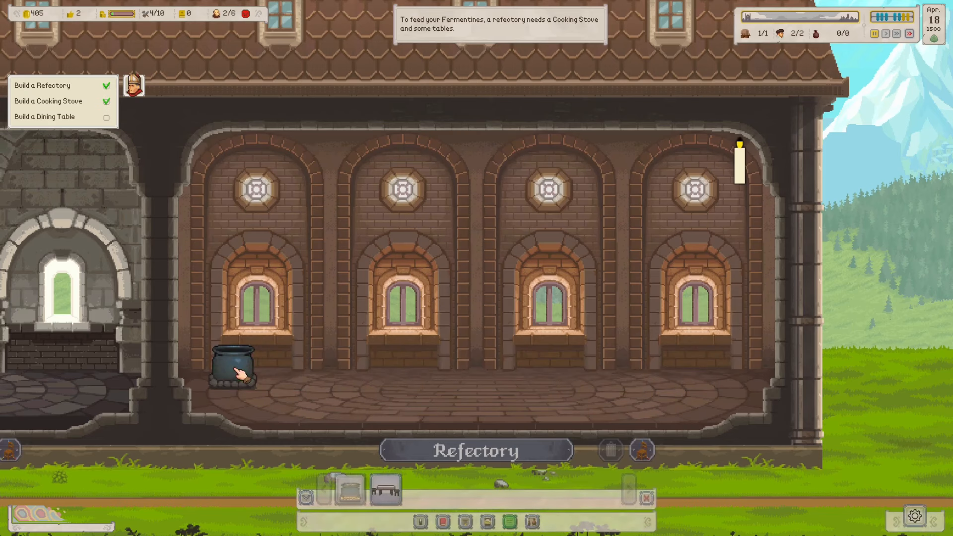
{"action": "left_click", "coordinate": [235, 370]}
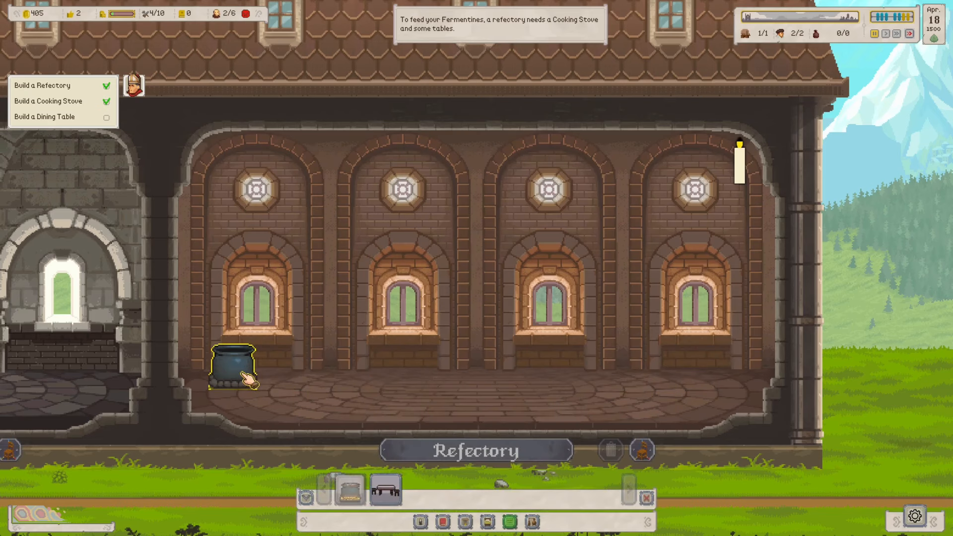
{"action": "left_click", "coordinate": [234, 367]}
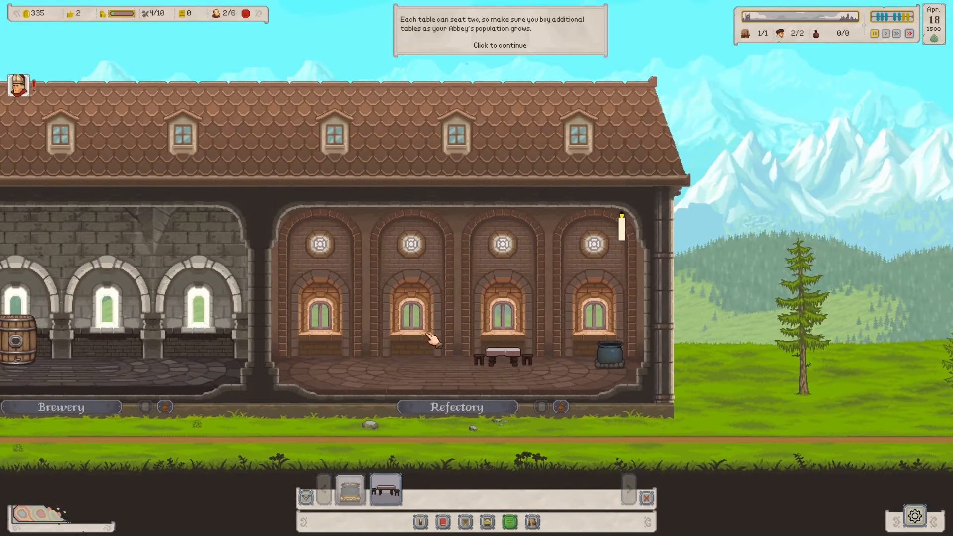
{"action": "left_click", "coordinate": [499, 44]}
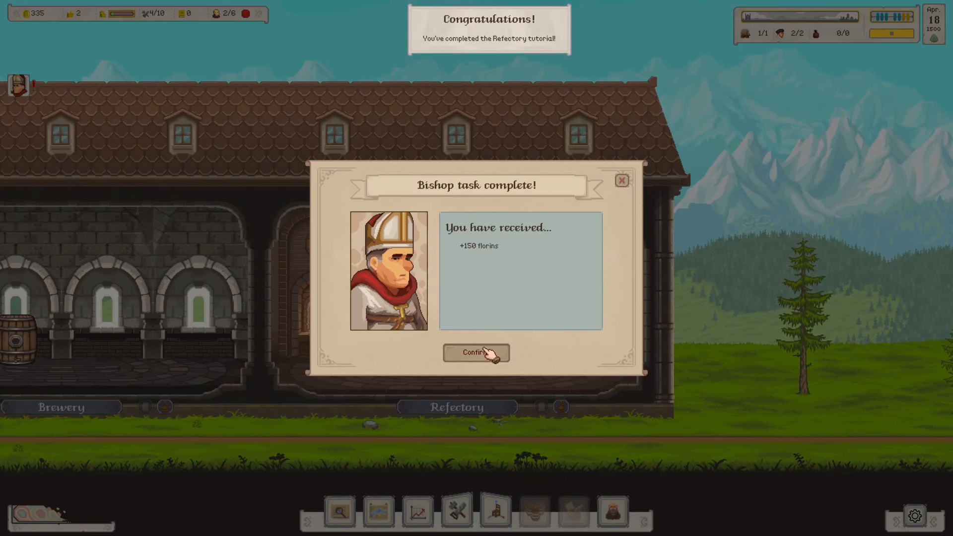
{"action": "left_click", "coordinate": [476, 352]}
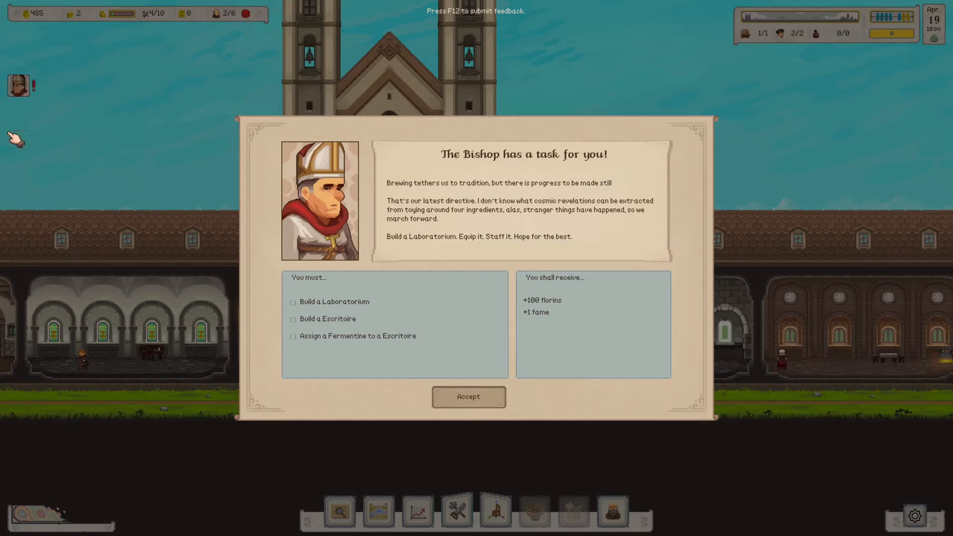
{"action": "mouse_move", "coordinate": [372, 312]}
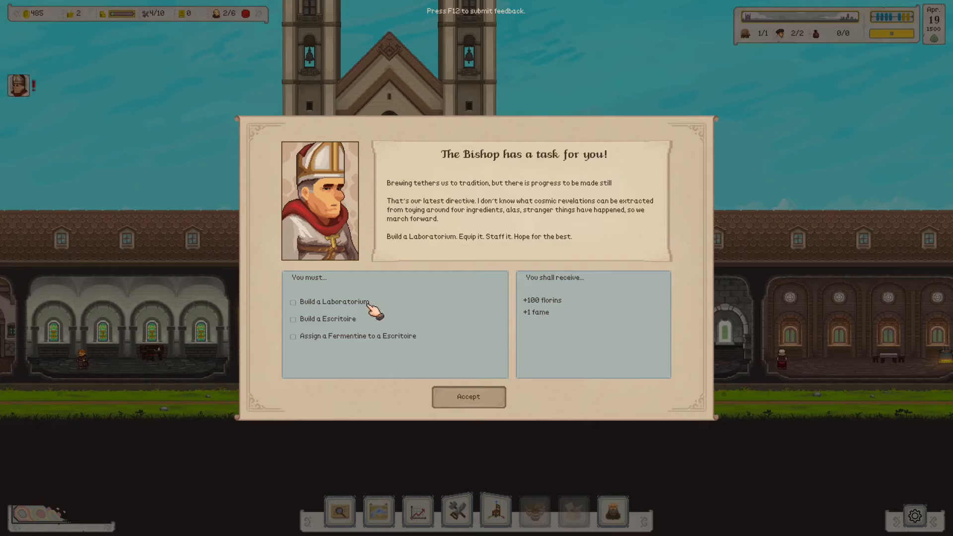
{"action": "mouse_move", "coordinate": [373, 345]}
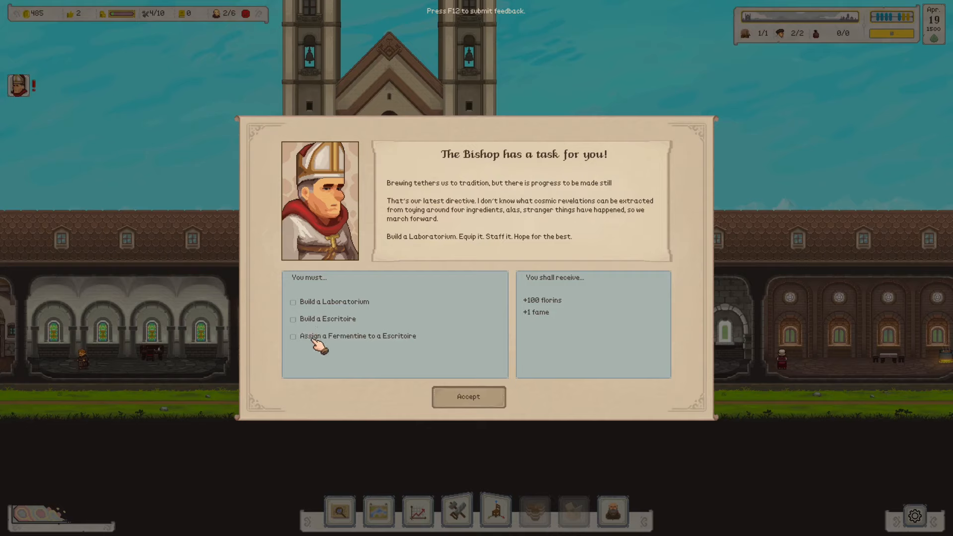
{"action": "mouse_move", "coordinate": [384, 344]}
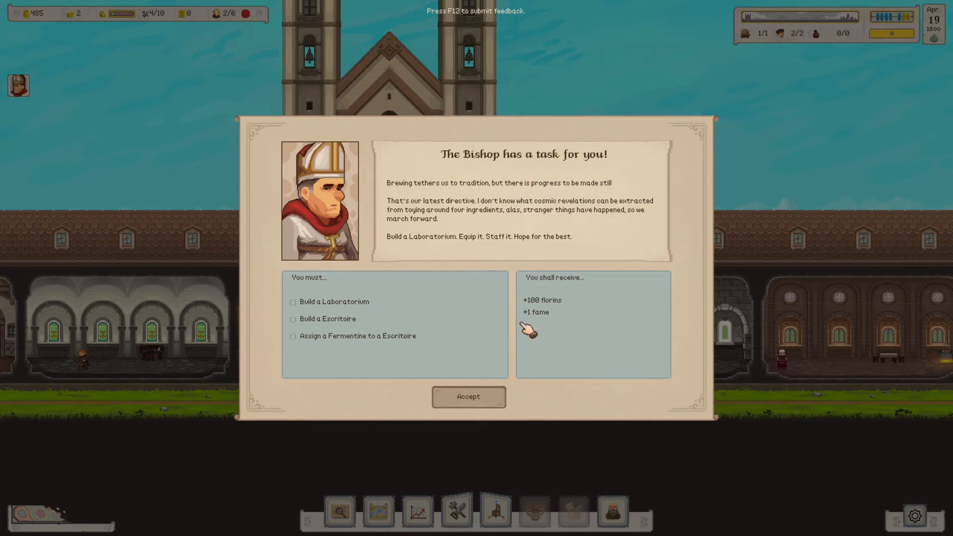
- Accept the Bishop's task to build a Laboratorium with an Escritoire and assign a Fermentine
{"action": "left_click", "coordinate": [467, 396]}
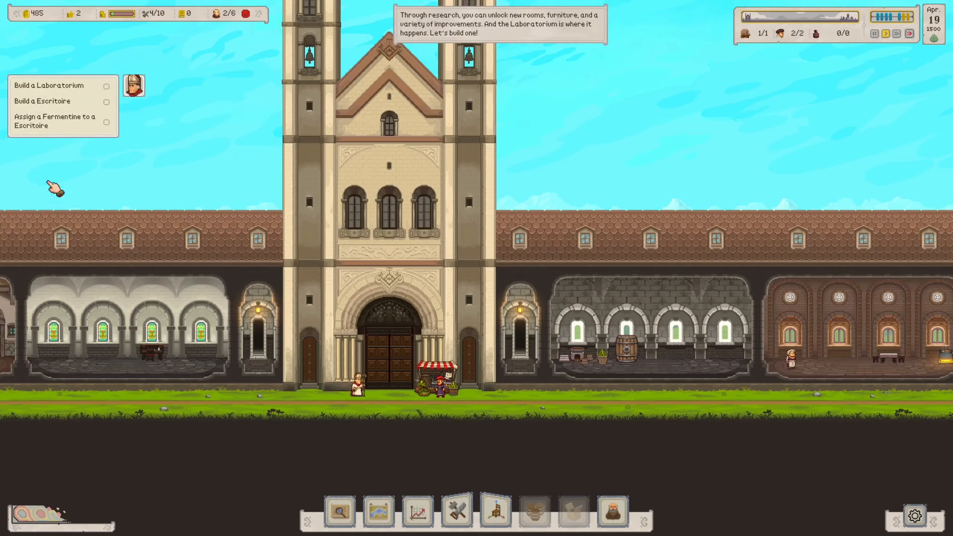
- Build a Laboratorium at the abbey's left end, add an Escritoire and bring up the researcher selection
{"action": "left_click", "coordinate": [528, 514]}
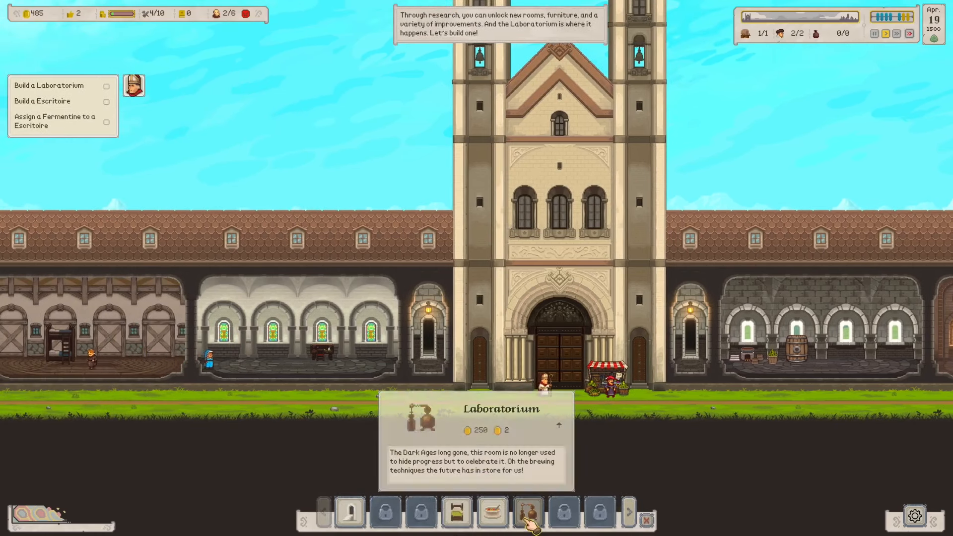
{"action": "left_click", "coordinate": [529, 513]}
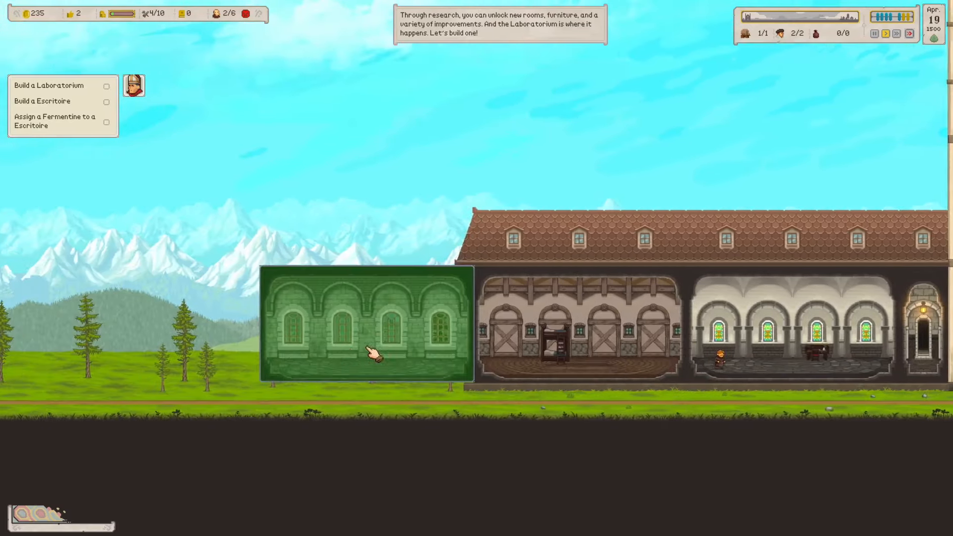
{"action": "left_click", "coordinate": [373, 358]}
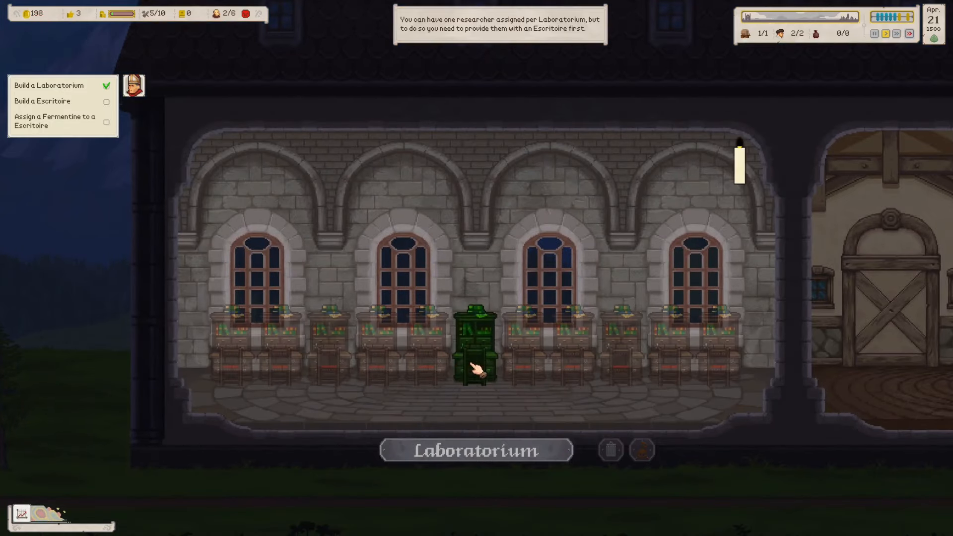
{"action": "left_click", "coordinate": [477, 347]}
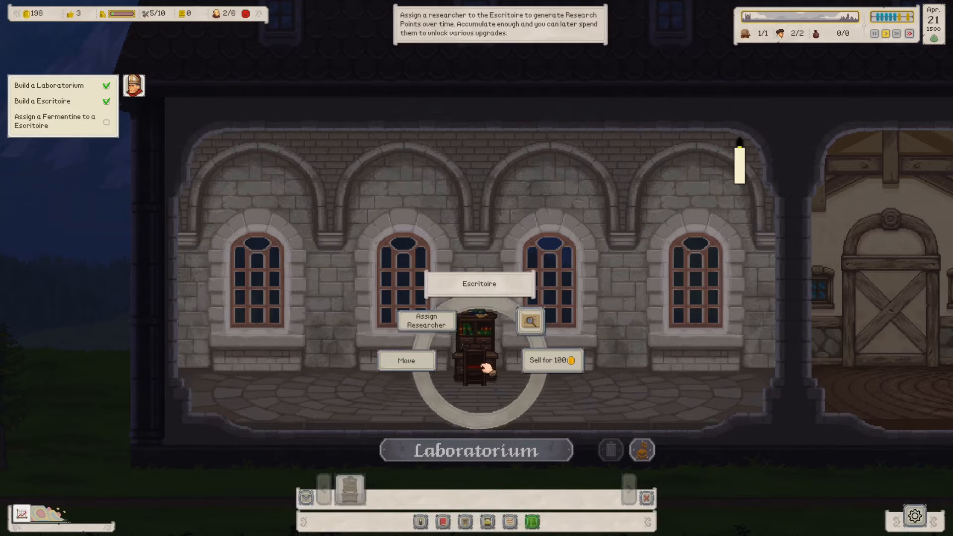
{"action": "left_click", "coordinate": [426, 321]}
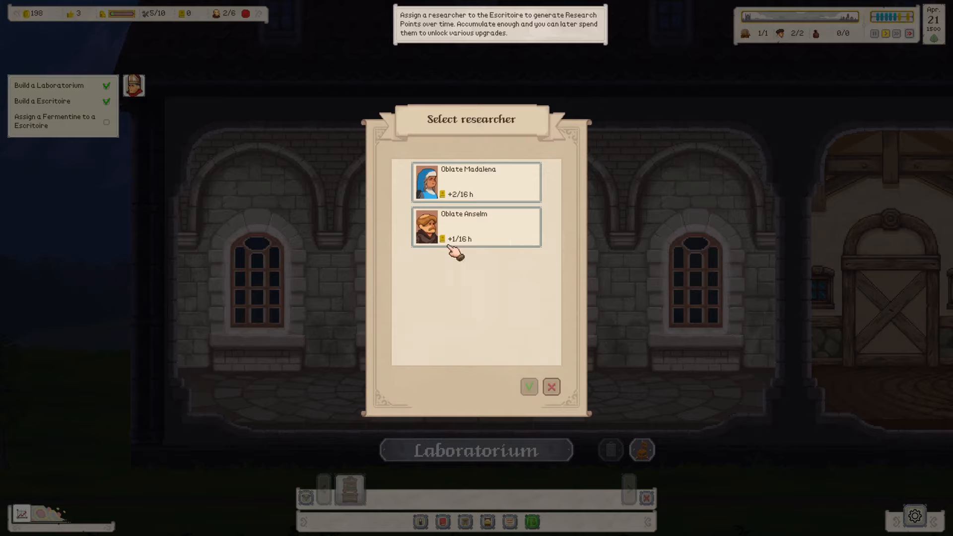
{"action": "mouse_move", "coordinate": [477, 194]}
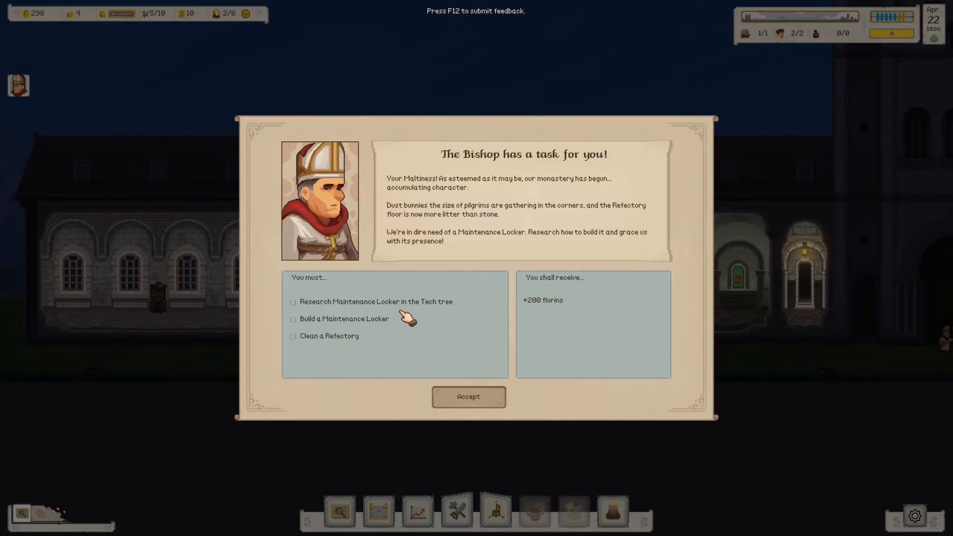
{"action": "mouse_move", "coordinate": [407, 331]}
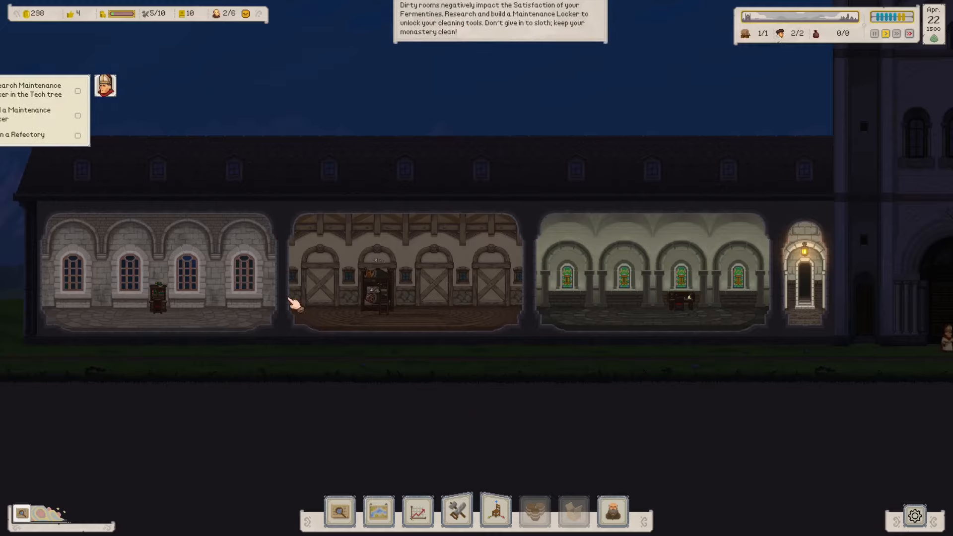
- Bring up the Research tree with 10 points available after accepting the task
{"action": "left_click", "coordinate": [397, 298]}
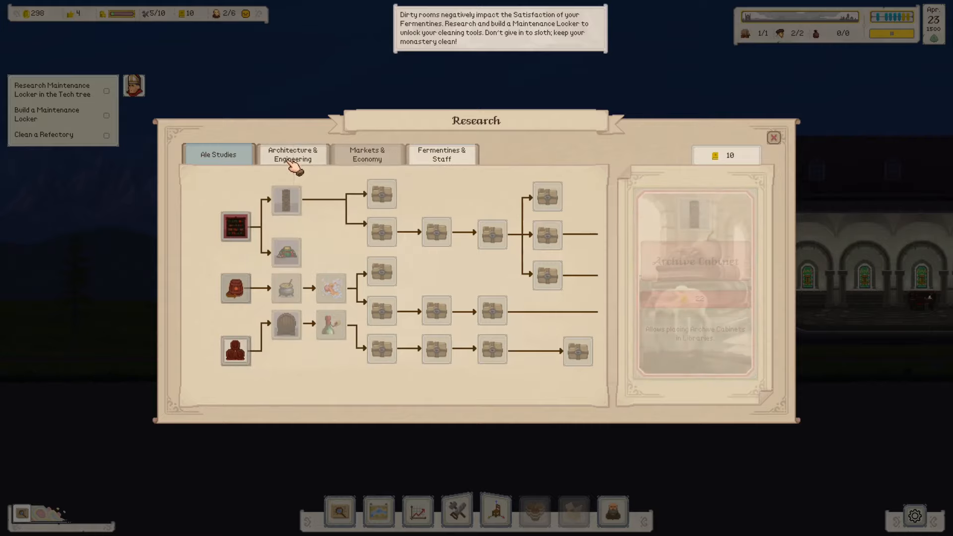
- Research the Maintenance Locker under the staff research, spending points down to 0
{"action": "left_click", "coordinate": [292, 155]}
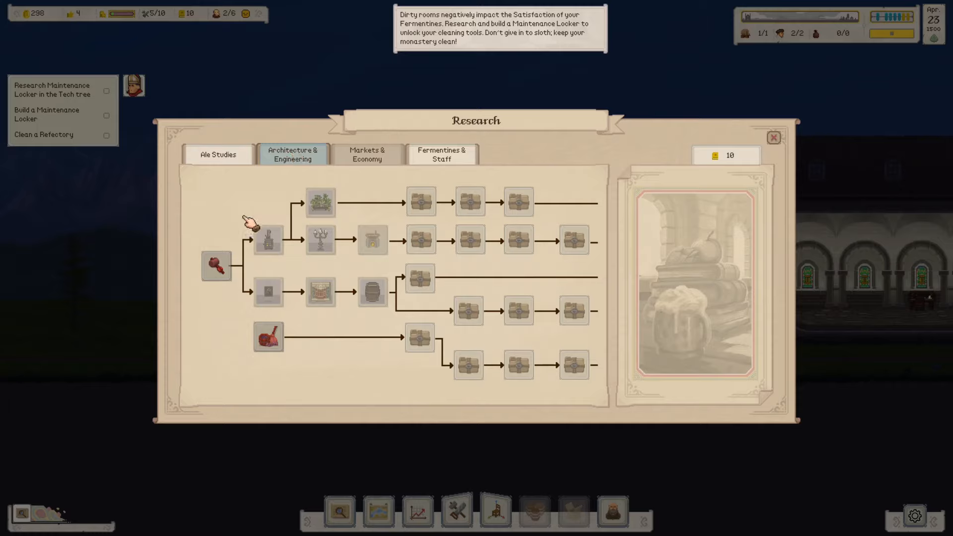
{"action": "left_click", "coordinate": [267, 239]}
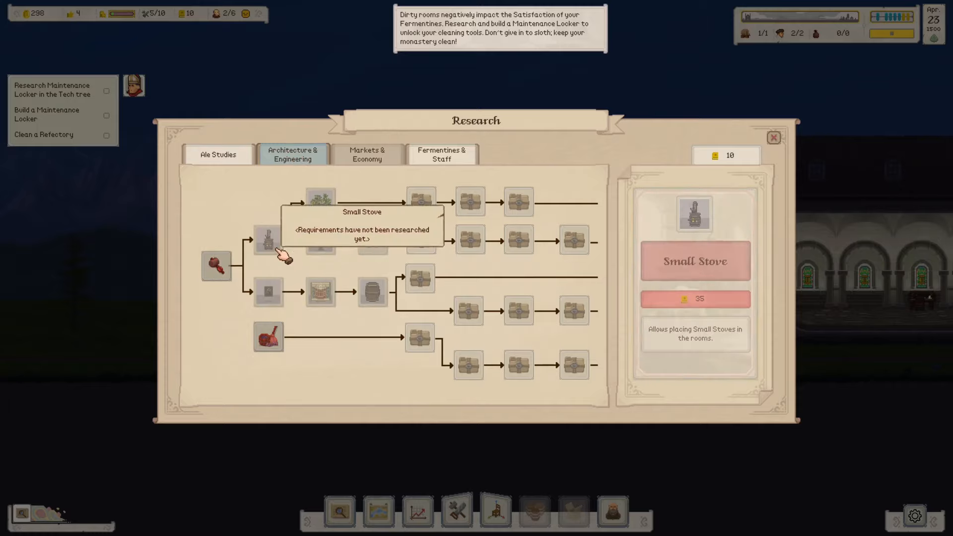
{"action": "left_click", "coordinate": [442, 155]}
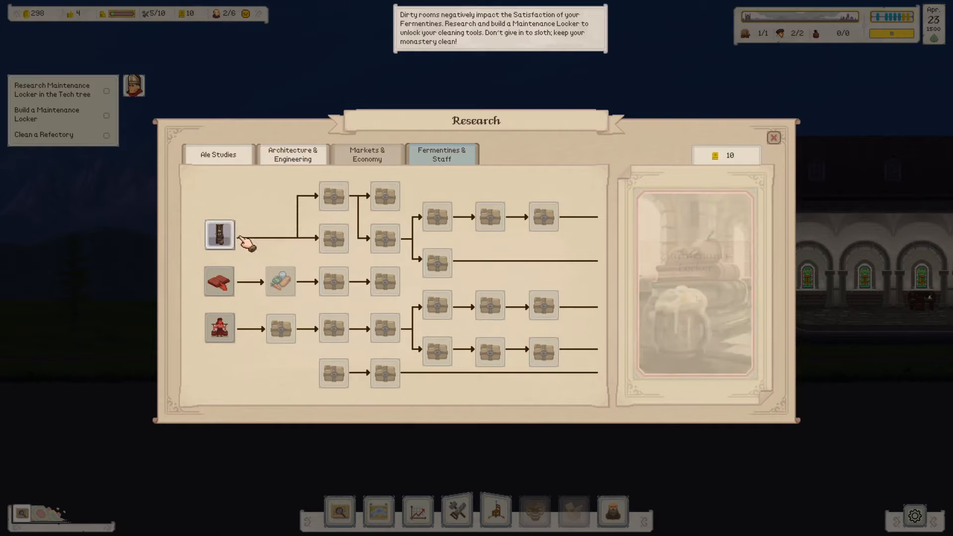
{"action": "left_click", "coordinate": [219, 235]}
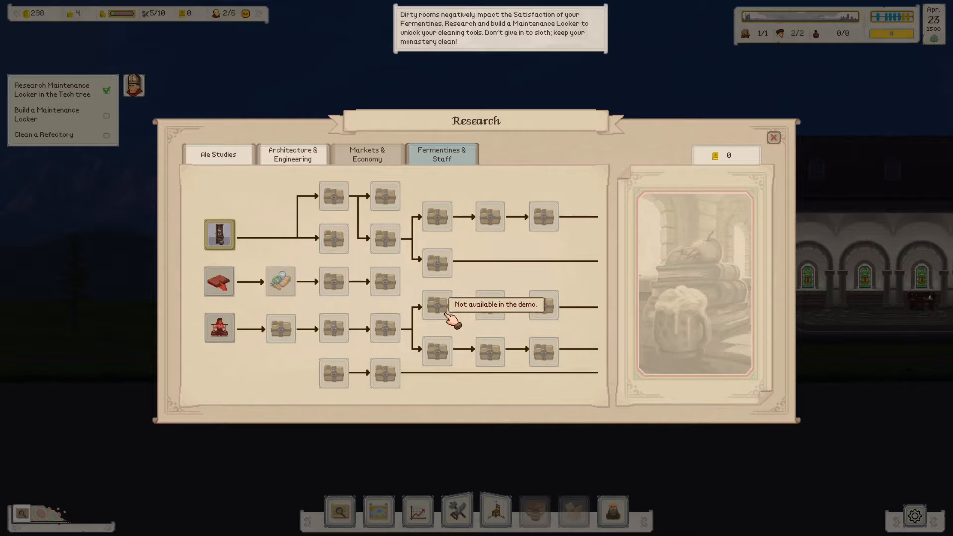
{"action": "left_click", "coordinate": [772, 137]}
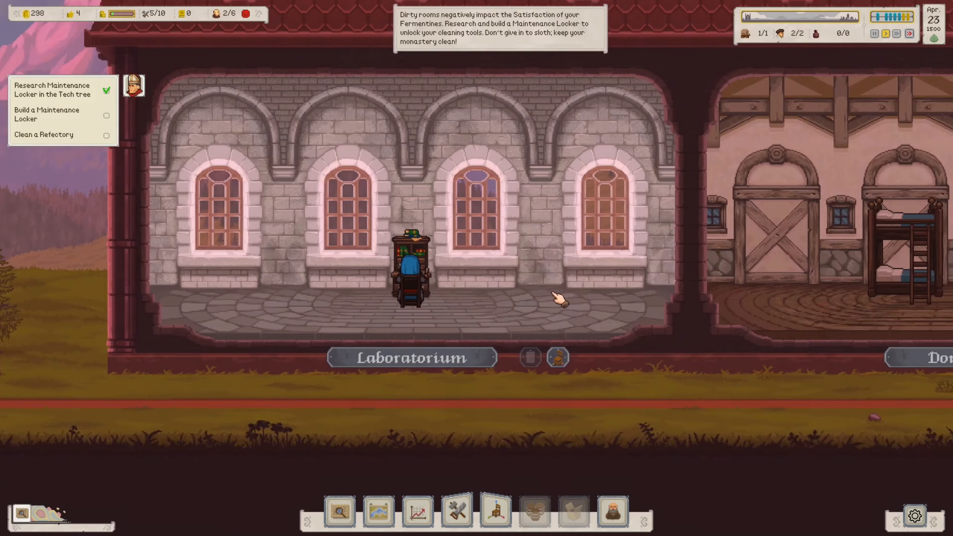
{"action": "scroll", "scroll_direction": "down", "scroll_amount": 3}
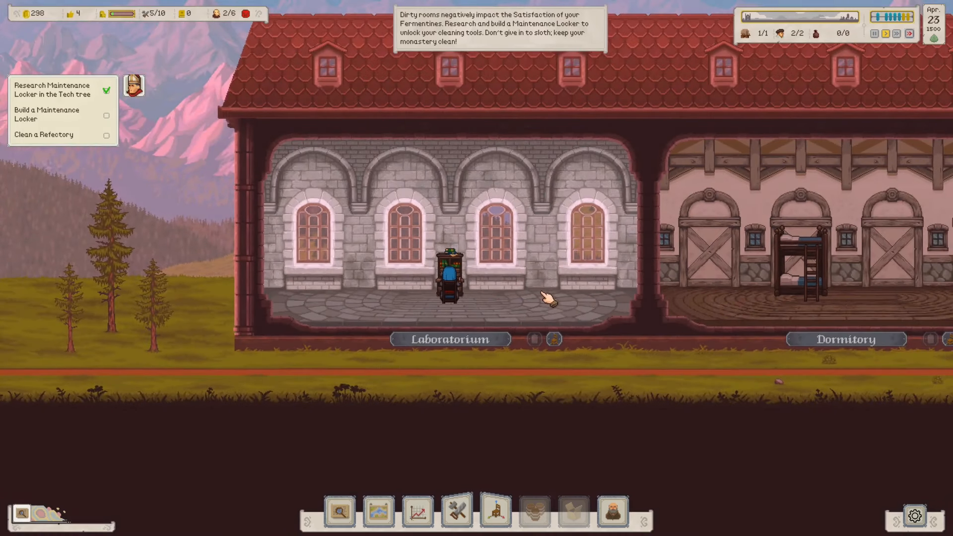
{"action": "mouse_move", "coordinate": [493, 32]}
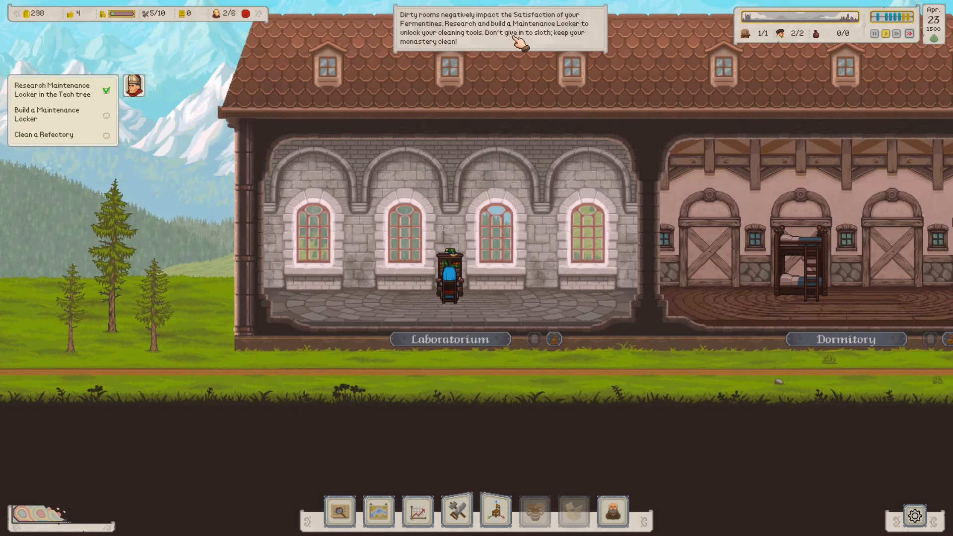
{"action": "mouse_move", "coordinate": [400, 114]}
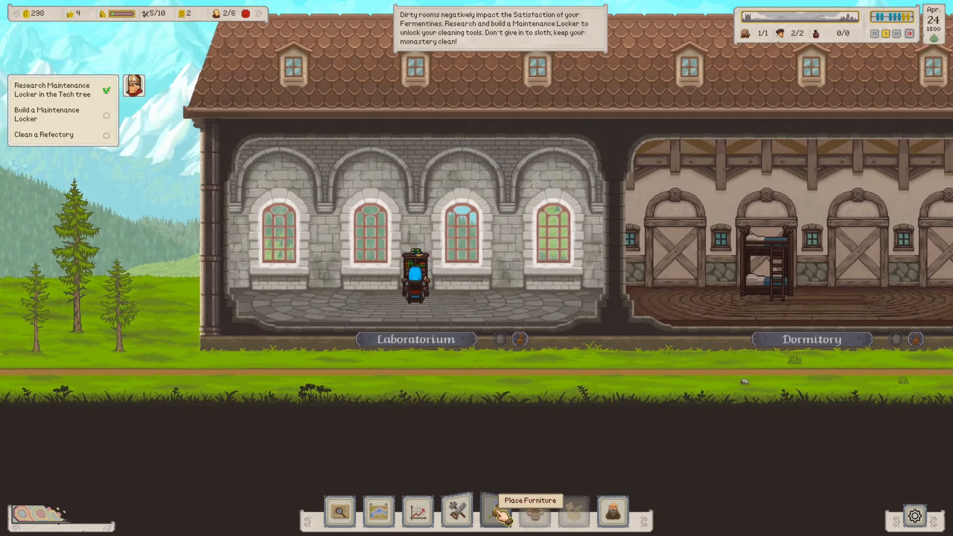
- Pick the Maintenance Locker from Place Furniture and position it in the Dormitory
{"action": "left_click", "coordinate": [498, 511]}
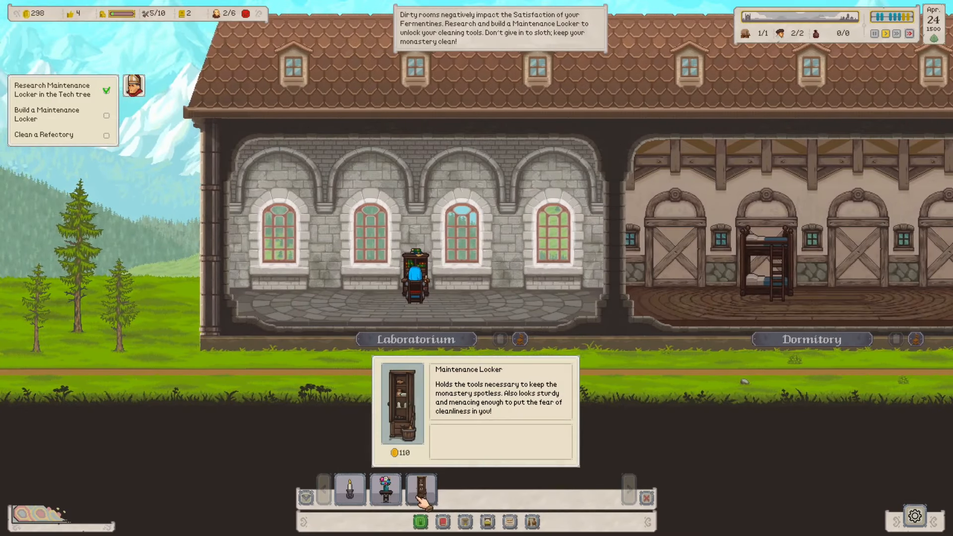
{"action": "left_click", "coordinate": [420, 490]}
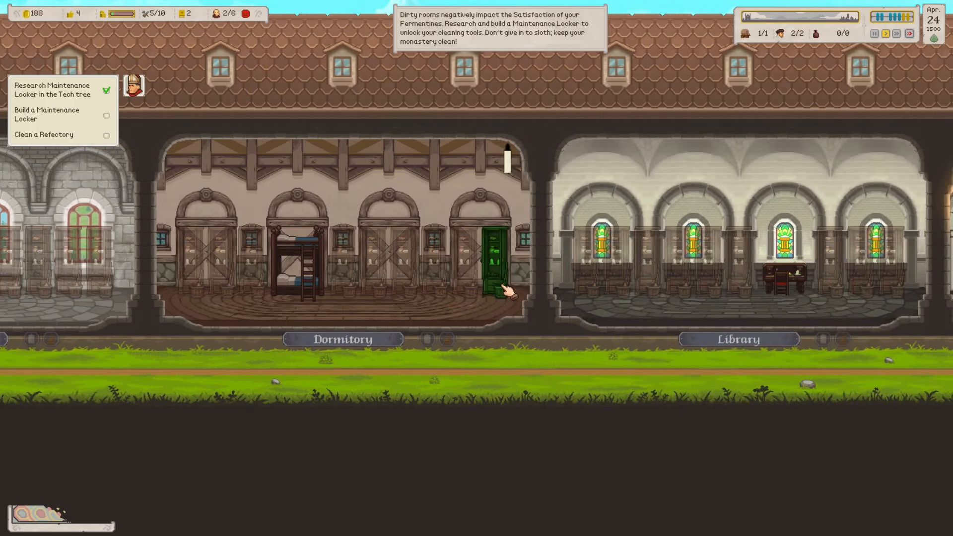
{"action": "scroll", "scroll_direction": "right", "scroll_amount": 3}
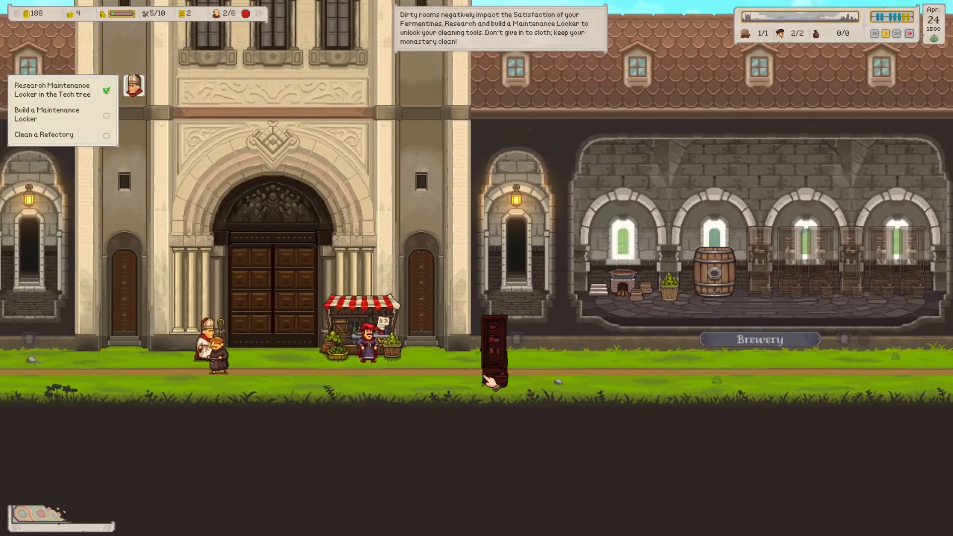
{"action": "scroll", "scroll_direction": "right", "scroll_amount": 3}
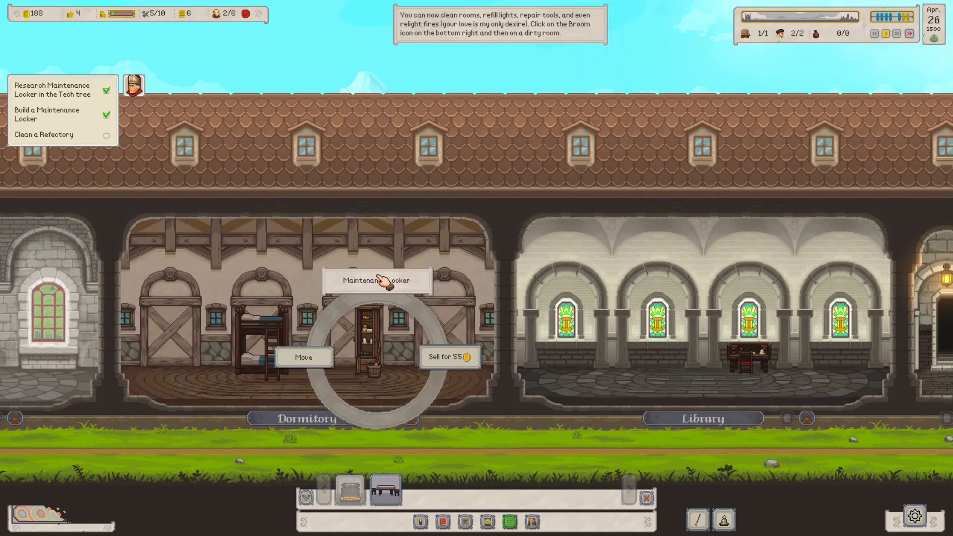
- Dismiss the locker options and start cleaning the dirty Refectory
{"action": "left_click", "coordinate": [550, 319]}
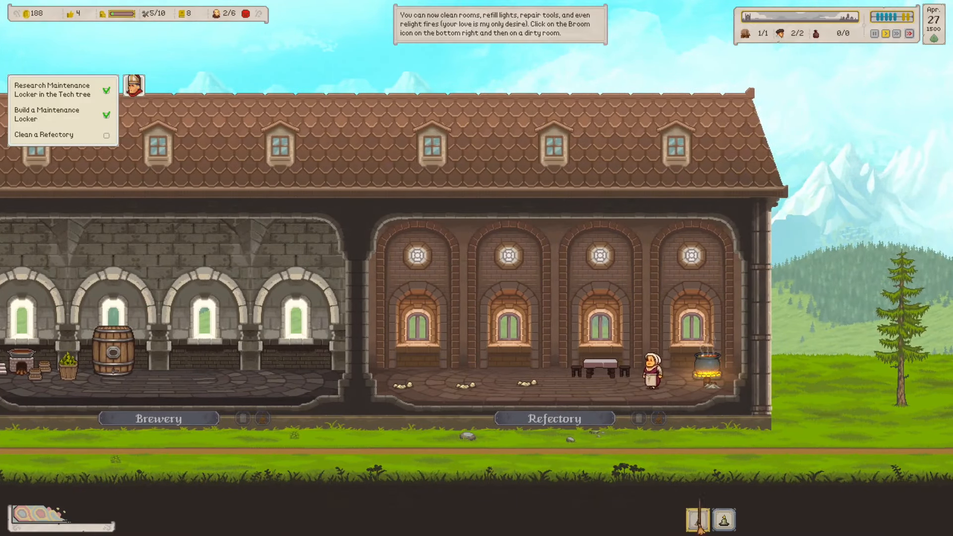
{"action": "left_click", "coordinate": [697, 519]}
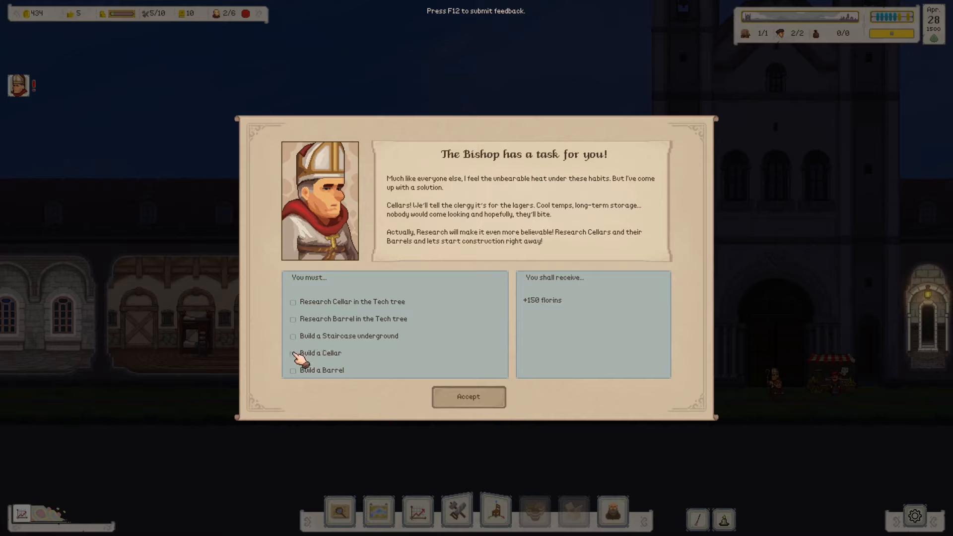
{"action": "mouse_move", "coordinate": [442, 363]}
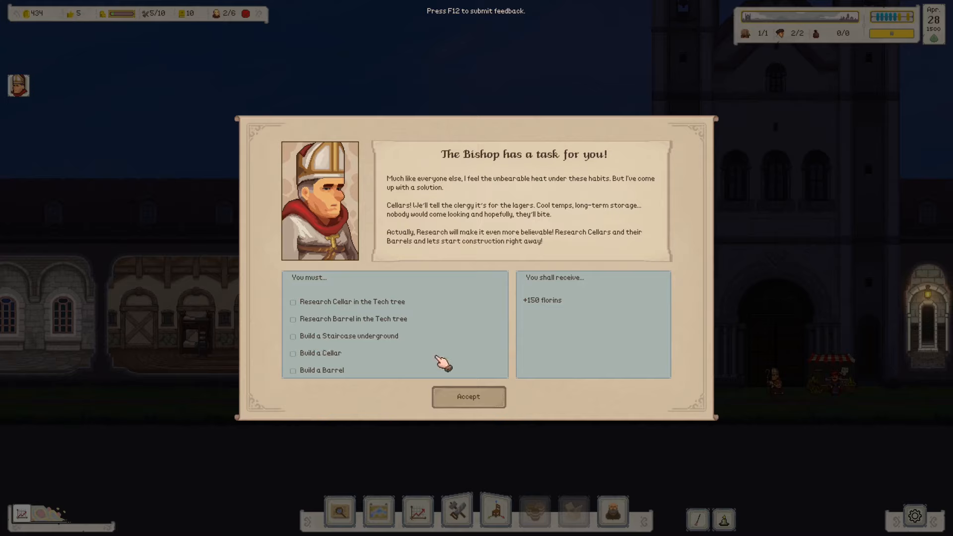
{"action": "mouse_move", "coordinate": [550, 209]}
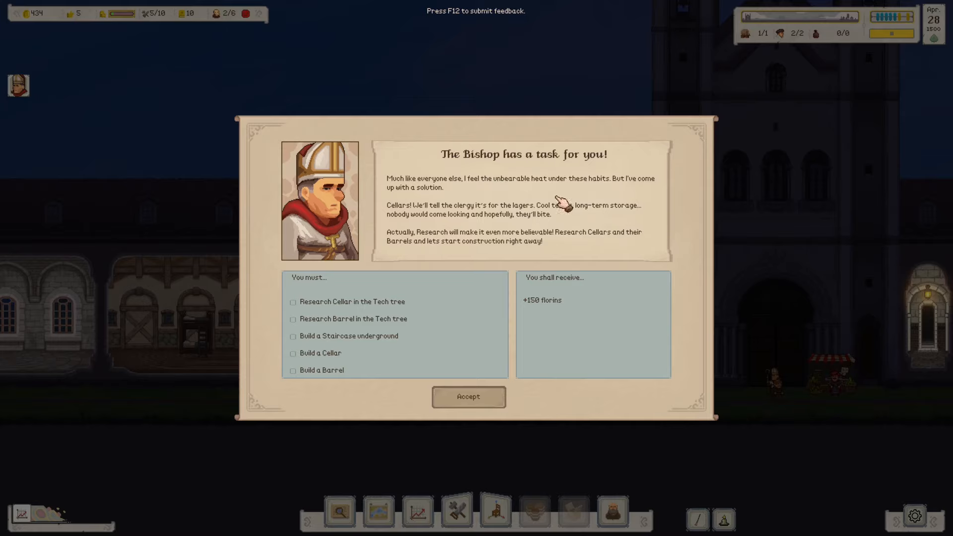
- Accept the Bishop's Cellar task with its research and building objectives
{"action": "left_click", "coordinate": [468, 397]}
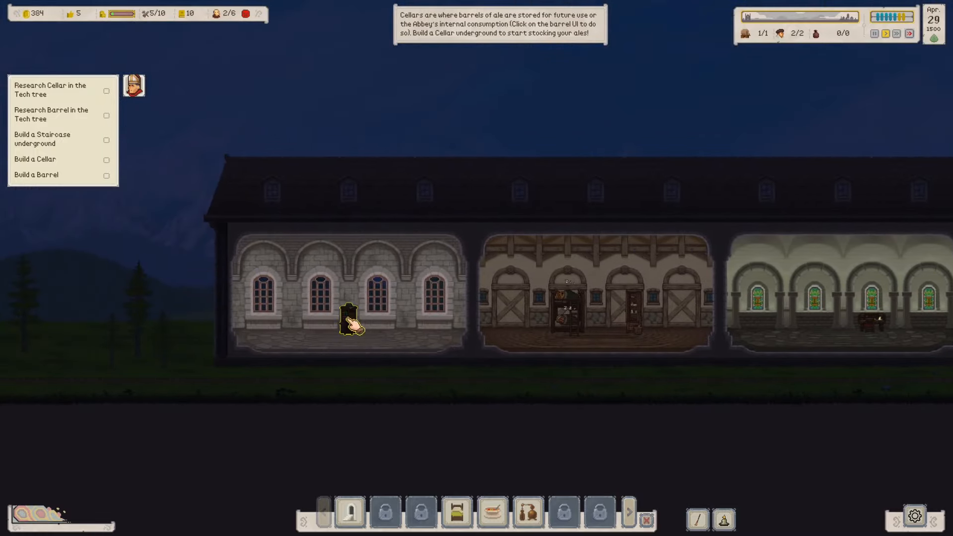
{"action": "left_click", "coordinate": [349, 322]}
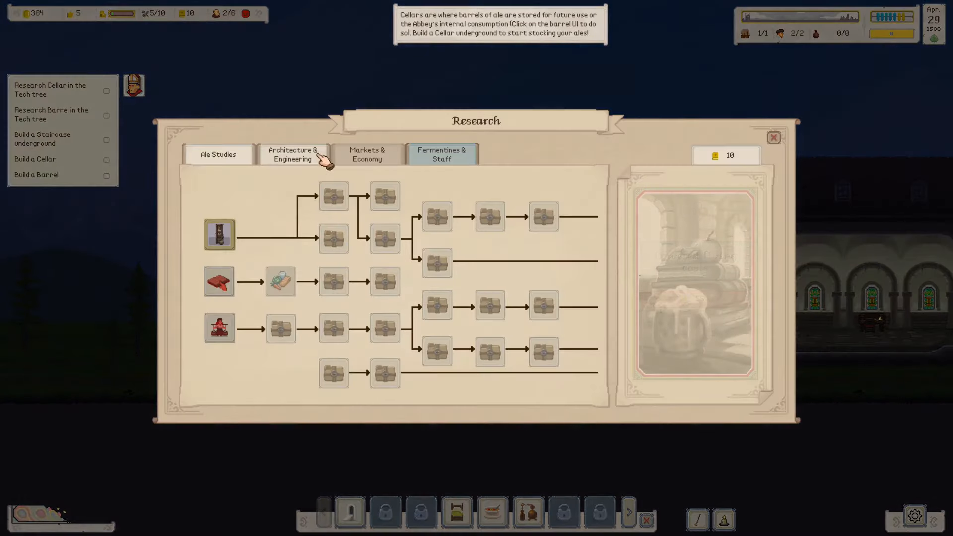
{"action": "mouse_move", "coordinate": [386, 196]}
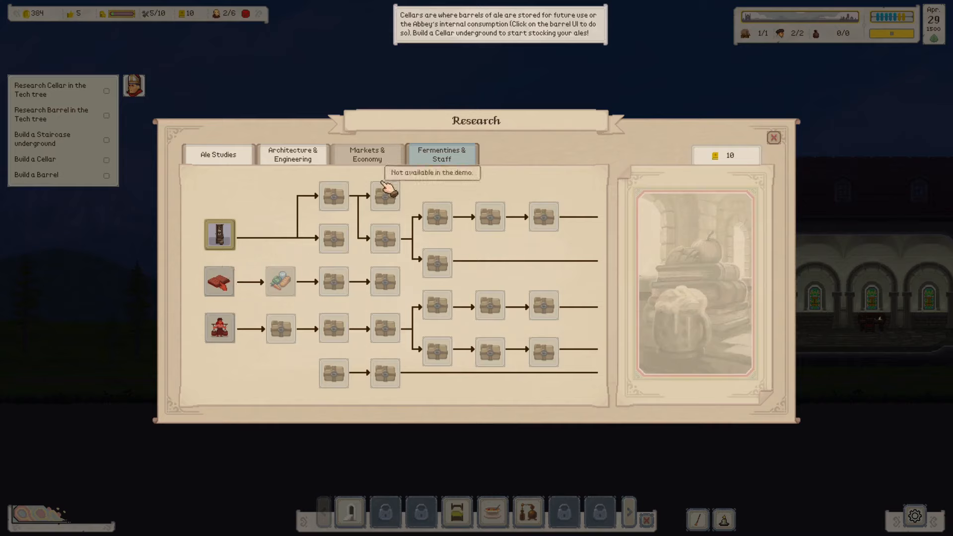
{"action": "left_click", "coordinate": [292, 154]}
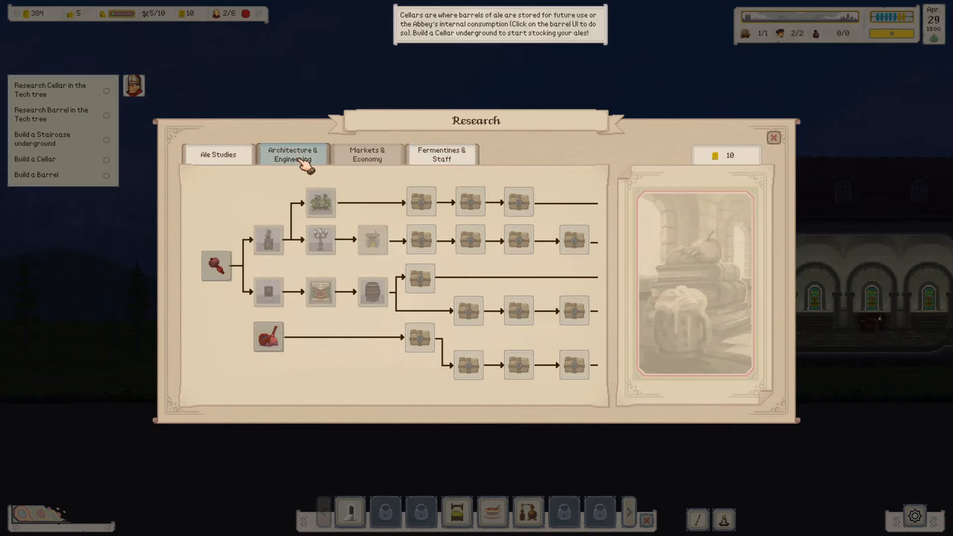
{"action": "left_click", "coordinate": [217, 154]}
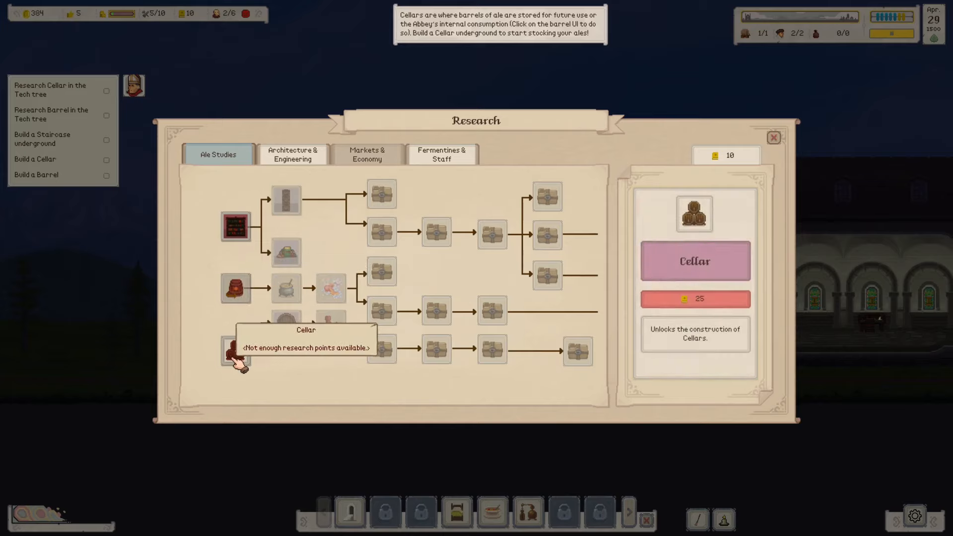
{"action": "mouse_move", "coordinate": [236, 288]}
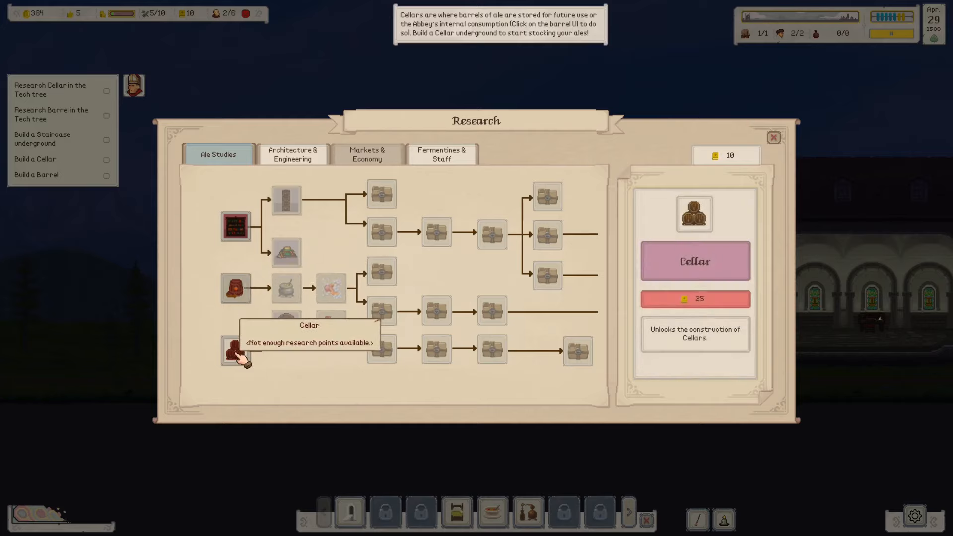
{"action": "left_click", "coordinate": [292, 155]}
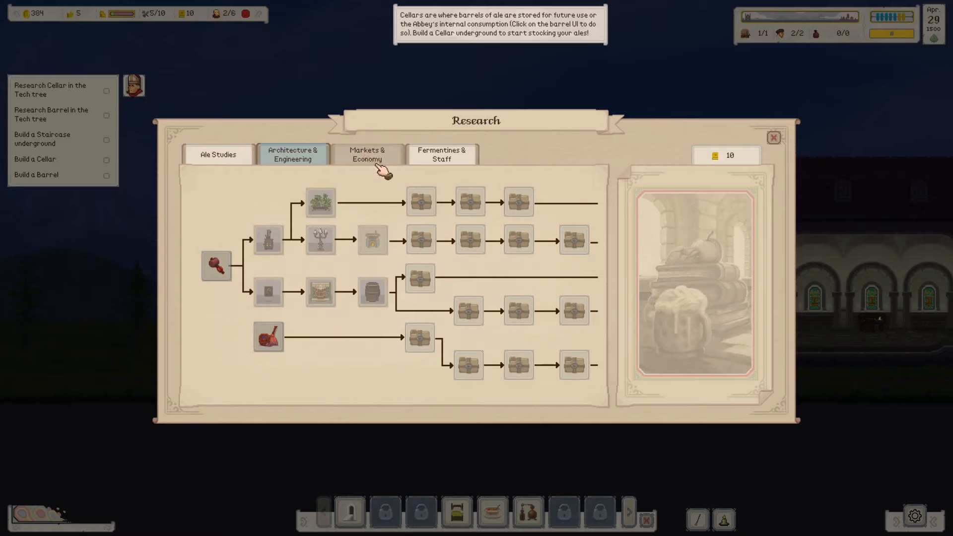
{"action": "left_click", "coordinate": [442, 155]}
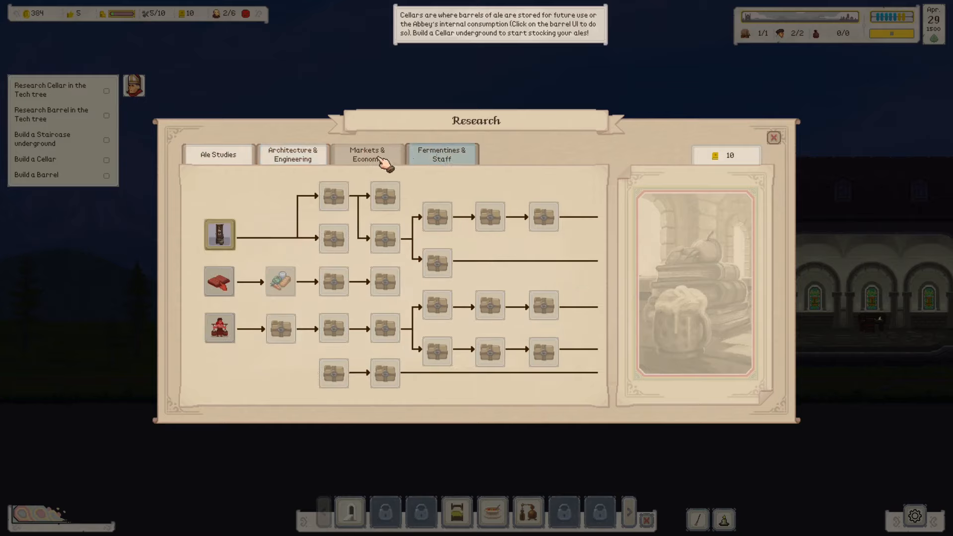
{"action": "mouse_move", "coordinate": [400, 161]}
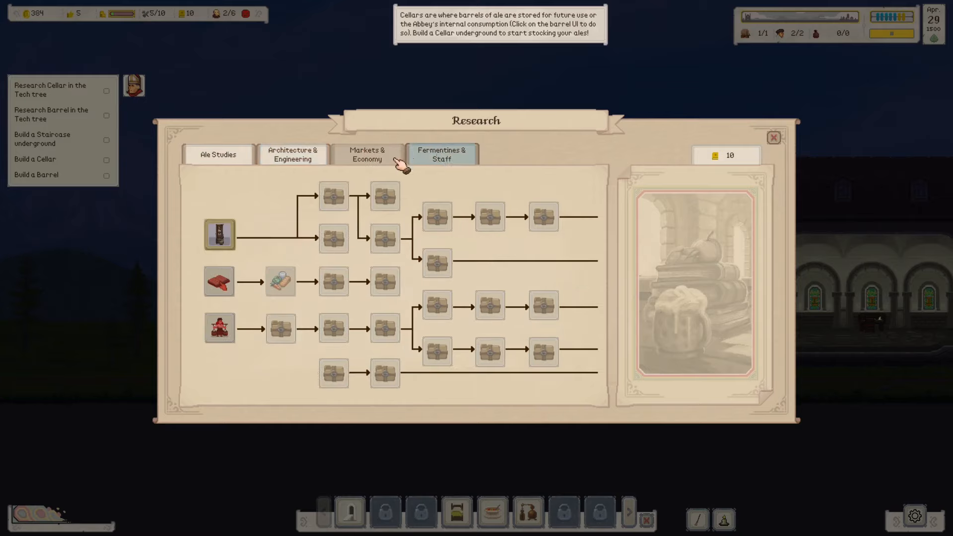
{"action": "left_click", "coordinate": [217, 155]}
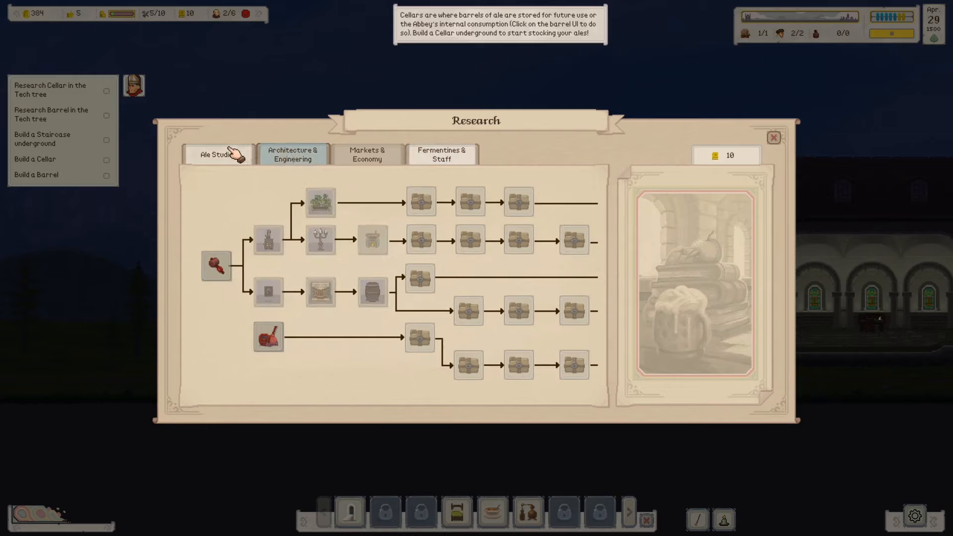
{"action": "left_click", "coordinate": [217, 154]}
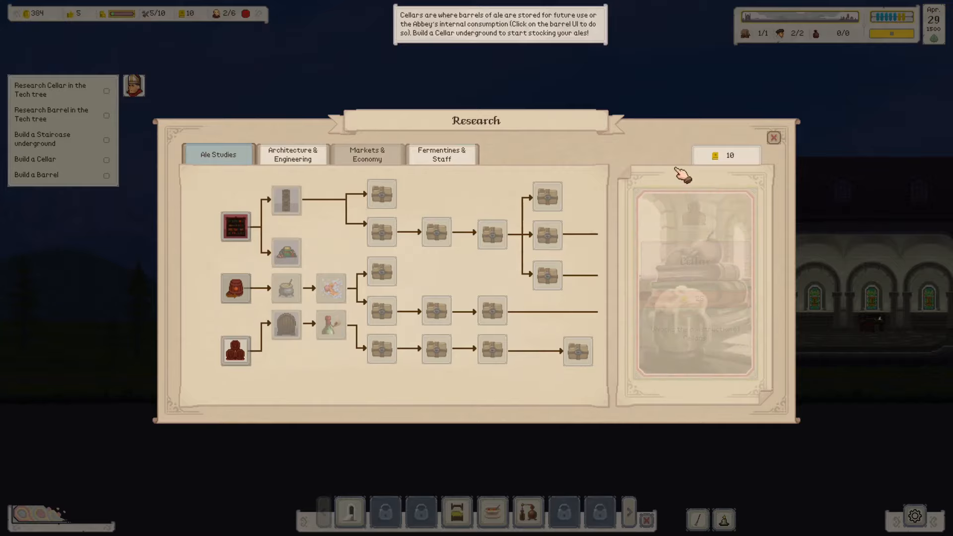
{"action": "left_click", "coordinate": [774, 137]}
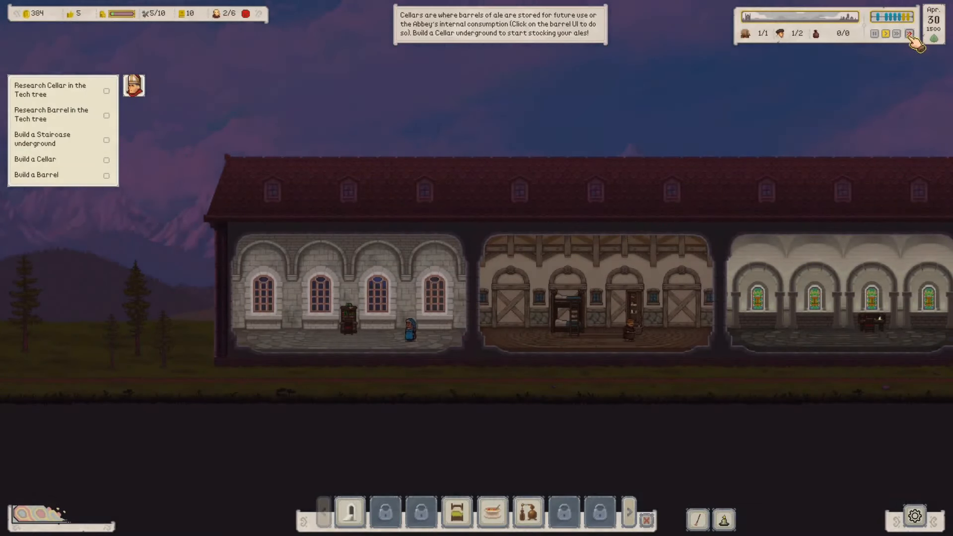
- Speed up time, then research the Cellar in the tech tree
{"action": "left_click", "coordinate": [909, 34]}
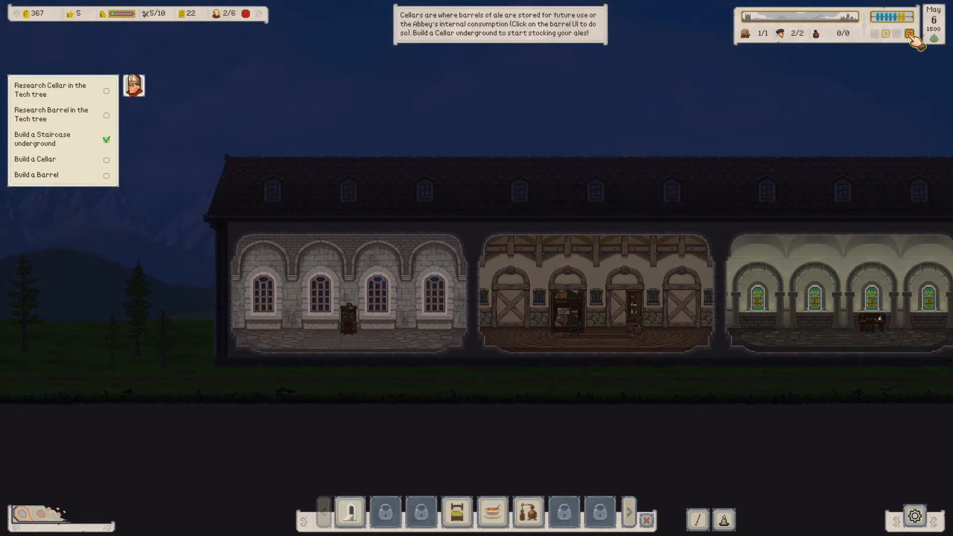
{"action": "left_click", "coordinate": [910, 33]}
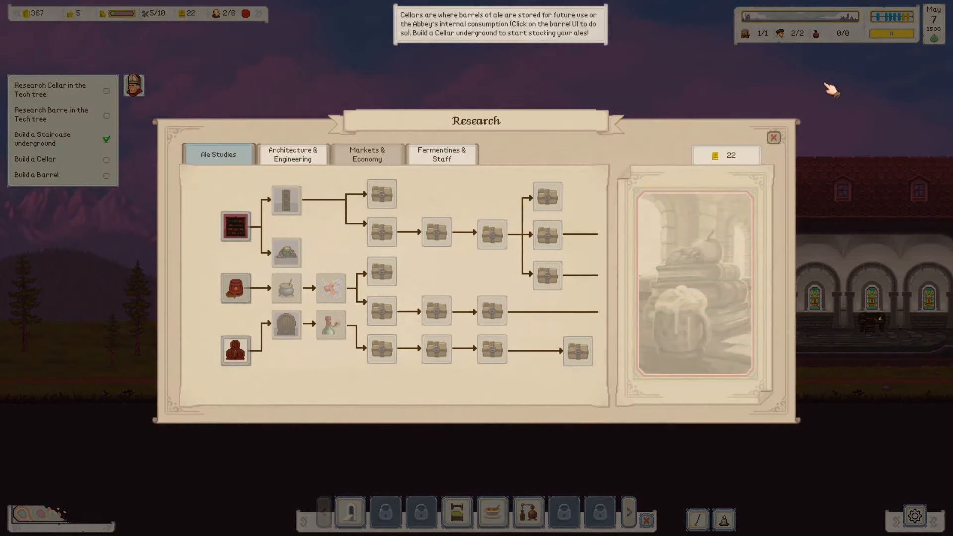
{"action": "left_click", "coordinate": [772, 137]}
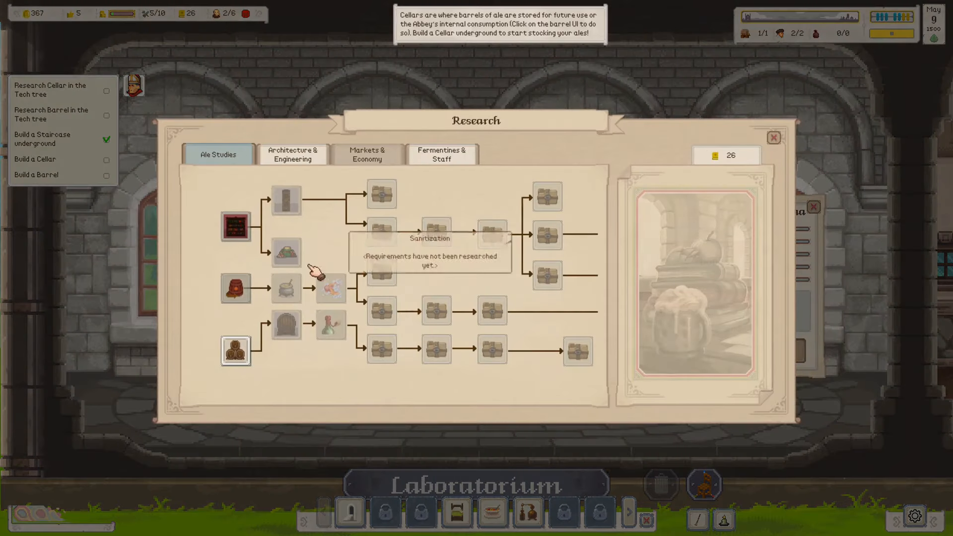
{"action": "left_click", "coordinate": [235, 350]}
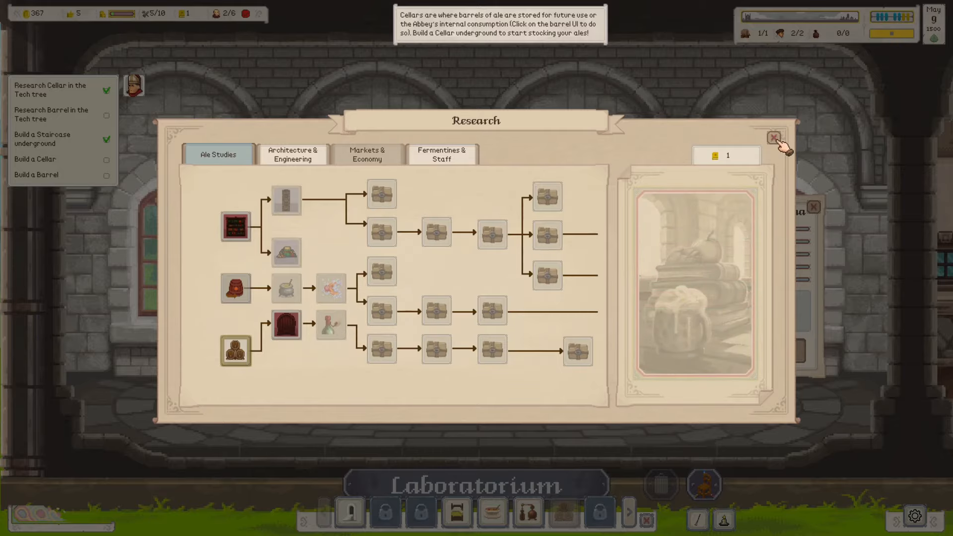
{"action": "left_click", "coordinate": [773, 137]}
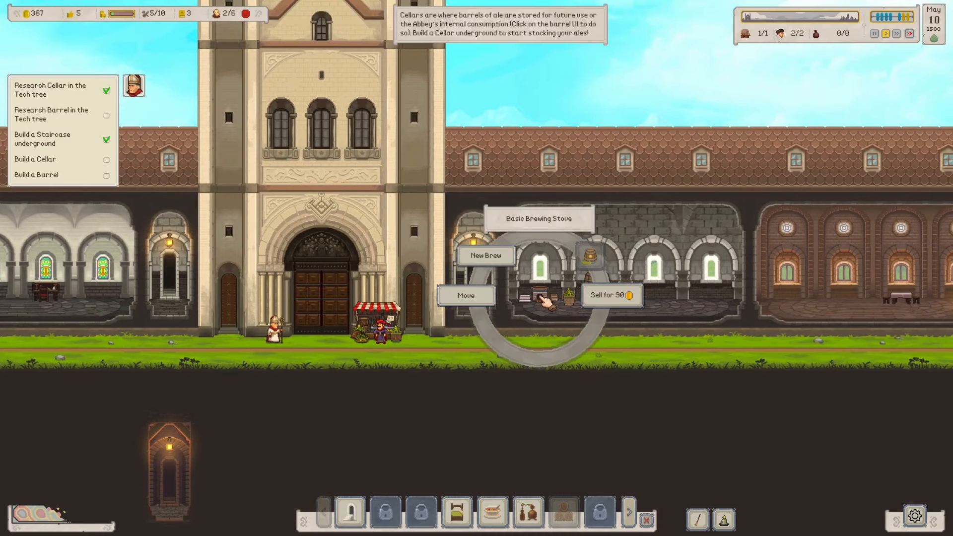
- Start a Pinale brew, try quantities from 10 to 100 litres, then leave without paying
{"action": "left_click", "coordinate": [486, 255]}
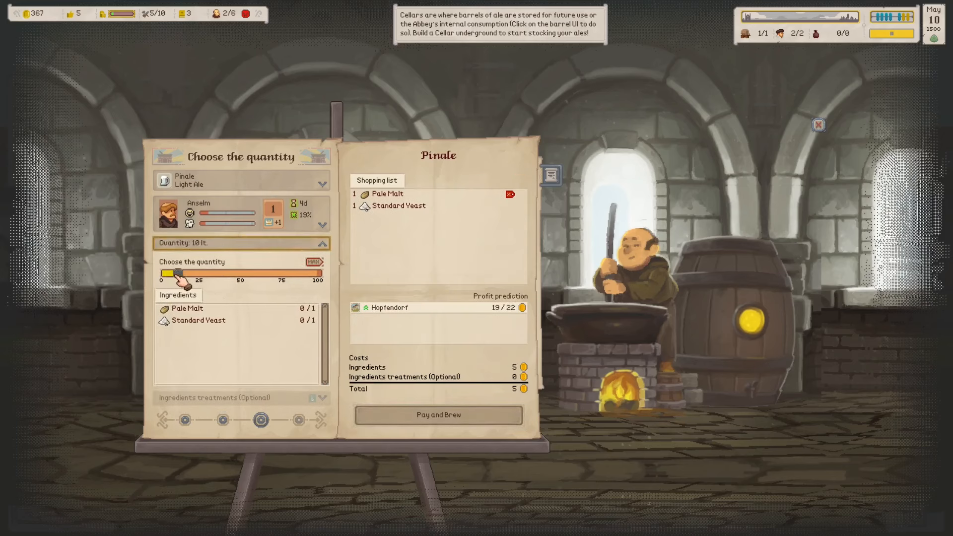
{"action": "left_click_drag", "start_coordinate": [169, 274], "coordinate": [316, 278]}
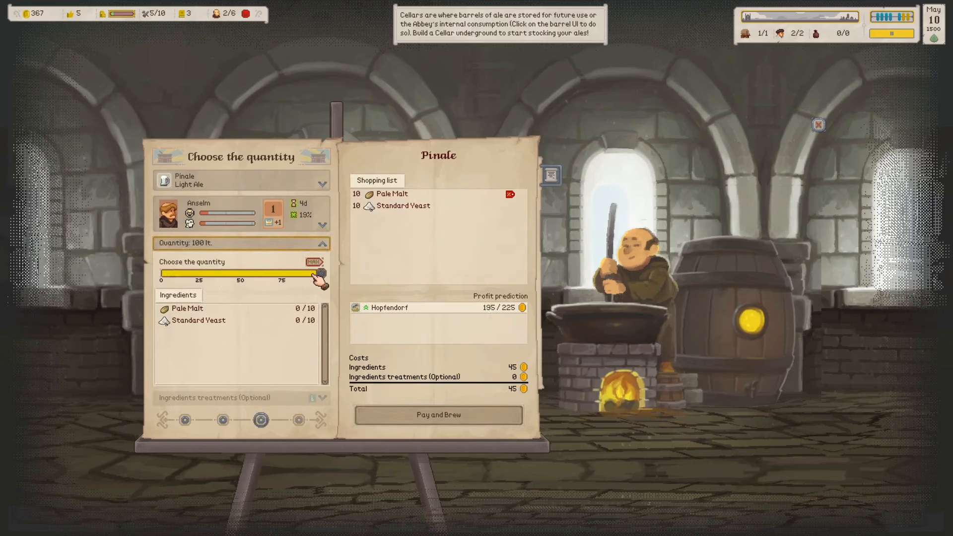
{"action": "left_click_drag", "start_coordinate": [313, 278], "coordinate": [170, 280]}
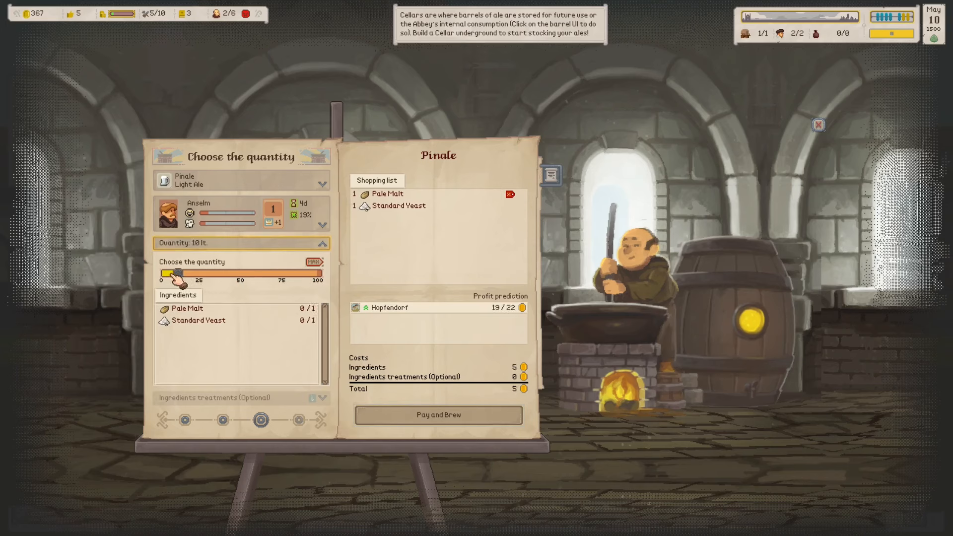
{"action": "left_click_drag", "start_coordinate": [172, 278], "coordinate": [228, 278]}
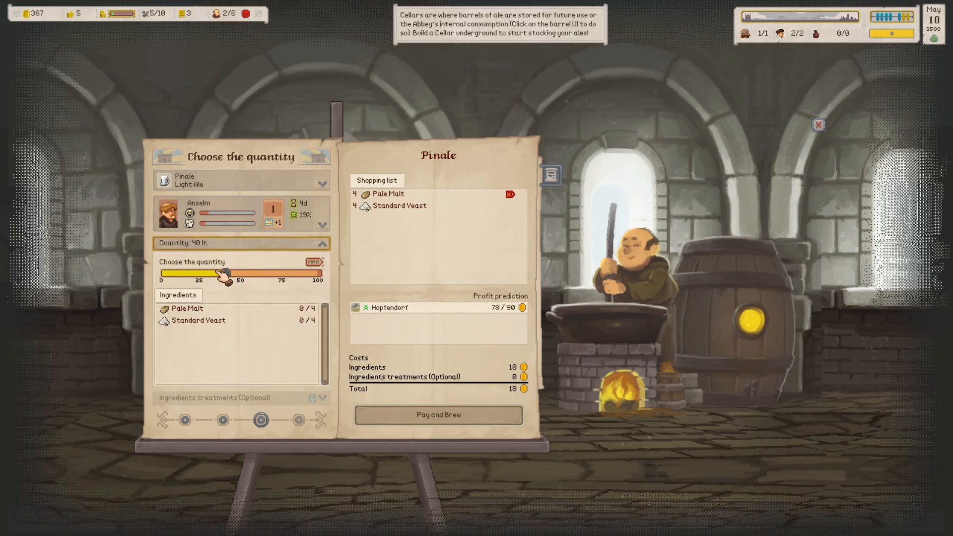
{"action": "left_click_drag", "start_coordinate": [218, 278], "coordinate": [237, 278]}
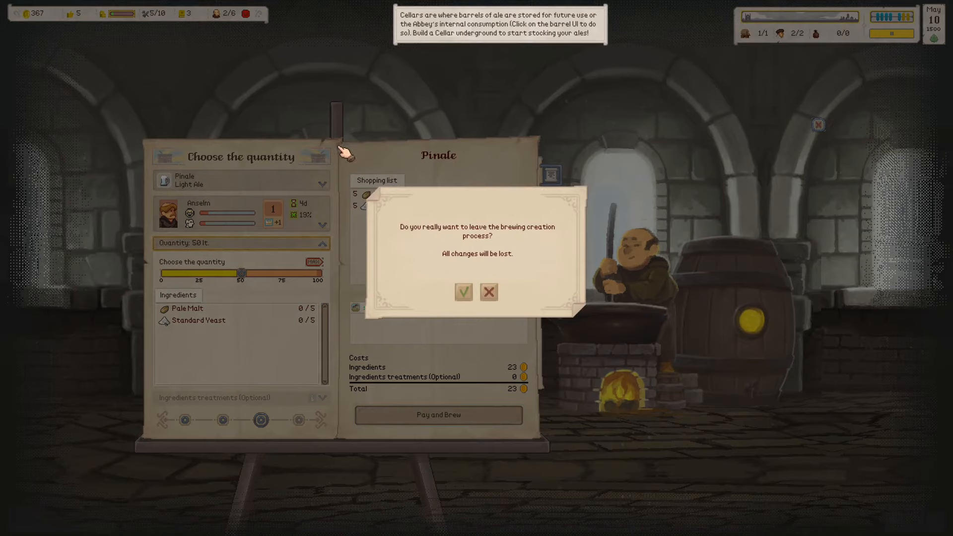
{"action": "left_click", "coordinate": [488, 292]}
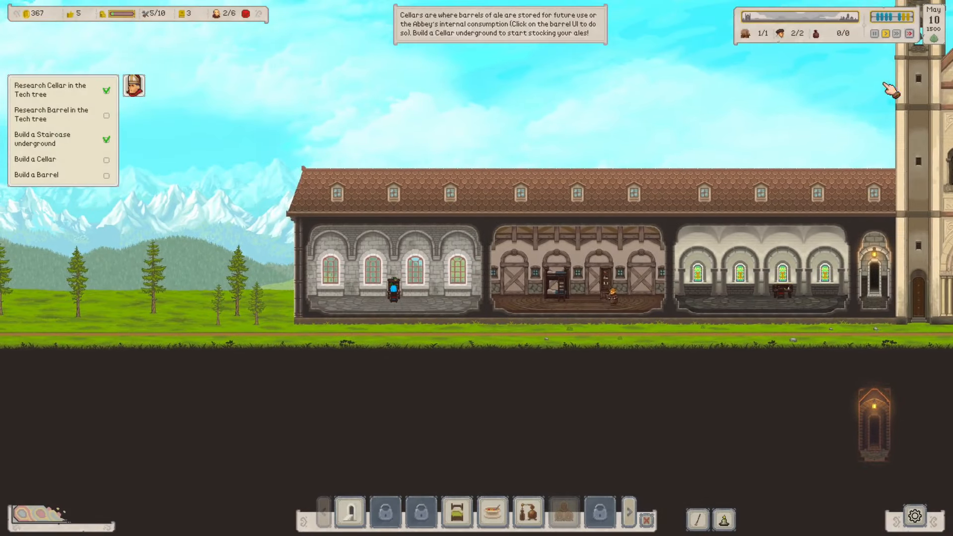
- Research the Barrel under Ale Studies, ticking off that objective
{"action": "left_click", "coordinate": [908, 34]}
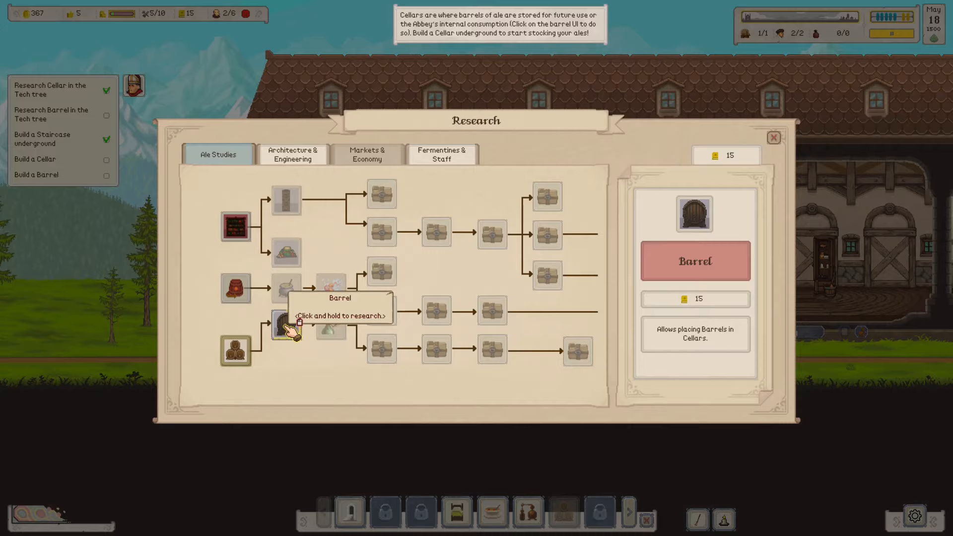
{"action": "left_click", "coordinate": [286, 324]}
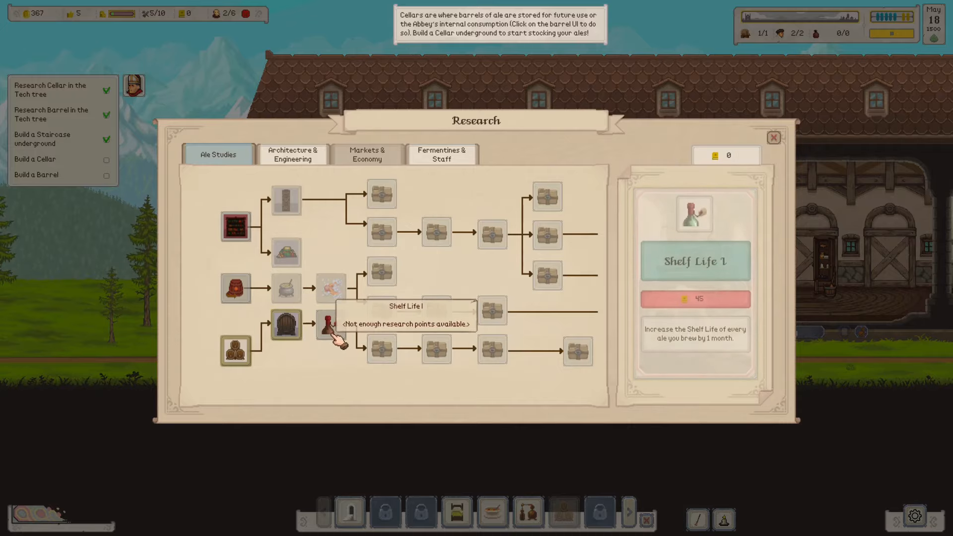
{"action": "left_click", "coordinate": [773, 137]}
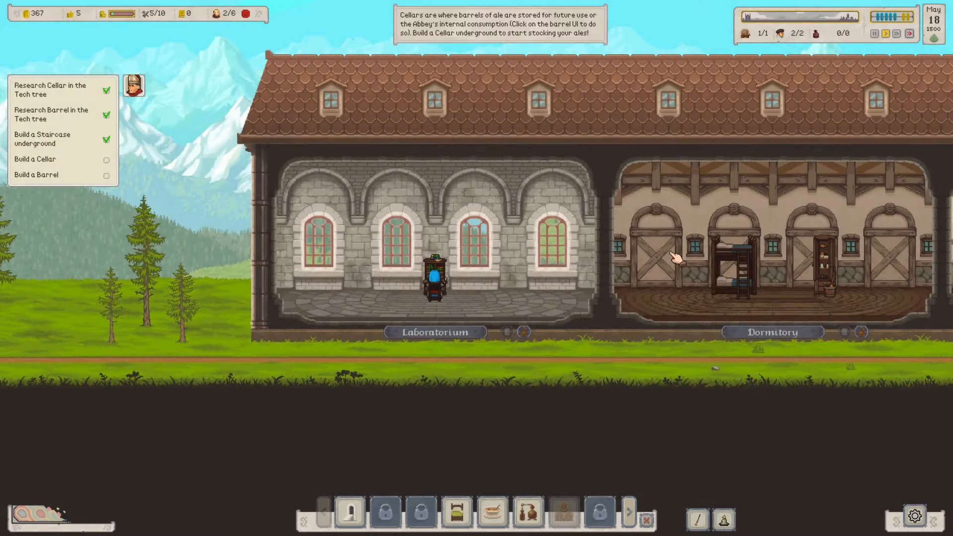
{"action": "left_click", "coordinate": [564, 513]}
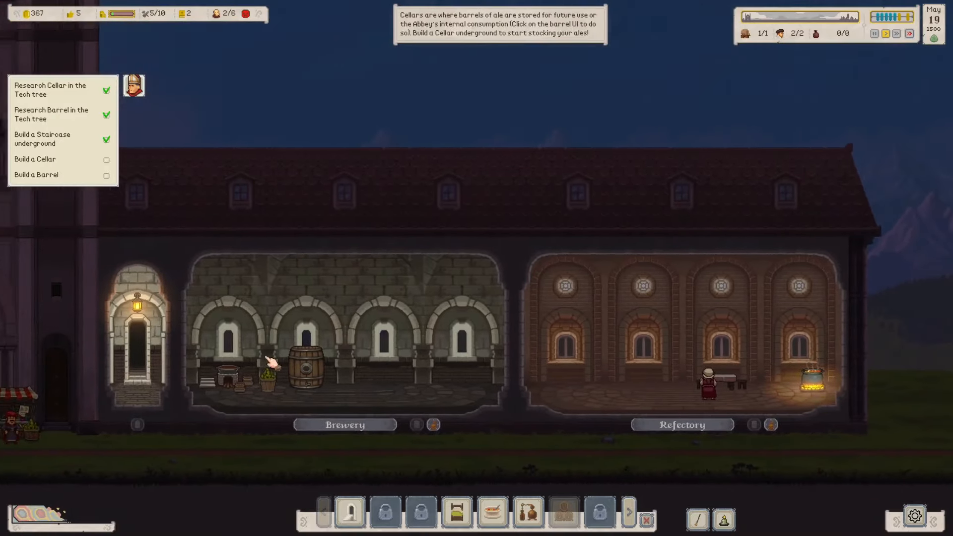
- Pay for and brew a 50-litre Pinale batch costing 23 florins
{"action": "left_click", "coordinate": [307, 361]}
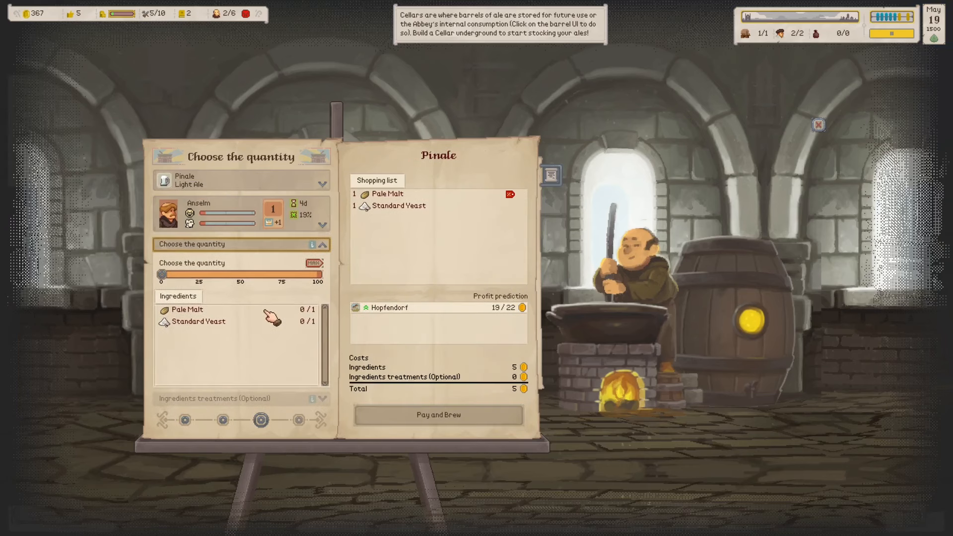
{"action": "left_click_drag", "start_coordinate": [162, 274], "coordinate": [239, 274]}
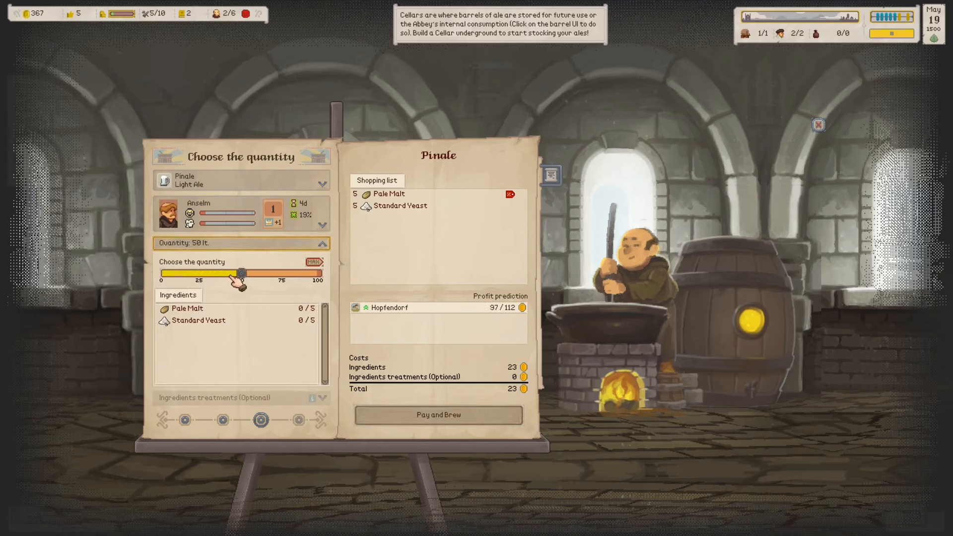
{"action": "left_click", "coordinate": [438, 415]}
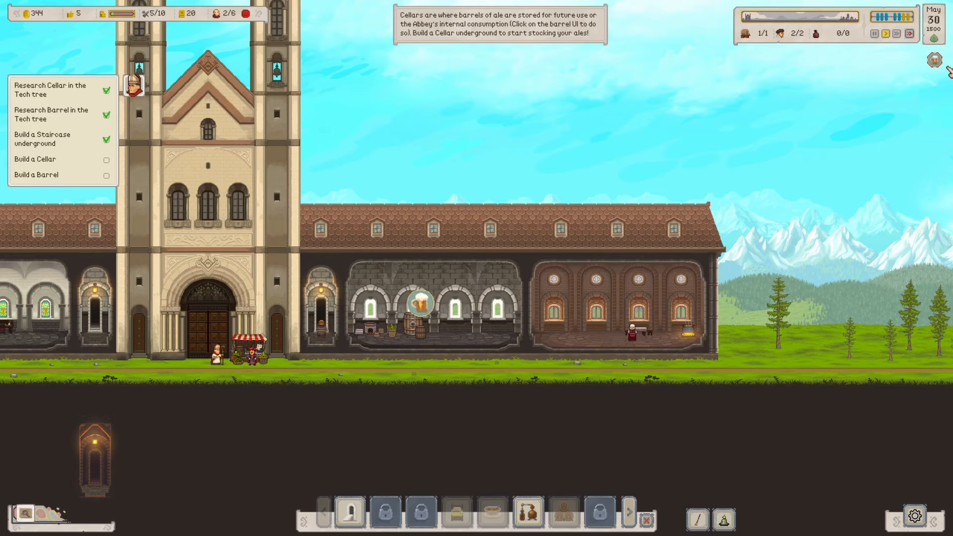
- Set the finished 50-litre Pinale's selling price to 23 for Hopfendorf
{"action": "left_click", "coordinate": [418, 304]}
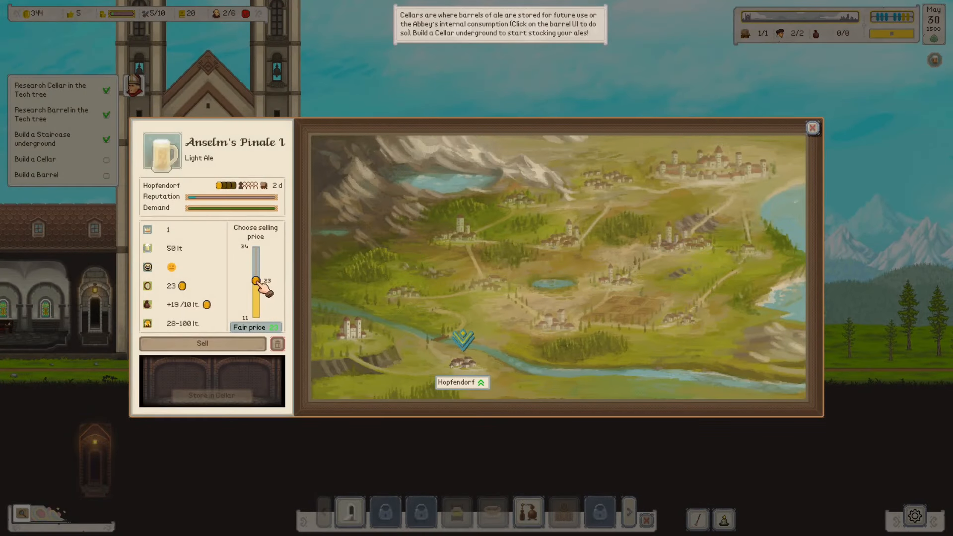
{"action": "left_click_drag", "start_coordinate": [255, 283], "coordinate": [255, 286]}
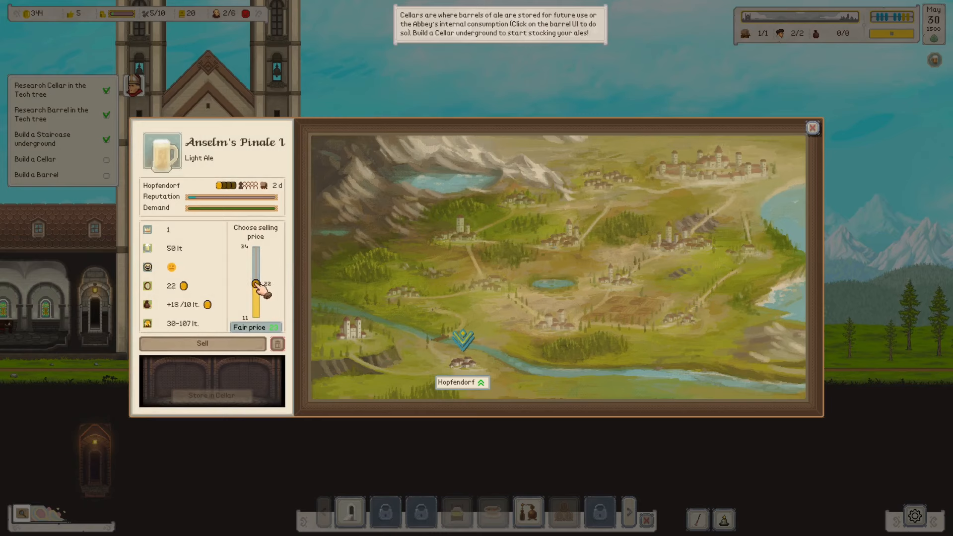
{"action": "left_click_drag", "start_coordinate": [254, 288], "coordinate": [257, 285]}
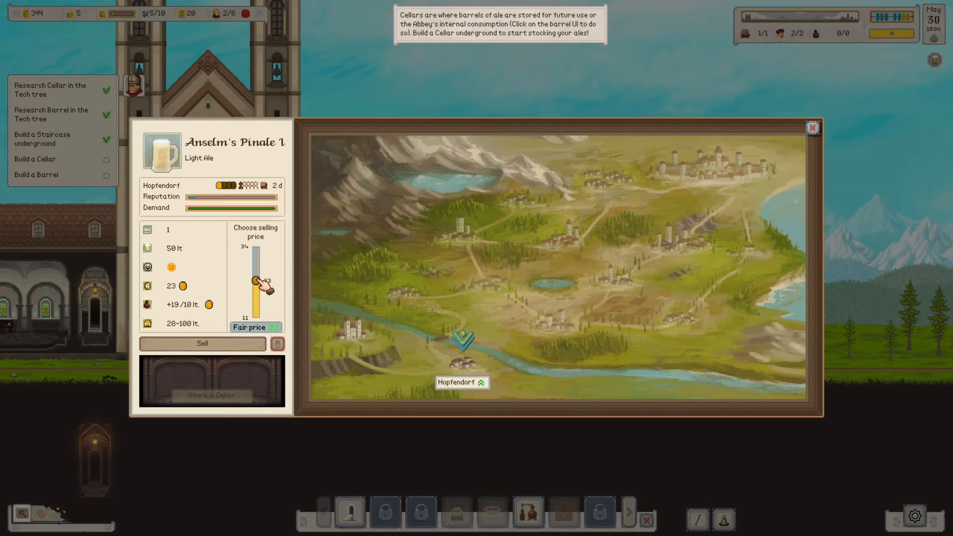
{"action": "left_click_drag", "start_coordinate": [255, 286], "coordinate": [255, 278]}
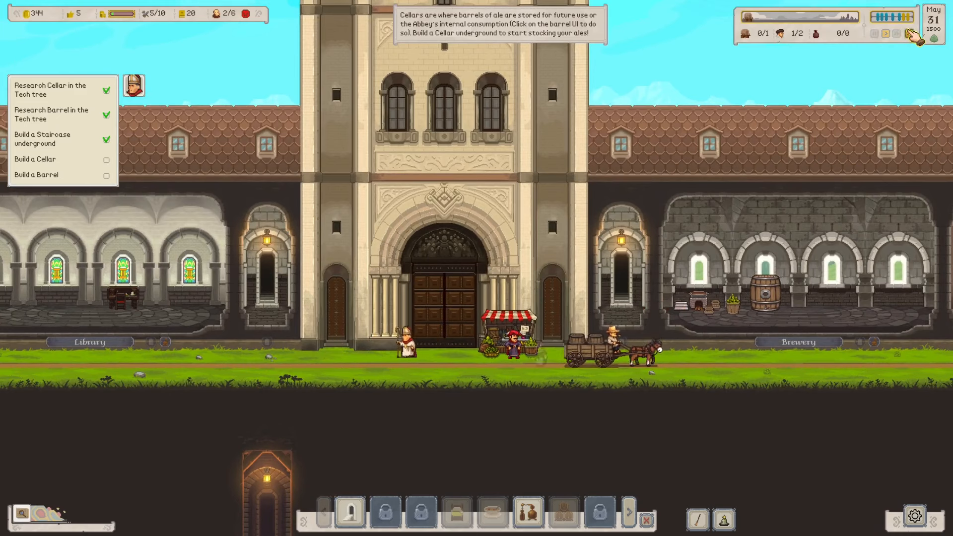
- Run time at top speed until June 2, when the Pinale sale lifts the treasury to 446 florins
{"action": "left_click", "coordinate": [897, 34]}
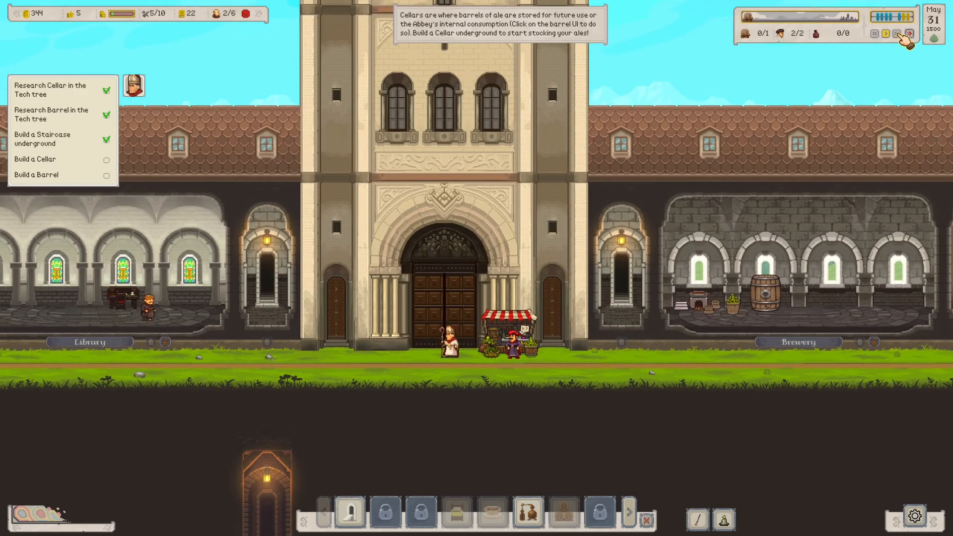
{"action": "left_click", "coordinate": [895, 34]}
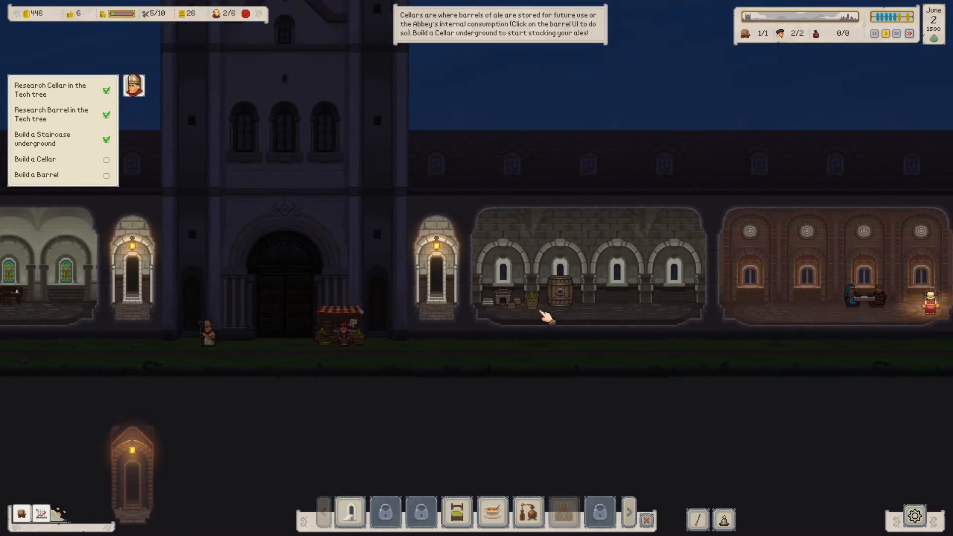
- Start a new Pinale light ale brew for 46 florins and speed time until the batch is ready on June 16
{"action": "left_click", "coordinate": [555, 294]}
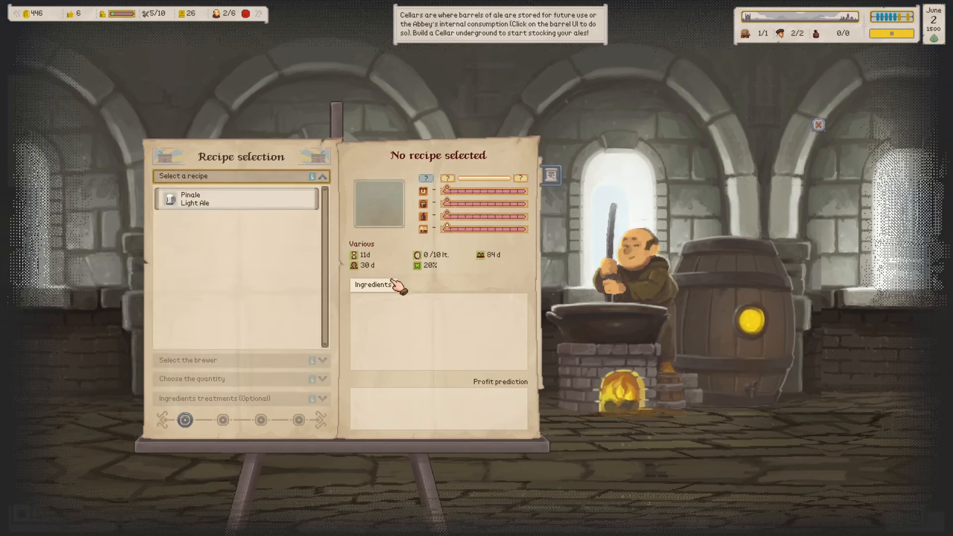
{"action": "left_click", "coordinate": [236, 198]}
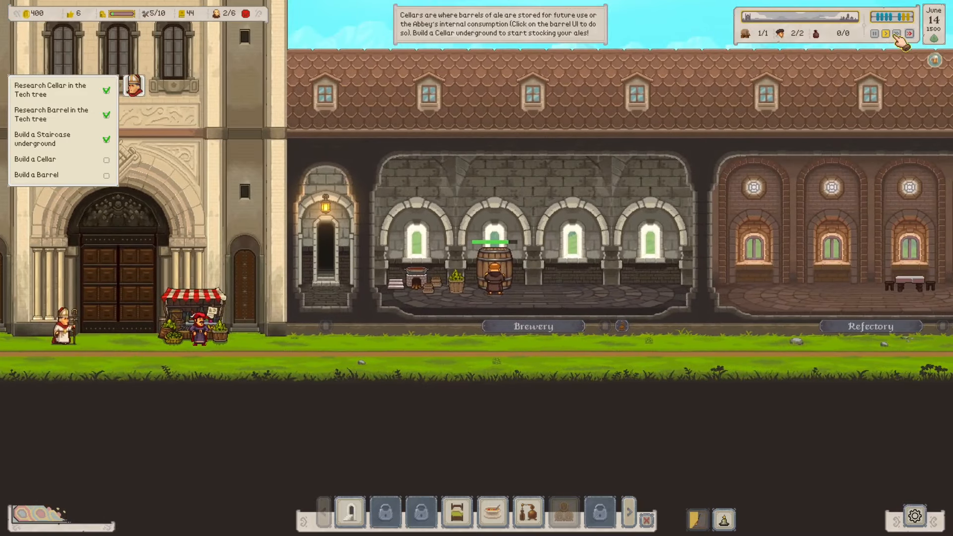
{"action": "left_click", "coordinate": [898, 34]}
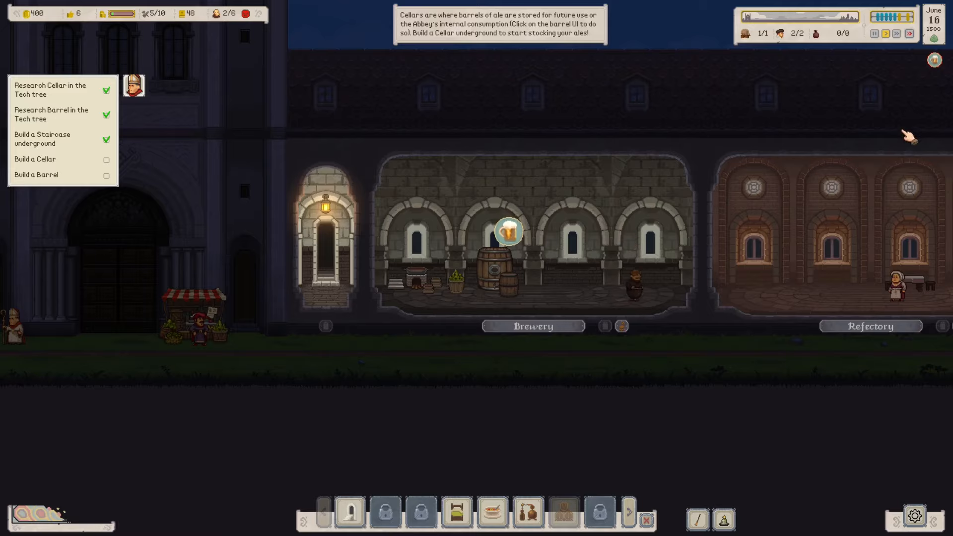
- Price the 100-litre batch of Anselm's Pinale at 25 florins for Hopfendorf
{"action": "left_click", "coordinate": [507, 243]}
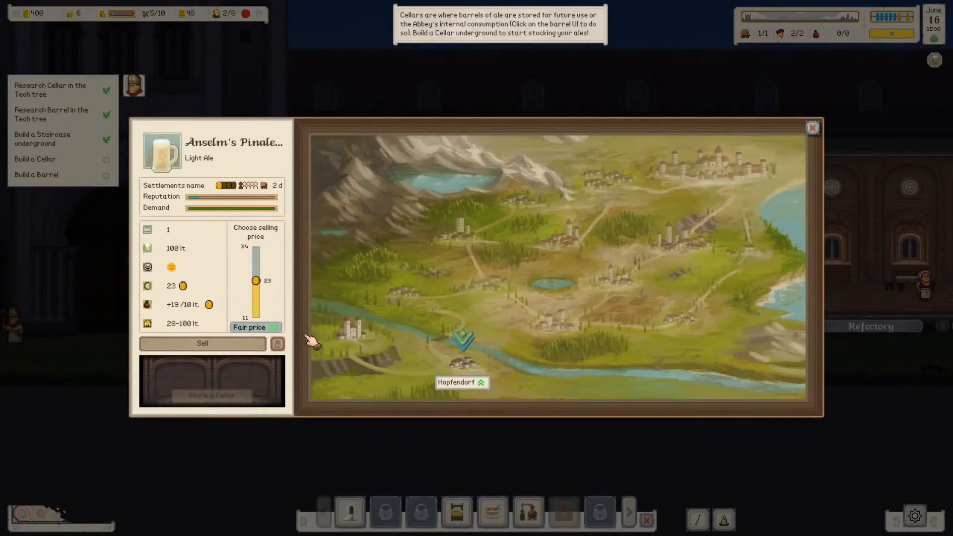
{"action": "left_click_drag", "start_coordinate": [255, 281], "coordinate": [258, 274]}
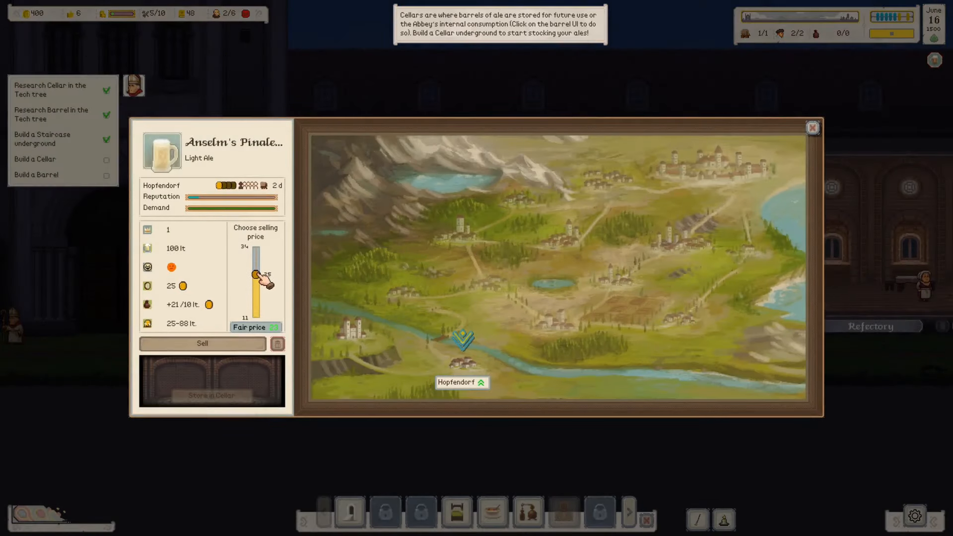
{"action": "left_click_drag", "start_coordinate": [255, 276], "coordinate": [255, 281]}
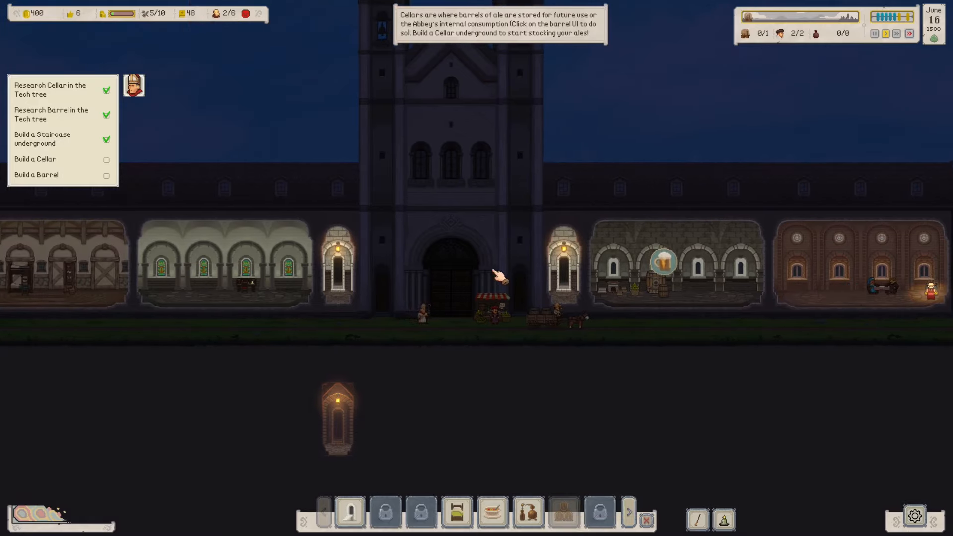
{"action": "mouse_move", "coordinate": [426, 368]}
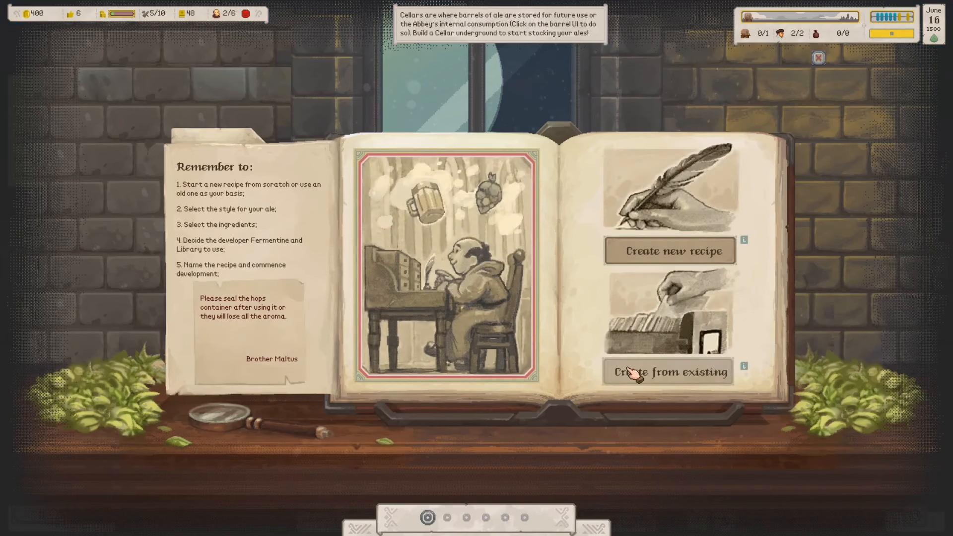
{"action": "mouse_move", "coordinate": [638, 380]}
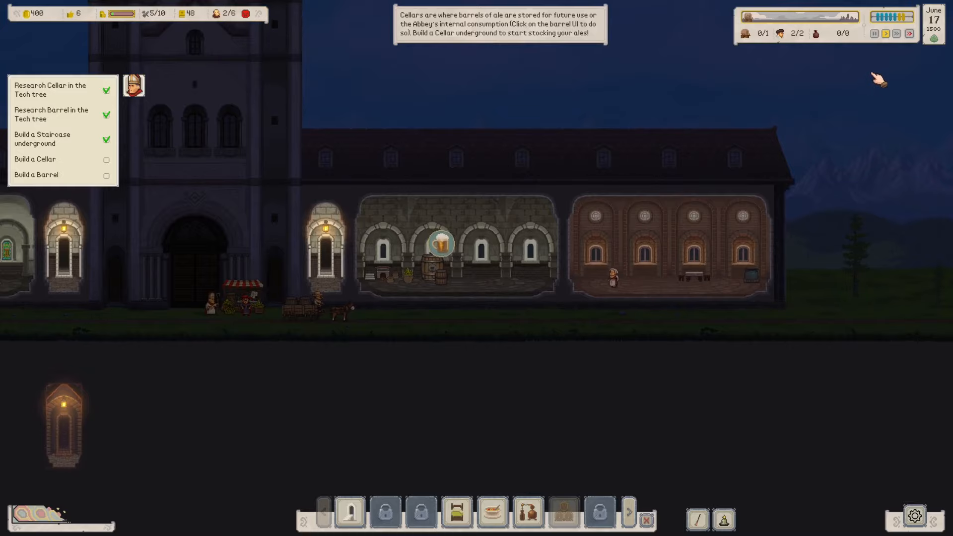
{"action": "left_click", "coordinate": [909, 34]}
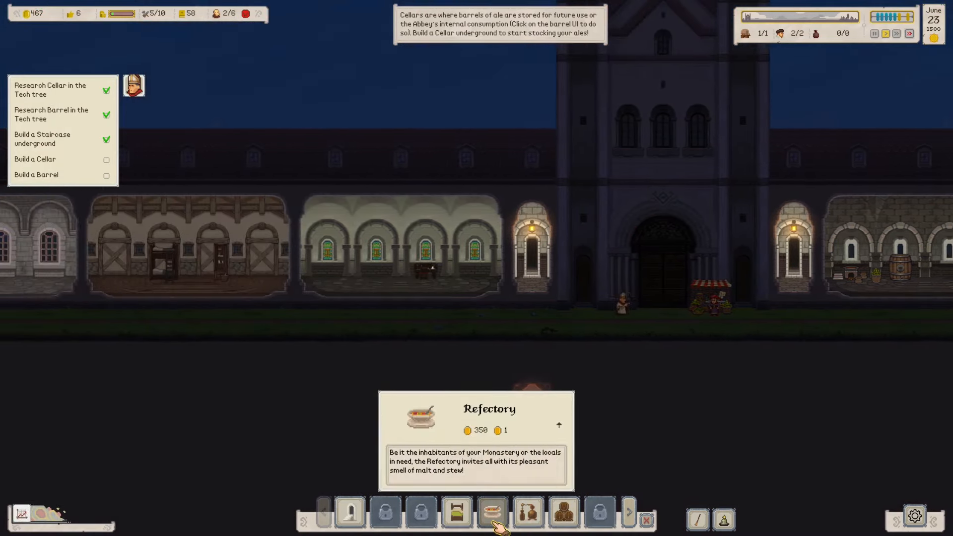
- Bring up the brewery's recipe selection with Pinale listed
{"action": "left_click", "coordinate": [493, 512]}
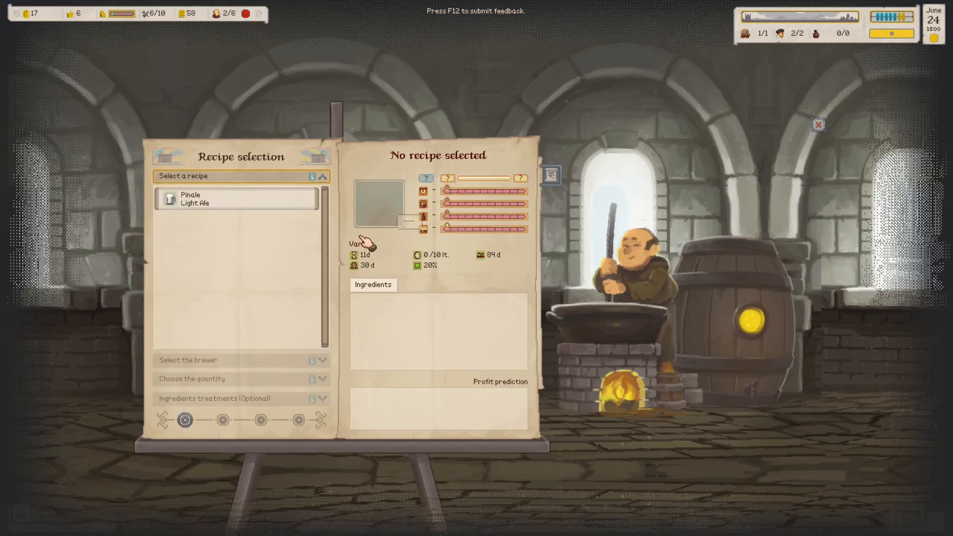
- Choose Pinale with the only available monk as brewer and cut the batch to 70 litres
{"action": "left_click", "coordinate": [237, 199]}
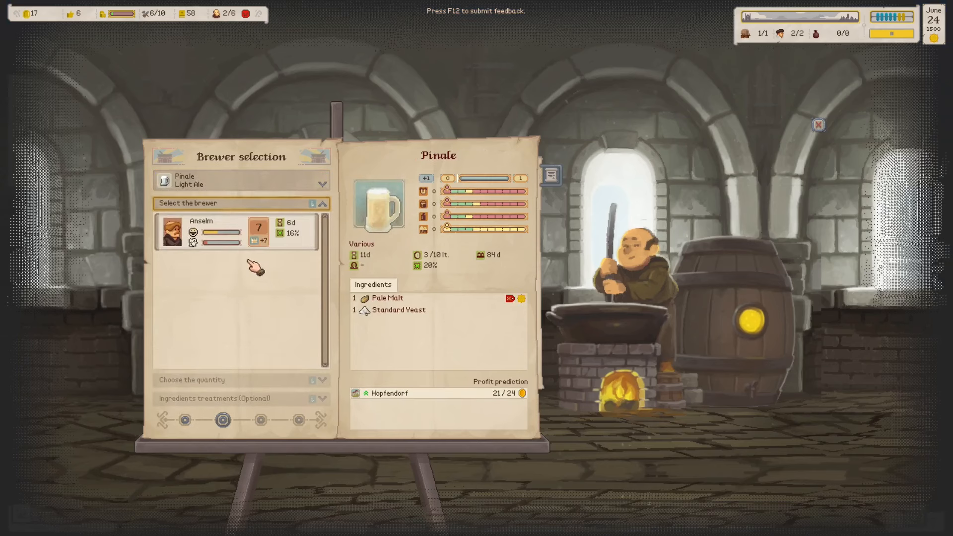
{"action": "left_click", "coordinate": [237, 232]}
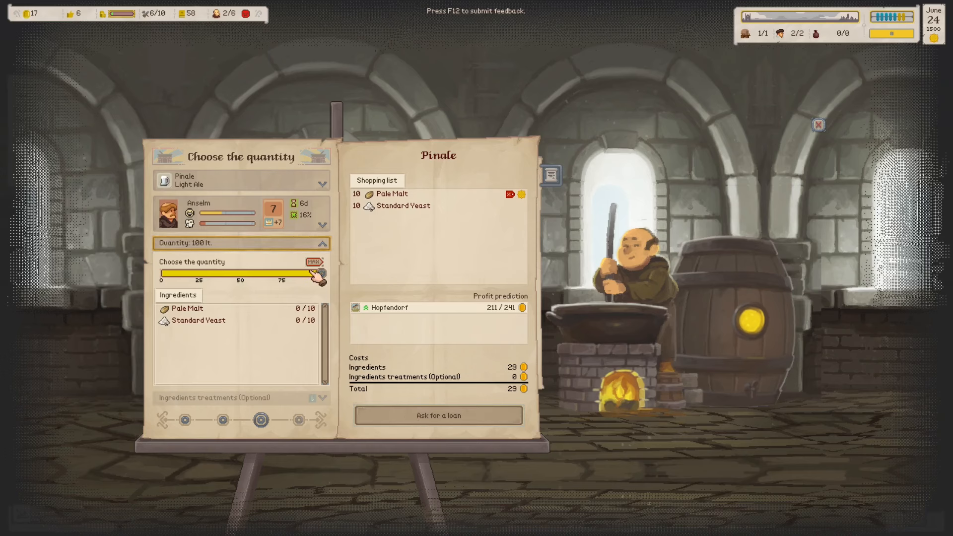
{"action": "left_click_drag", "start_coordinate": [322, 274], "coordinate": [274, 274]}
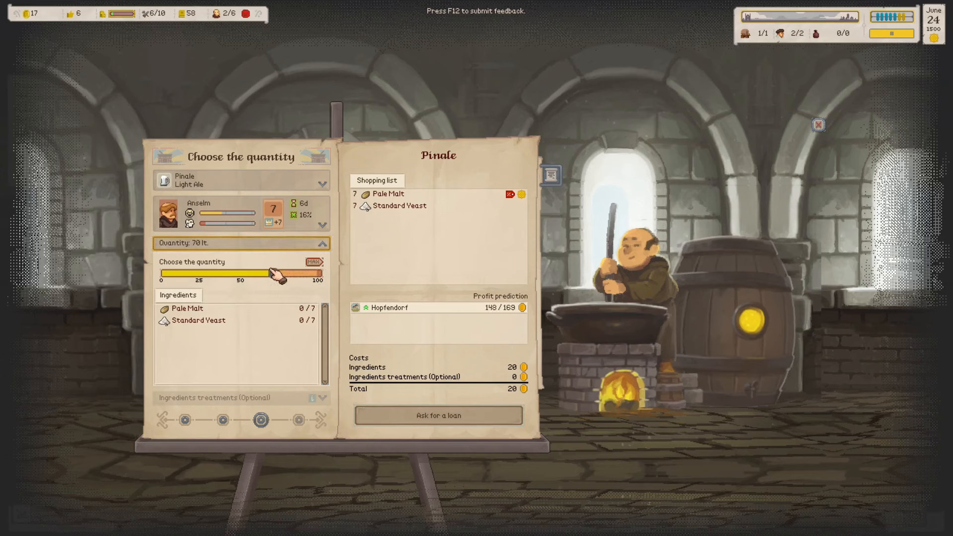
{"action": "left_click_drag", "start_coordinate": [274, 275], "coordinate": [243, 274]}
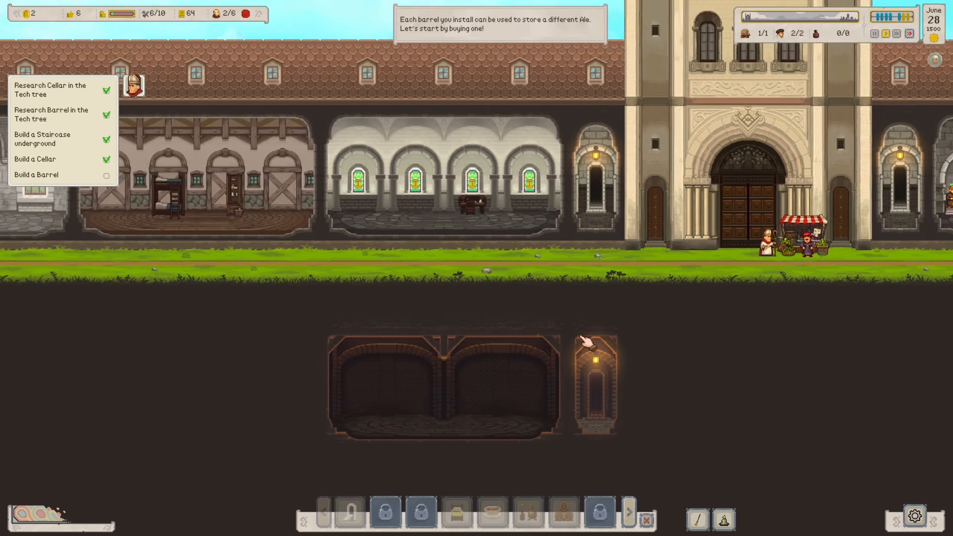
- Bring the library room with the escritoire into view
{"action": "left_click", "coordinate": [438, 384]}
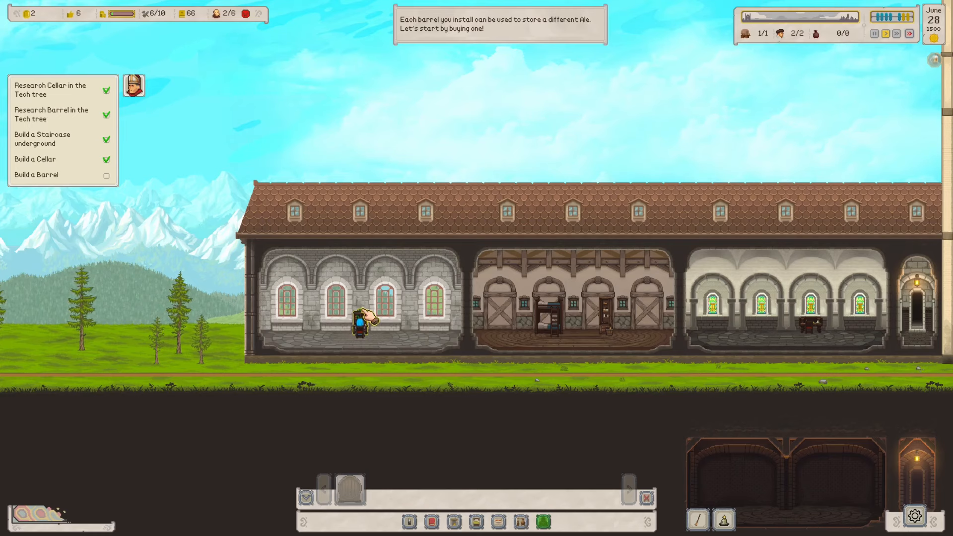
- Research Shelf Life I in Ale Studies, browse the other research branches, then leave the tree
{"action": "left_click", "coordinate": [359, 321]}
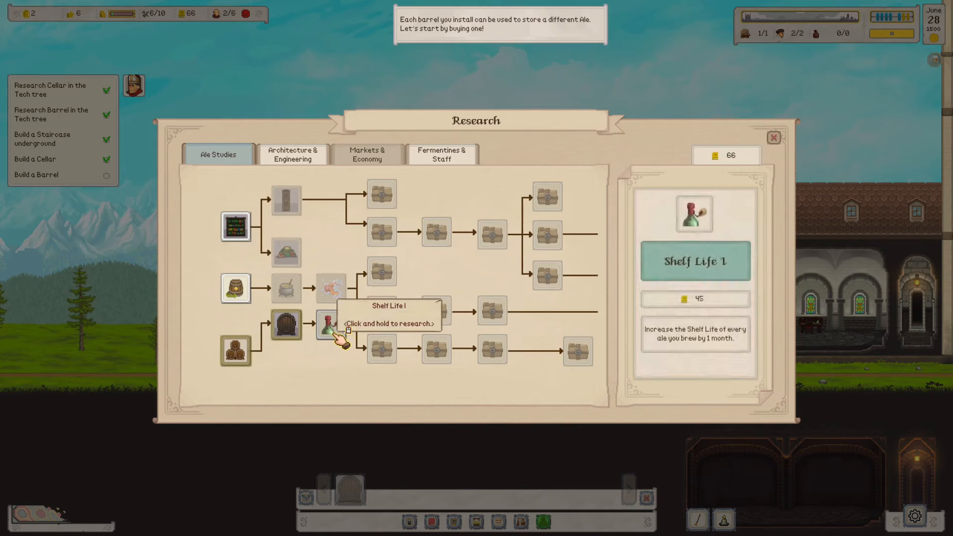
{"action": "left_click", "coordinate": [326, 324]}
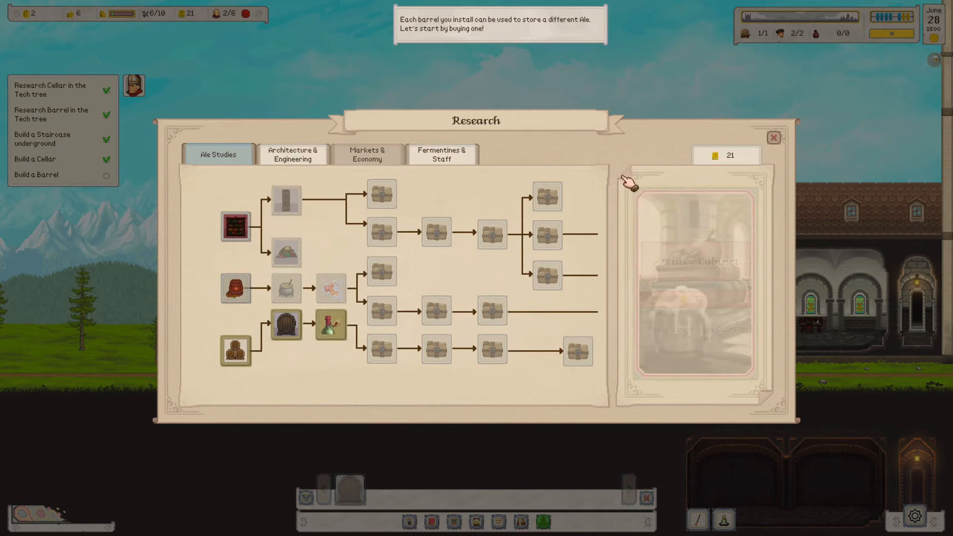
{"action": "left_click", "coordinate": [292, 154]}
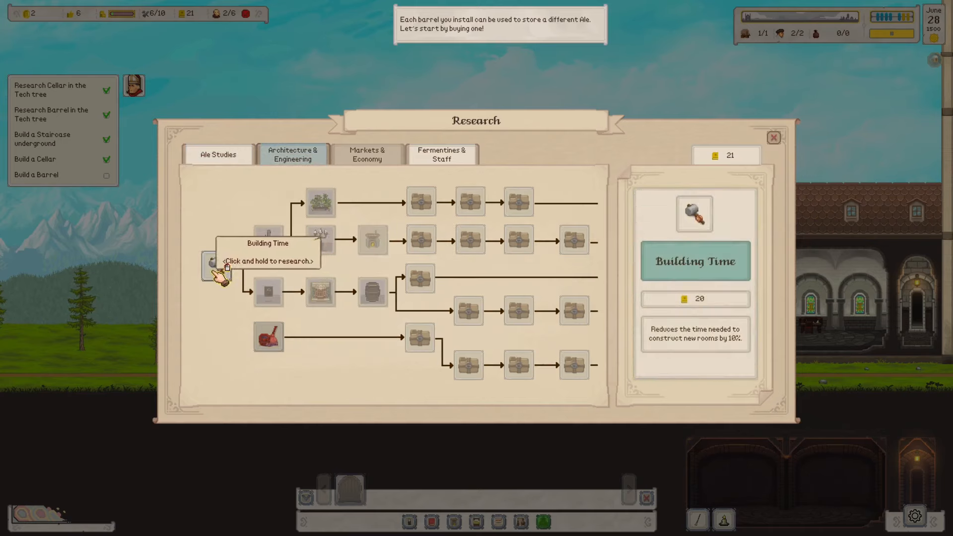
{"action": "left_click", "coordinate": [442, 155]}
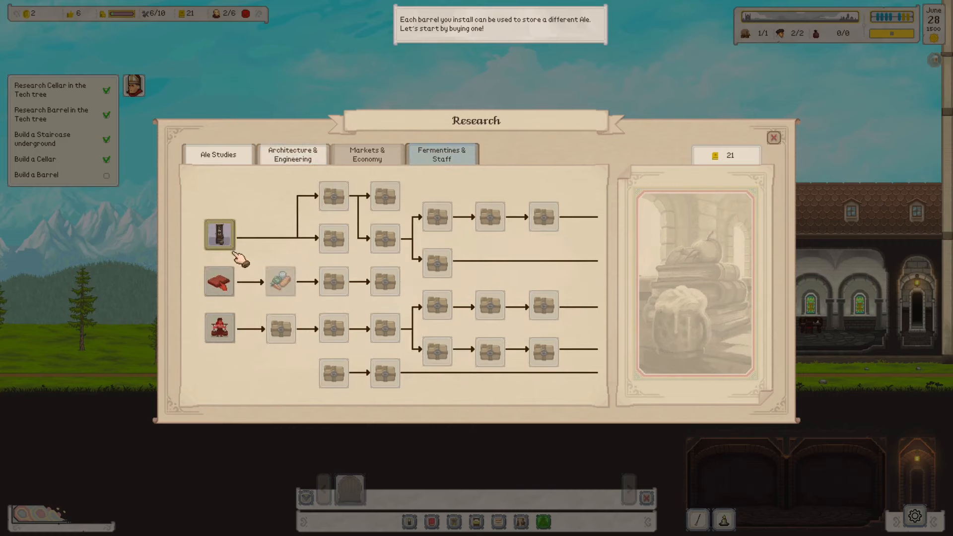
{"action": "left_click", "coordinate": [220, 281]}
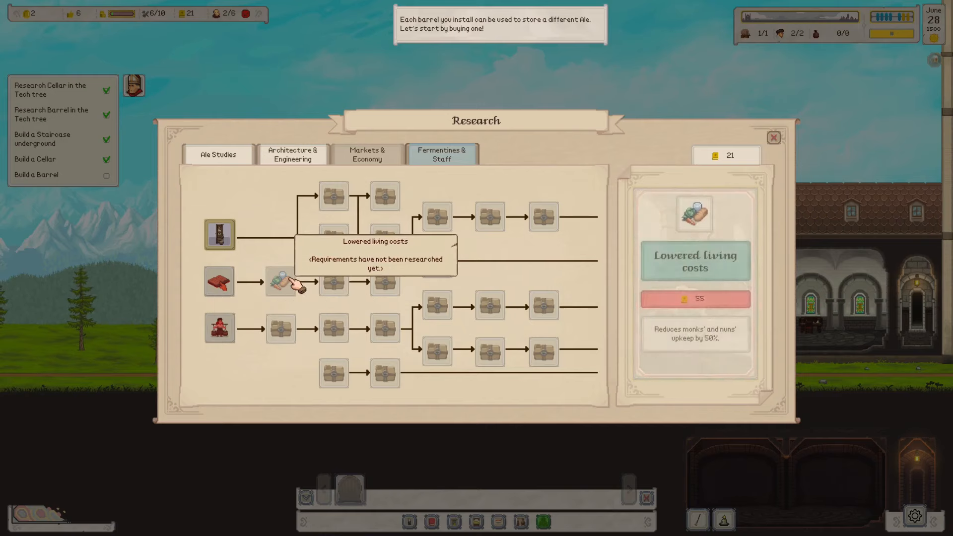
{"action": "left_click", "coordinate": [217, 155]}
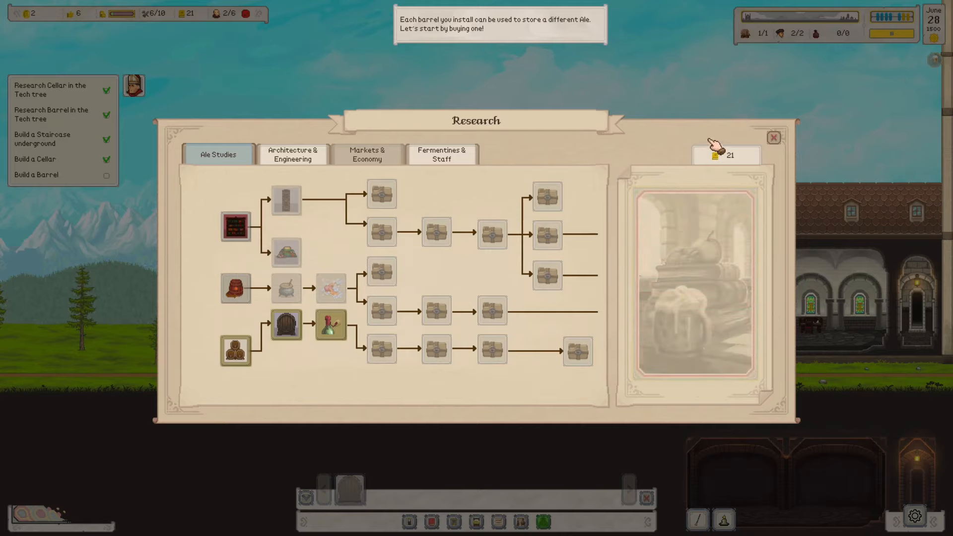
{"action": "left_click", "coordinate": [773, 137]}
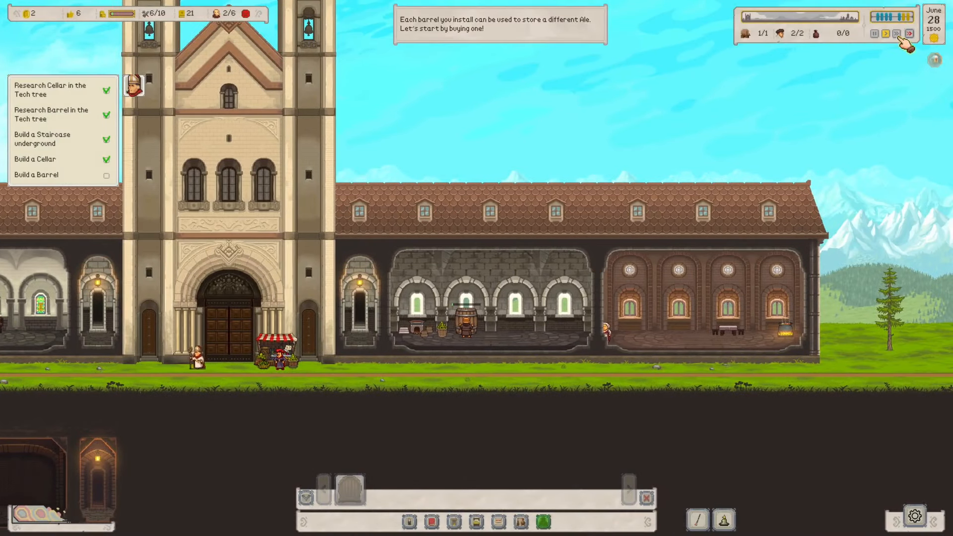
- Let the days run at high speed until July 7, when Anselm's Pinale is ready to sell
{"action": "left_click", "coordinate": [909, 34]}
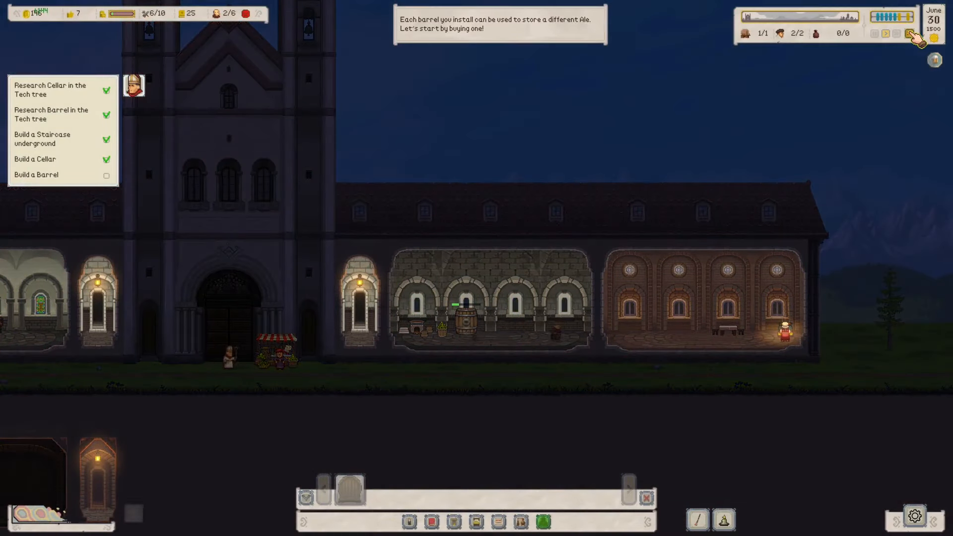
{"action": "left_click", "coordinate": [874, 34]}
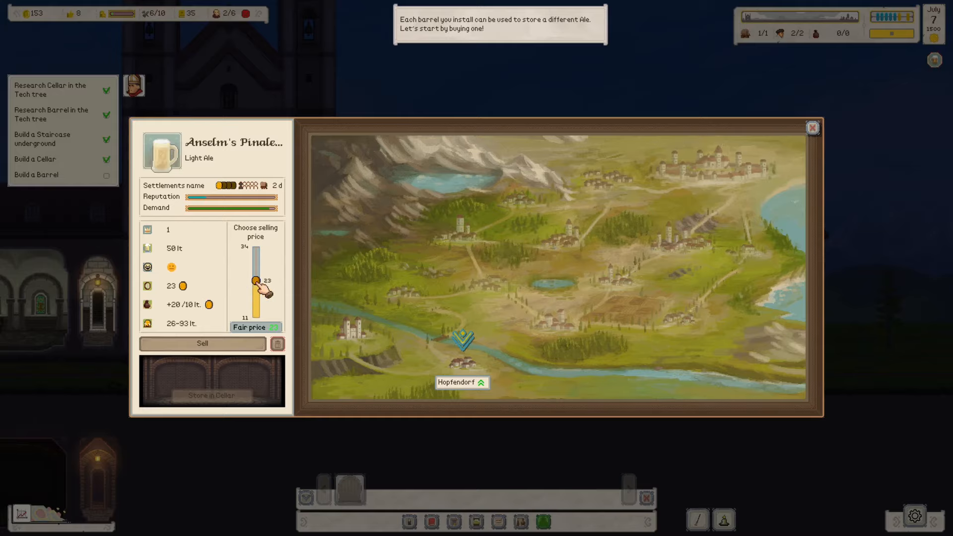
- Sell the Pinale batch at the fair price of 23 florins and let time run on
{"action": "left_click", "coordinate": [812, 128]}
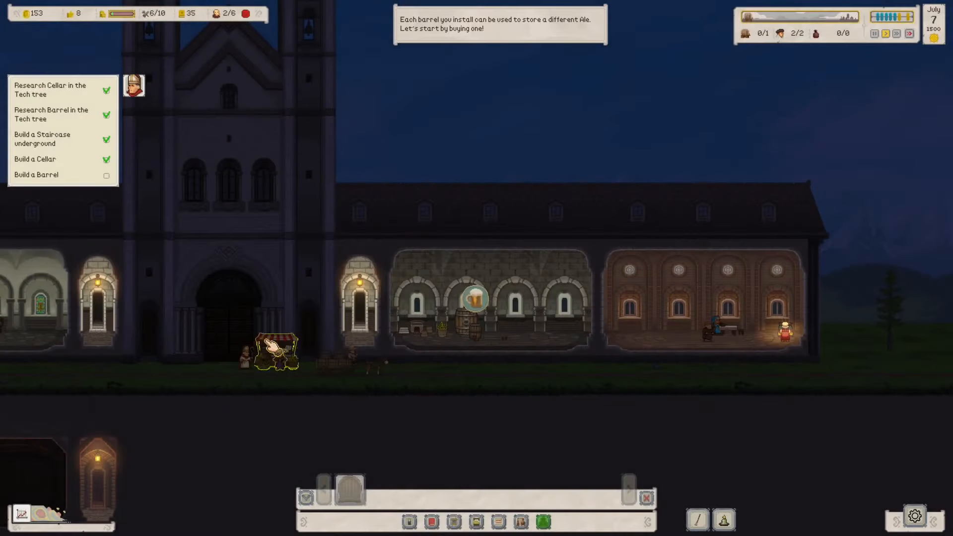
{"action": "left_click", "coordinate": [910, 34]}
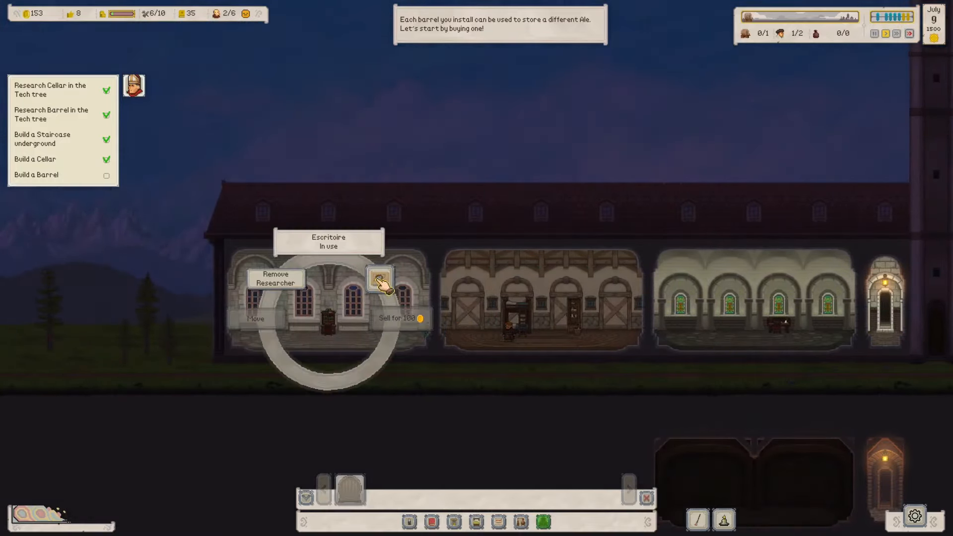
- Research Quick Rebrew from the escritoire, dropping research points to 5
{"action": "left_click", "coordinate": [380, 280]}
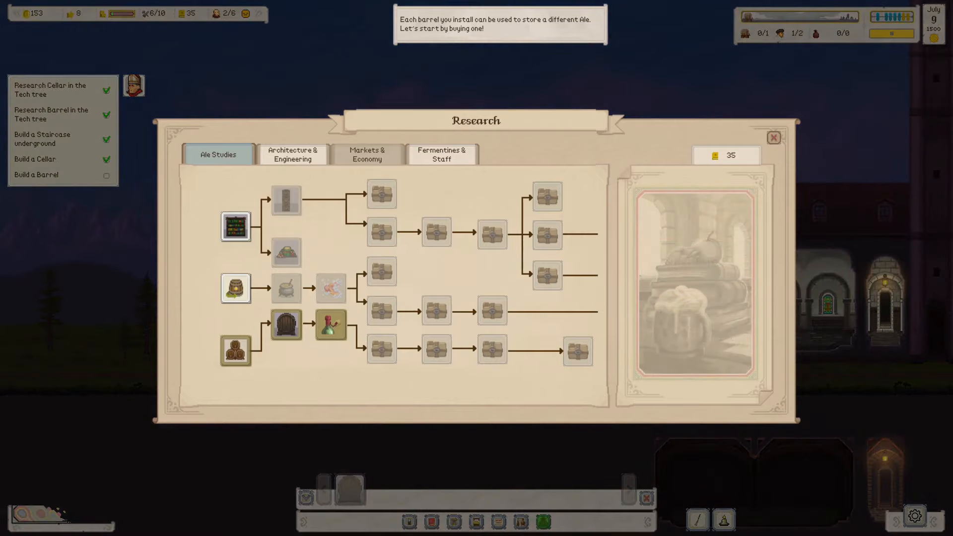
{"action": "mouse_move", "coordinate": [360, 311]}
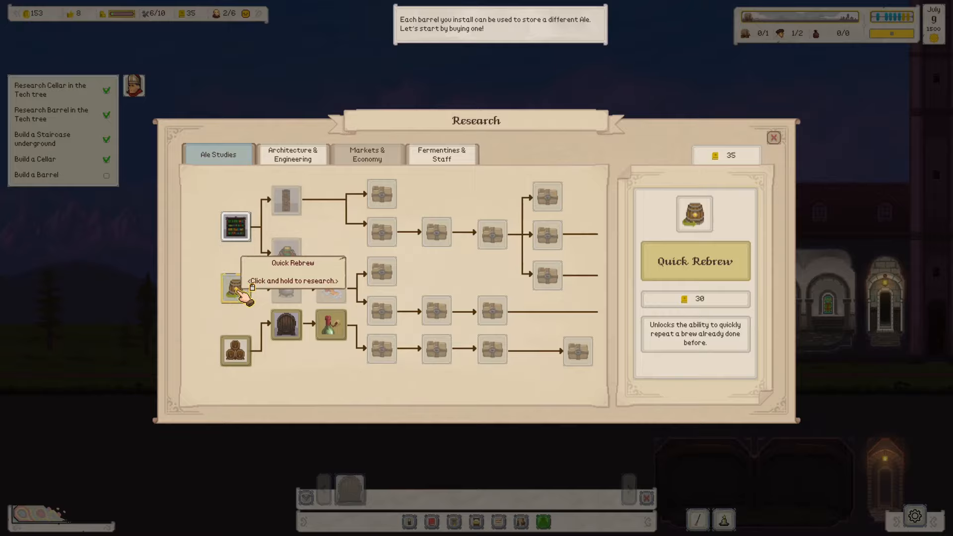
{"action": "left_click", "coordinate": [774, 137]}
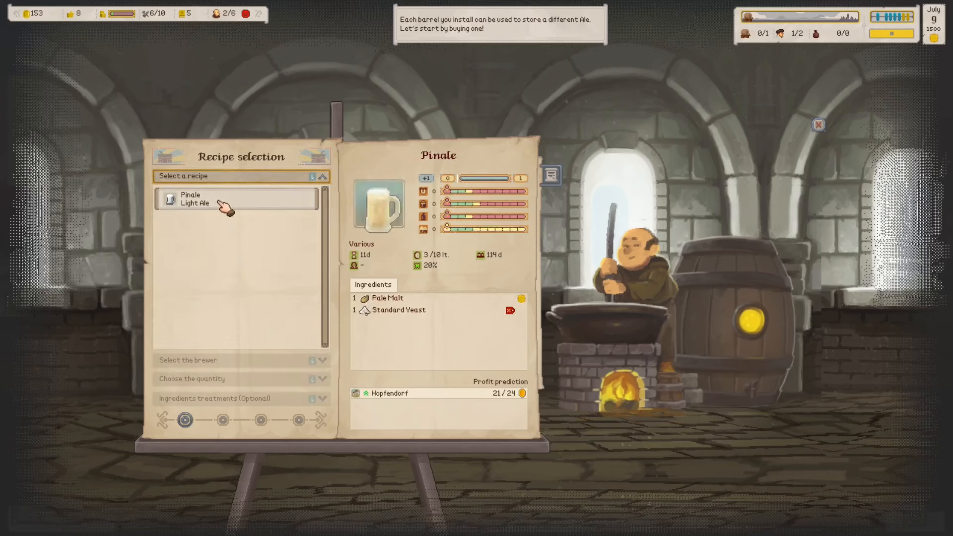
- Brew a 100-litre Pinale batch and place a barrel in the underground cellar
{"action": "left_click", "coordinate": [238, 198]}
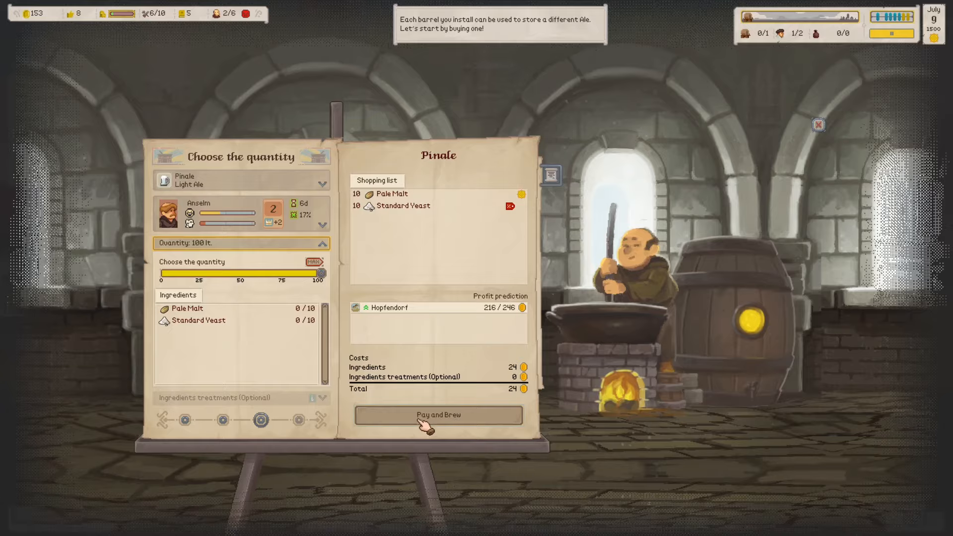
{"action": "left_click", "coordinate": [437, 415]}
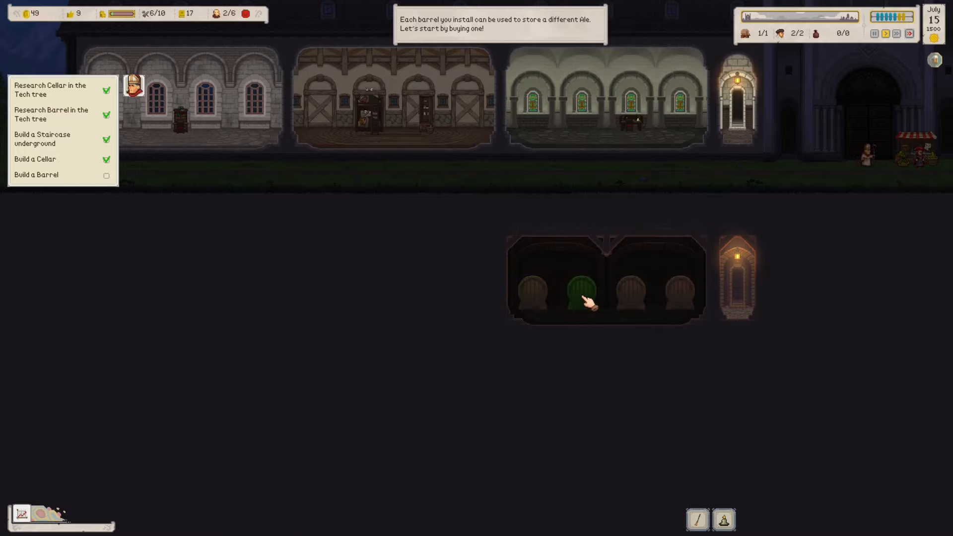
{"action": "left_click", "coordinate": [585, 292]}
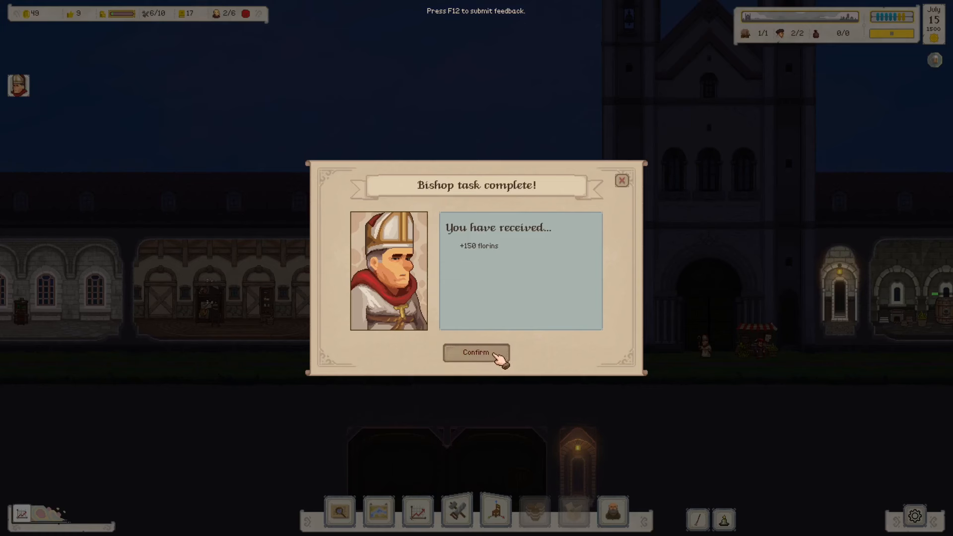
- Confirm the bishop's completed cellar task to collect the 150 florins
{"action": "left_click", "coordinate": [476, 353]}
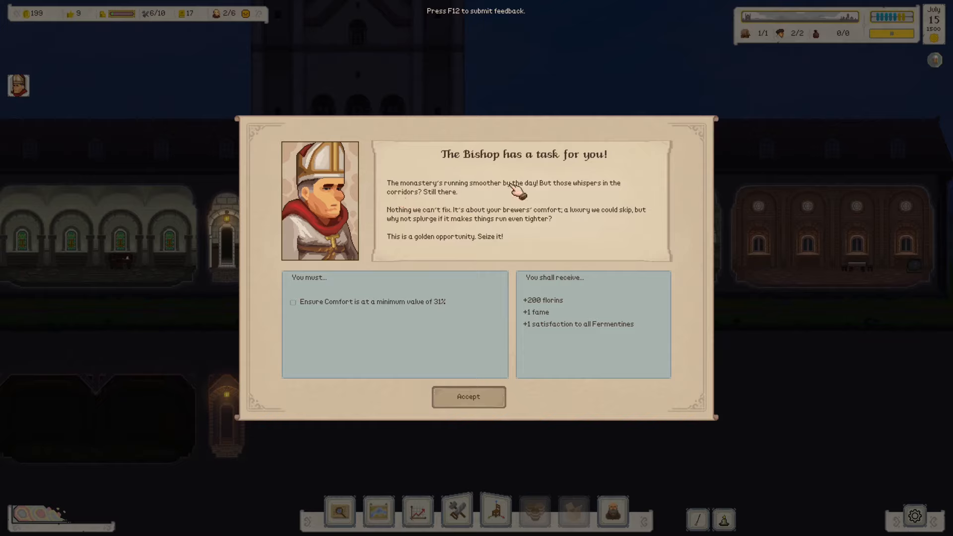
{"action": "mouse_move", "coordinate": [613, 197]}
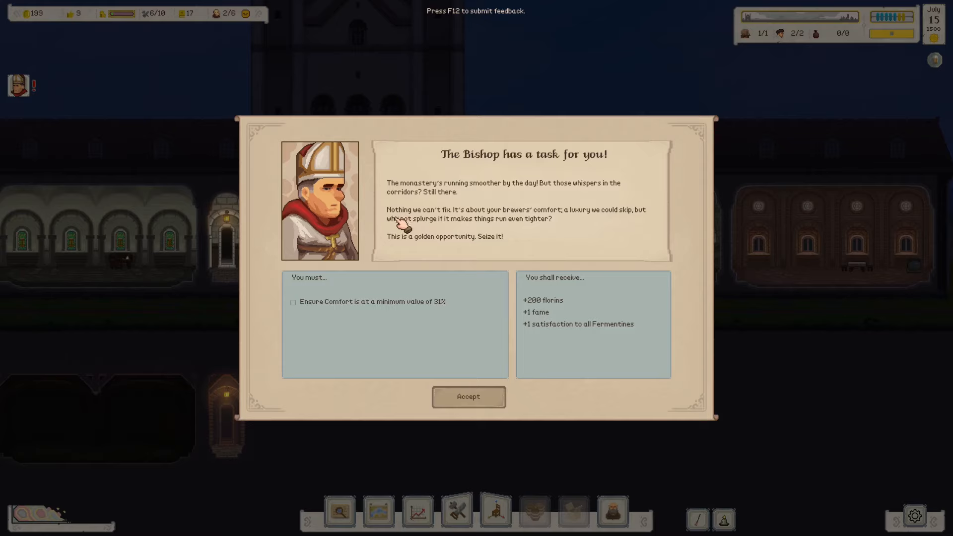
{"action": "mouse_move", "coordinate": [467, 220]}
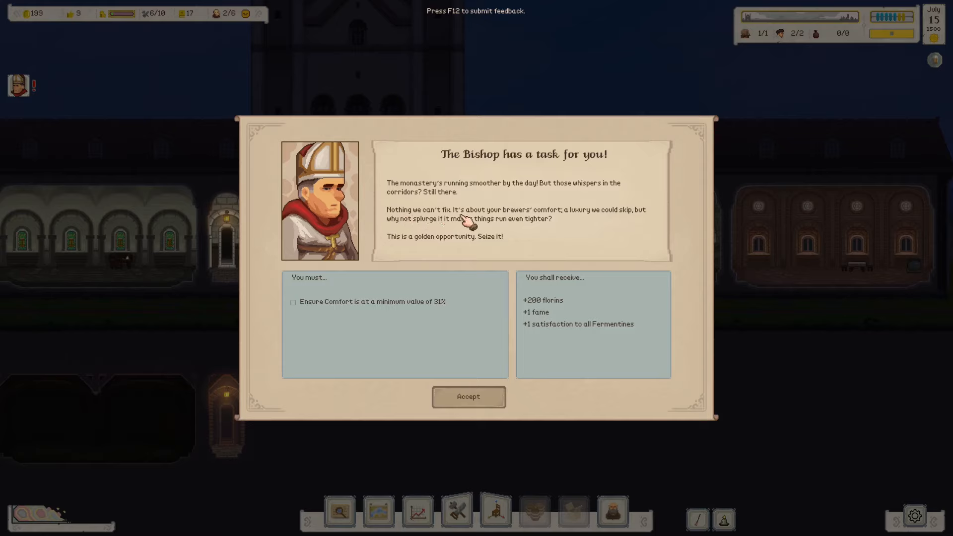
{"action": "mouse_move", "coordinate": [613, 222]}
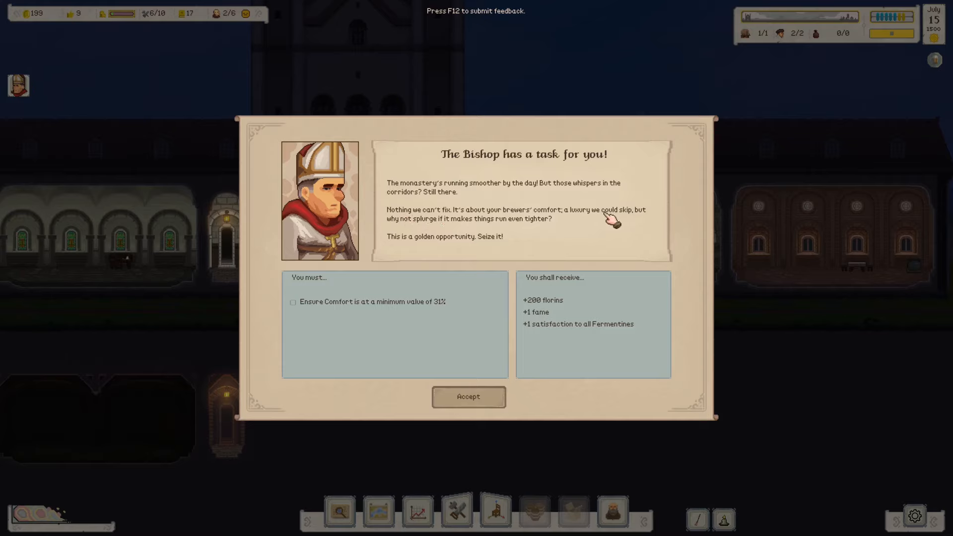
{"action": "mouse_move", "coordinate": [398, 226]}
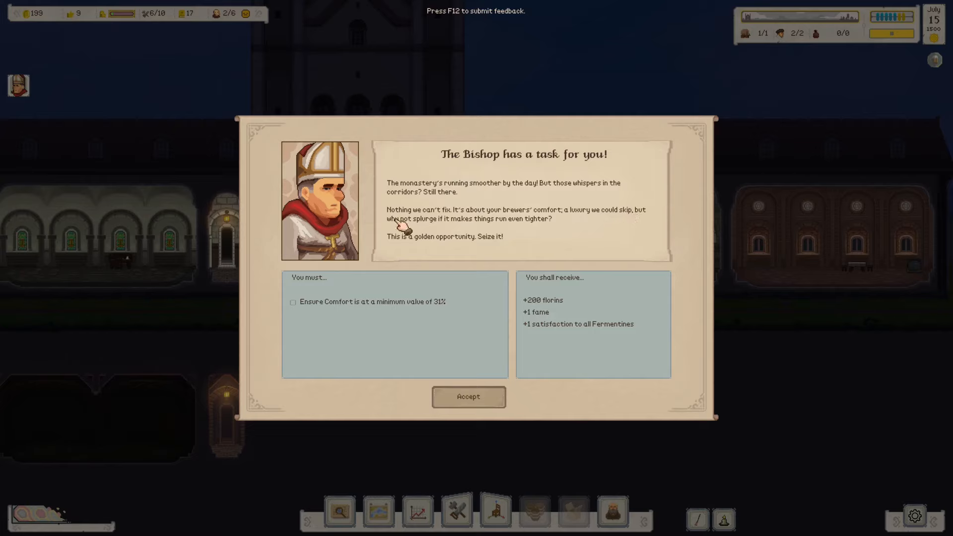
{"action": "mouse_move", "coordinate": [447, 229]}
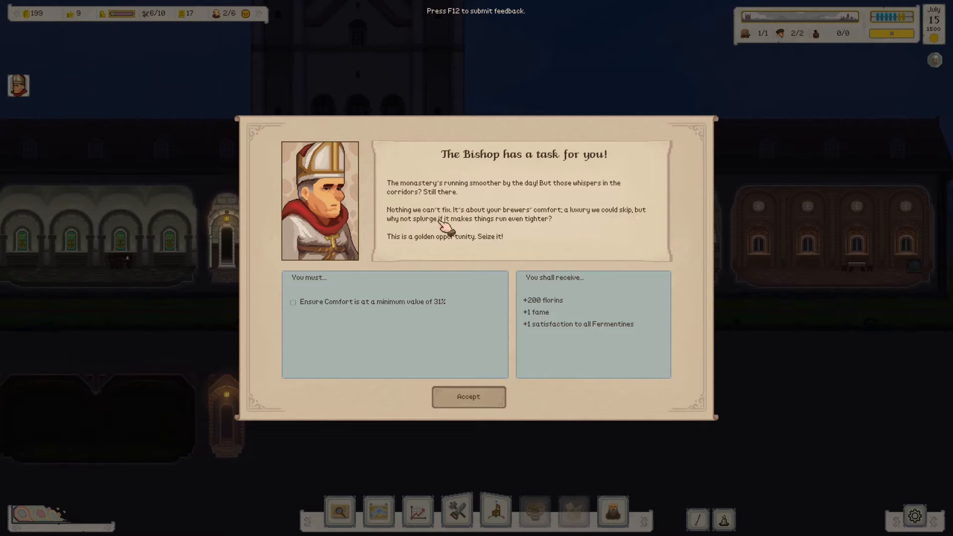
{"action": "mouse_move", "coordinate": [416, 243]}
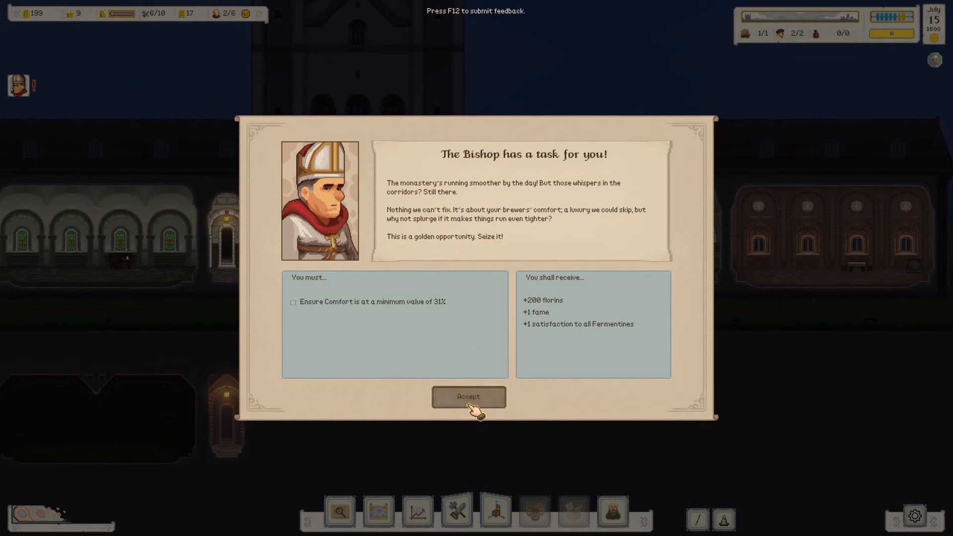
- Accept the bishop's task requiring at least 31% Comfort
{"action": "left_click", "coordinate": [467, 398]}
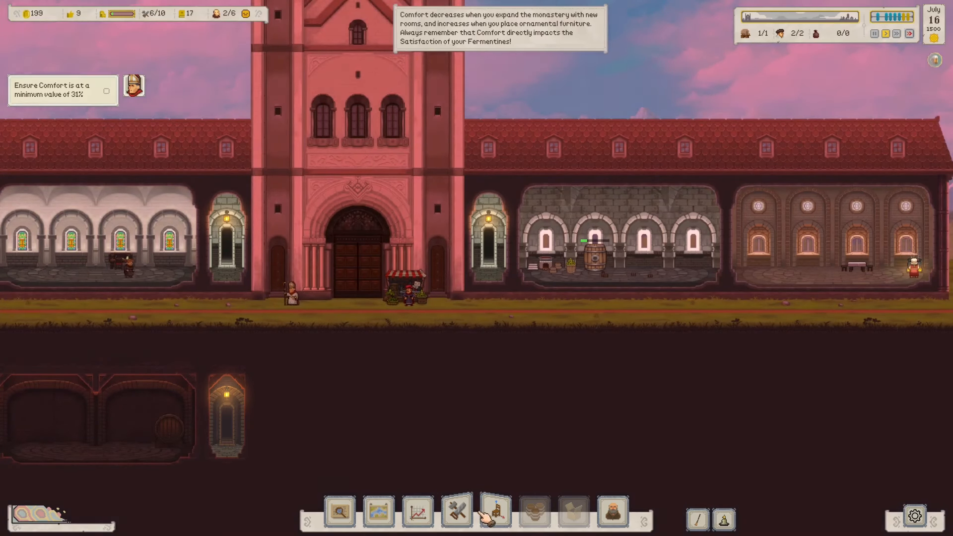
- Choose an ornamental furniture piece from the decorations to raise comfort
{"action": "left_click", "coordinate": [493, 510]}
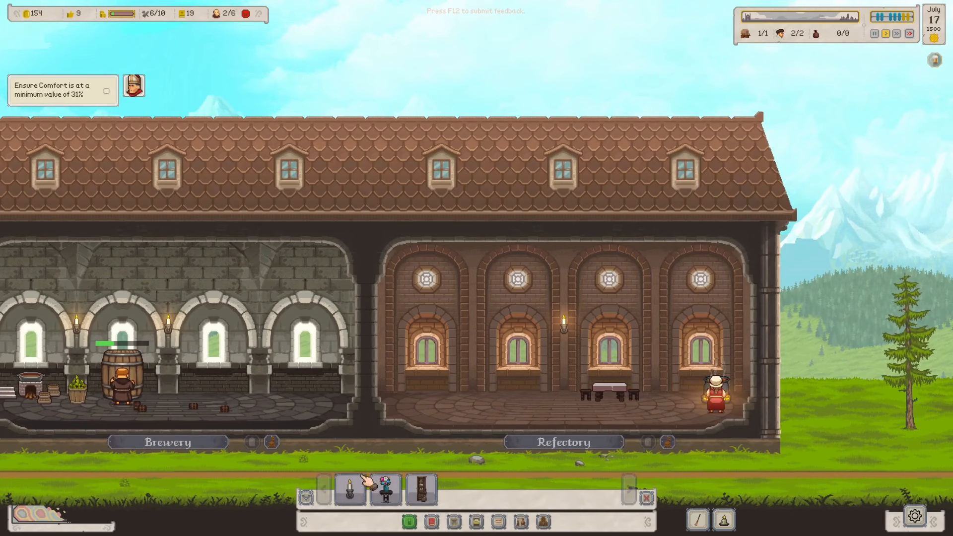
{"action": "left_click", "coordinate": [348, 489]}
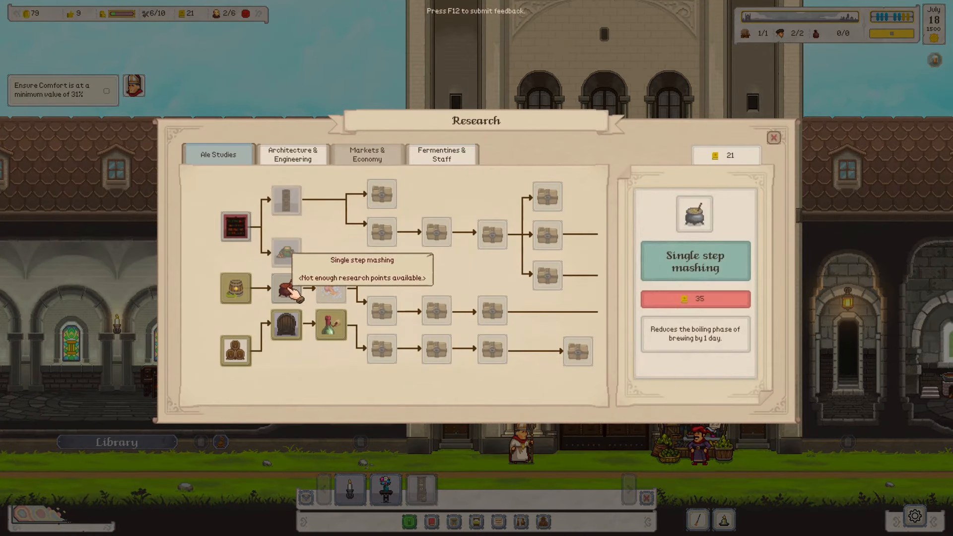
- Browse the Architecture & Engineering and Fermentines & Staff branches, then leave research unbought
{"action": "left_click", "coordinate": [292, 155]}
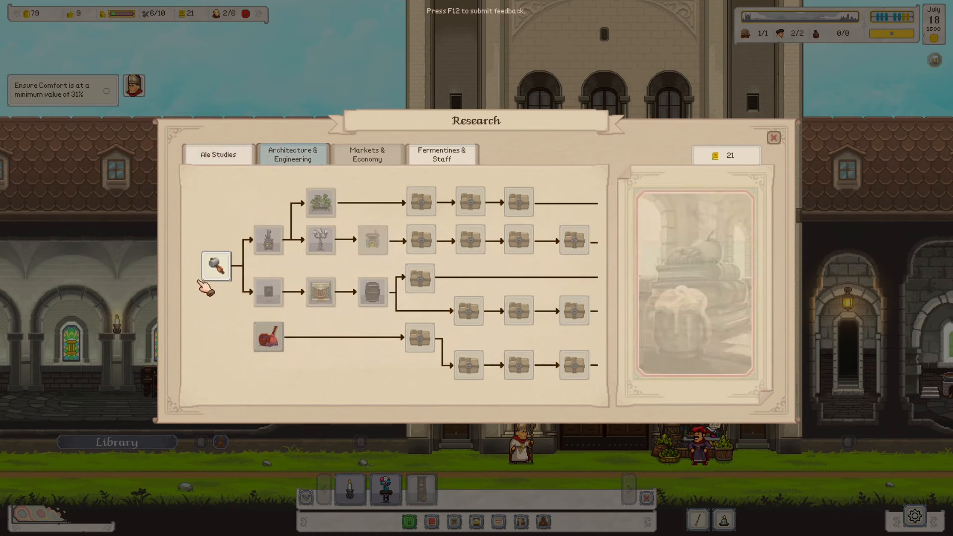
{"action": "mouse_move", "coordinate": [216, 266]}
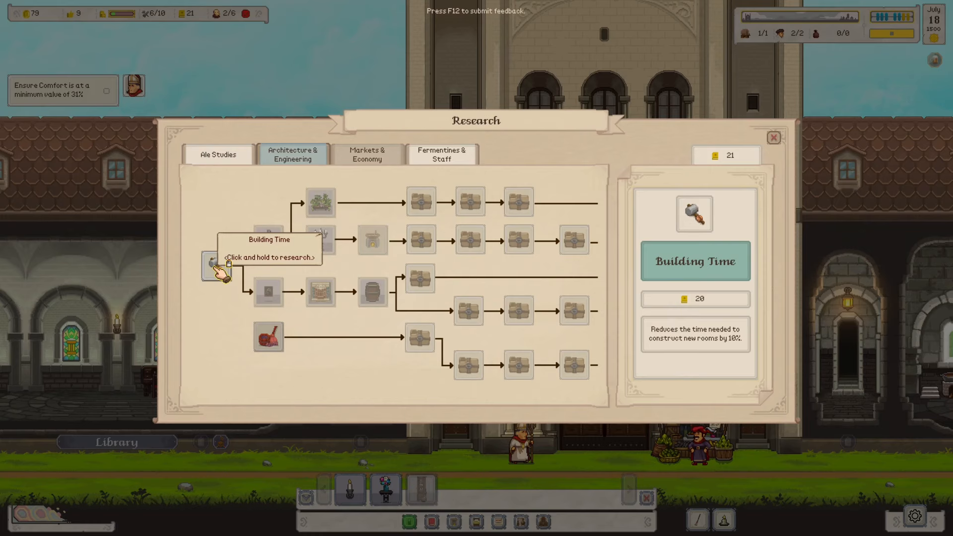
{"action": "left_click", "coordinate": [442, 155]}
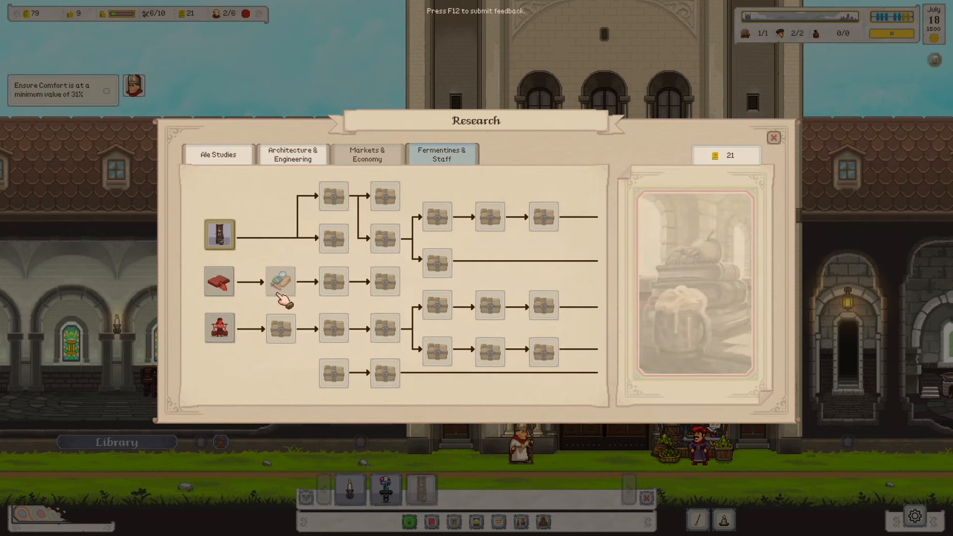
{"action": "mouse_move", "coordinate": [280, 281]}
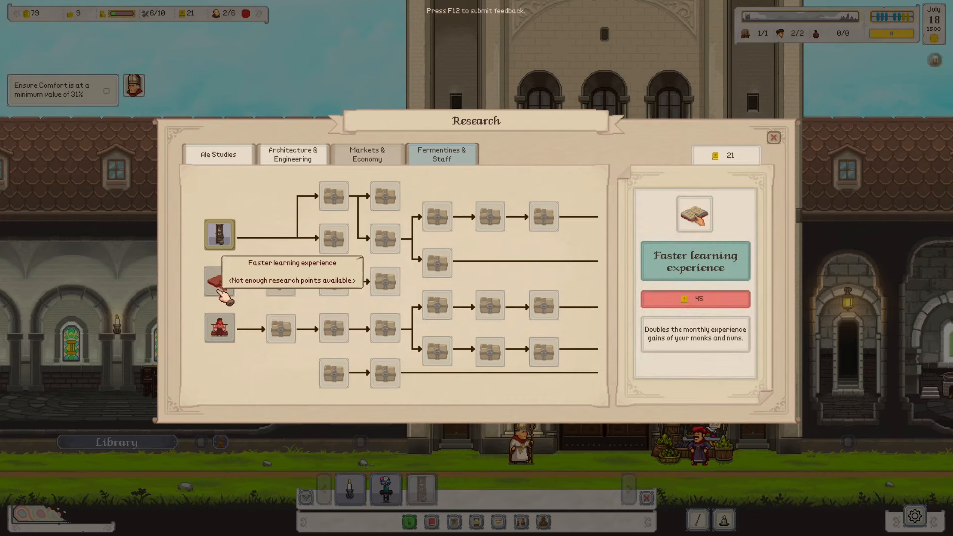
{"action": "left_click", "coordinate": [772, 137]}
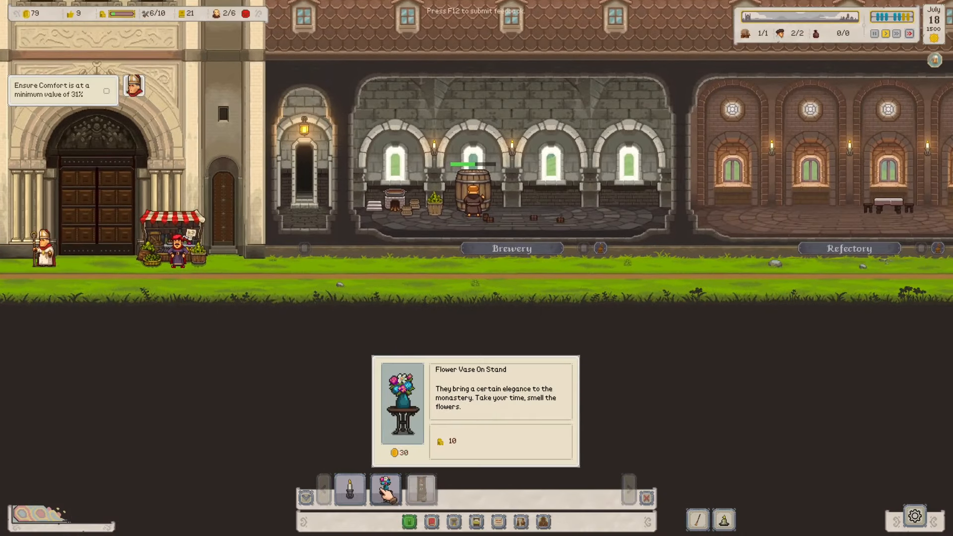
- Place a Flower Vase On Stand in the Refectory and fast-forward a few days
{"action": "left_click", "coordinate": [384, 489]}
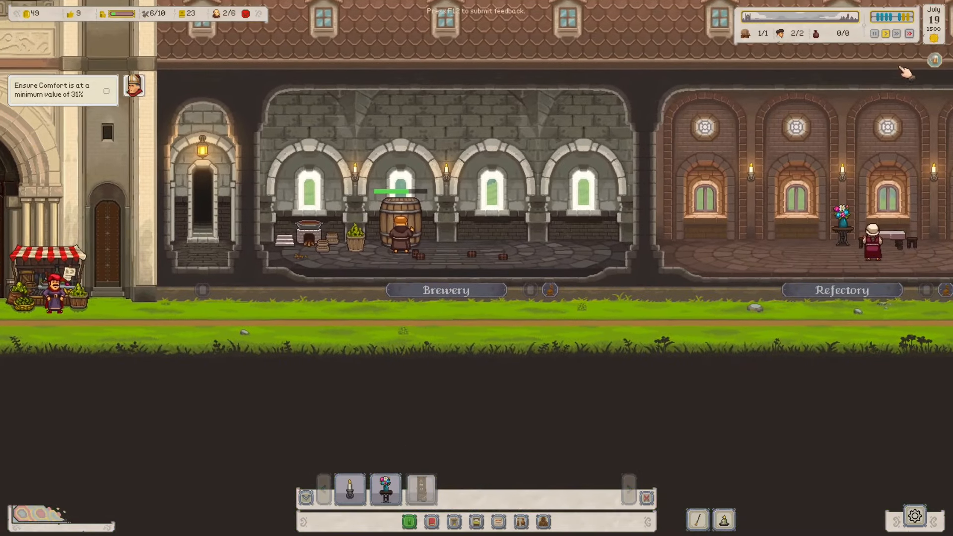
{"action": "left_click", "coordinate": [910, 34]}
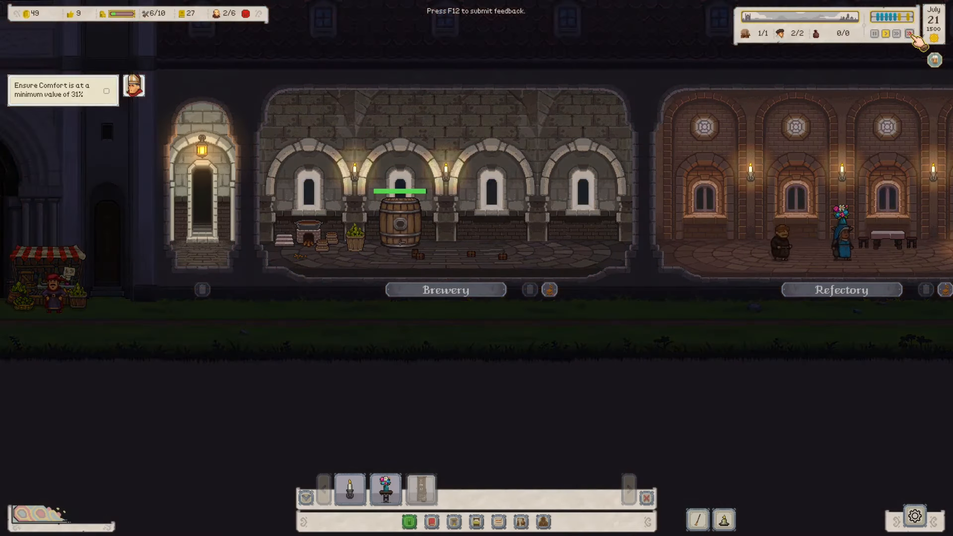
{"action": "left_click", "coordinate": [907, 34]}
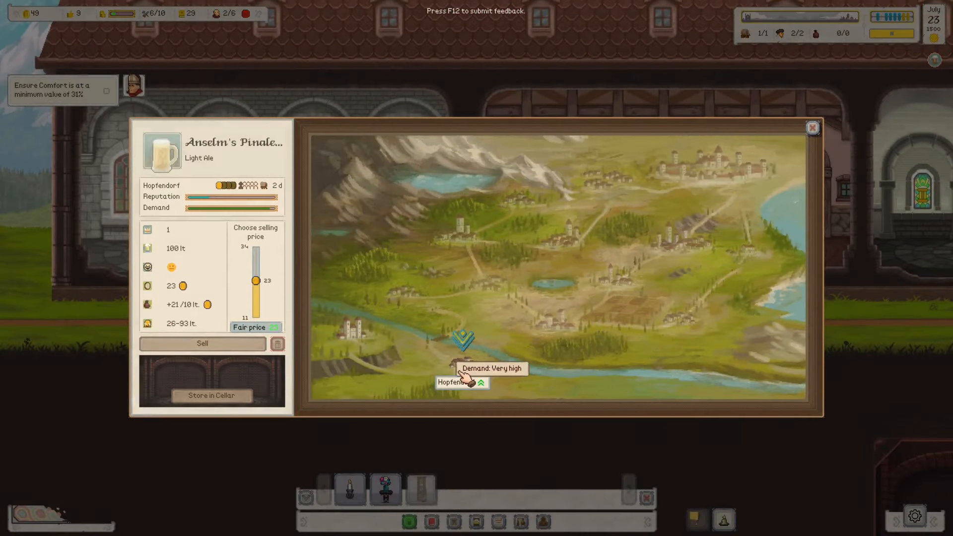
- Sell the Light Ale batch in Hopfendorf and fast-forward to July 29
{"action": "left_click", "coordinate": [813, 128]}
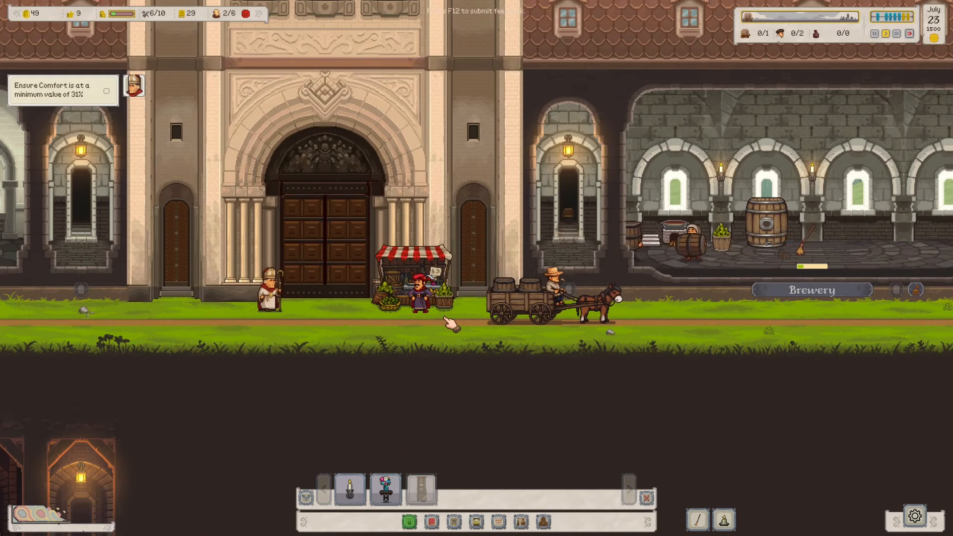
{"action": "left_click", "coordinate": [909, 33]}
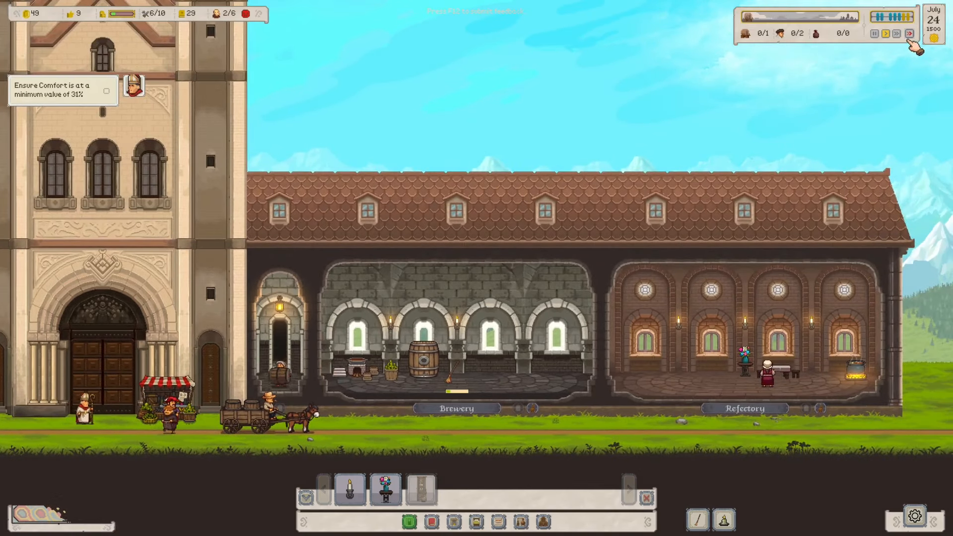
{"action": "left_click", "coordinate": [910, 34]}
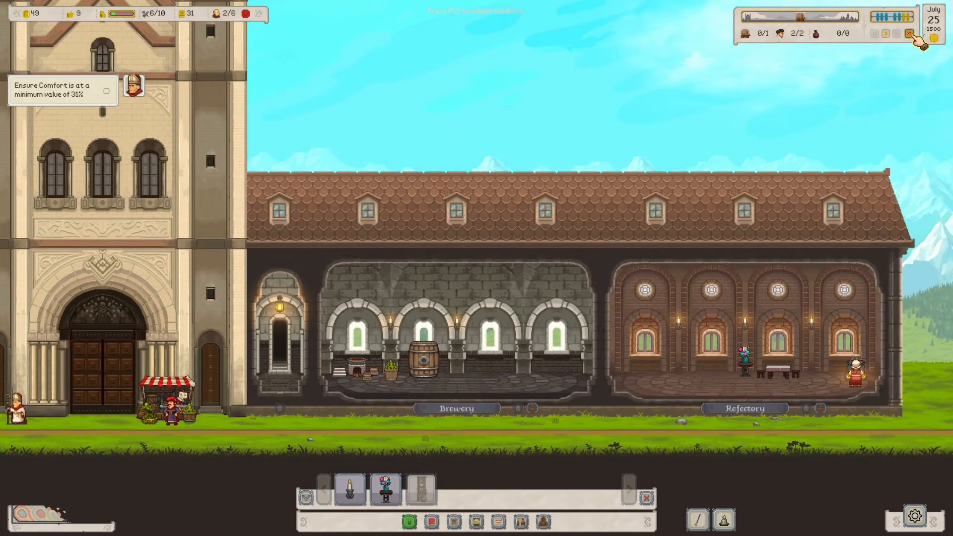
{"action": "left_click", "coordinate": [909, 33]}
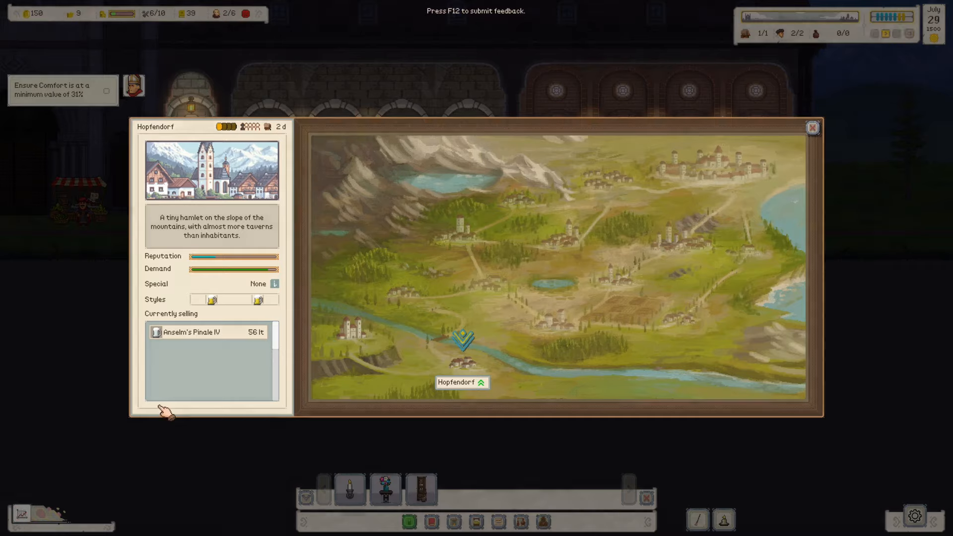
- Close the Hopfendorf town details panel
{"action": "left_click", "coordinate": [812, 128]}
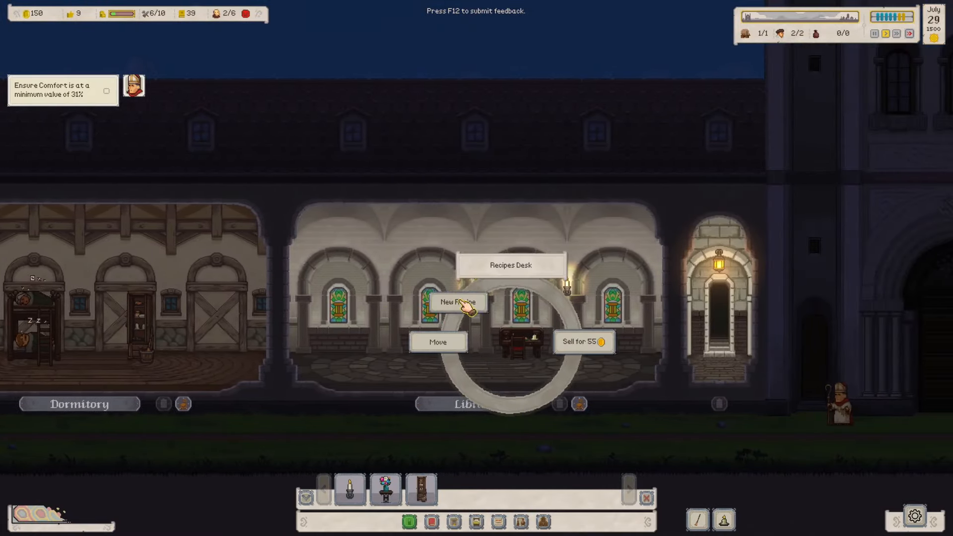
- Start a new Blonde Ale style recipe and proceed through ingredients to the summary
{"action": "left_click", "coordinate": [457, 302]}
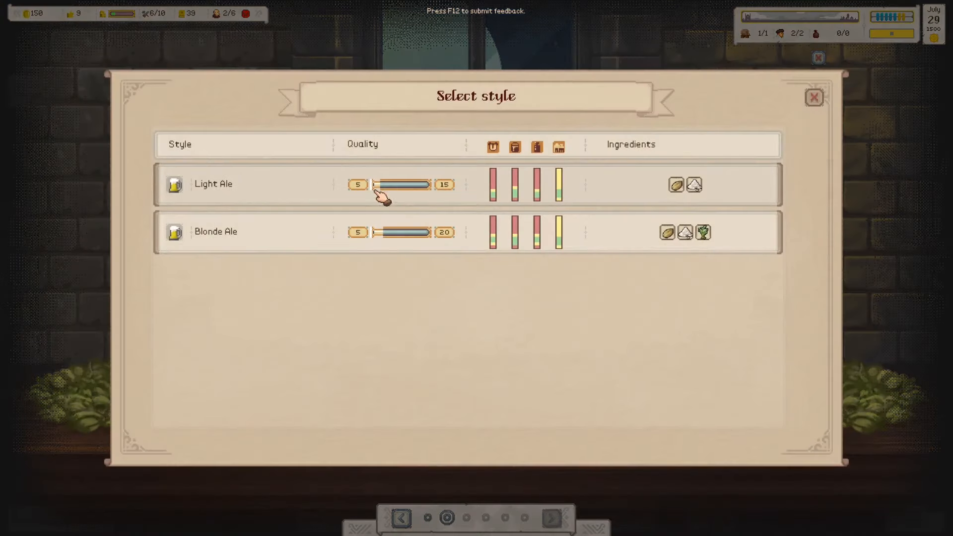
{"action": "left_click", "coordinate": [216, 231]}
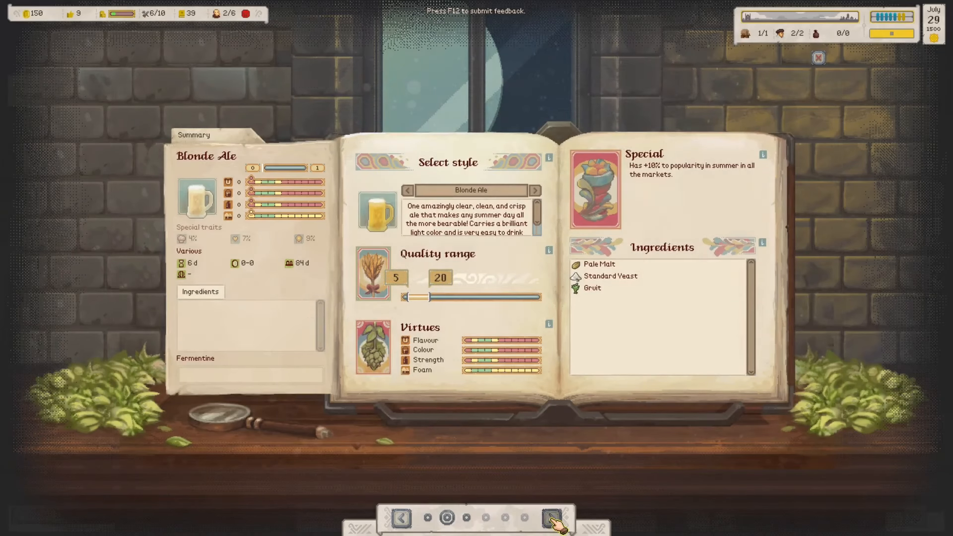
{"action": "left_click", "coordinate": [556, 518]}
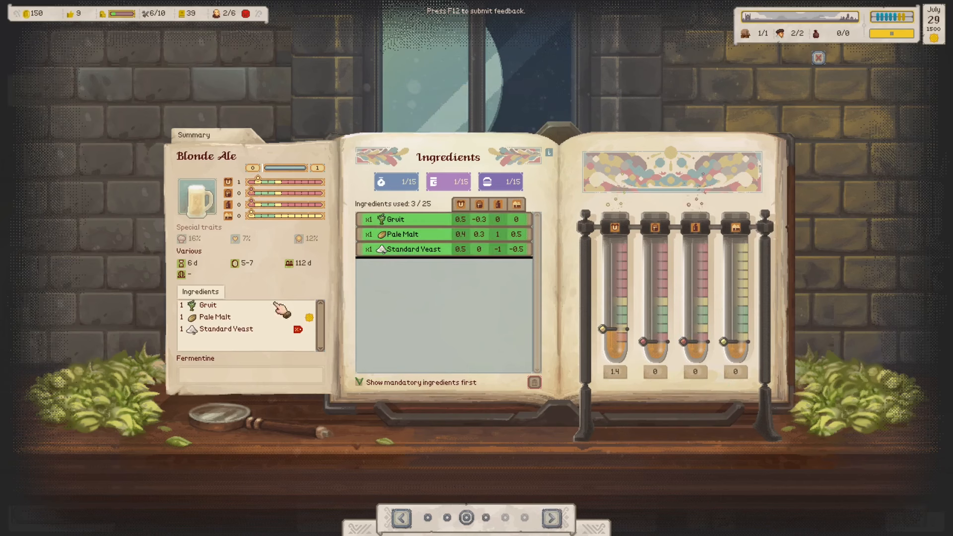
{"action": "mouse_move", "coordinate": [313, 329]}
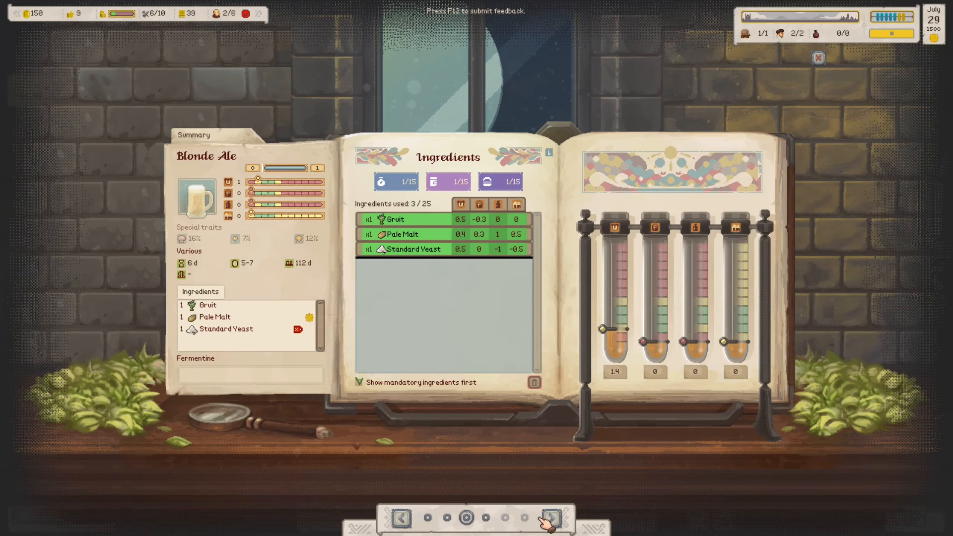
{"action": "left_click", "coordinate": [562, 518]}
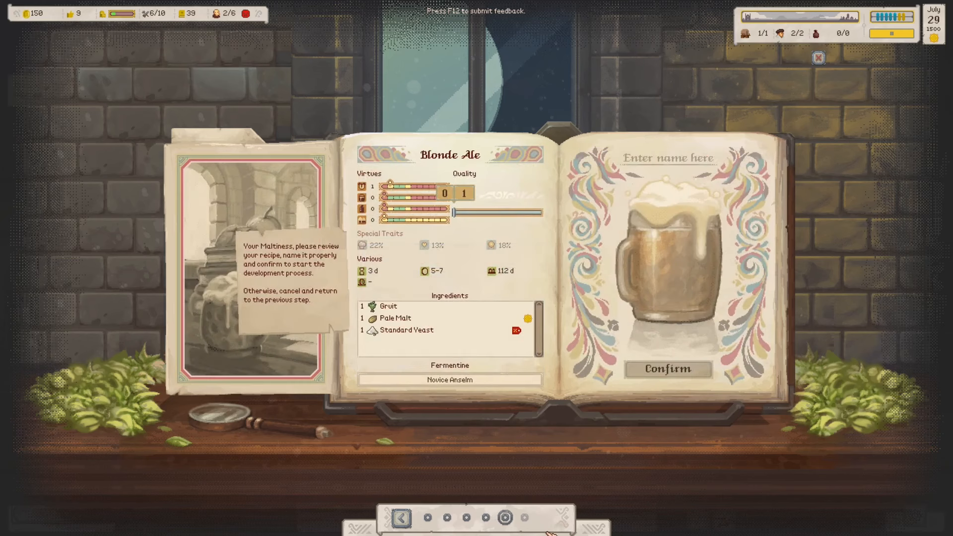
- Name the recipe 'Blonde Ale' and confirm it to begin development
{"action": "left_click", "coordinate": [667, 158]}
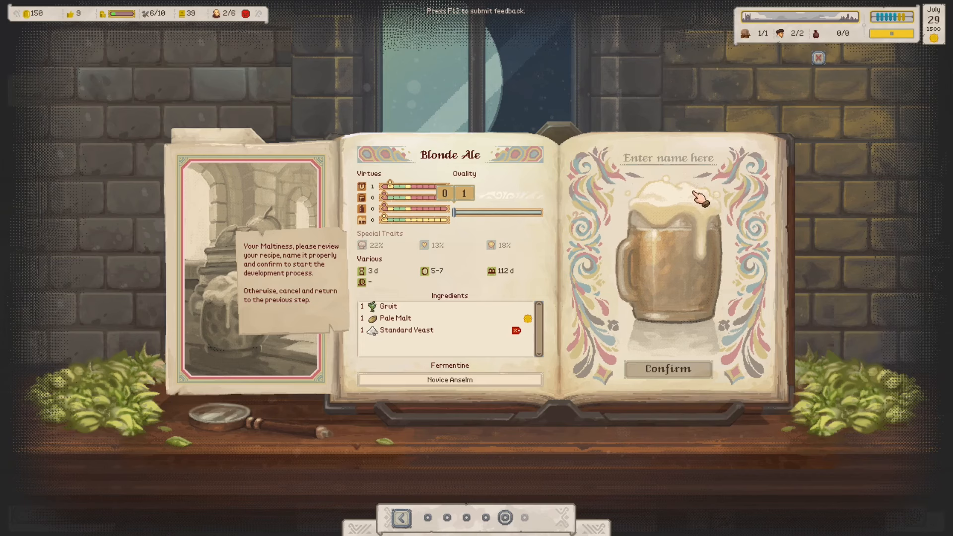
{"action": "type", "text": "Blonde"}
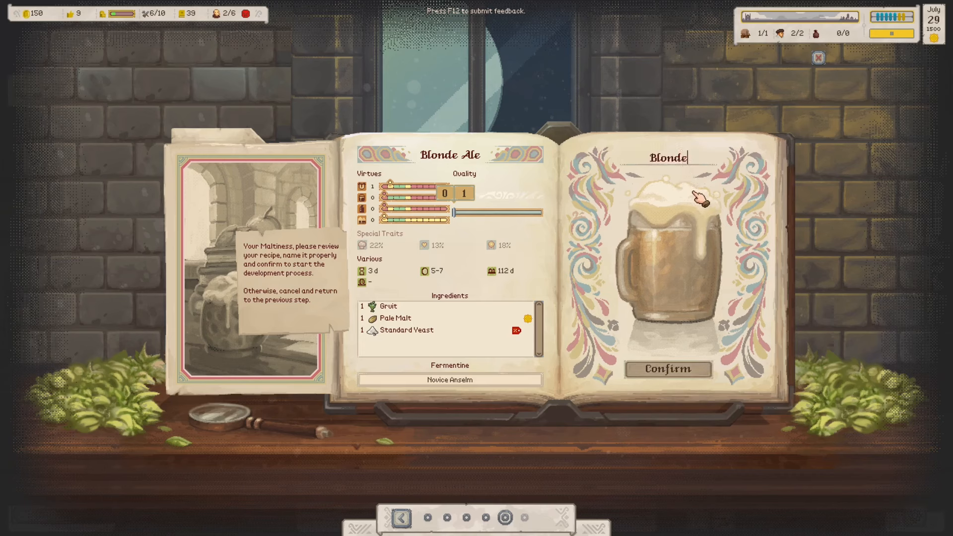
{"action": "type", "text": "Ale"}
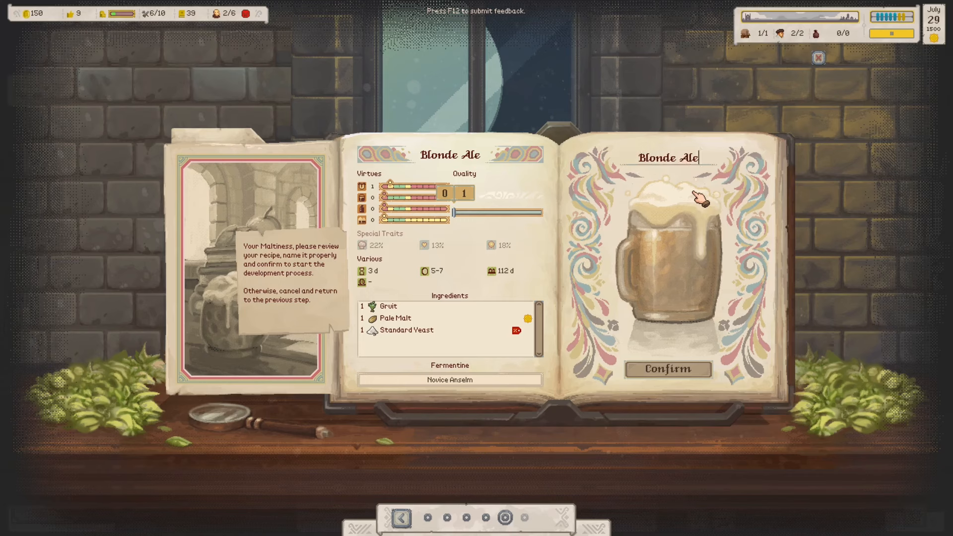
{"action": "left_click", "coordinate": [667, 369]}
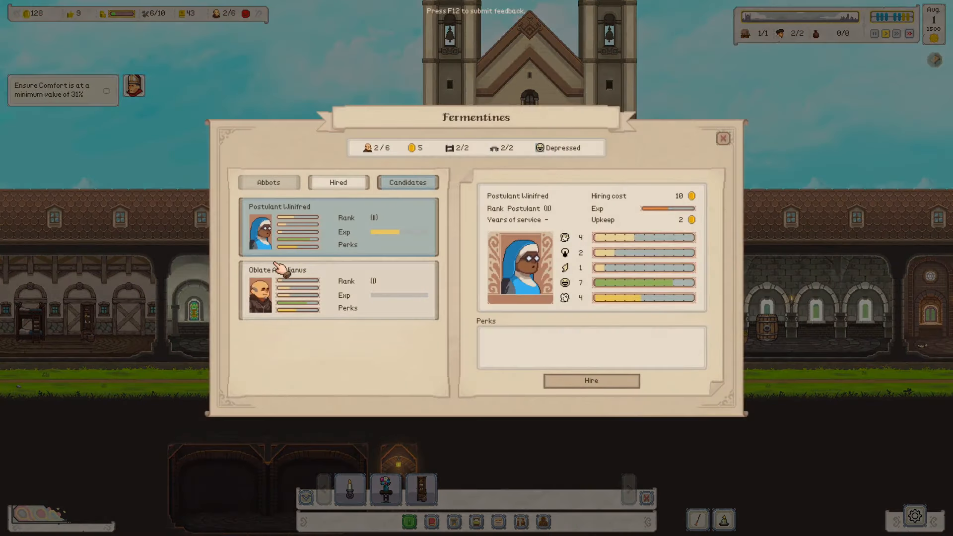
{"action": "mouse_move", "coordinate": [354, 302]}
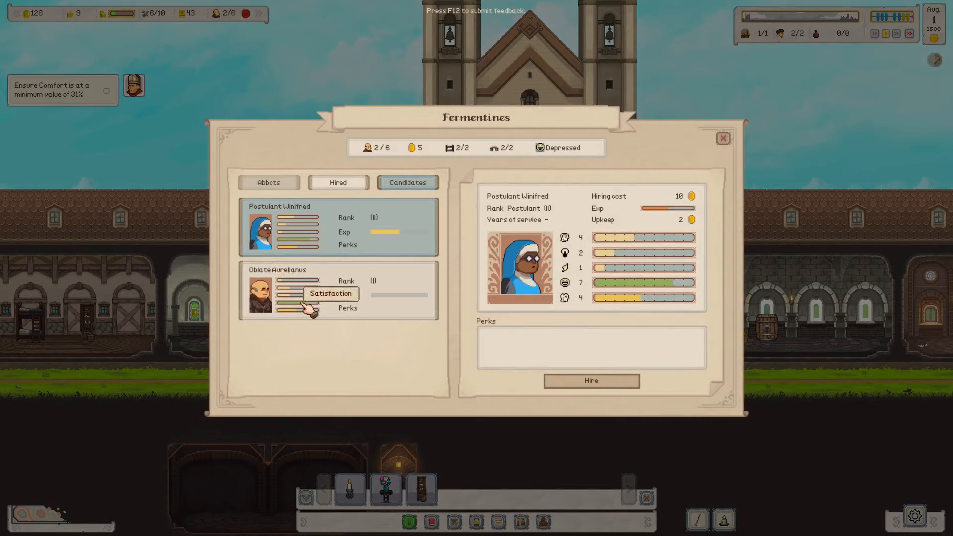
{"action": "mouse_move", "coordinate": [295, 231]}
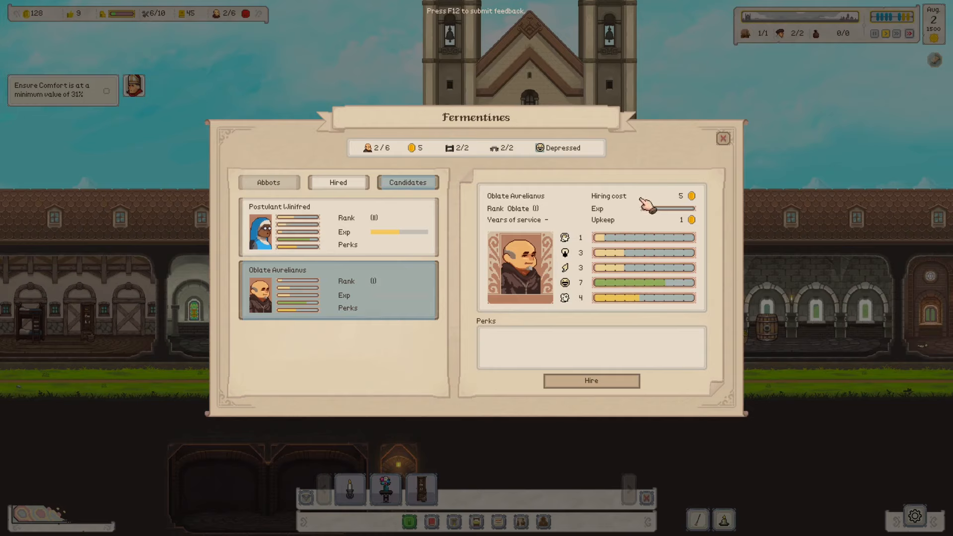
{"action": "mouse_move", "coordinate": [626, 225]}
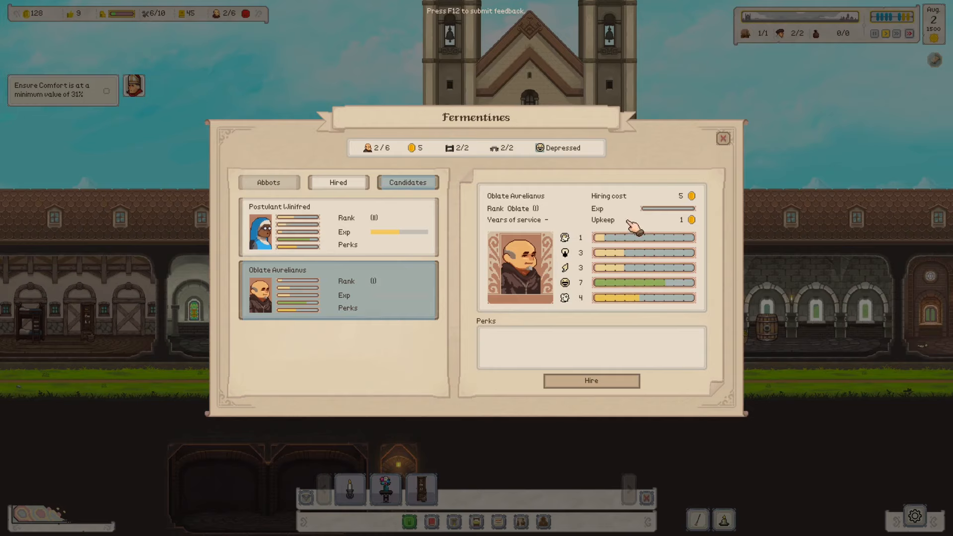
{"action": "mouse_move", "coordinate": [652, 296]}
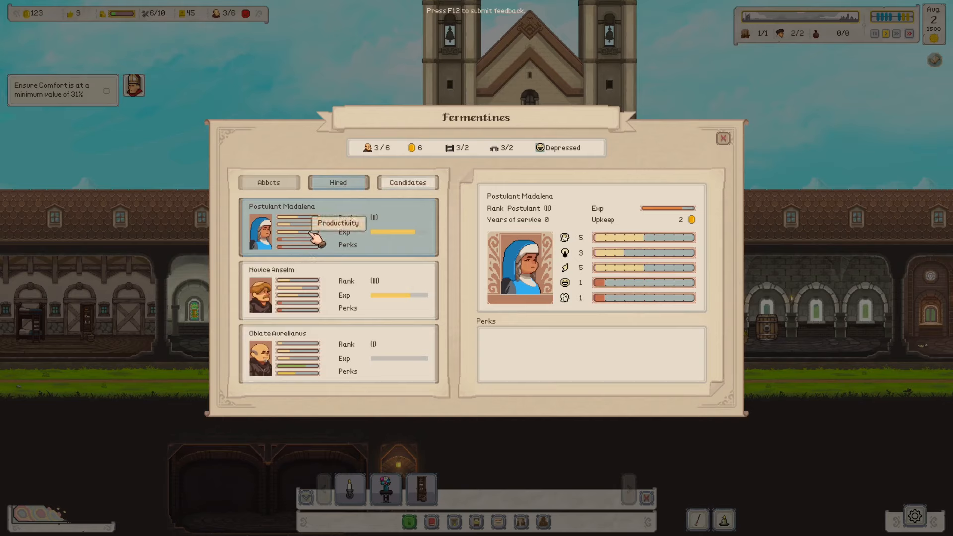
{"action": "mouse_move", "coordinate": [309, 312]}
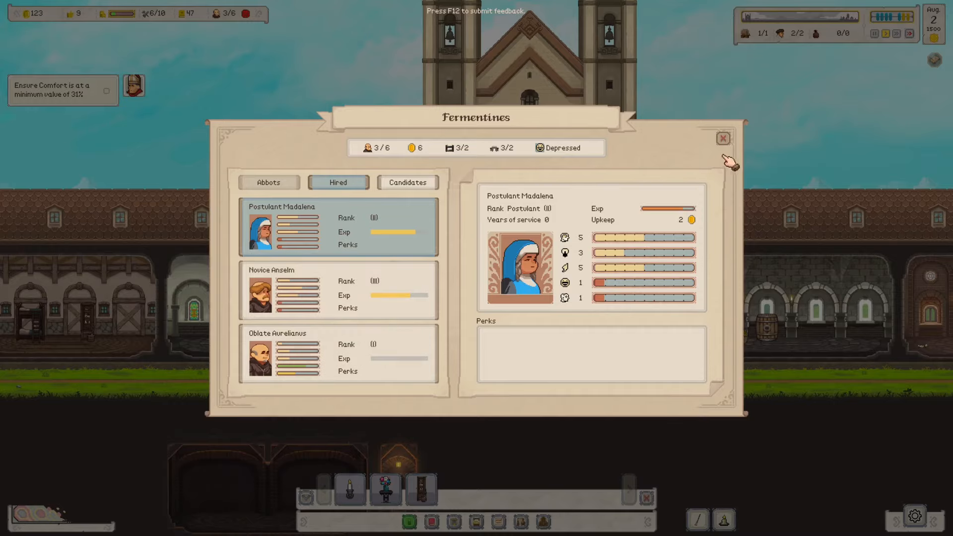
- Close the Fermentines roster after hiring Oblate Aurelianus
{"action": "left_click", "coordinate": [722, 138]}
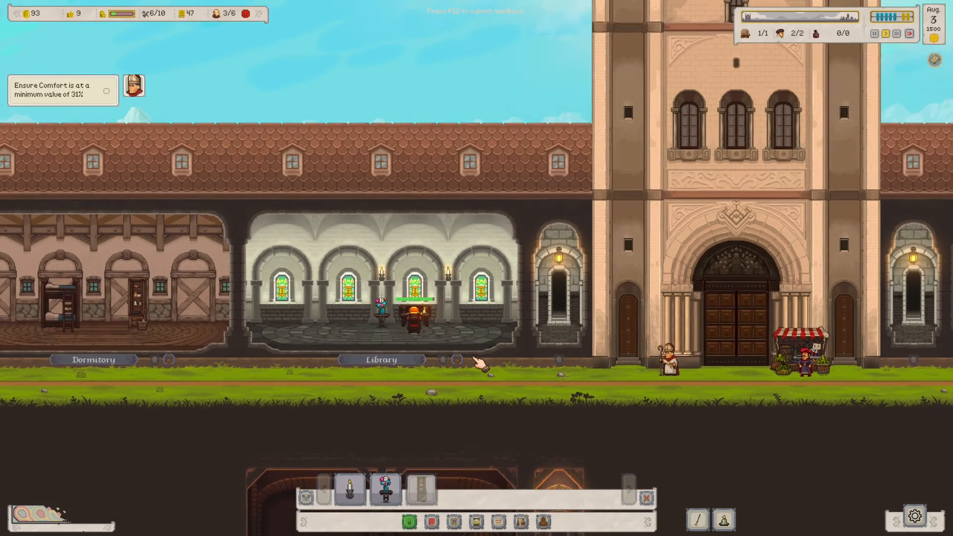
{"action": "mouse_move", "coordinate": [125, 21]}
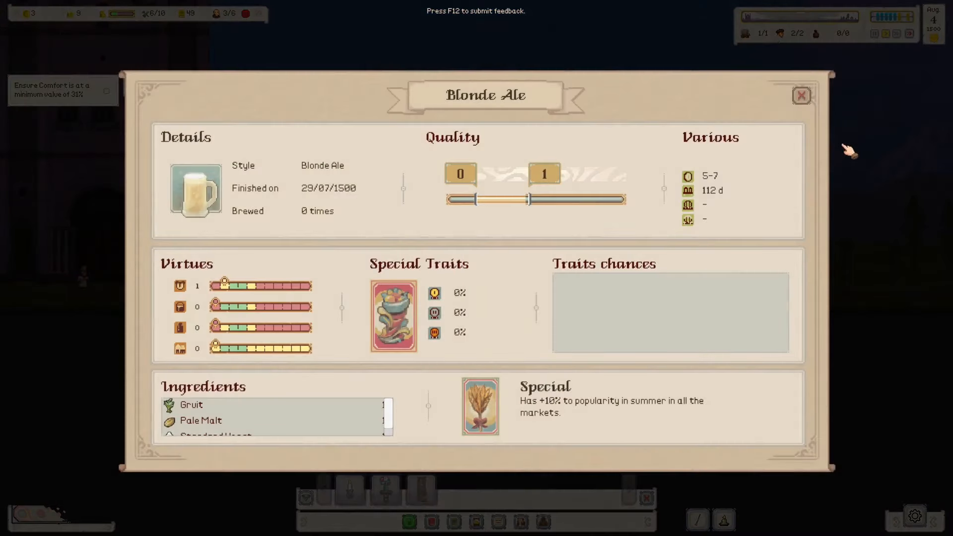
- Dismiss the finished Blonde Ale recipe details
{"action": "left_click", "coordinate": [801, 95]}
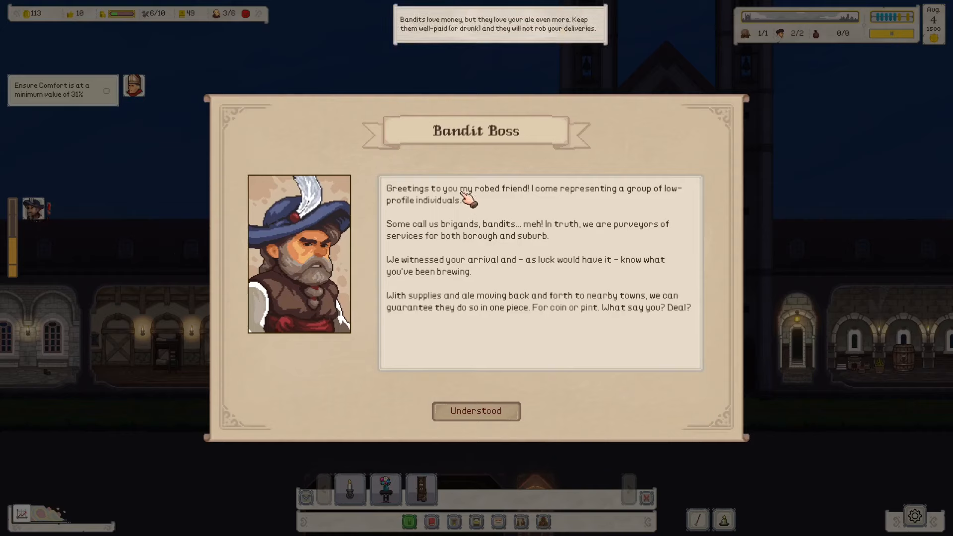
{"action": "mouse_move", "coordinate": [518, 200]}
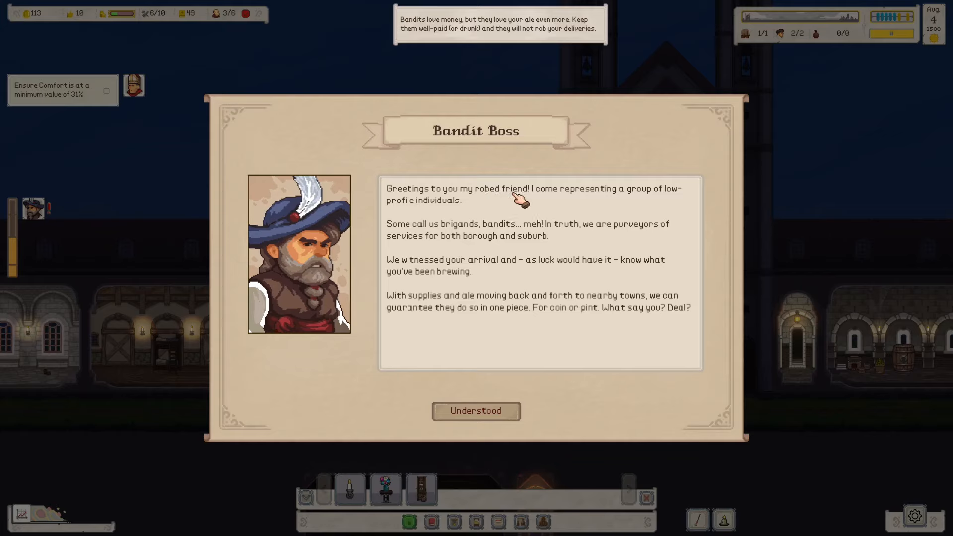
{"action": "mouse_move", "coordinate": [507, 237]}
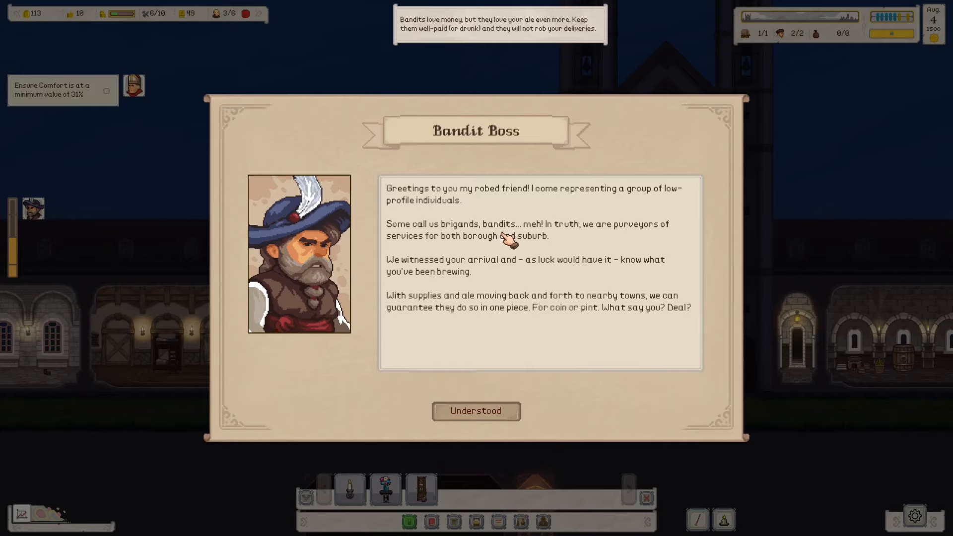
{"action": "mouse_move", "coordinate": [492, 269]}
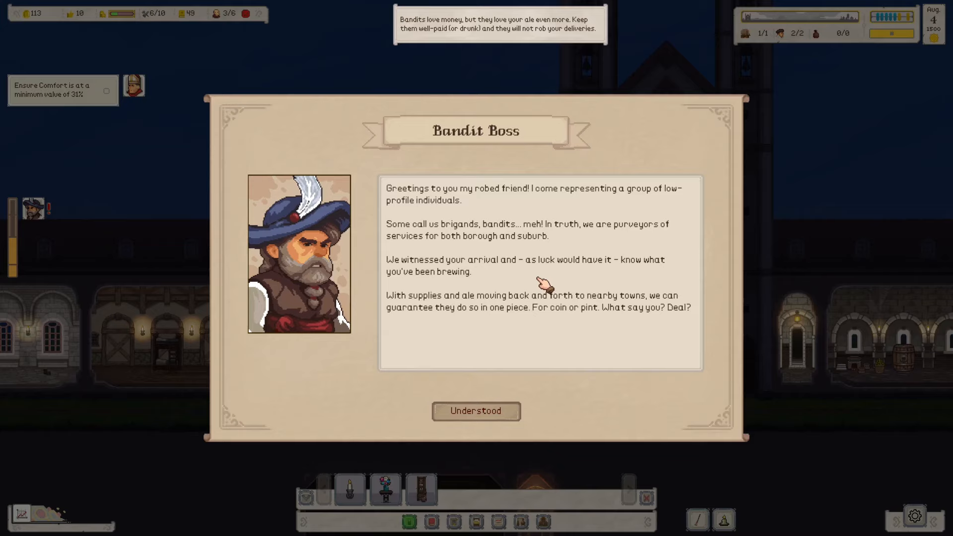
{"action": "mouse_move", "coordinate": [544, 284]}
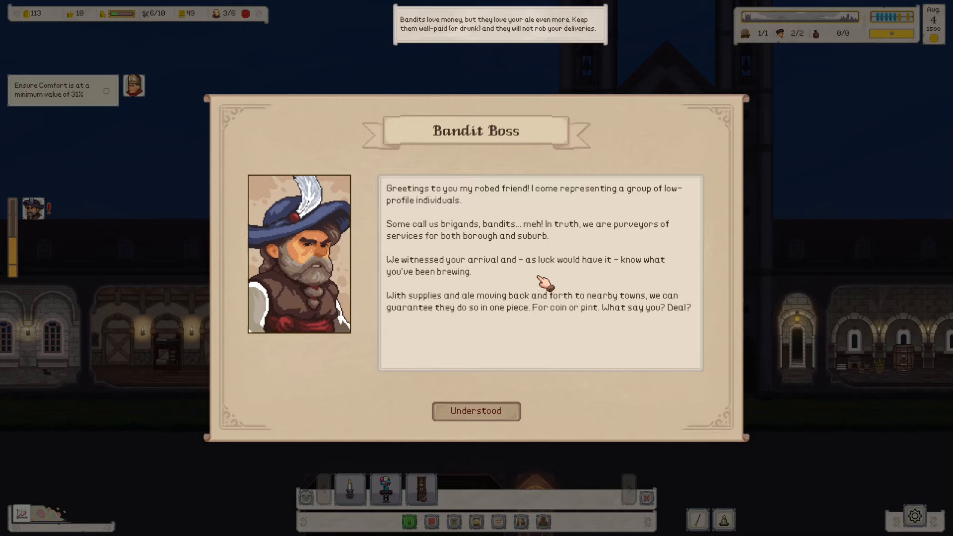
{"action": "mouse_move", "coordinate": [398, 270]}
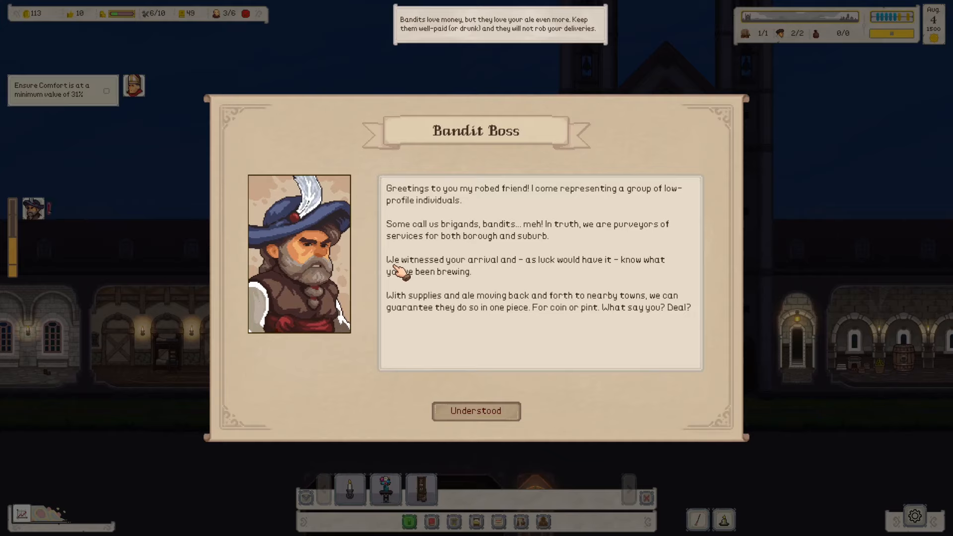
{"action": "mouse_move", "coordinate": [550, 269]}
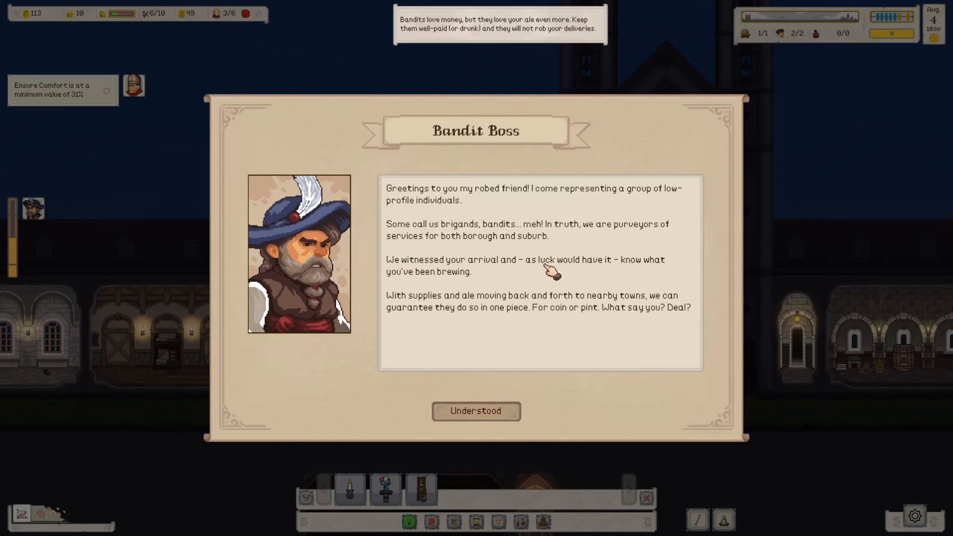
{"action": "mouse_move", "coordinate": [490, 306]}
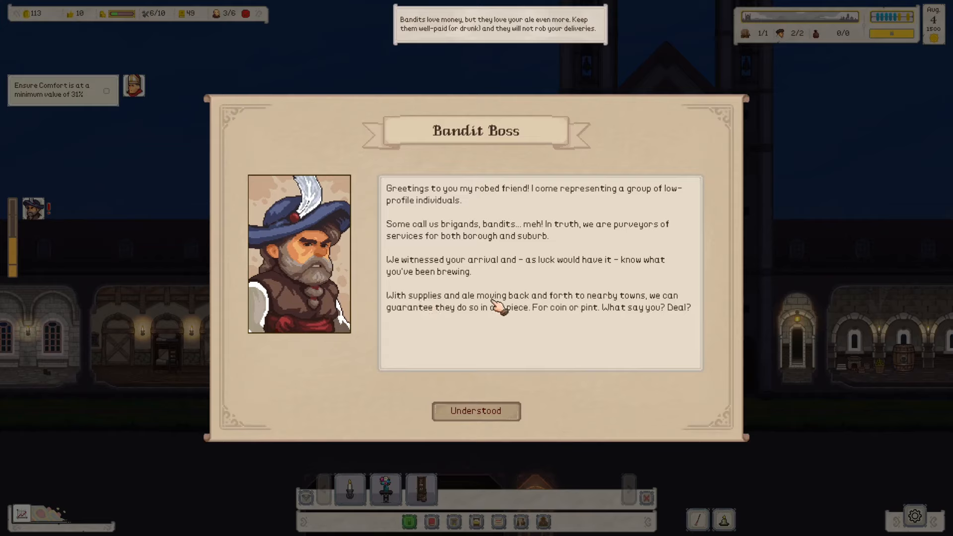
{"action": "mouse_move", "coordinate": [641, 304]}
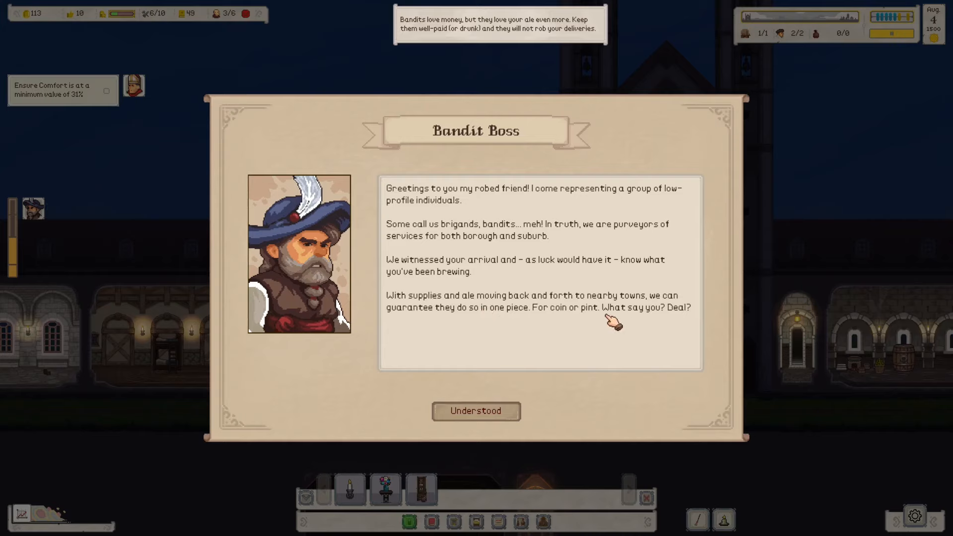
- Acknowledge the Bandit Boss introduction with Understood, revealing the Bandits standing panel
{"action": "left_click", "coordinate": [476, 412]}
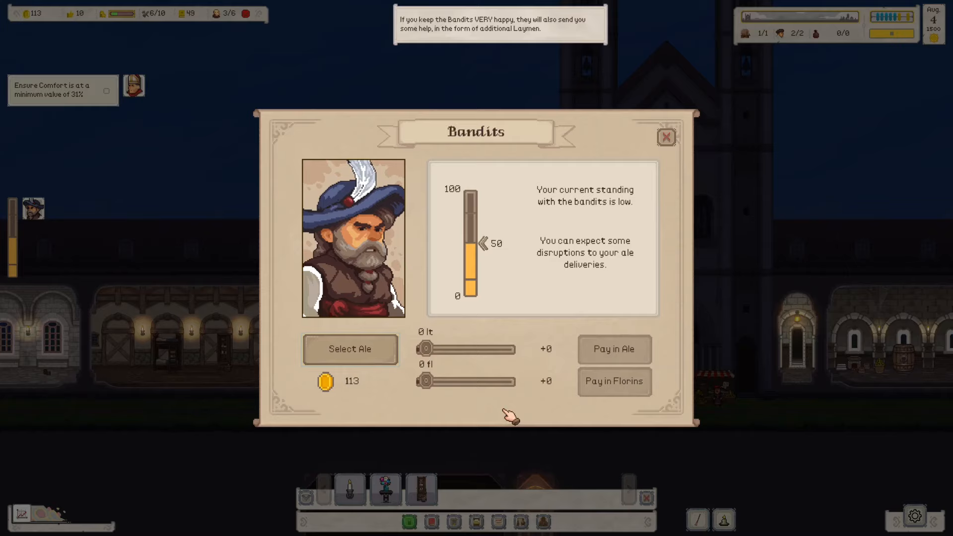
{"action": "mouse_move", "coordinate": [432, 348]}
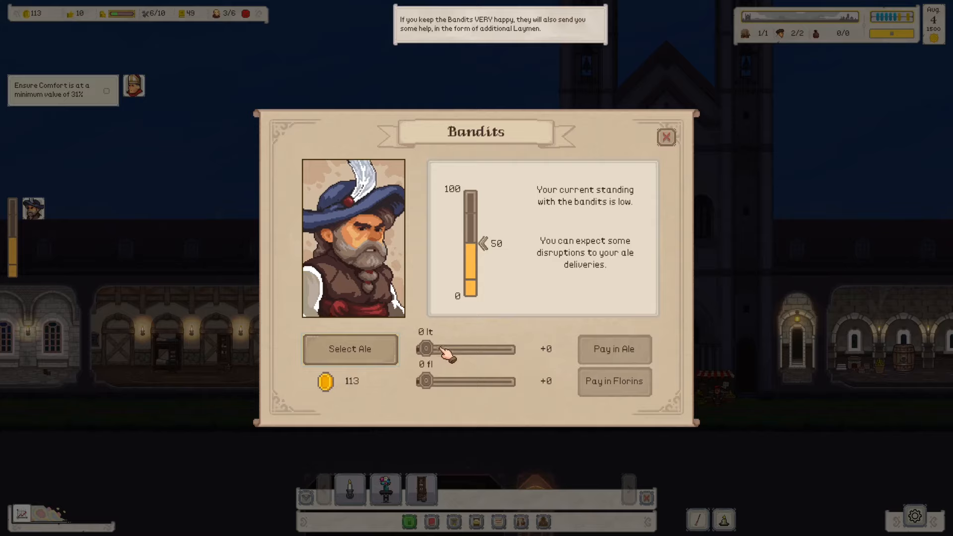
{"action": "mouse_move", "coordinate": [481, 261]}
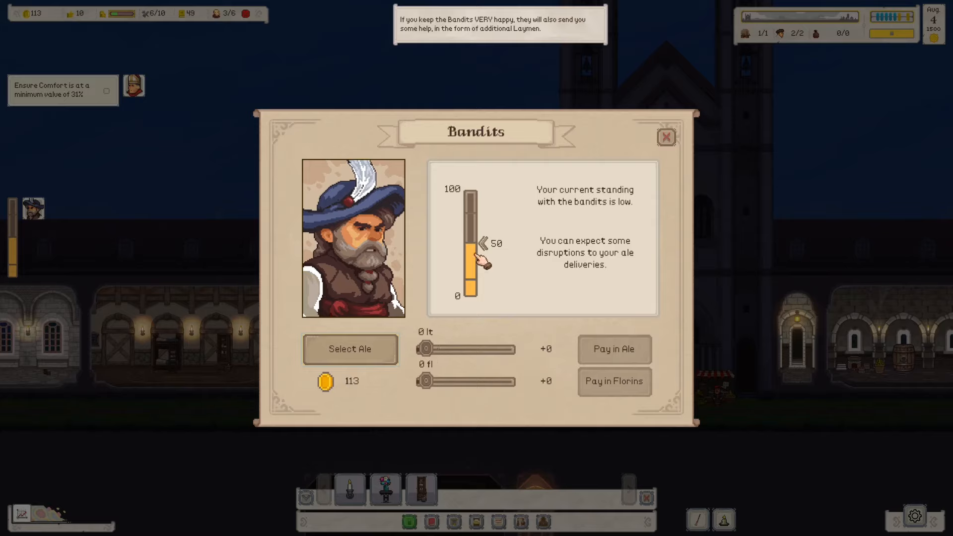
- Try Select Ale for the bandits, find the Ale Selection empty, and close it unpaid
{"action": "left_click", "coordinate": [349, 349]}
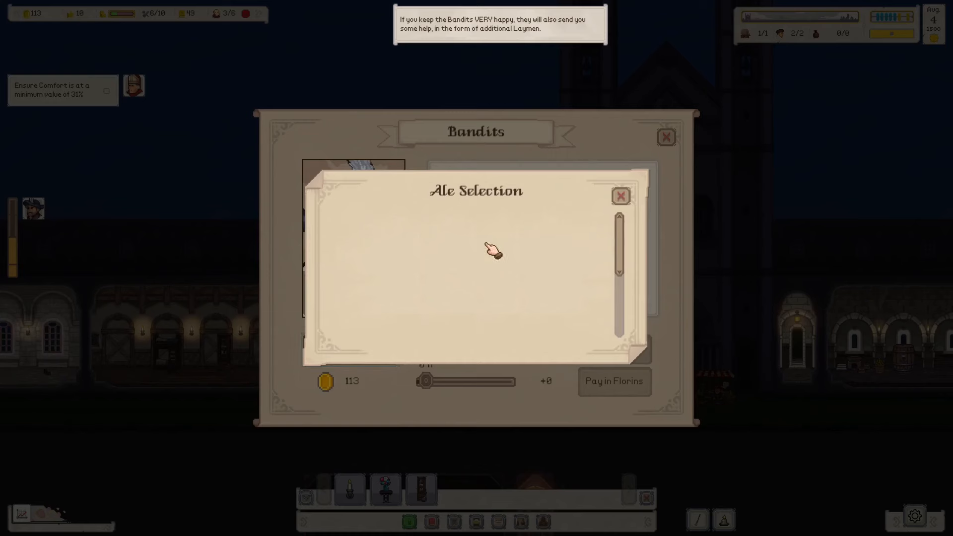
{"action": "left_click", "coordinate": [620, 195]}
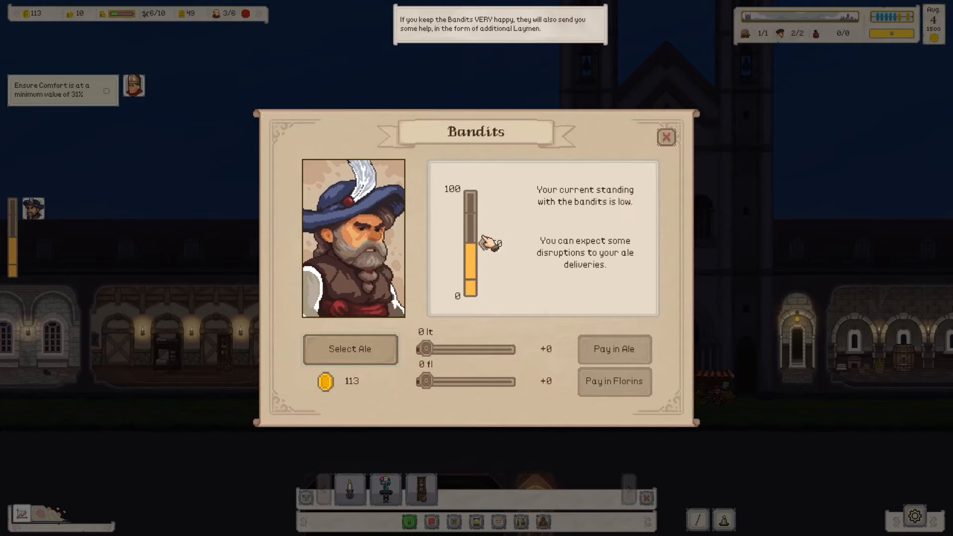
{"action": "left_click_drag", "start_coordinate": [488, 244], "coordinate": [477, 277]}
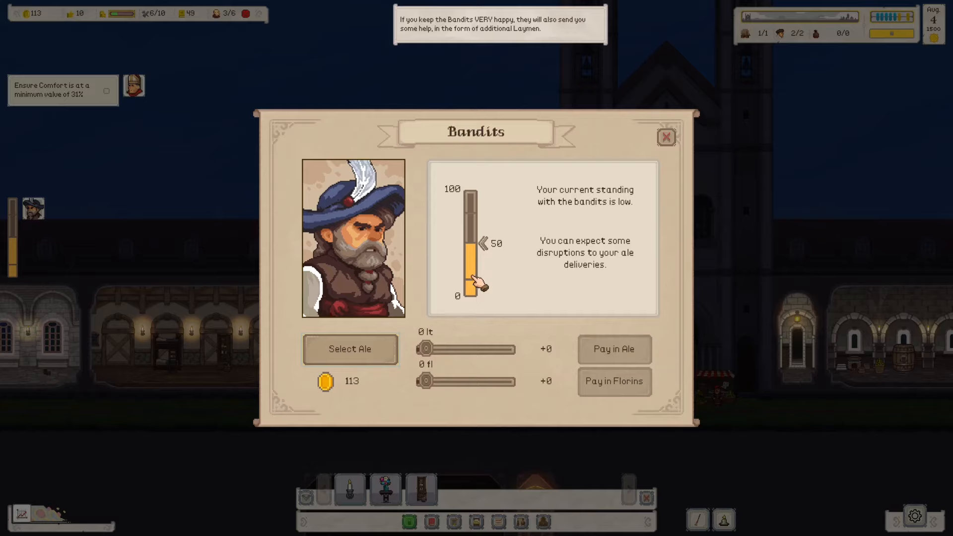
{"action": "mouse_move", "coordinate": [365, 354]}
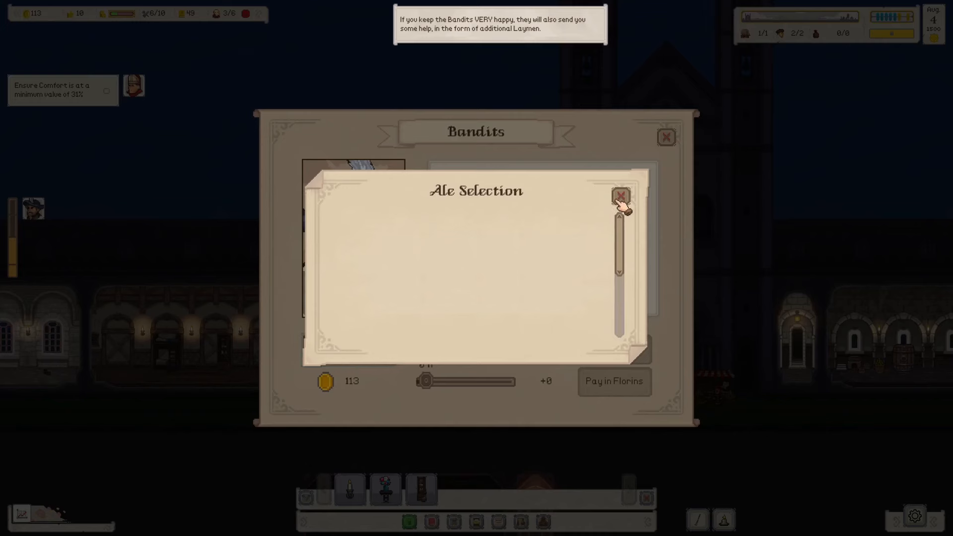
{"action": "left_click", "coordinate": [621, 195]}
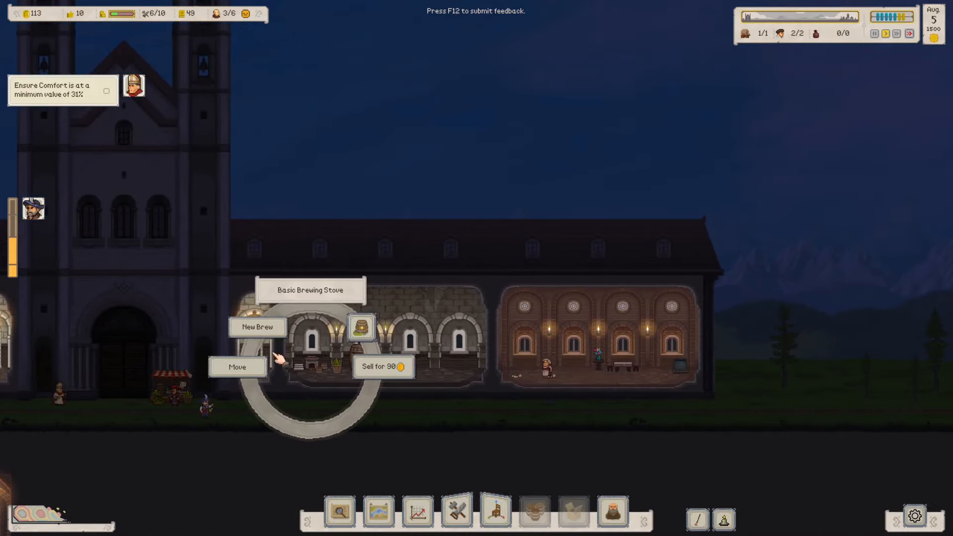
- Start a New Brew with Aurelianus as brewer, 100 lt of Blonde Ale, paying 50 florins for ingredients
{"action": "left_click", "coordinate": [257, 326]}
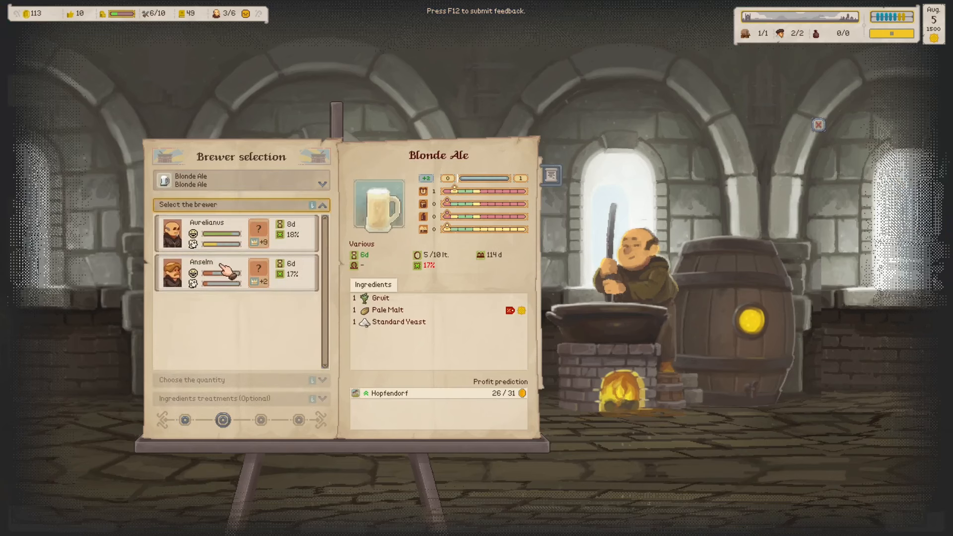
{"action": "left_click", "coordinate": [219, 272]}
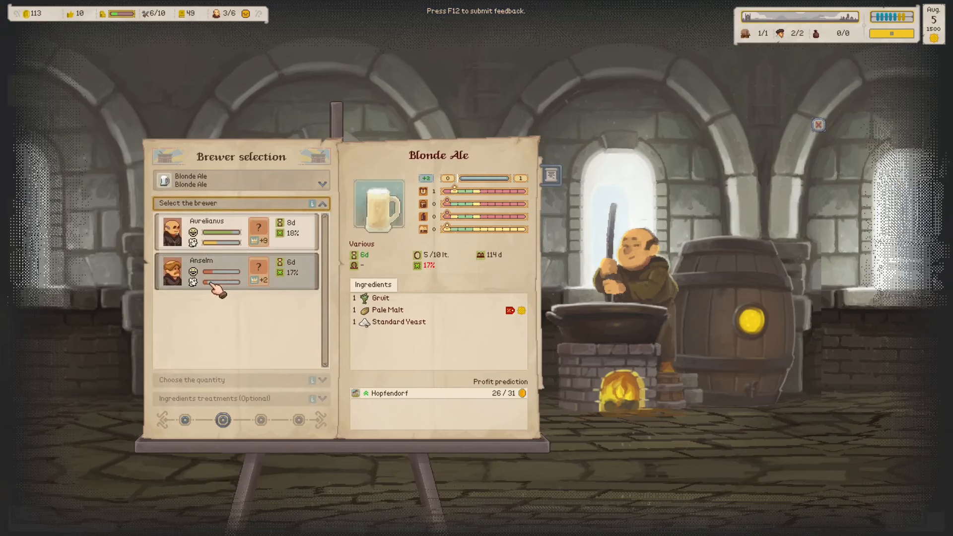
{"action": "left_click", "coordinate": [237, 272]}
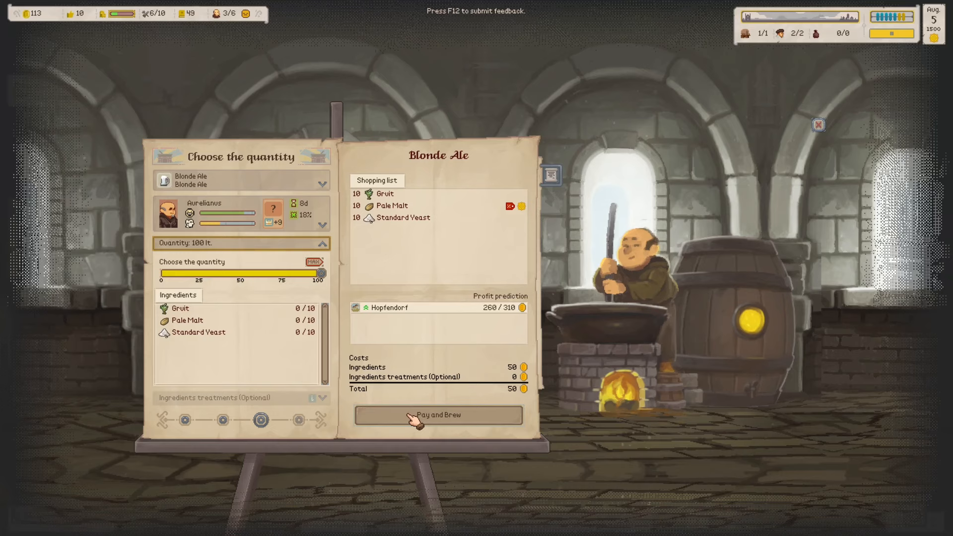
{"action": "left_click", "coordinate": [437, 415]}
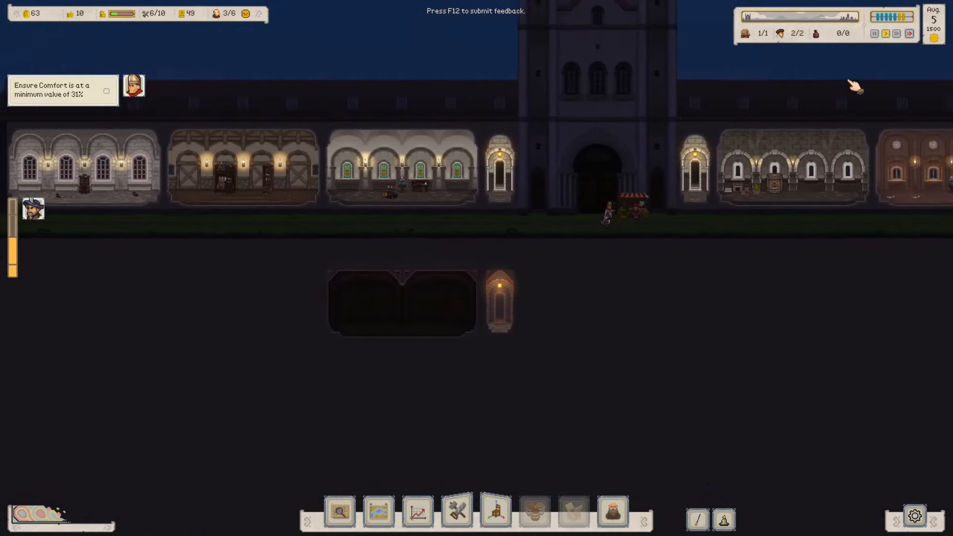
- Try trading at the merchant stall, acknowledge the storage room requirement, and speed up time
{"action": "left_click", "coordinate": [909, 34]}
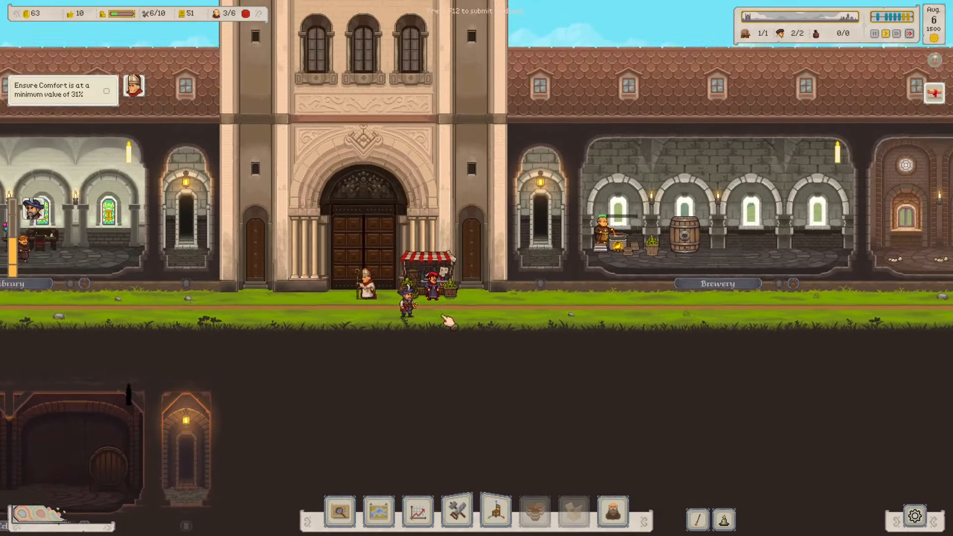
{"action": "left_click", "coordinate": [426, 280]}
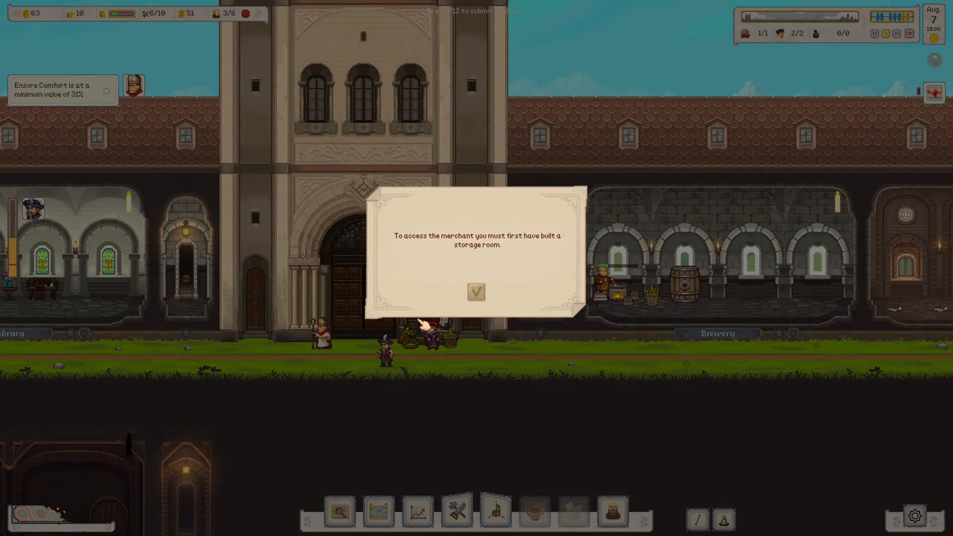
{"action": "left_click", "coordinate": [476, 292]}
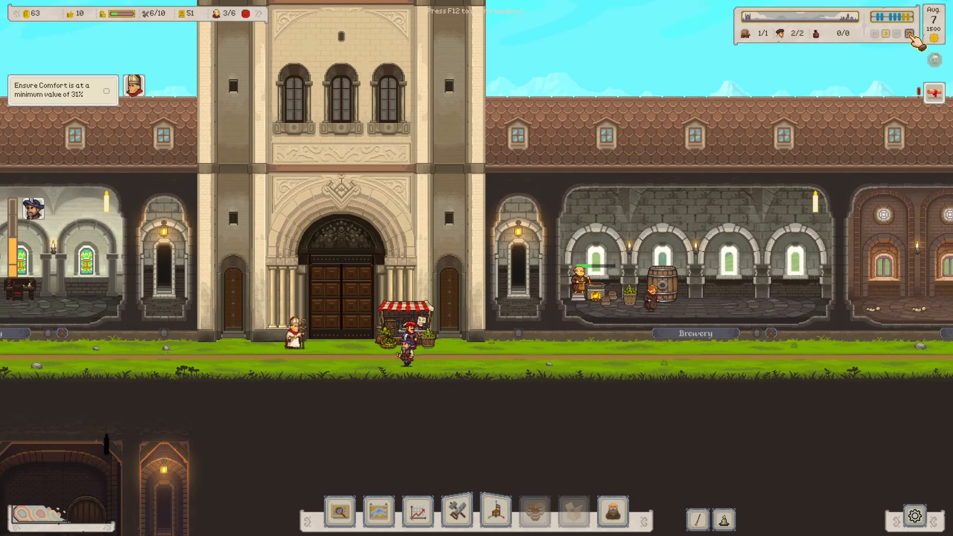
{"action": "left_click", "coordinate": [909, 34]}
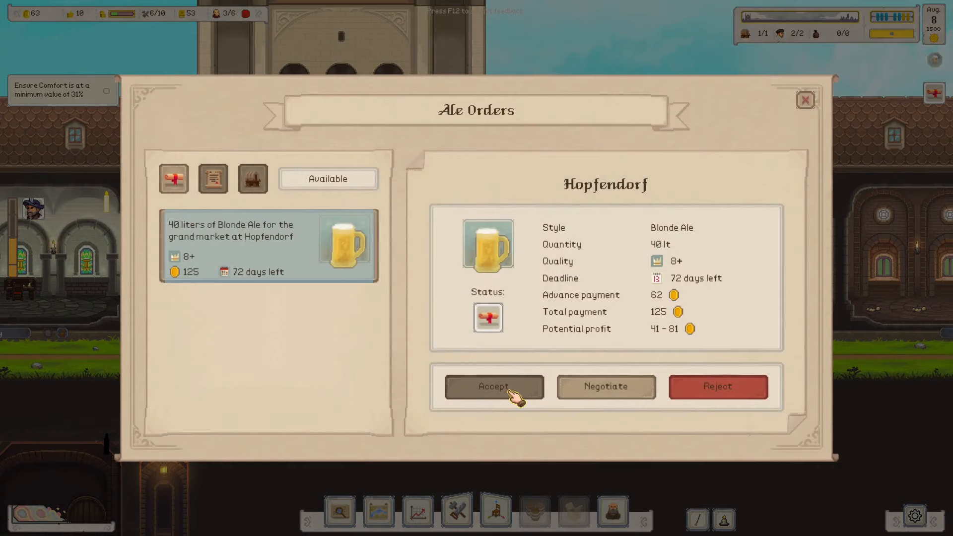
- Accept the Hopfendorf Blonde Ale order, recheck it in Ale Orders, then fast-forward time
{"action": "left_click", "coordinate": [493, 386]}
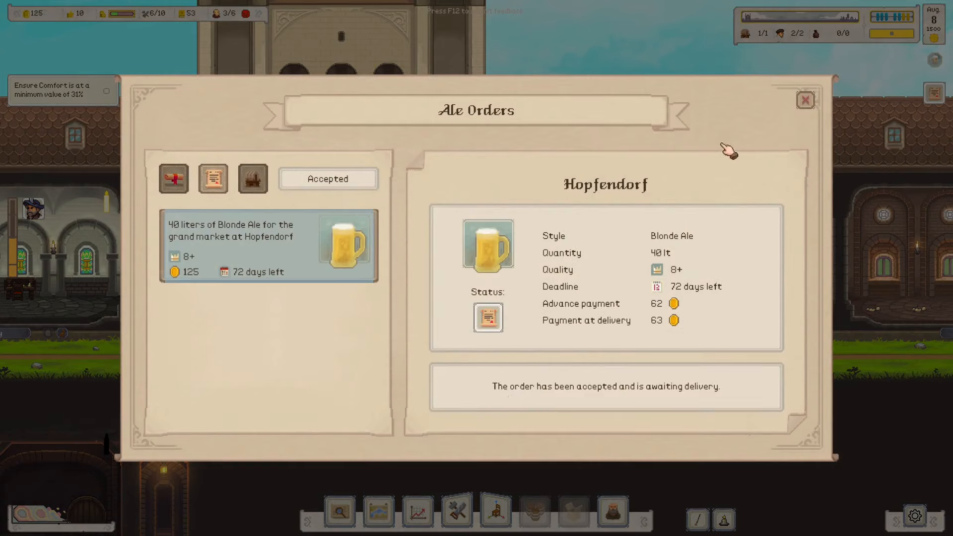
{"action": "left_click", "coordinate": [805, 100]}
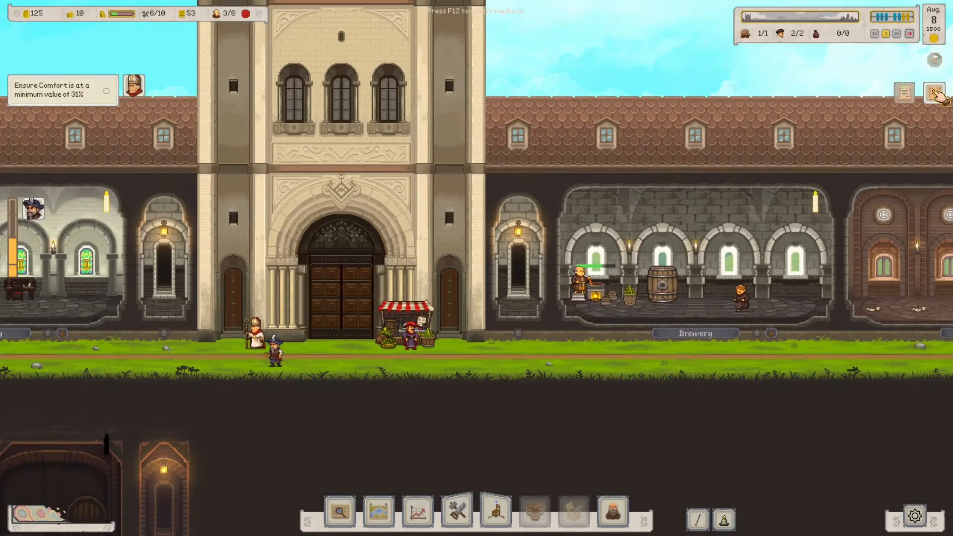
{"action": "left_click", "coordinate": [905, 94]}
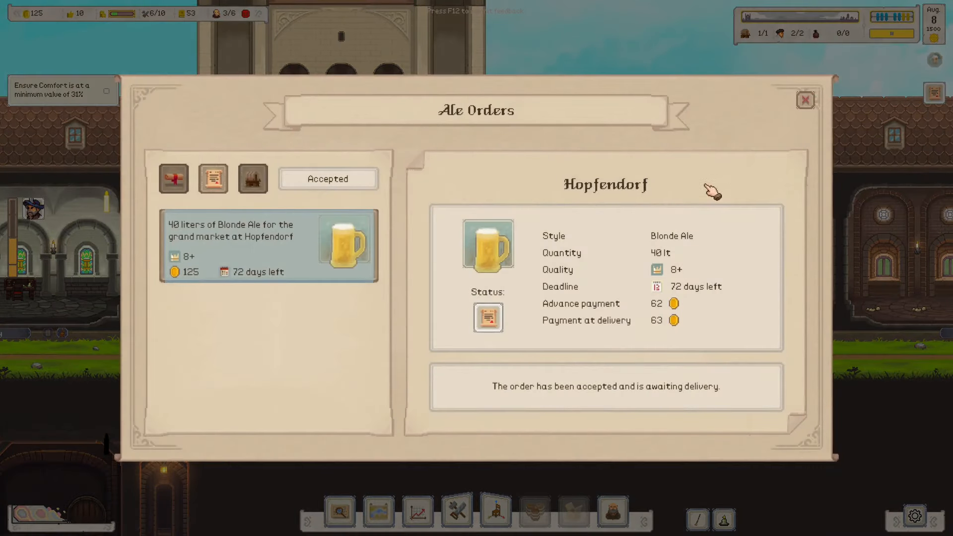
{"action": "left_click", "coordinate": [805, 100]}
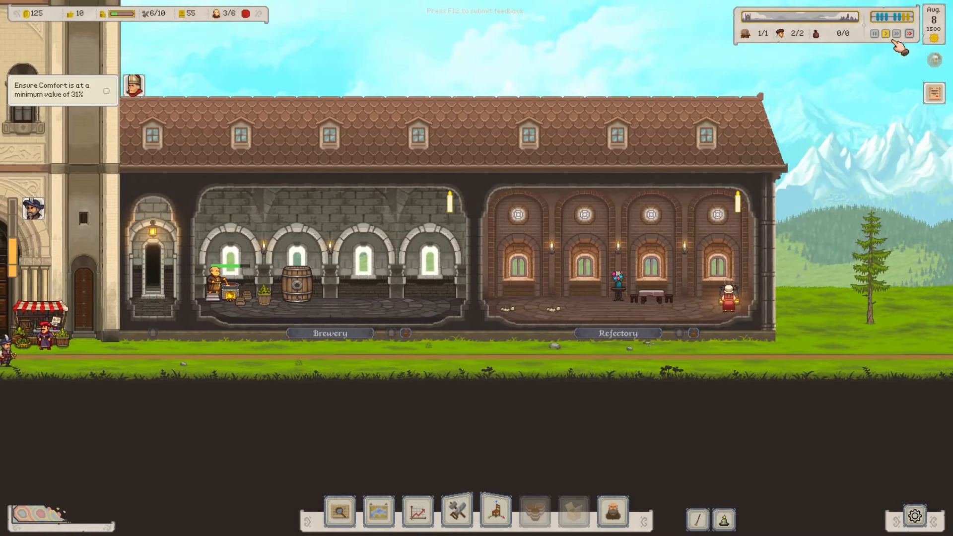
{"action": "left_click", "coordinate": [910, 34]}
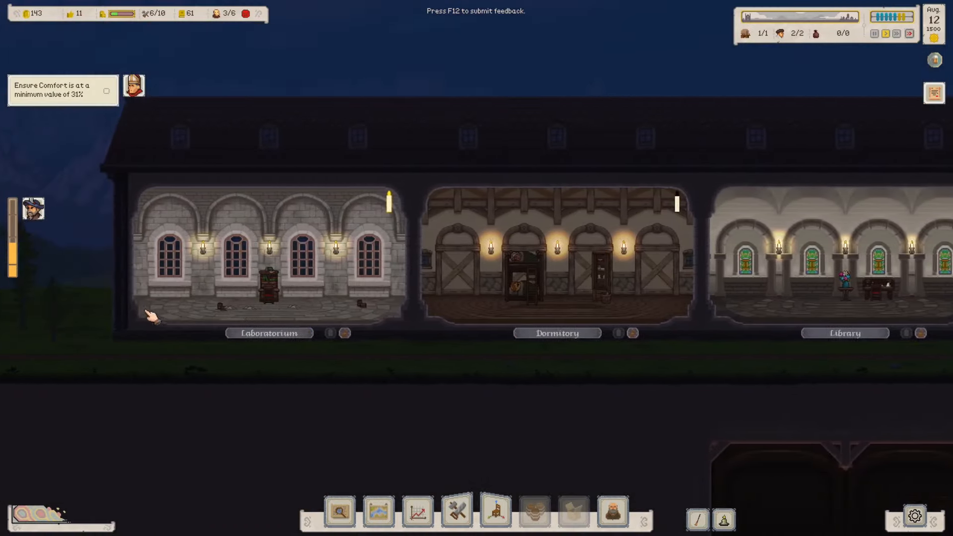
- Browse the Research tree's Ale Studies, Architecture & Engineering and Fermentines & Staff branches
{"action": "left_click", "coordinate": [263, 286]}
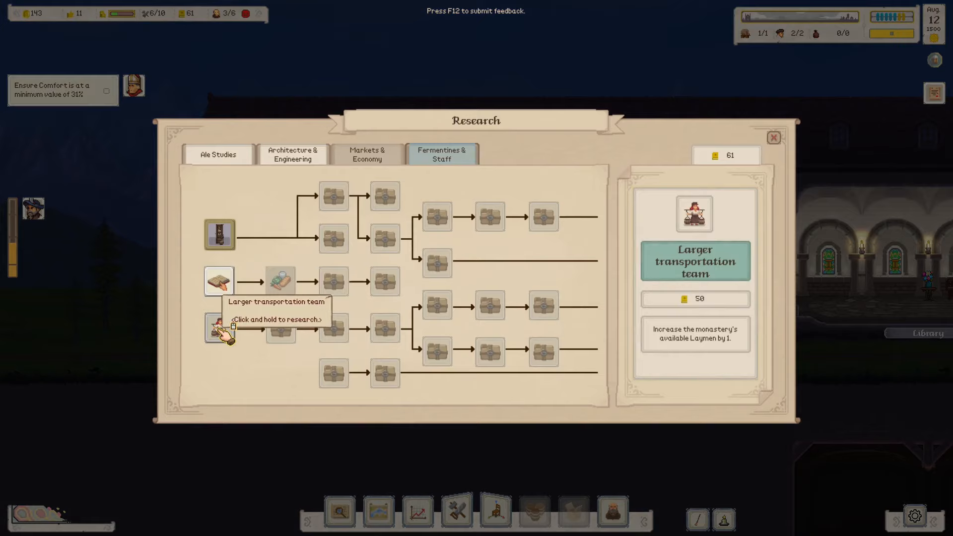
{"action": "left_click", "coordinate": [293, 153]}
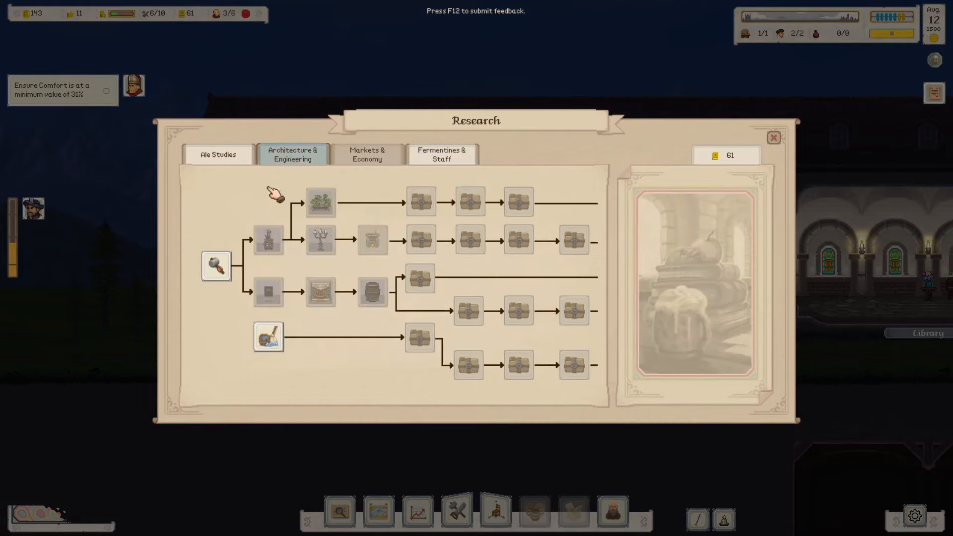
{"action": "mouse_move", "coordinate": [268, 337]}
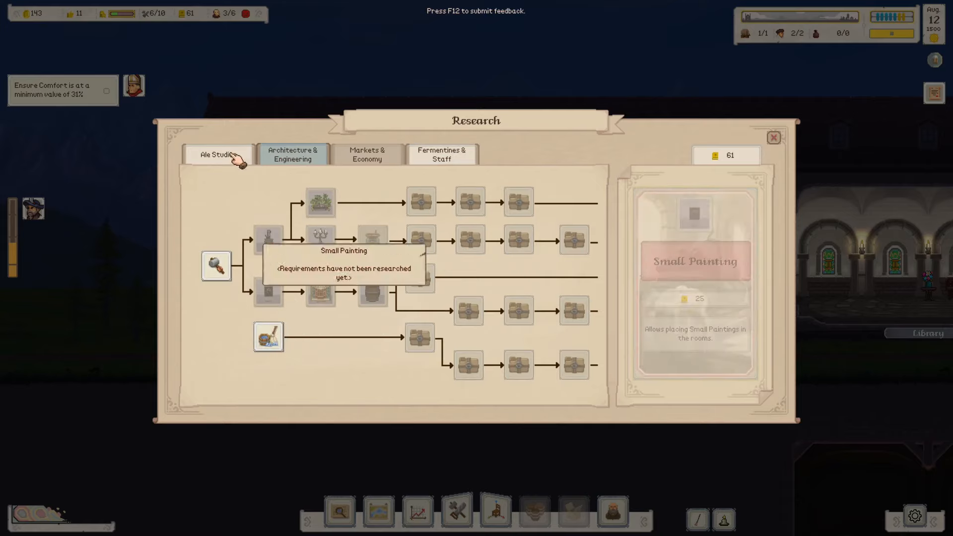
{"action": "left_click", "coordinate": [217, 154]}
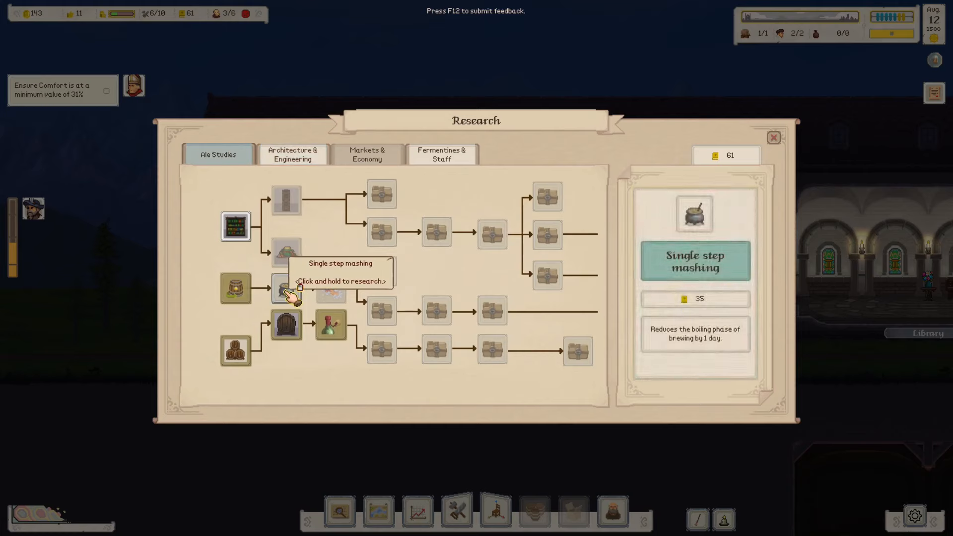
{"action": "mouse_move", "coordinate": [237, 226]}
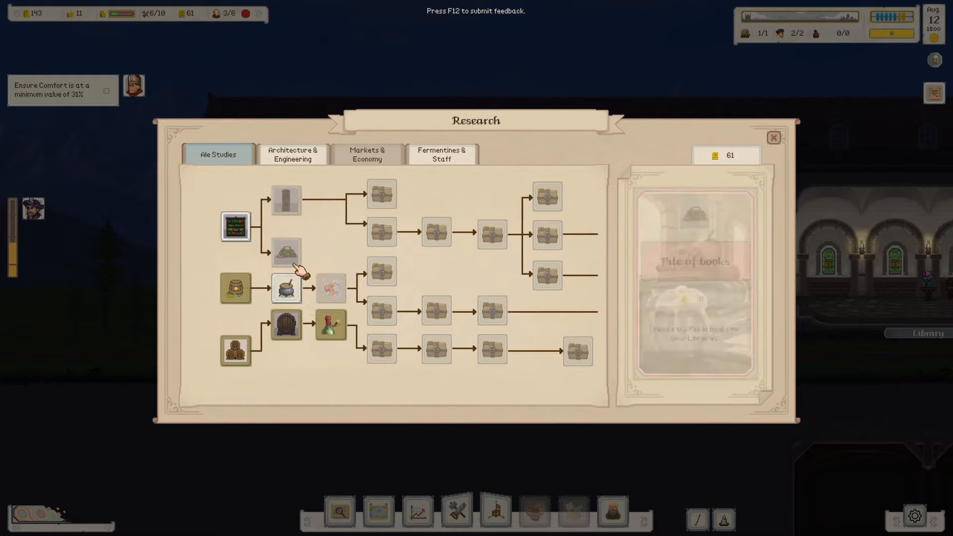
{"action": "left_click", "coordinate": [292, 155]}
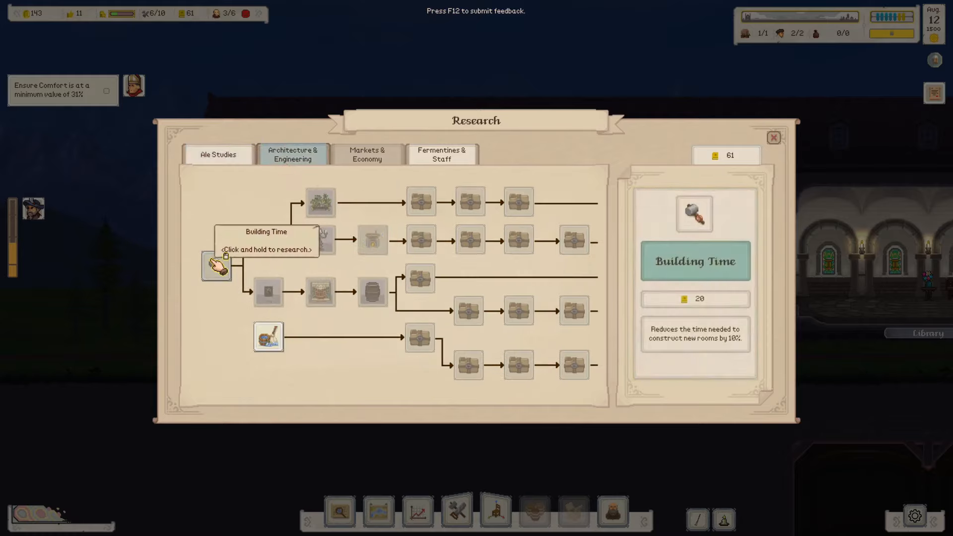
{"action": "mouse_move", "coordinate": [320, 240]}
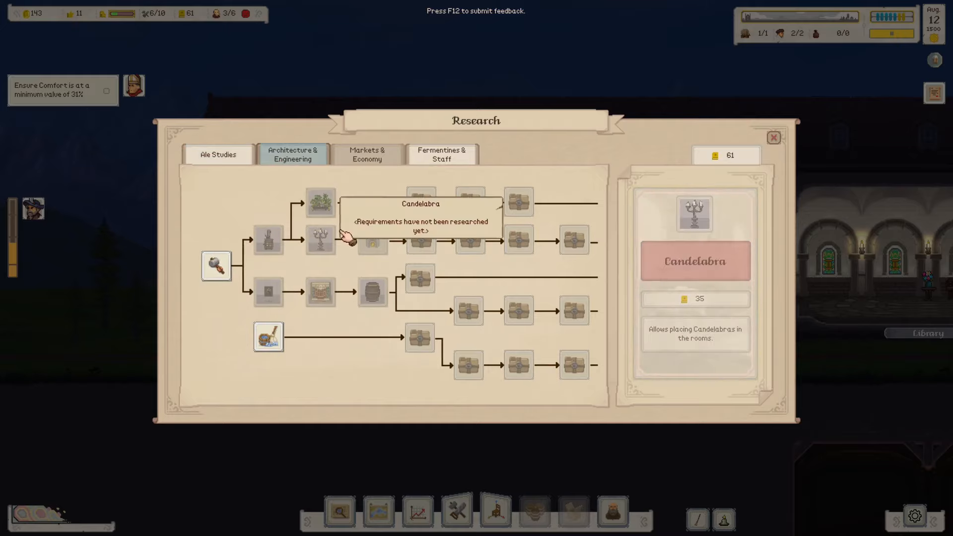
{"action": "left_click", "coordinate": [442, 155]}
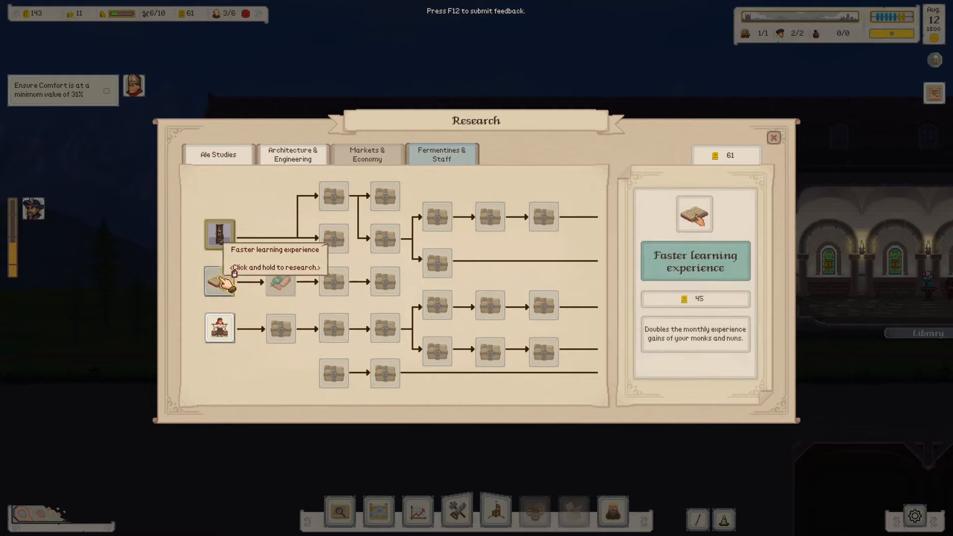
- Research Faster learning experience under Fermentines & Staff and close the Research window
{"action": "left_click", "coordinate": [218, 281]}
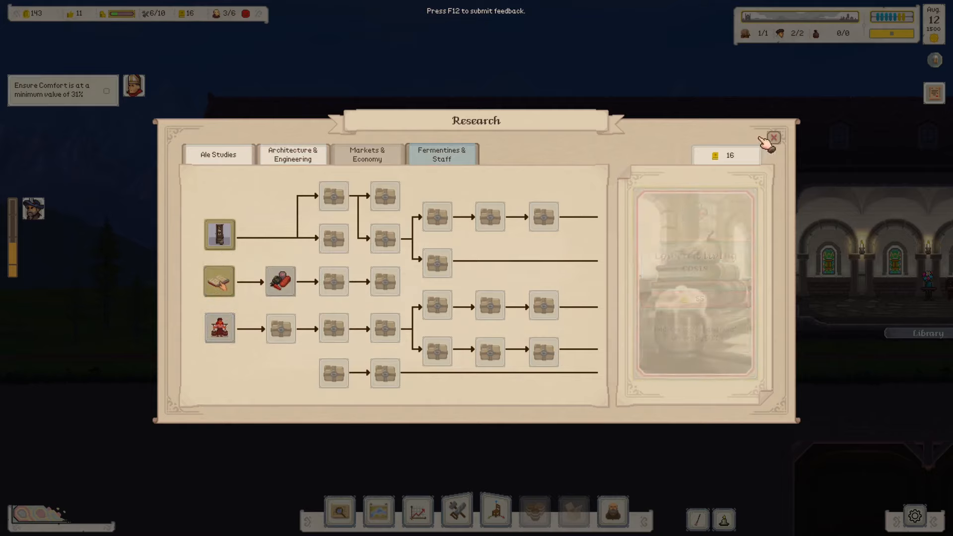
{"action": "left_click", "coordinate": [773, 137]}
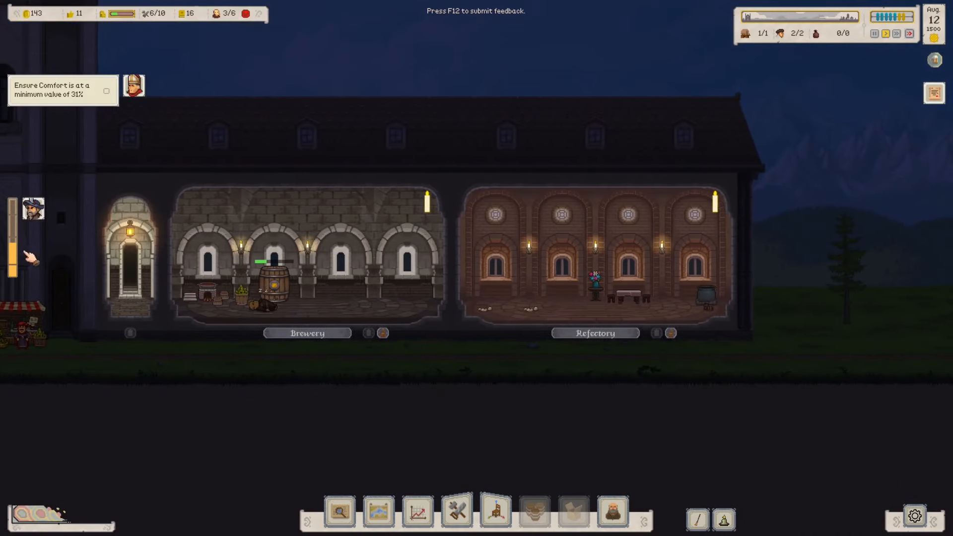
{"action": "mouse_move", "coordinate": [125, 263]}
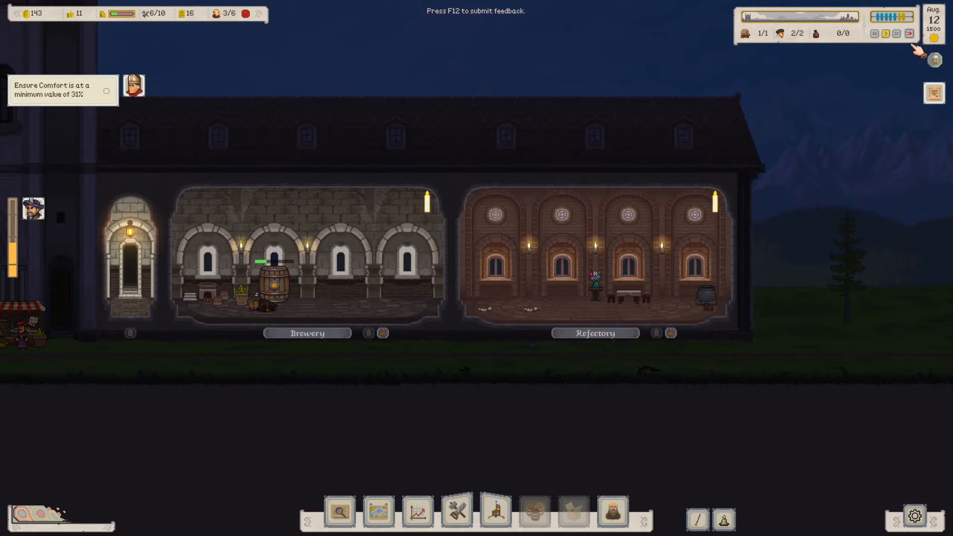
- Fast-forward game time from August 12 toward August 20
{"action": "left_click", "coordinate": [909, 34]}
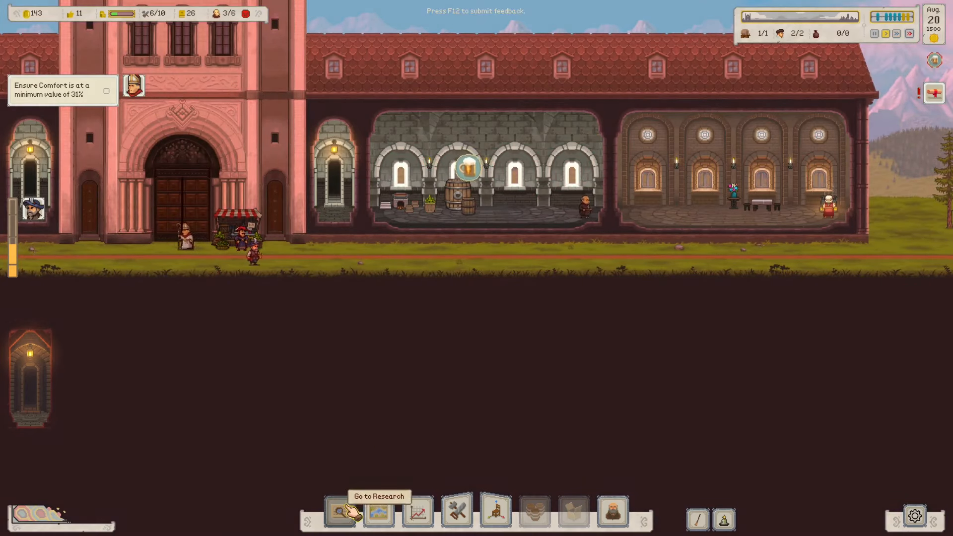
{"action": "left_click", "coordinate": [341, 511]}
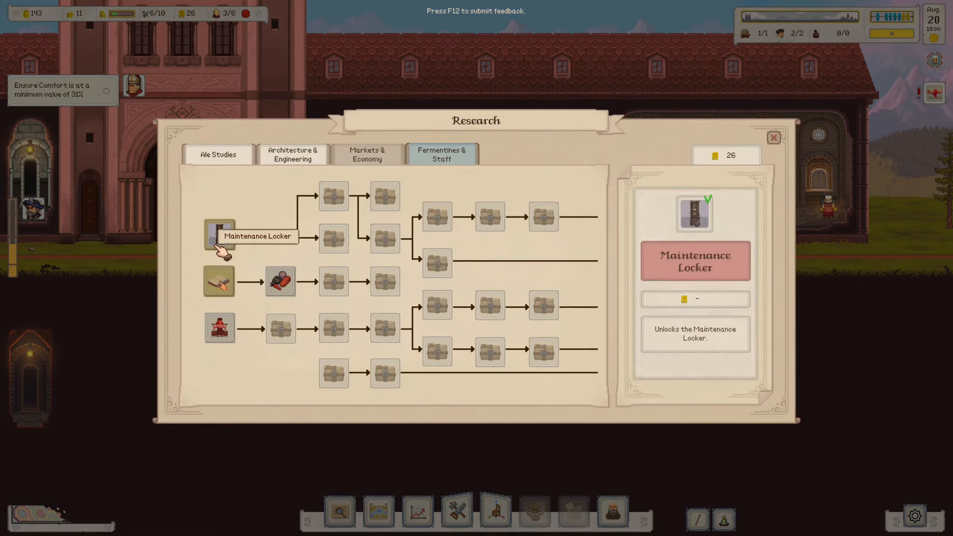
{"action": "left_click", "coordinate": [217, 155]}
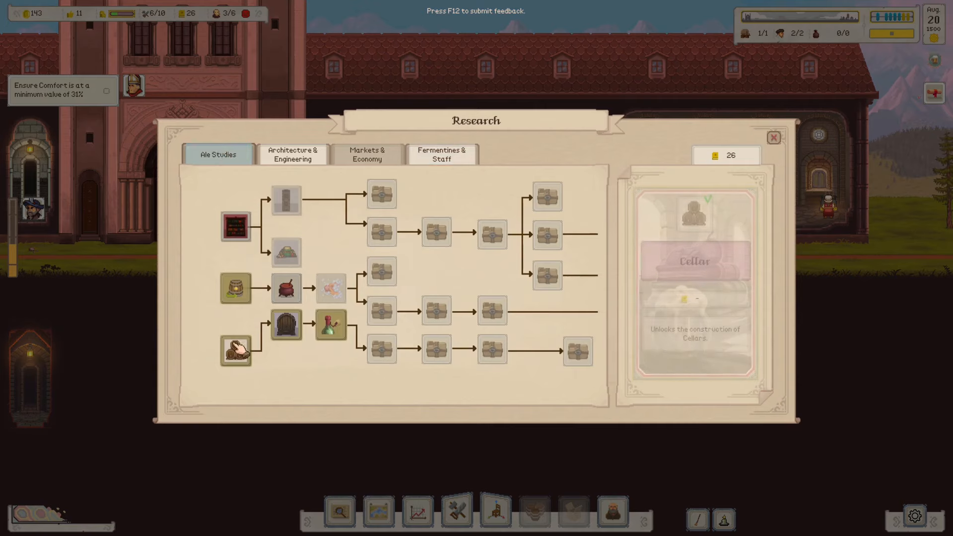
{"action": "mouse_move", "coordinate": [286, 288]}
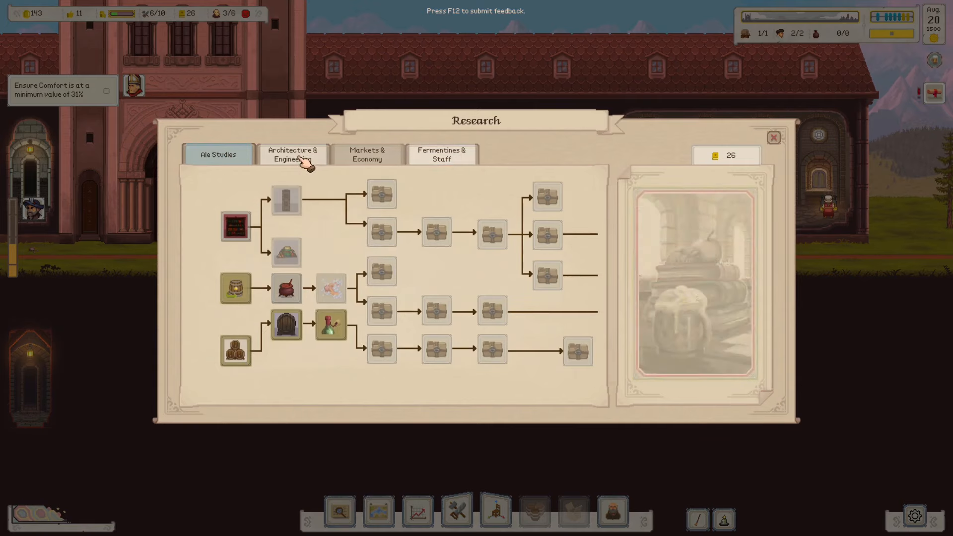
{"action": "left_click", "coordinate": [292, 155]}
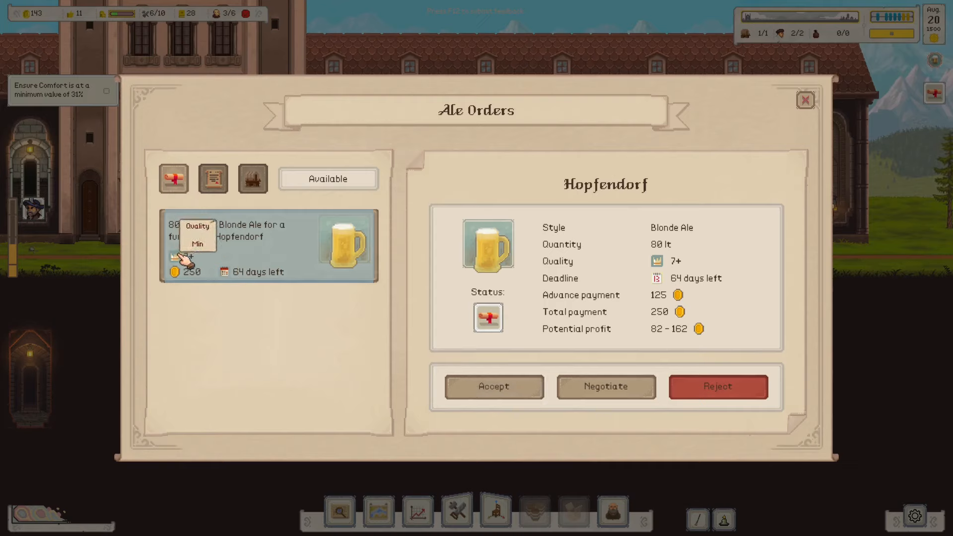
{"action": "mouse_move", "coordinate": [194, 274]}
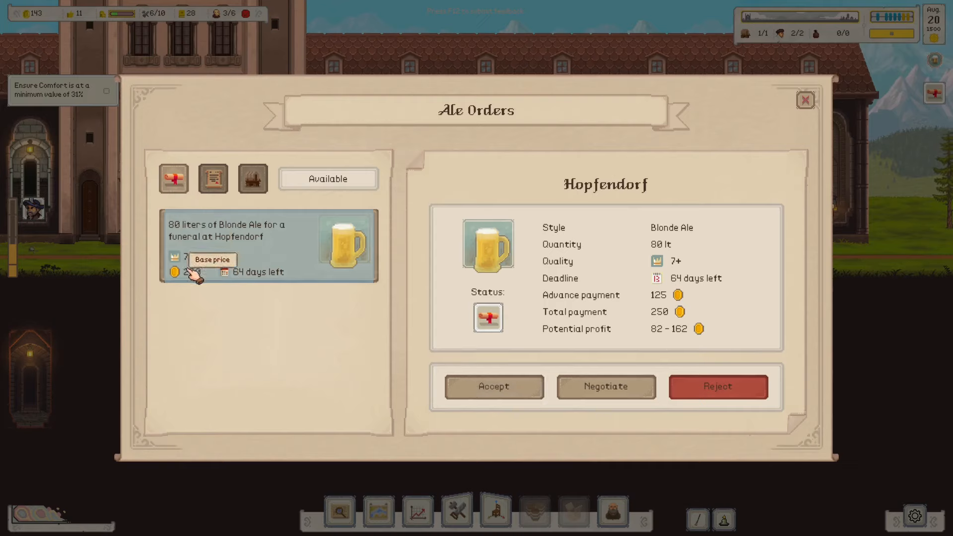
{"action": "mouse_move", "coordinate": [249, 281]}
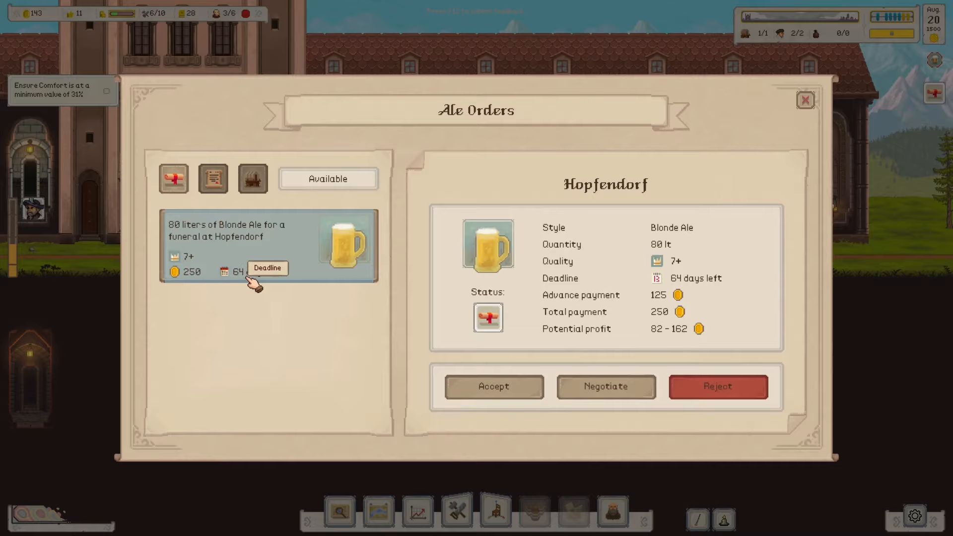
- Close the Ale Orders window after reviewing the 80-litre Hopfendorf order
{"action": "left_click", "coordinate": [494, 386]}
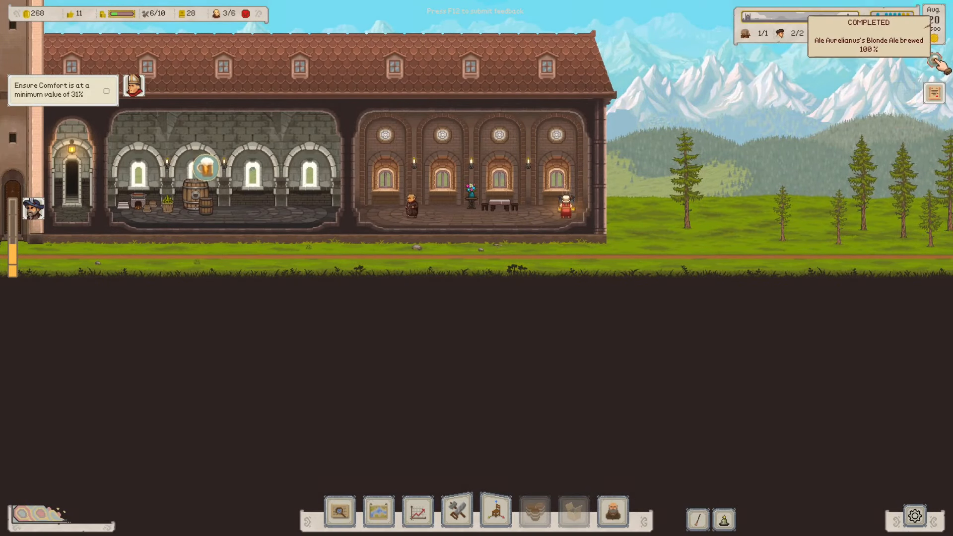
- View the completed Blonde Ale brew result, revealing its meager 1/100 quality verdict
{"action": "left_click", "coordinate": [868, 34]}
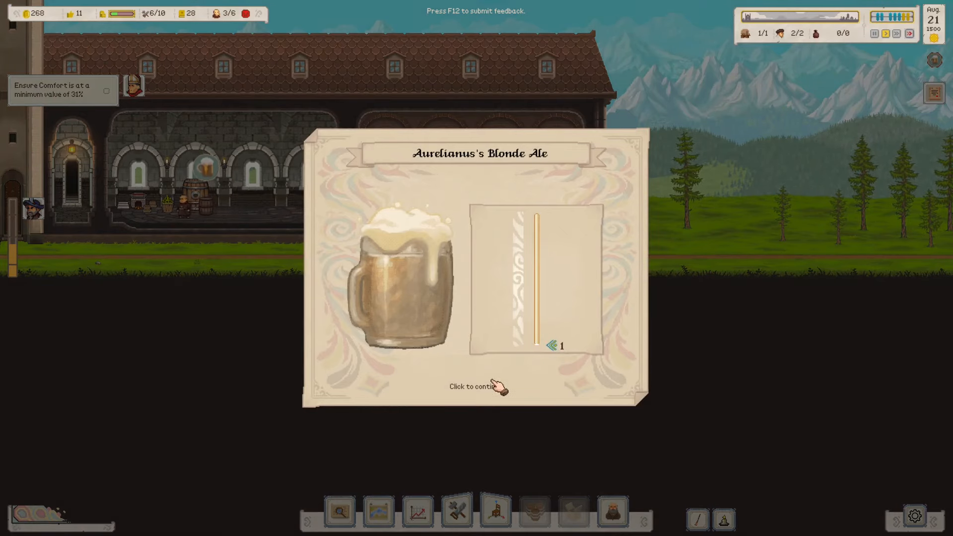
{"action": "left_click", "coordinate": [478, 388]}
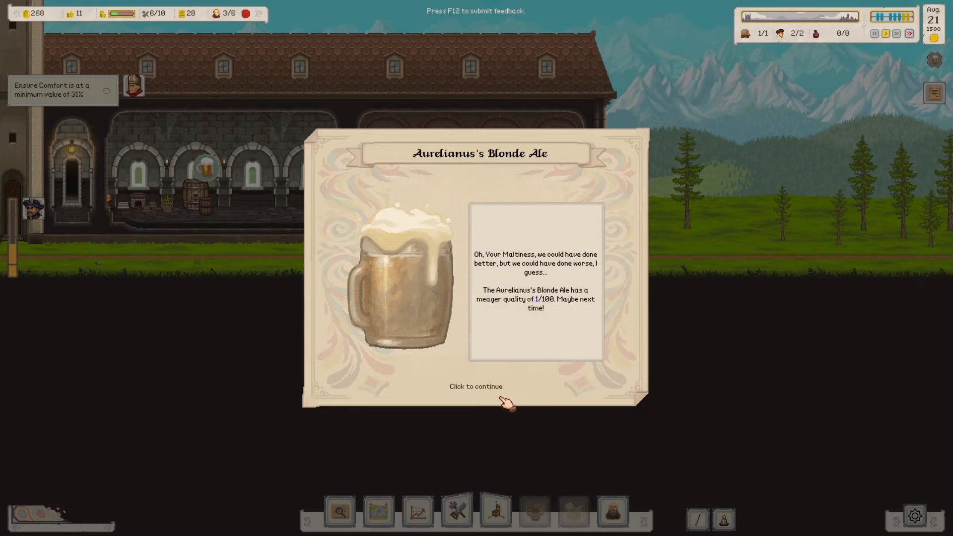
{"action": "left_click", "coordinate": [476, 387]}
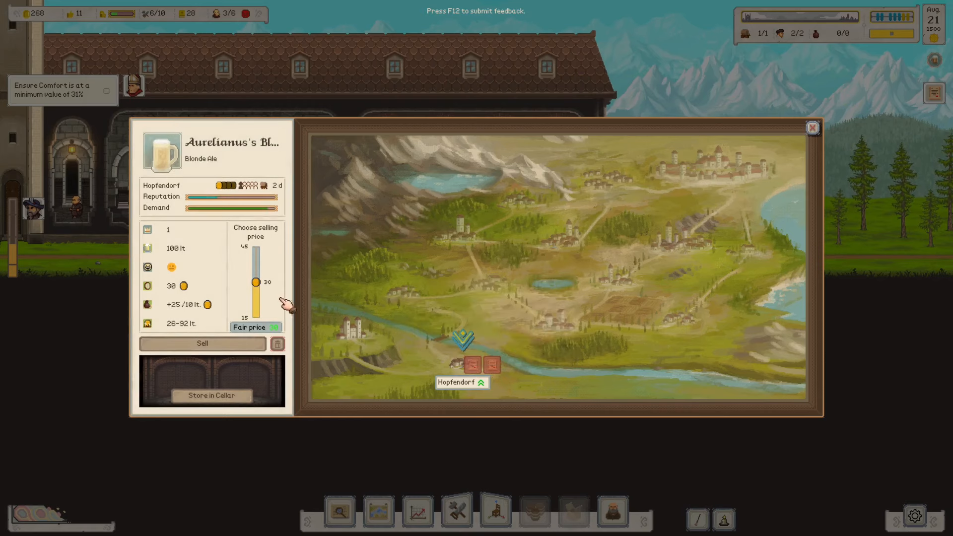
- Sell the 100 liters of Blonde Ale to Hopfendorf at a price of 31 florins
{"action": "left_click_drag", "start_coordinate": [255, 284], "coordinate": [253, 278]}
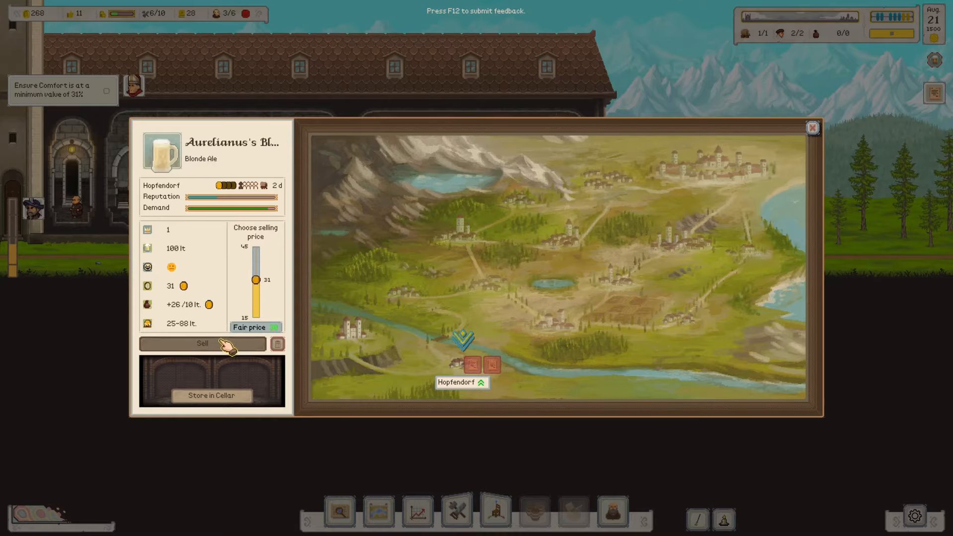
{"action": "left_click", "coordinate": [812, 128]}
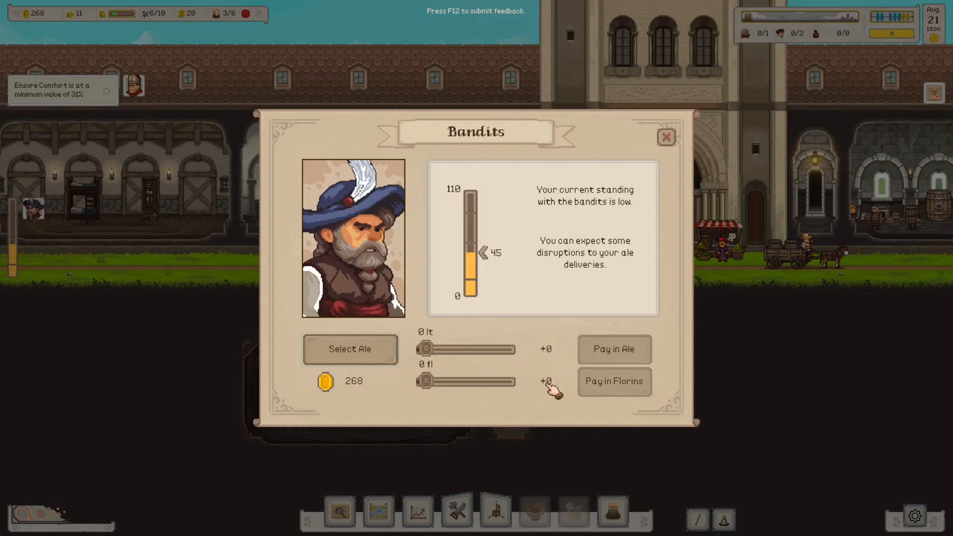
- Pay the bandits 50 florins in two offerings to reach good standing, then close the window
{"action": "left_click_drag", "start_coordinate": [421, 381], "coordinate": [444, 381]}
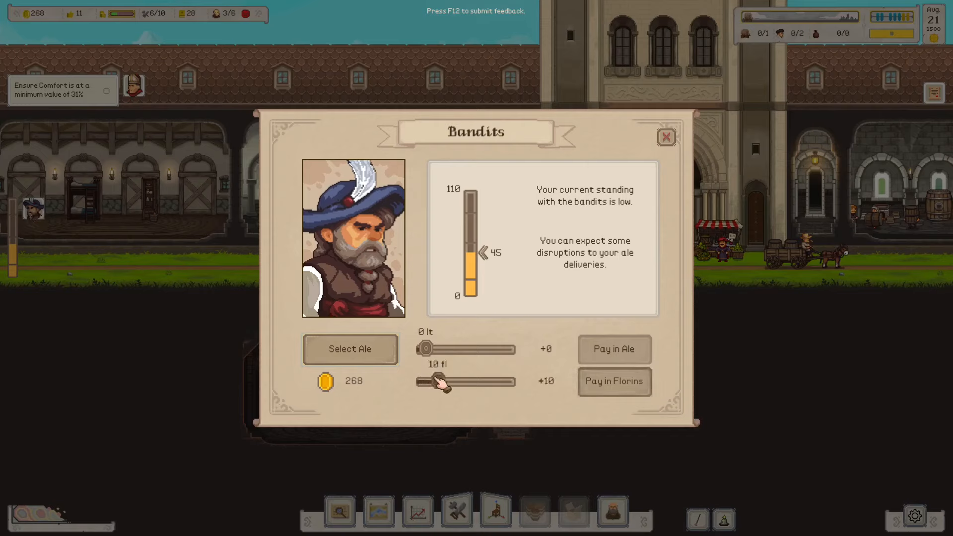
{"action": "left_click_drag", "start_coordinate": [438, 381], "coordinate": [464, 381]}
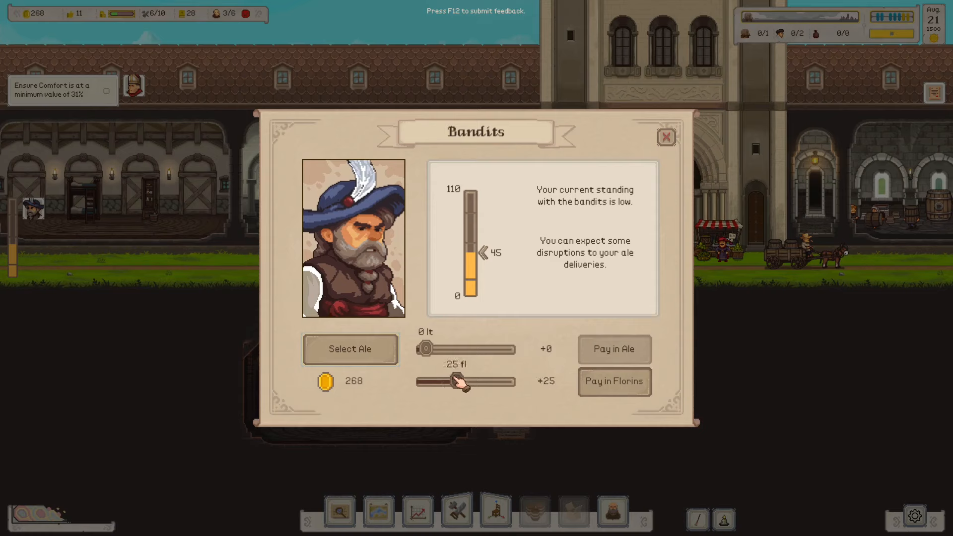
{"action": "left_click", "coordinate": [613, 381]}
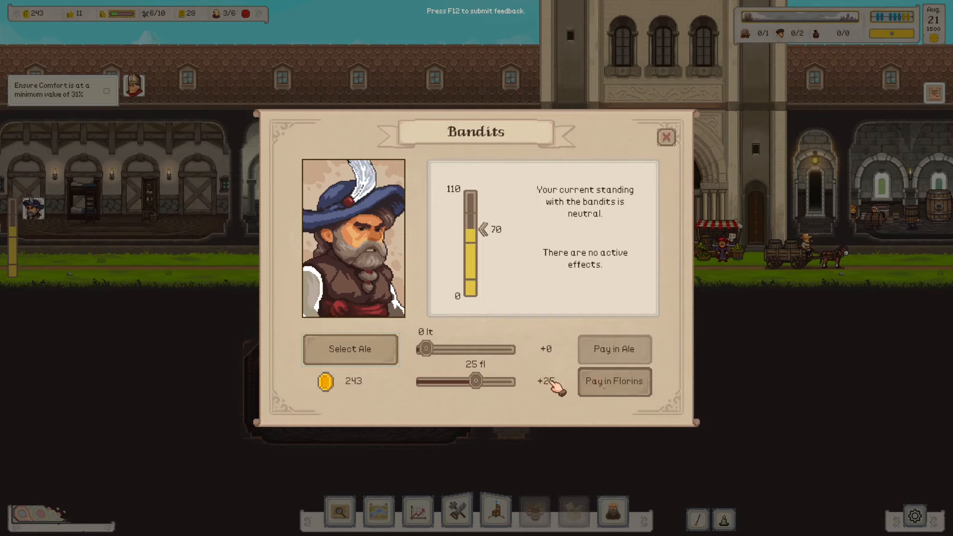
{"action": "left_click_drag", "start_coordinate": [475, 381], "coordinate": [489, 381]}
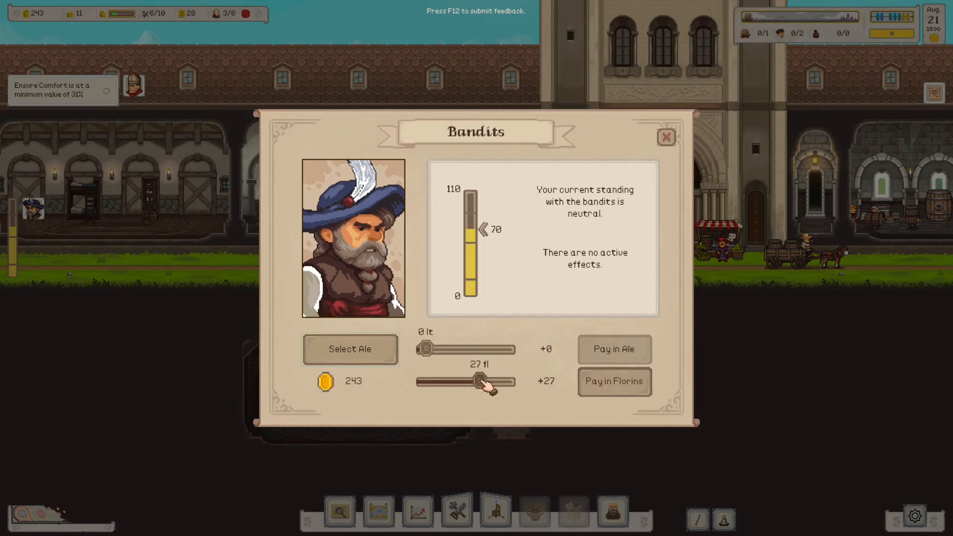
{"action": "left_click", "coordinate": [614, 381]}
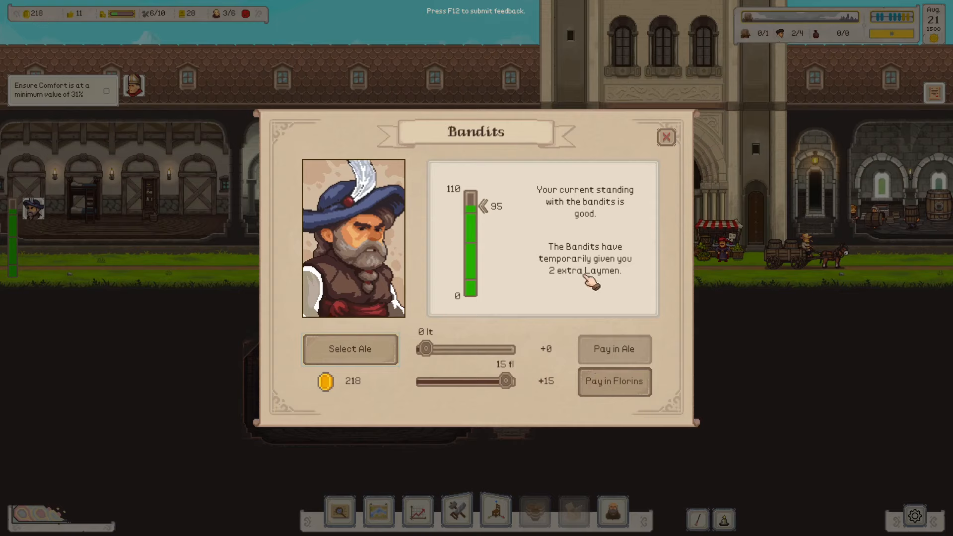
{"action": "left_click", "coordinate": [665, 137]}
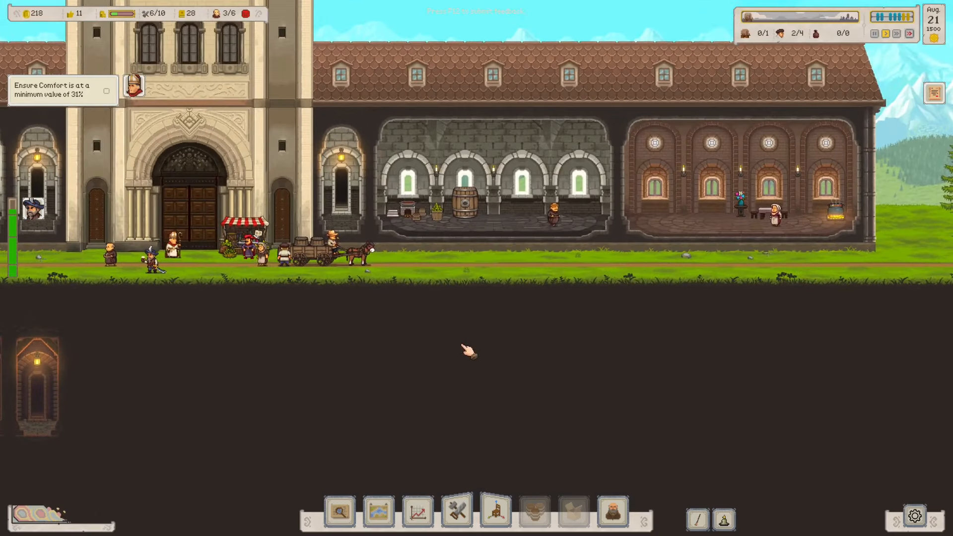
{"action": "mouse_move", "coordinate": [785, 34]}
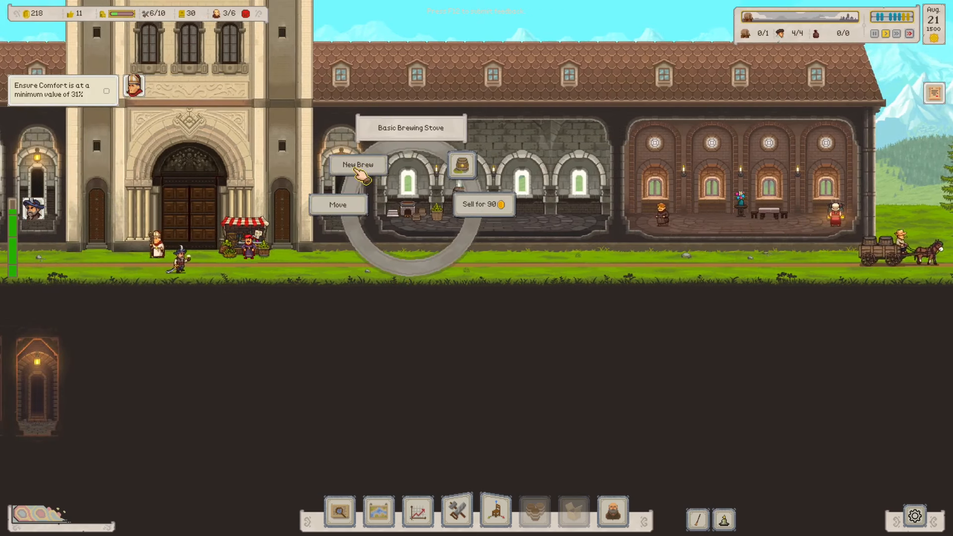
- Start a new 100-liter Blonde Ale brew on the stove with the first monk as brewer
{"action": "left_click", "coordinate": [358, 165]}
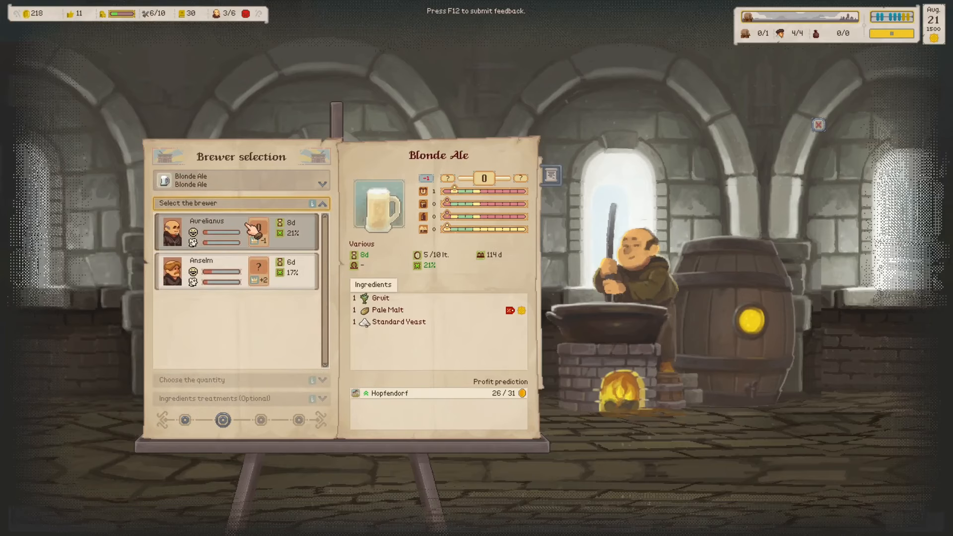
{"action": "left_click", "coordinate": [243, 272]}
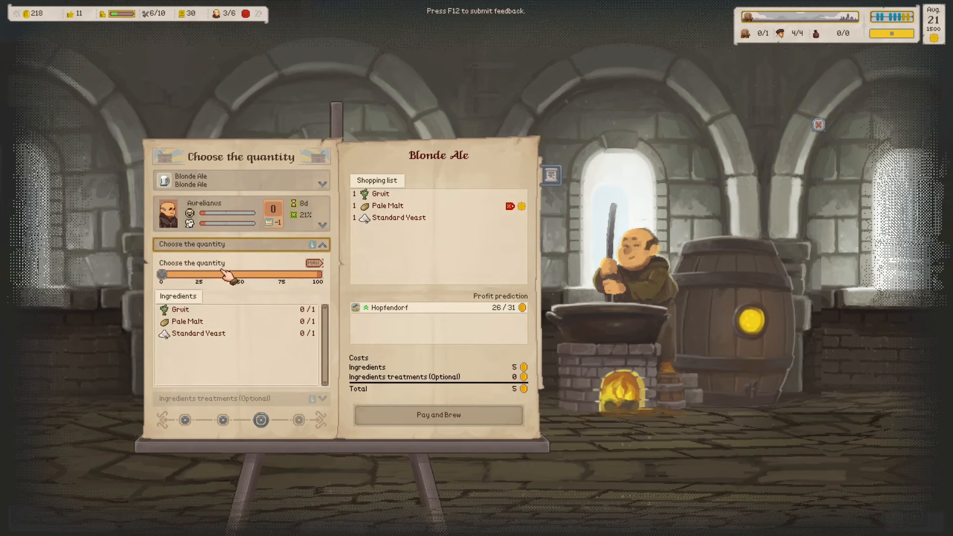
{"action": "left_click_drag", "start_coordinate": [215, 274], "coordinate": [321, 274]}
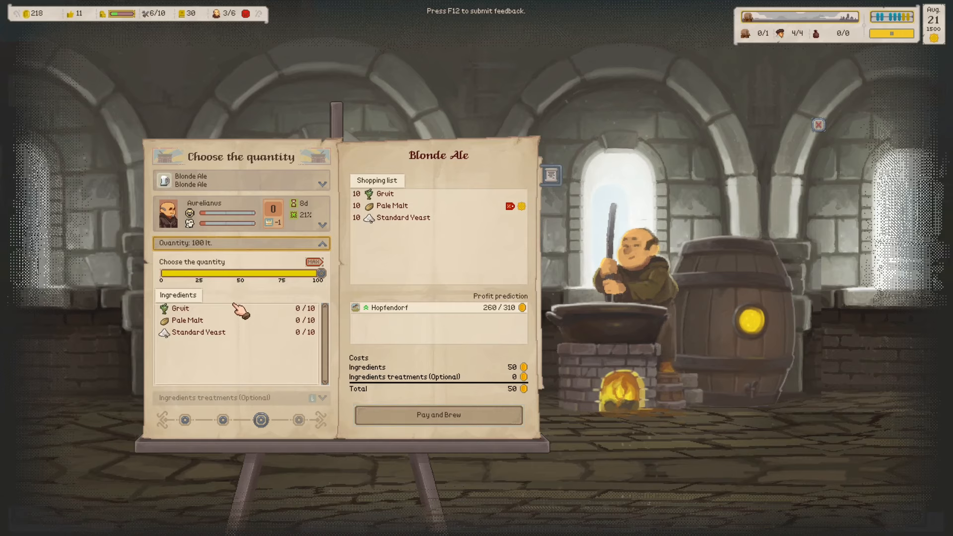
{"action": "left_click", "coordinate": [438, 415]}
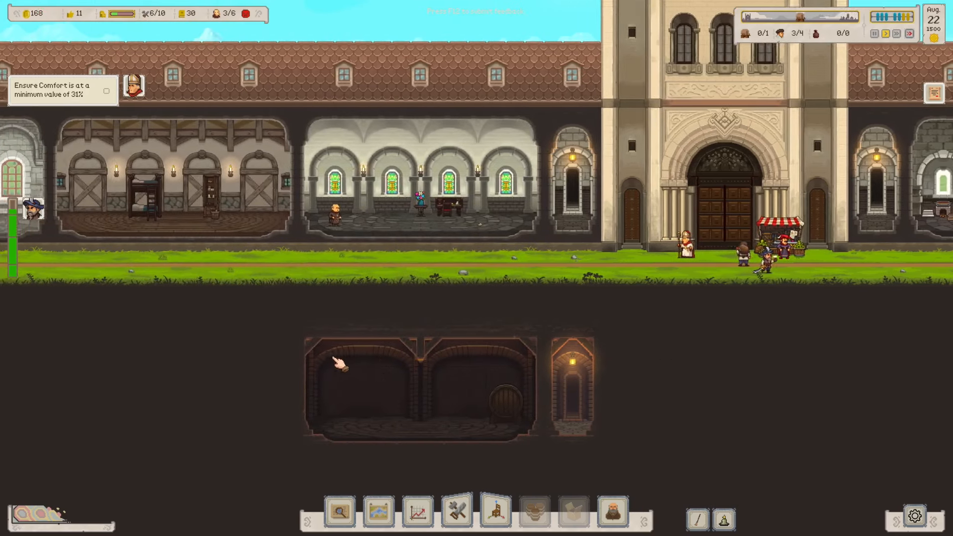
- Create a new recipe from scratch at the Recipes Desk with Blonde Ale as its style
{"action": "left_click", "coordinate": [443, 204]}
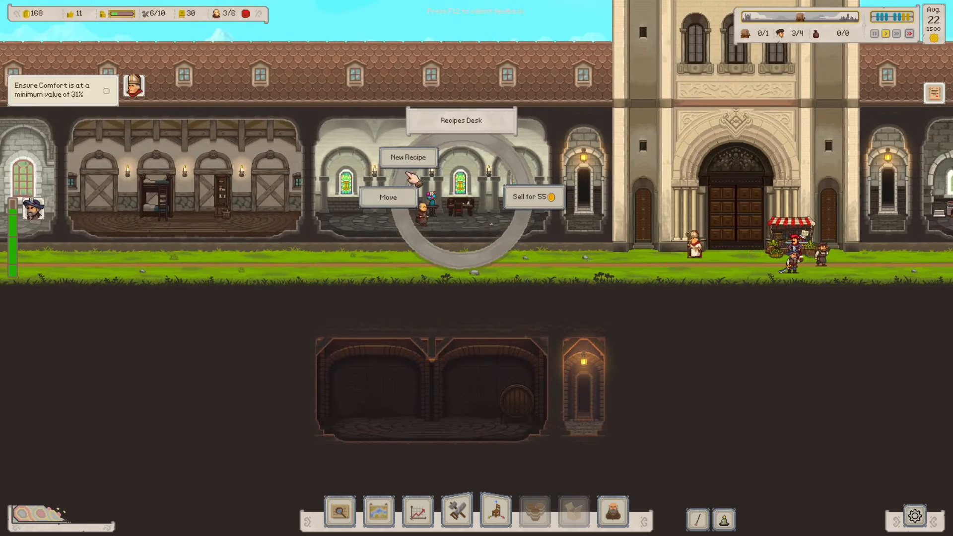
{"action": "left_click", "coordinate": [409, 157]}
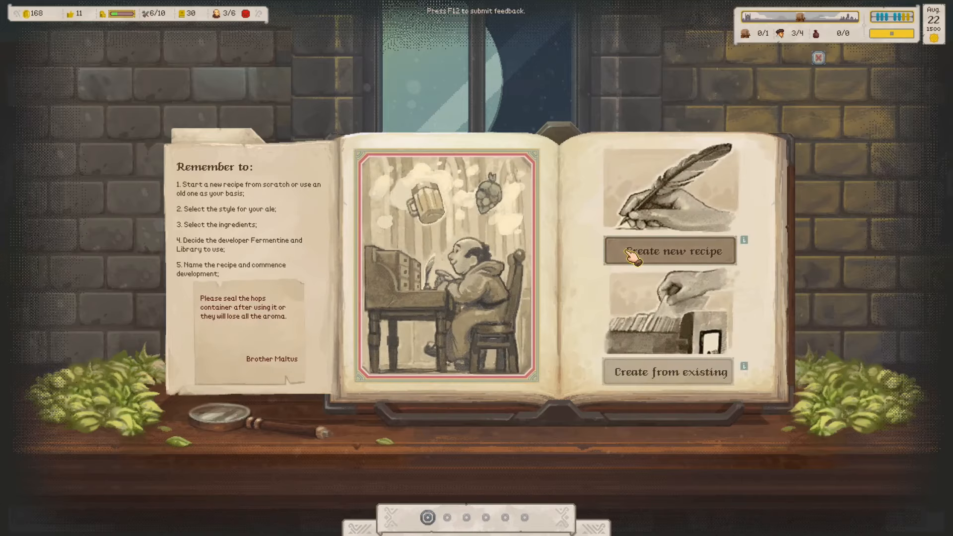
{"action": "left_click", "coordinate": [669, 250]}
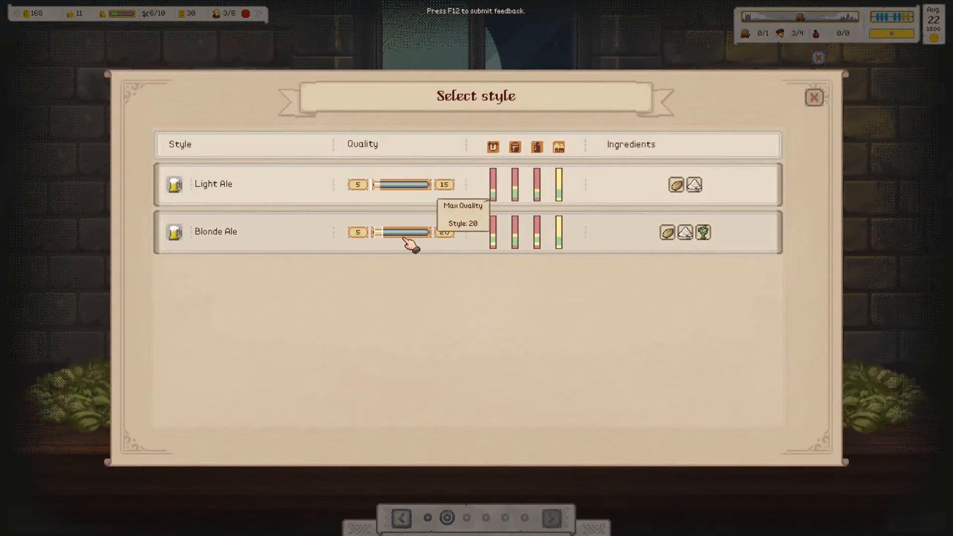
{"action": "left_click", "coordinate": [215, 232]}
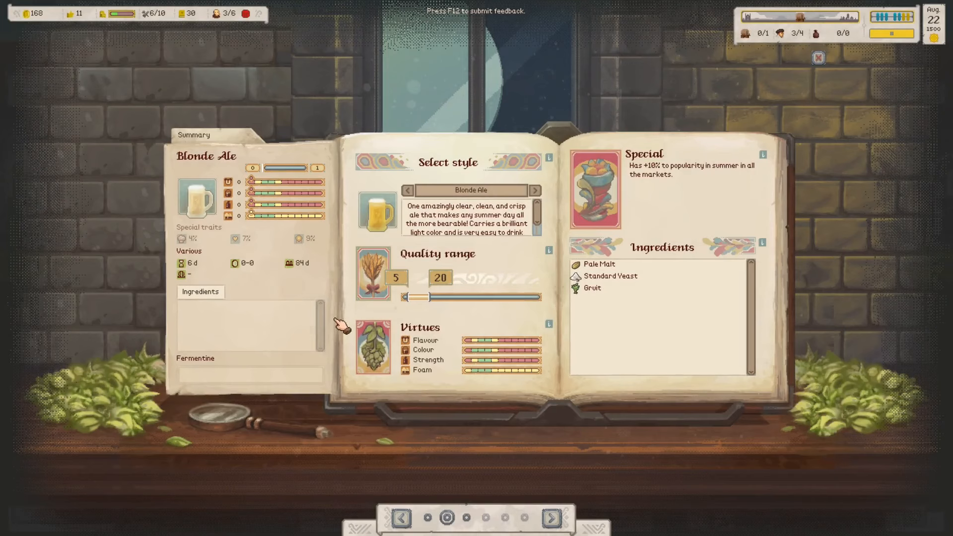
{"action": "mouse_move", "coordinate": [443, 278]}
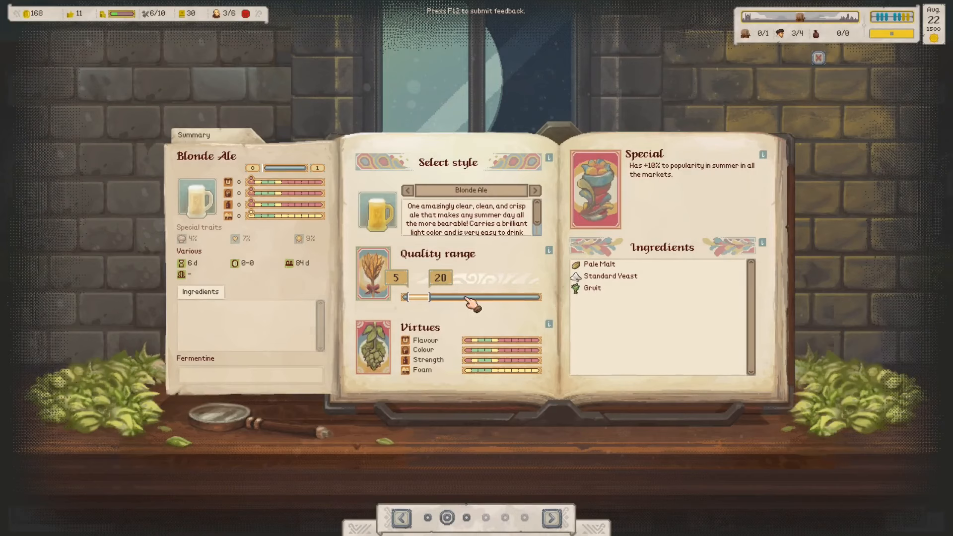
{"action": "mouse_move", "coordinate": [510, 484]}
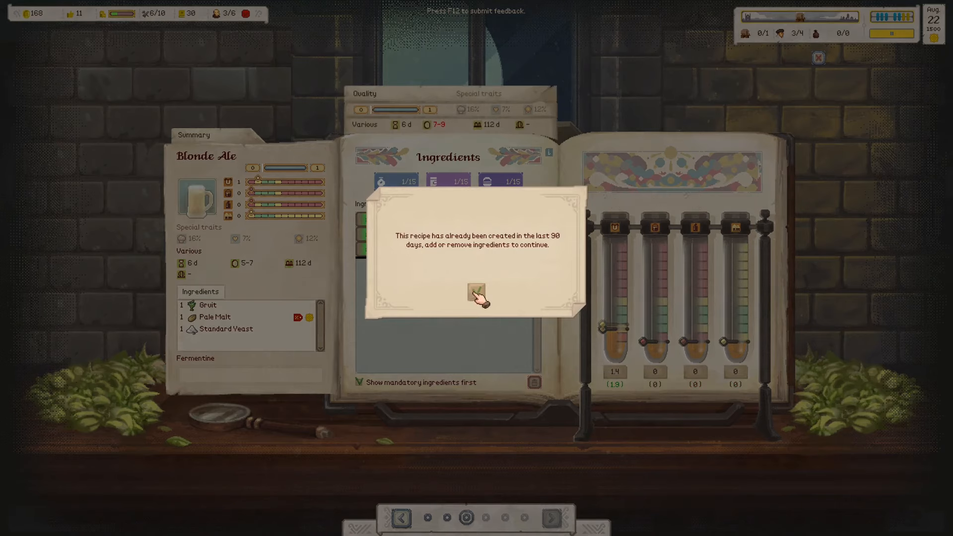
- Dismiss the warning, add Gruit, Pale Malt and Standard Yeast, then cut them back to one each
{"action": "left_click", "coordinate": [475, 291]}
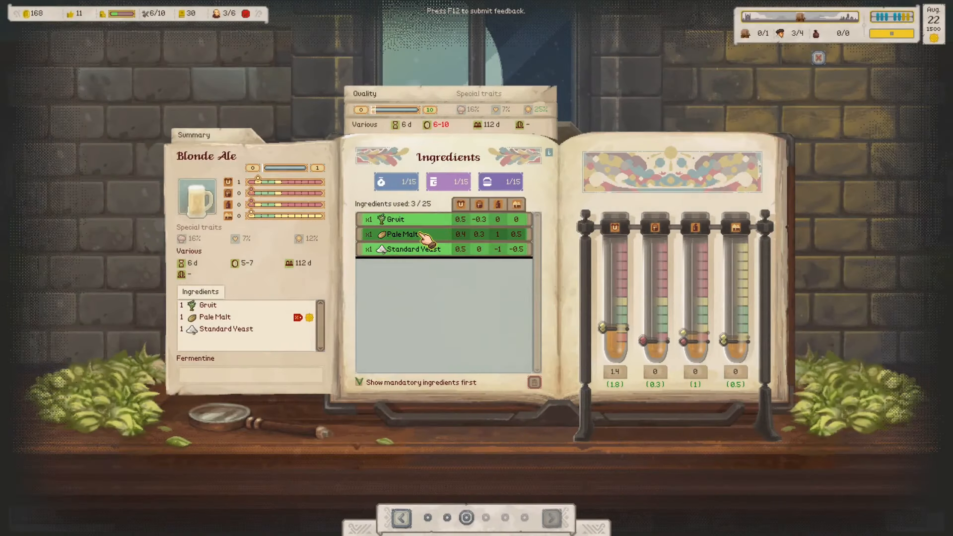
{"action": "left_click", "coordinate": [404, 234]}
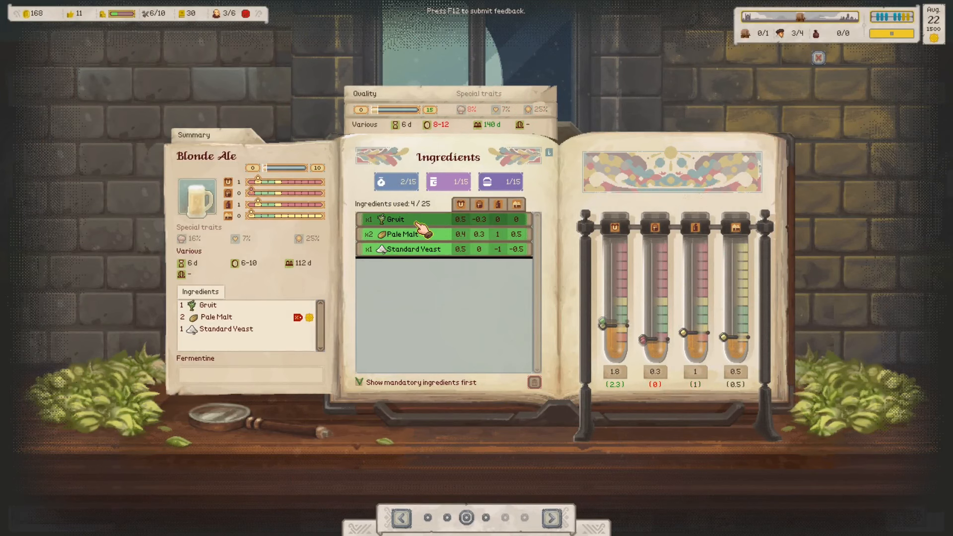
{"action": "left_click", "coordinate": [403, 235]}
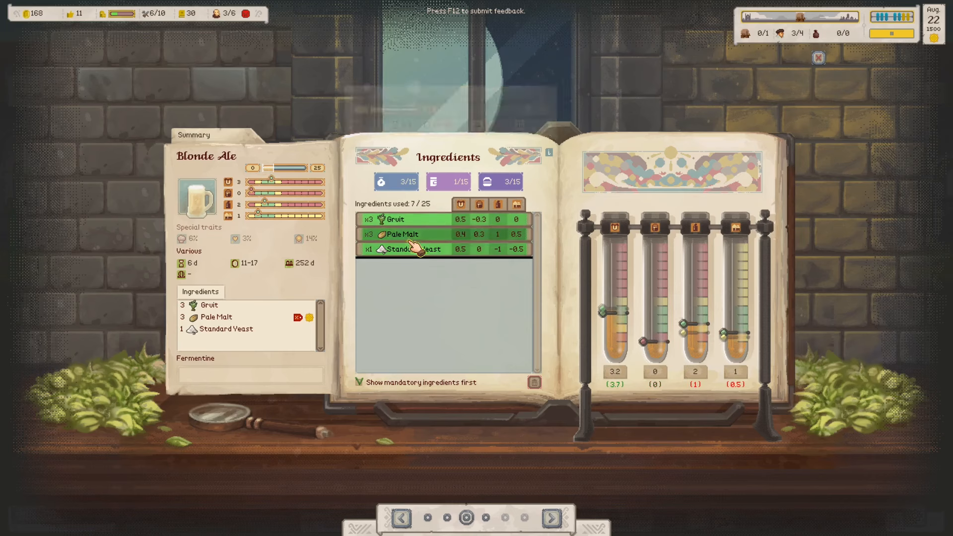
{"action": "left_click", "coordinate": [419, 249]}
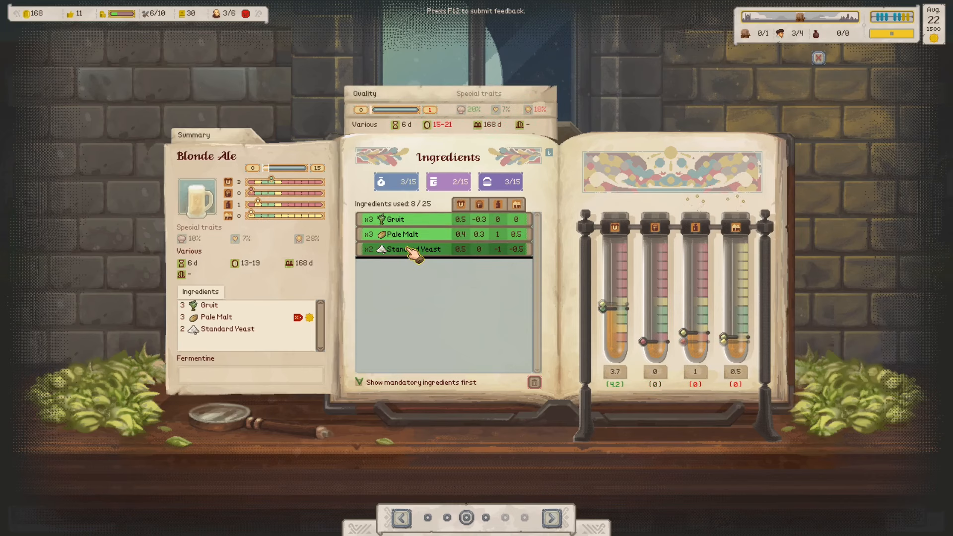
{"action": "left_click", "coordinate": [412, 248]}
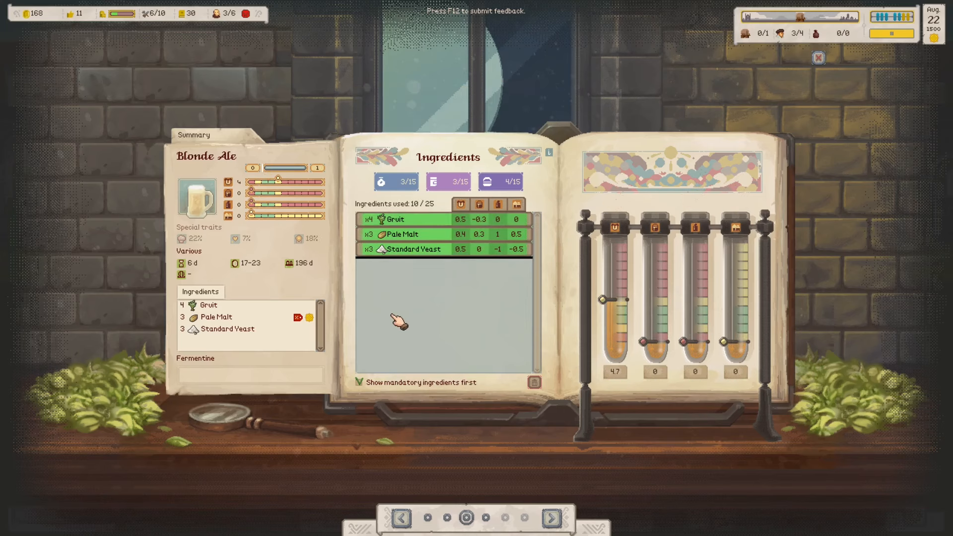
{"action": "left_click", "coordinate": [393, 219]}
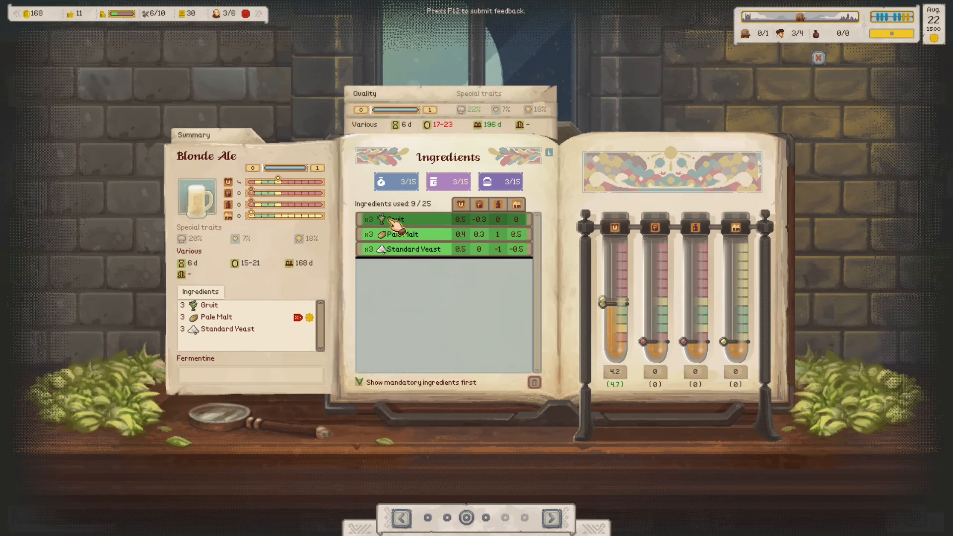
{"action": "left_click", "coordinate": [395, 219]}
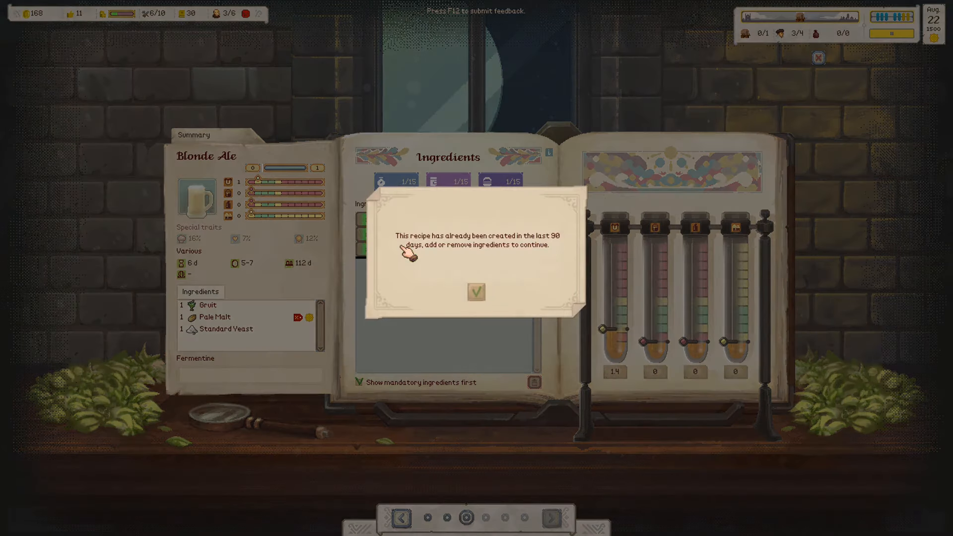
- Dismiss the duplicate warning and re-sort the ingredient list by the virtue columns
{"action": "left_click", "coordinate": [476, 292]}
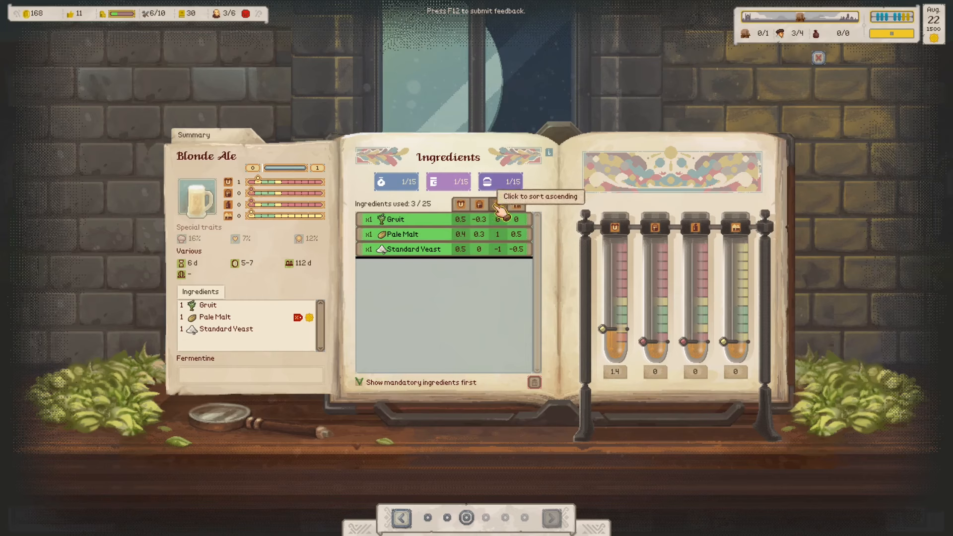
{"action": "left_click", "coordinate": [479, 204]}
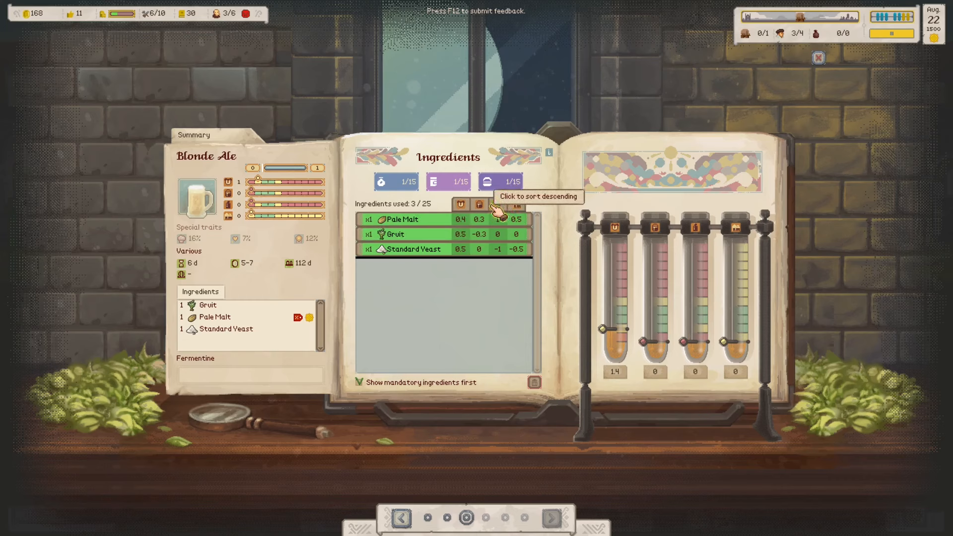
{"action": "left_click", "coordinate": [460, 205]}
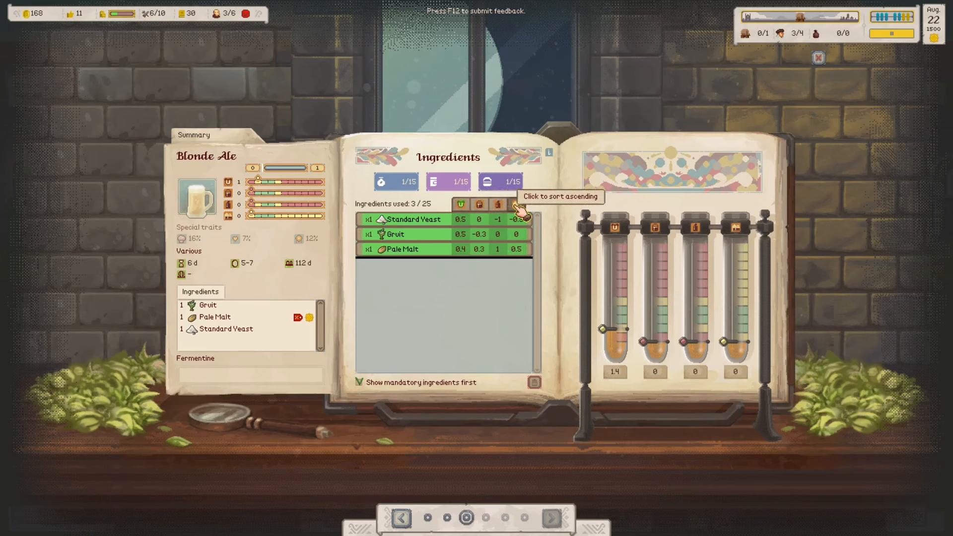
{"action": "left_click", "coordinate": [461, 204]}
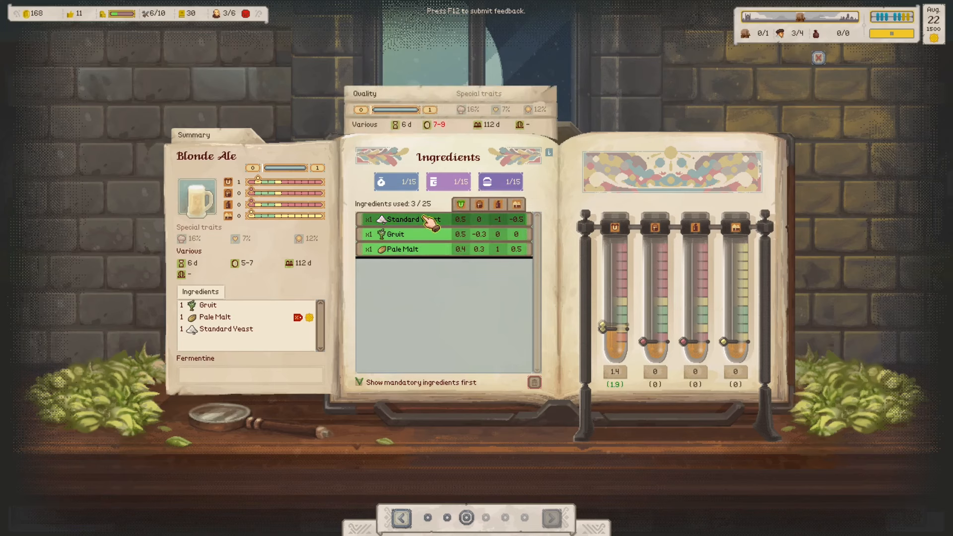
{"action": "left_click", "coordinate": [460, 203]}
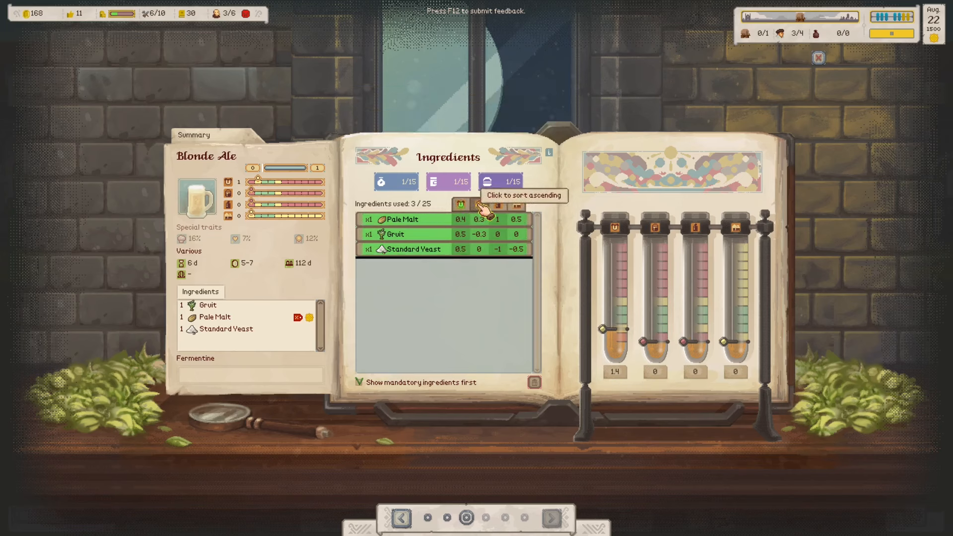
{"action": "left_click", "coordinate": [479, 203]}
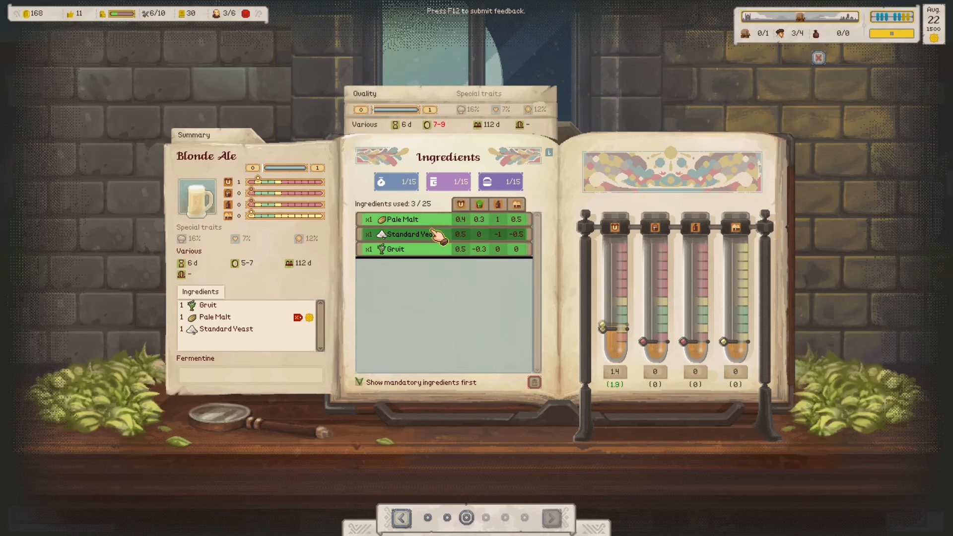
- Set the recipe to 3 Pale Malt, 2 Standard Yeast and 1 Gruit and continue to brewer selection
{"action": "left_click", "coordinate": [407, 235]}
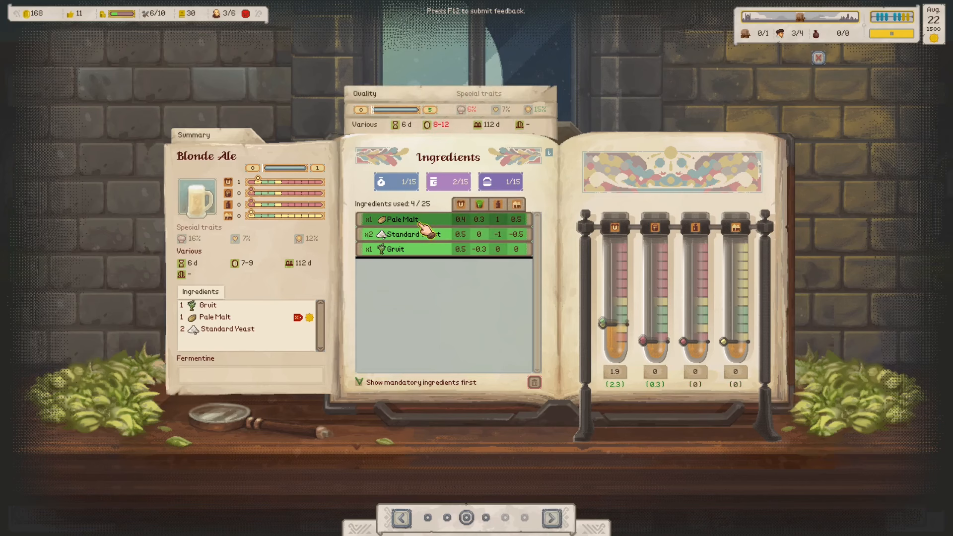
{"action": "left_click", "coordinate": [395, 248]}
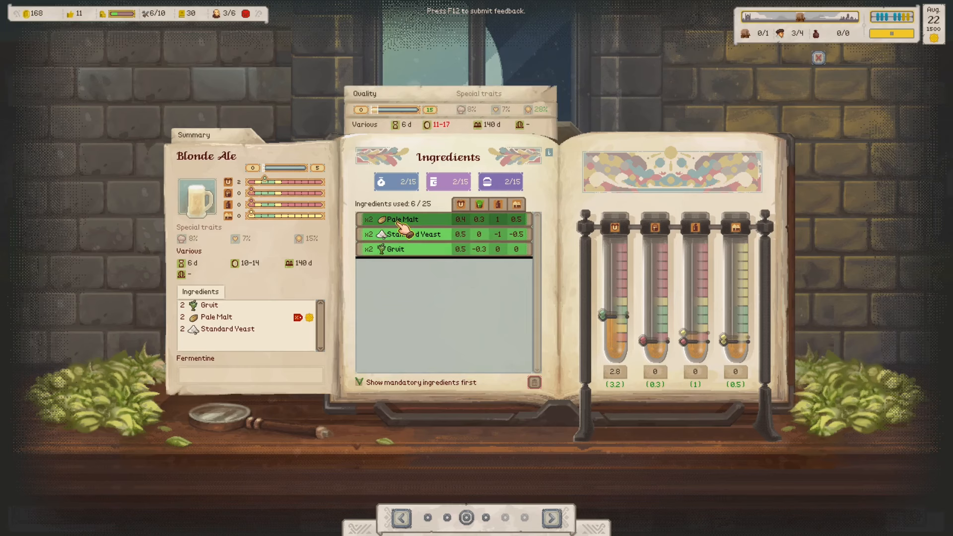
{"action": "left_click", "coordinate": [401, 219]}
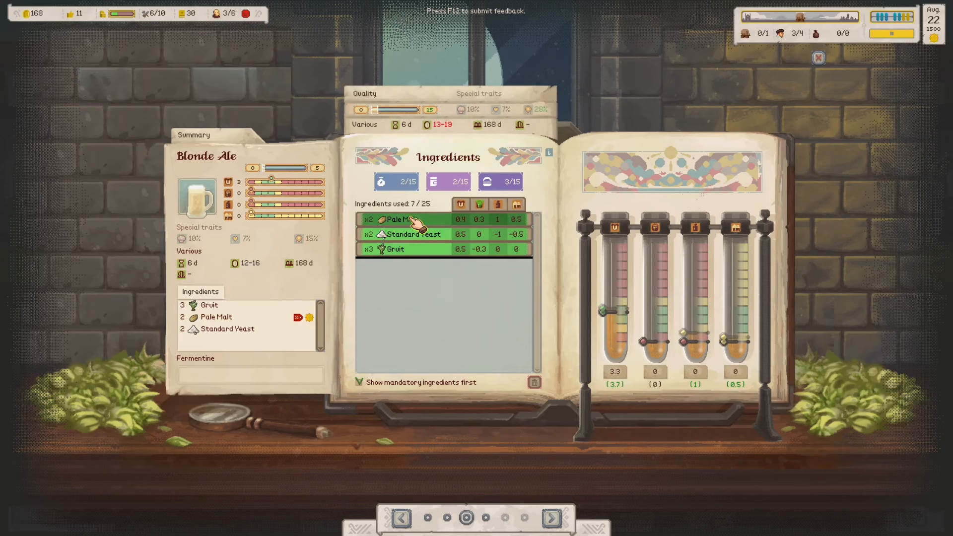
{"action": "left_click", "coordinate": [408, 220]}
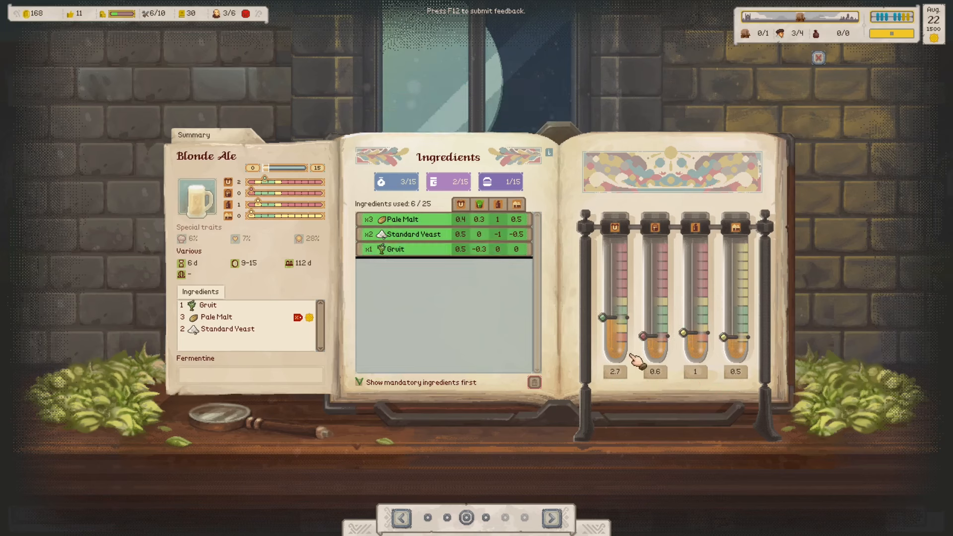
{"action": "mouse_move", "coordinate": [553, 465]}
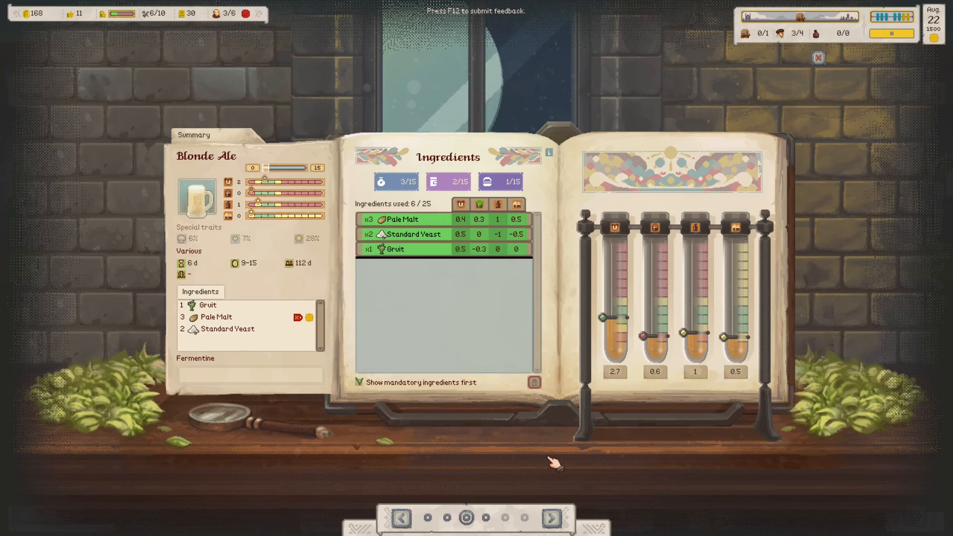
{"action": "left_click", "coordinate": [550, 518]}
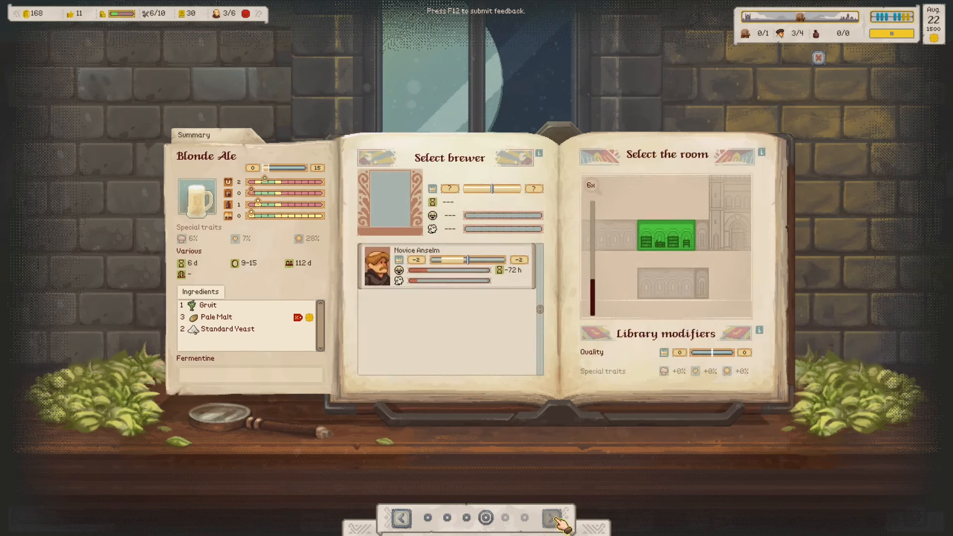
- Assign Novice Anselm, name the recipe Blonde 2 and confirm to start development
{"action": "left_click", "coordinate": [449, 269]}
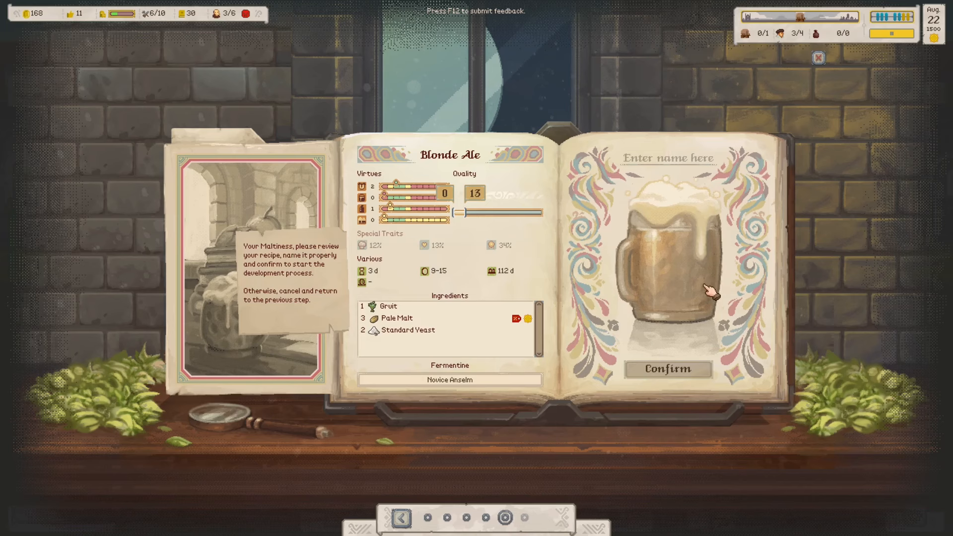
{"action": "type", "text": "Blonde 2"}
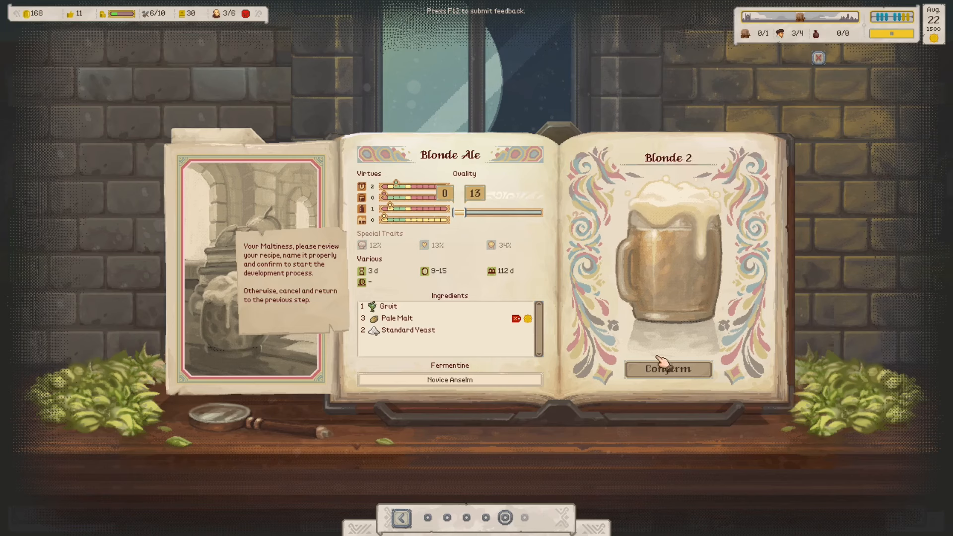
{"action": "left_click", "coordinate": [667, 369]}
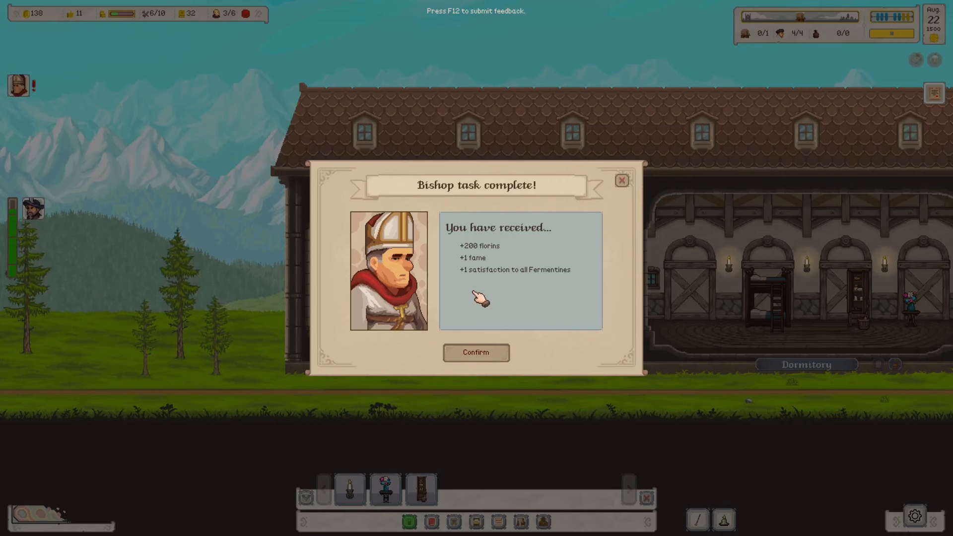
- Collect the 200-florin Bishop reward and accept the new quality-40 ale task
{"action": "left_click", "coordinate": [476, 353]}
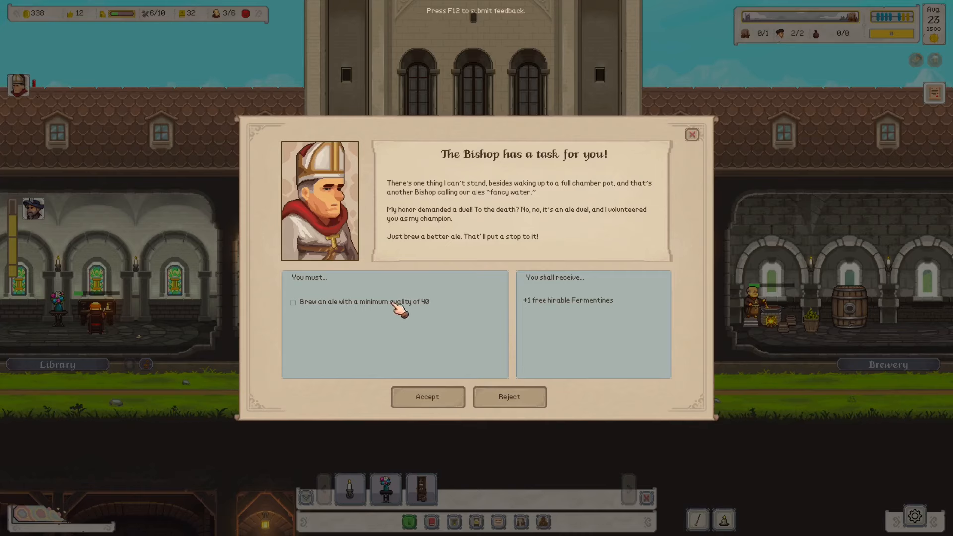
{"action": "mouse_move", "coordinate": [541, 313]}
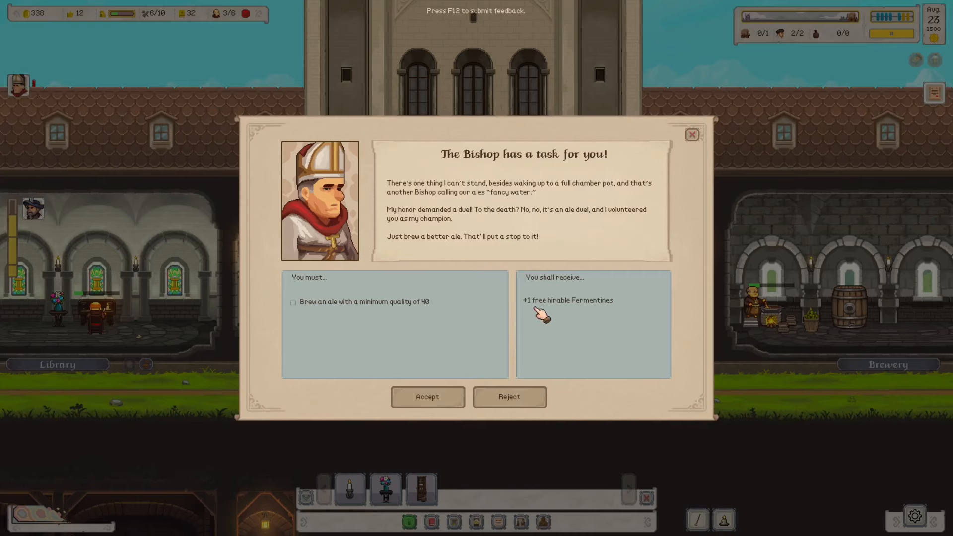
{"action": "left_click", "coordinate": [427, 396]}
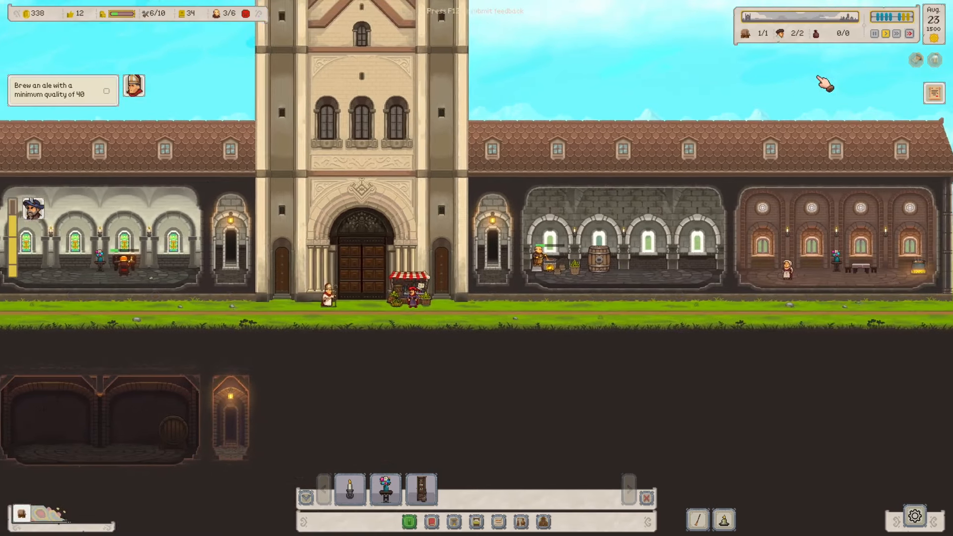
- Fast-forward time from August 23 into late August
{"action": "left_click", "coordinate": [908, 34]}
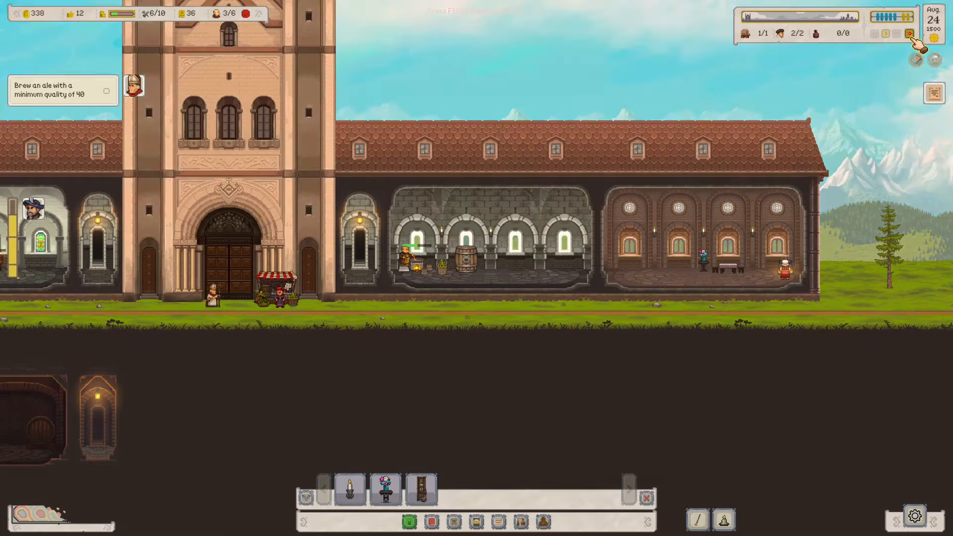
{"action": "left_click", "coordinate": [909, 34]}
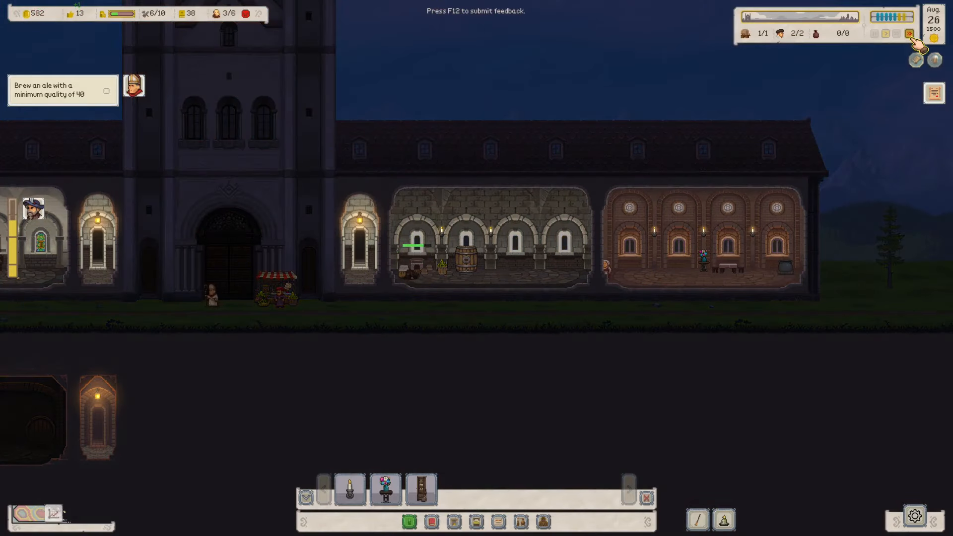
{"action": "left_click", "coordinate": [910, 34]}
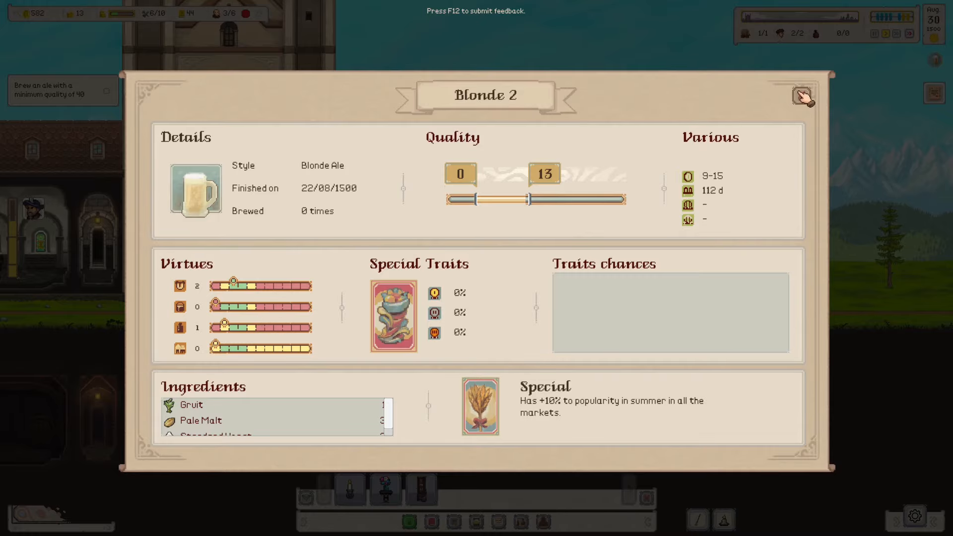
- Close the finished Blonde 2 recipe card and let time run on to September 4
{"action": "left_click", "coordinate": [803, 97]}
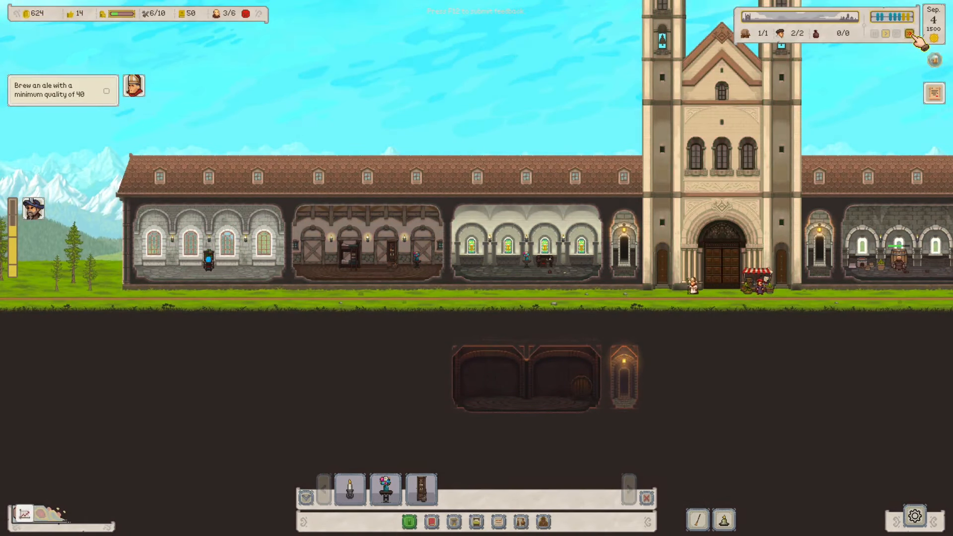
- Start a new recipe at the Recipes Desk and choose Blonde Ale as its style
{"action": "left_click", "coordinate": [534, 249]}
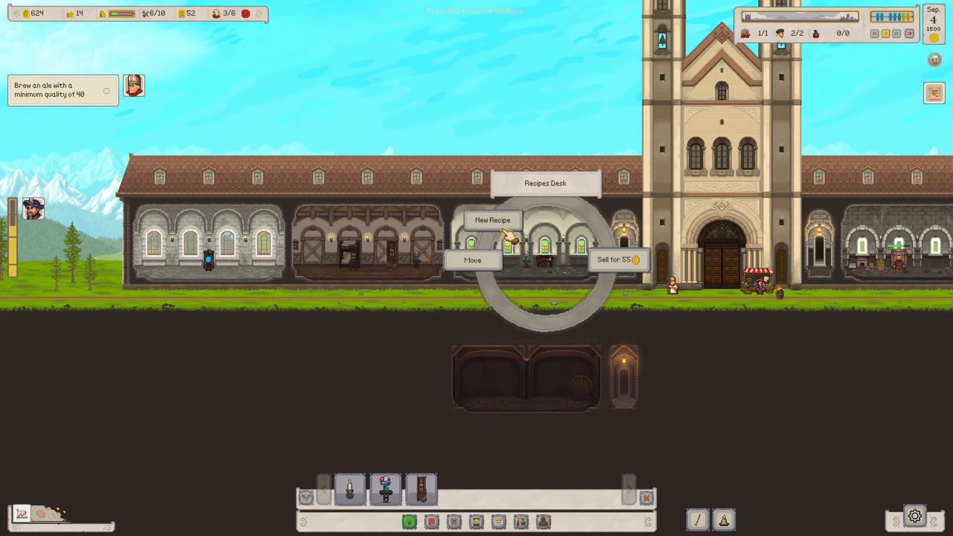
{"action": "left_click", "coordinate": [492, 221]}
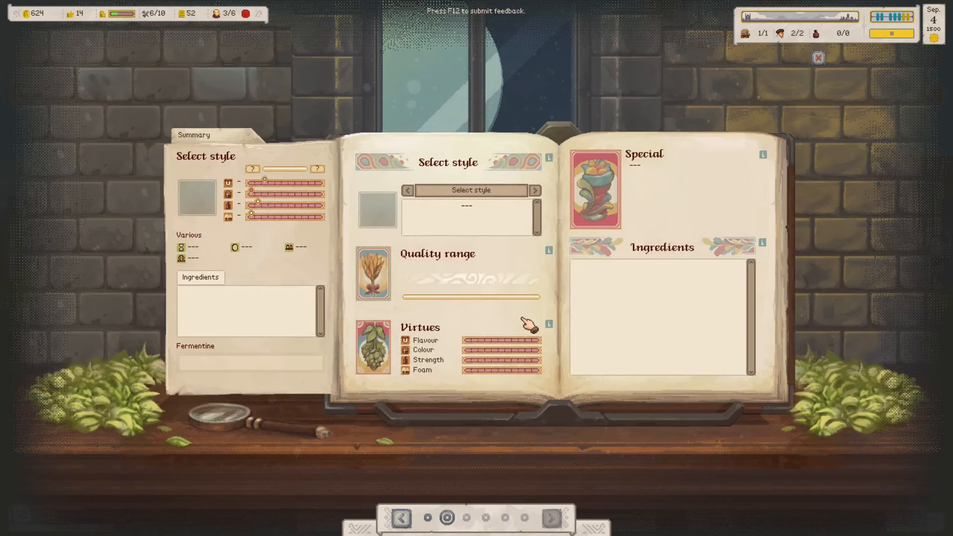
{"action": "left_click", "coordinate": [470, 190]}
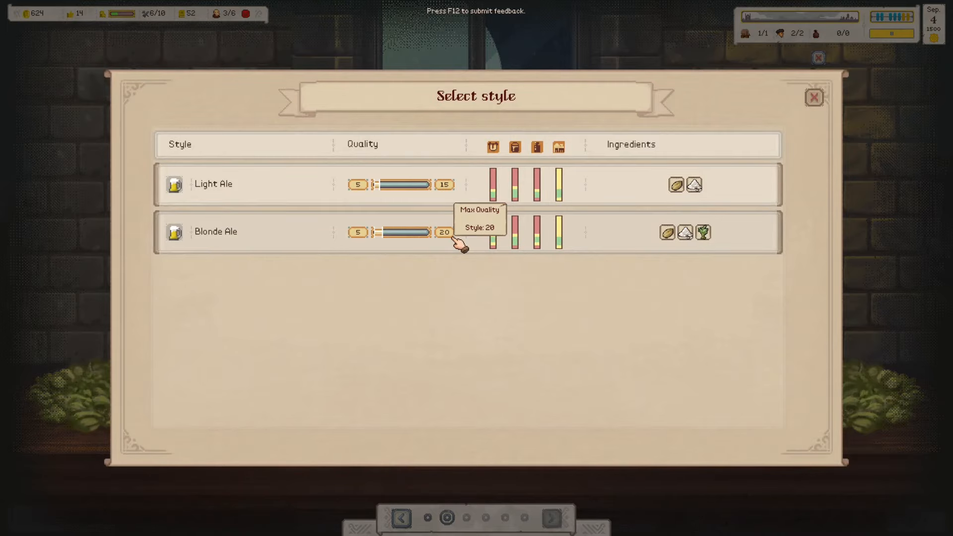
{"action": "left_click", "coordinate": [216, 231]}
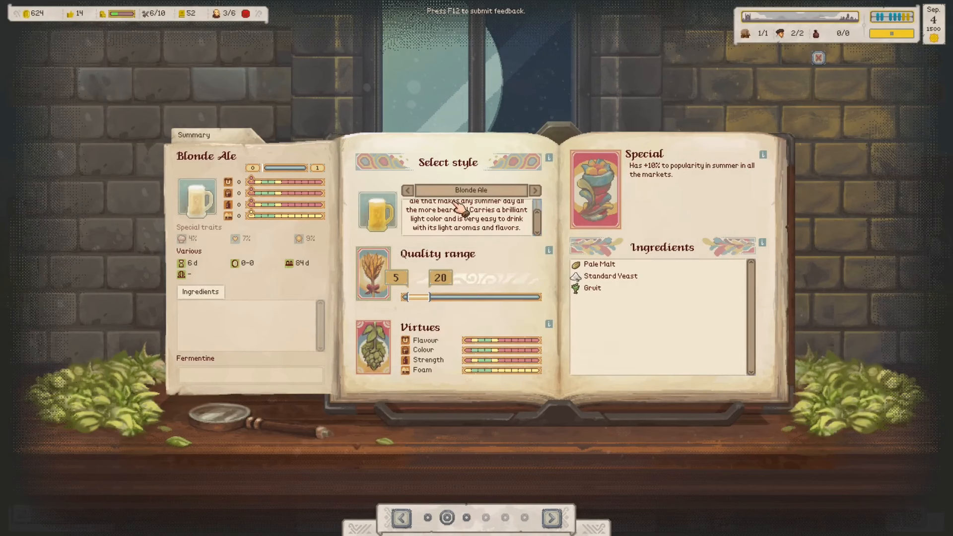
{"action": "mouse_move", "coordinate": [433, 298]}
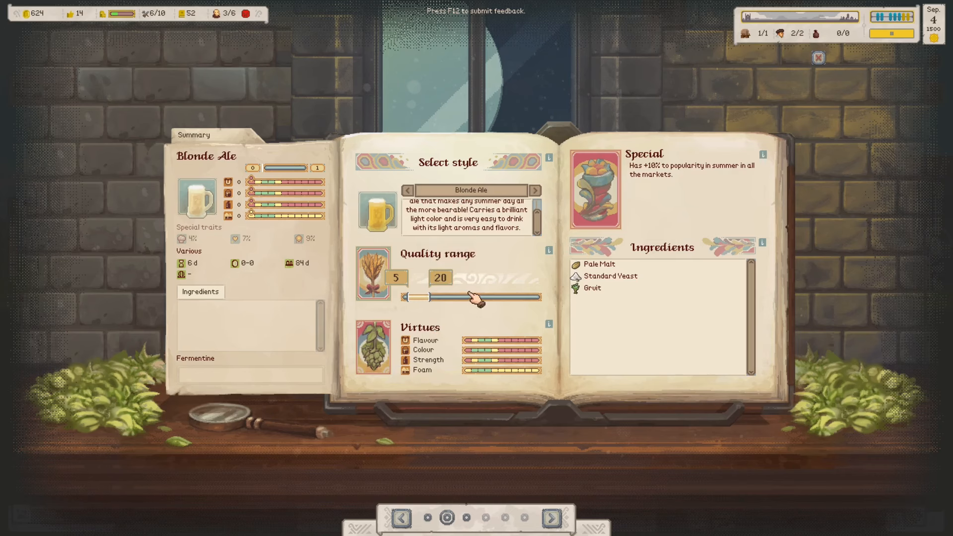
{"action": "mouse_move", "coordinate": [468, 309]}
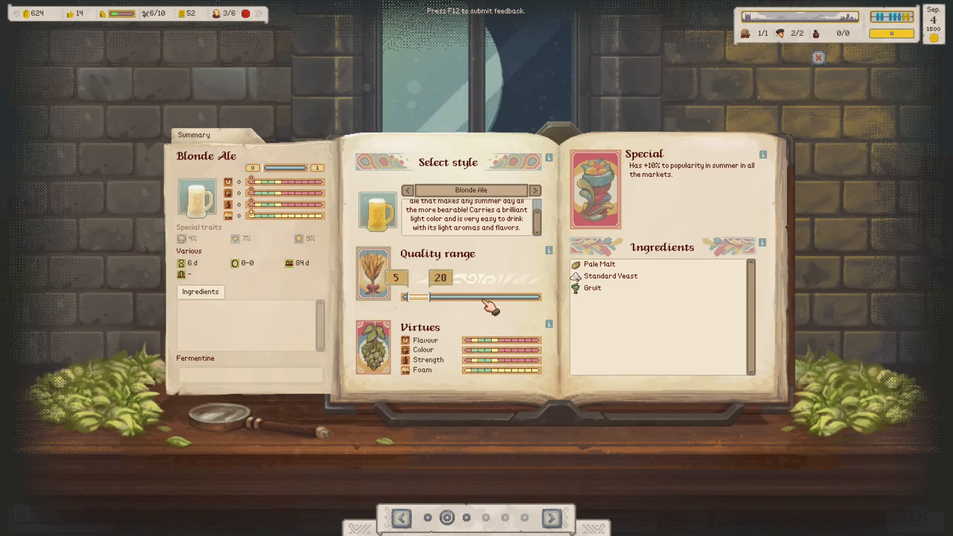
{"action": "mouse_move", "coordinate": [283, 277]}
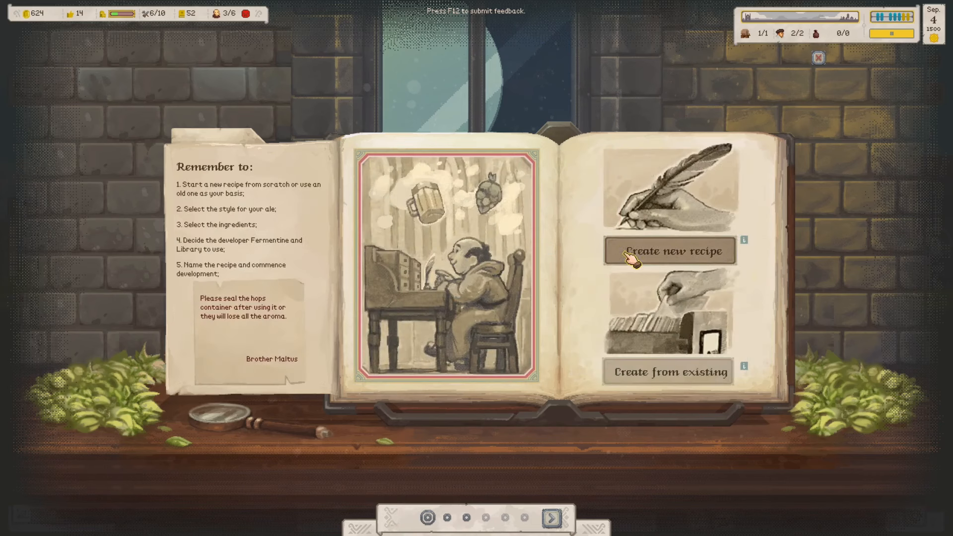
- Restart the recipe from scratch, then leave recipe creation, discarding the Blonde Ale attempt
{"action": "left_click", "coordinate": [669, 250]}
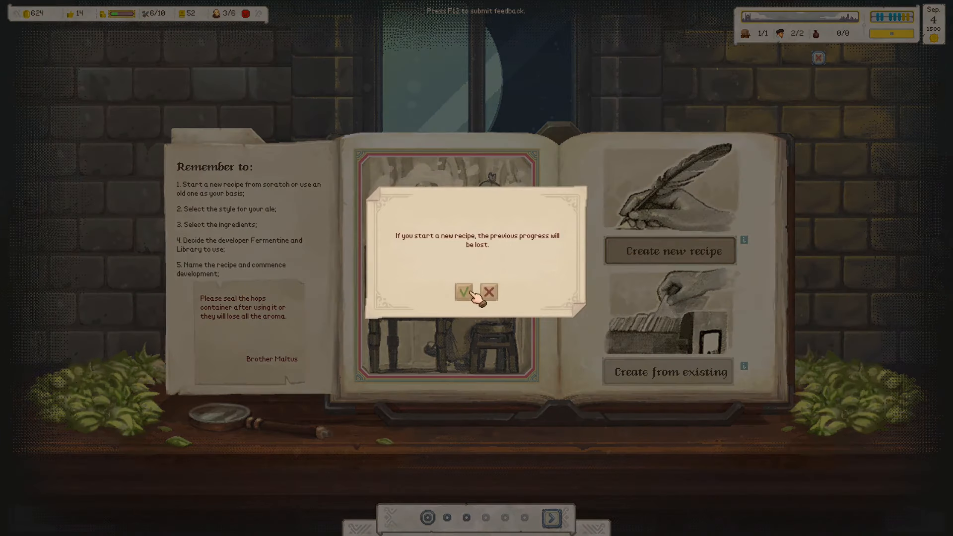
{"action": "left_click", "coordinate": [465, 292]}
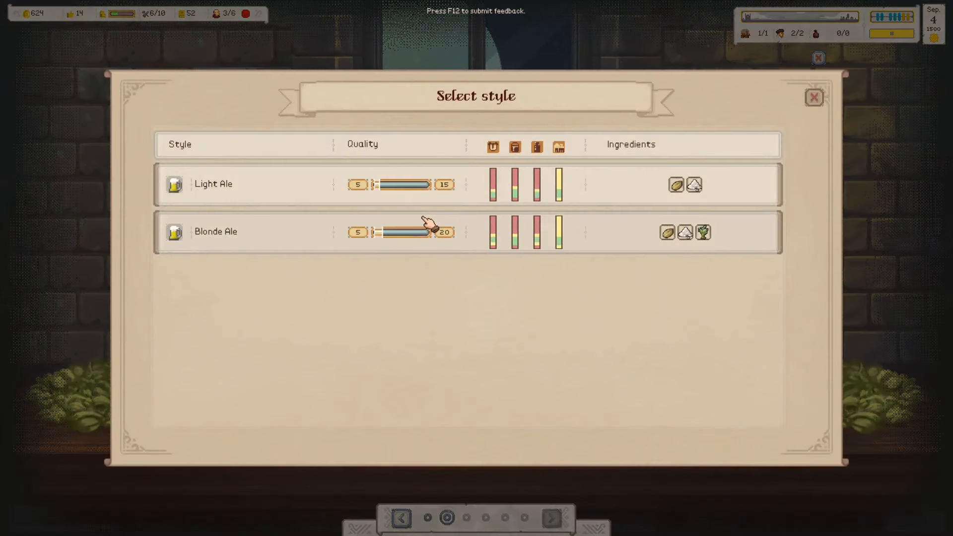
{"action": "mouse_move", "coordinate": [447, 193]}
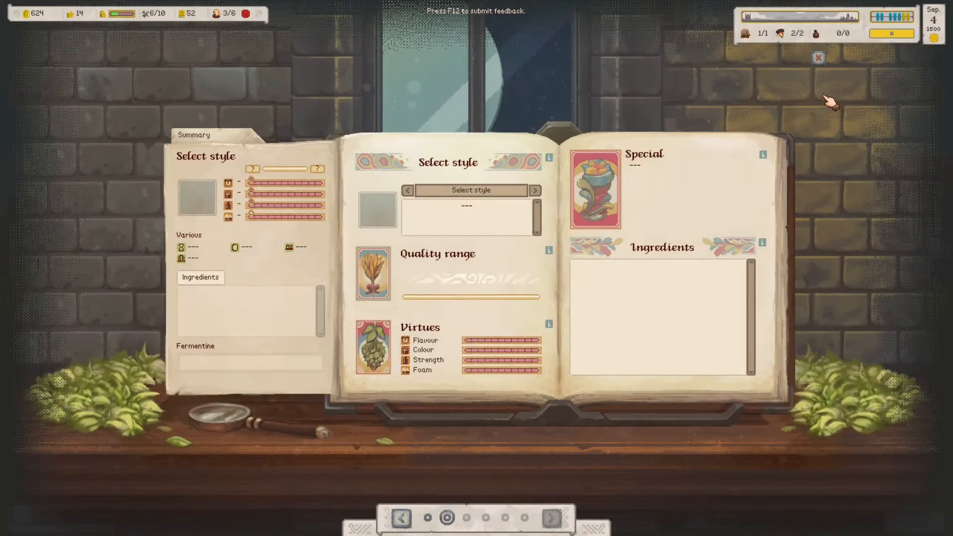
{"action": "left_click", "coordinate": [818, 57]}
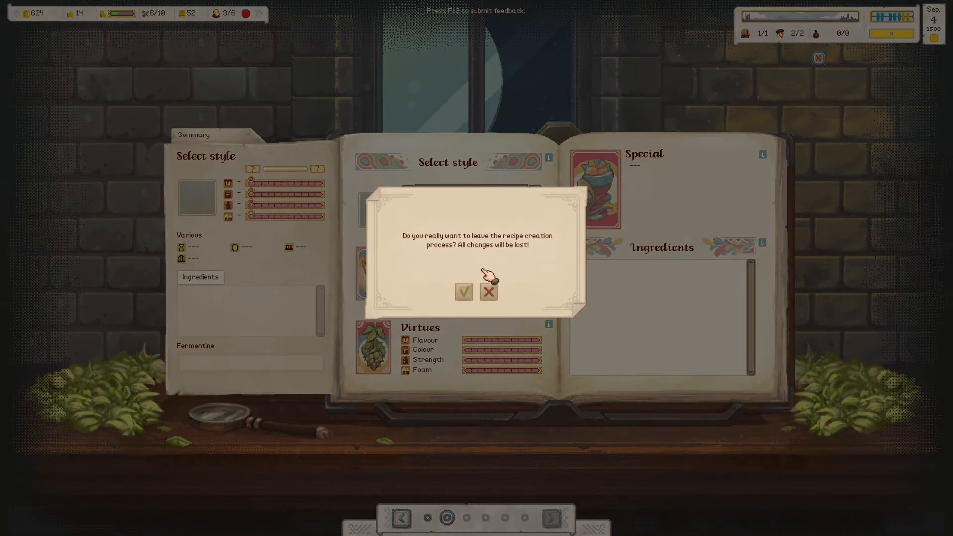
{"action": "left_click", "coordinate": [463, 292]}
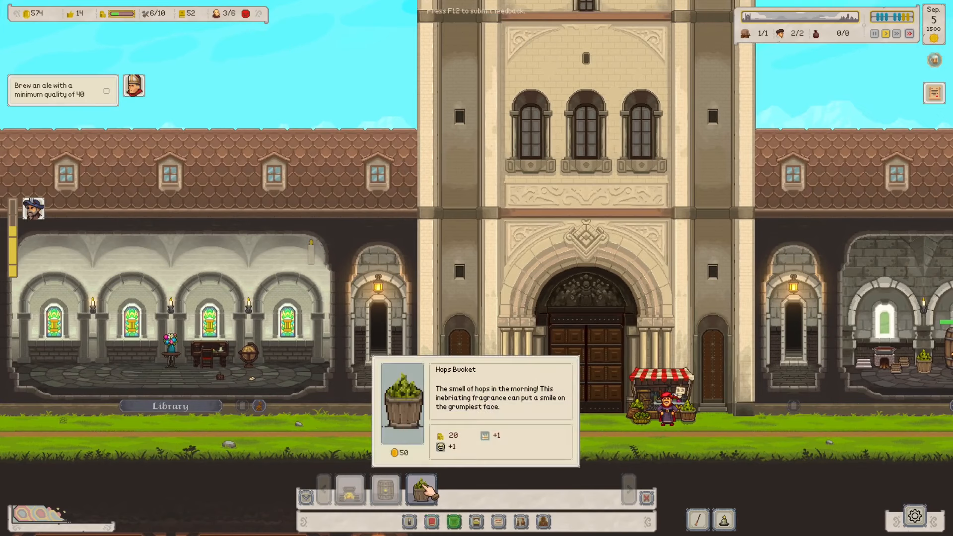
- Browse the build bar's bedroom furniture and pick the bunk bed
{"action": "scroll", "scroll_direction": "right", "scroll_amount": 3}
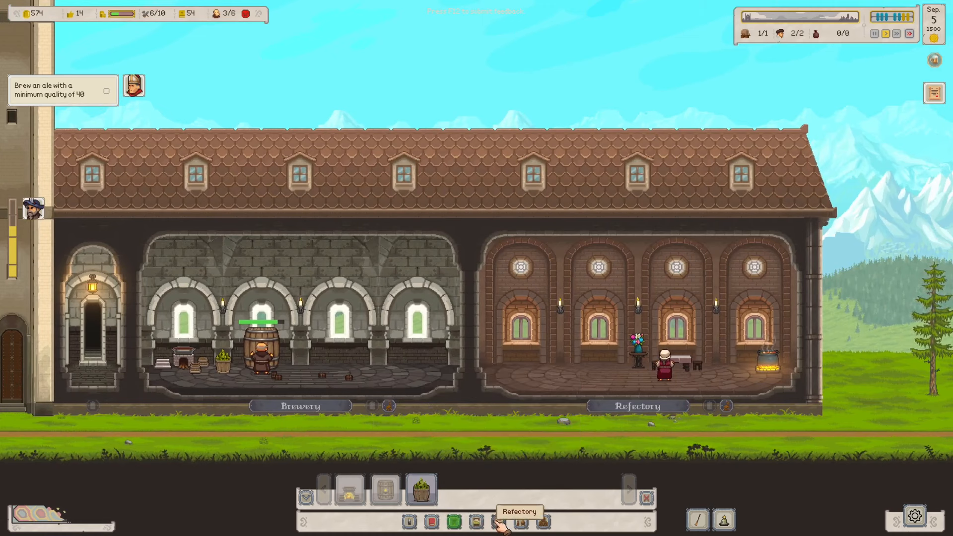
{"action": "left_click", "coordinate": [385, 489]}
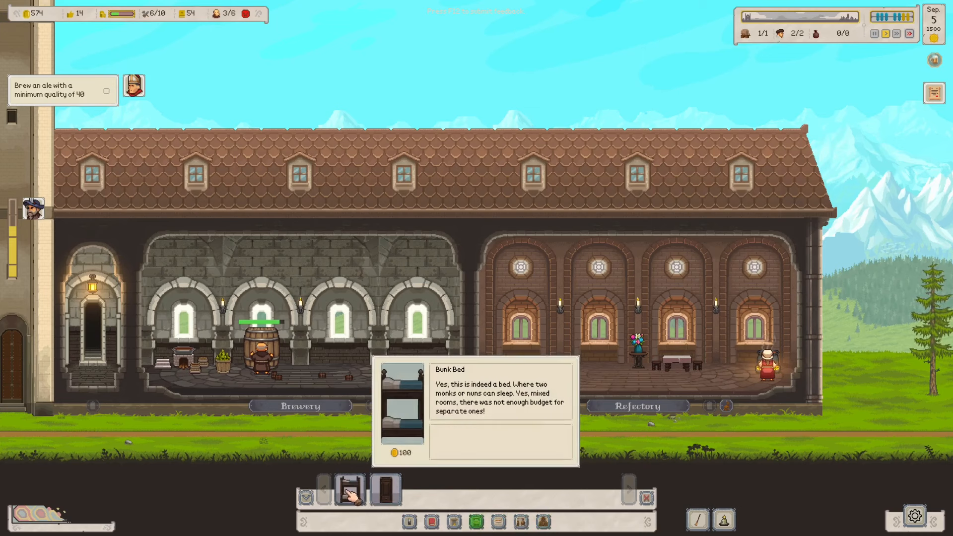
{"action": "left_click", "coordinate": [385, 490]}
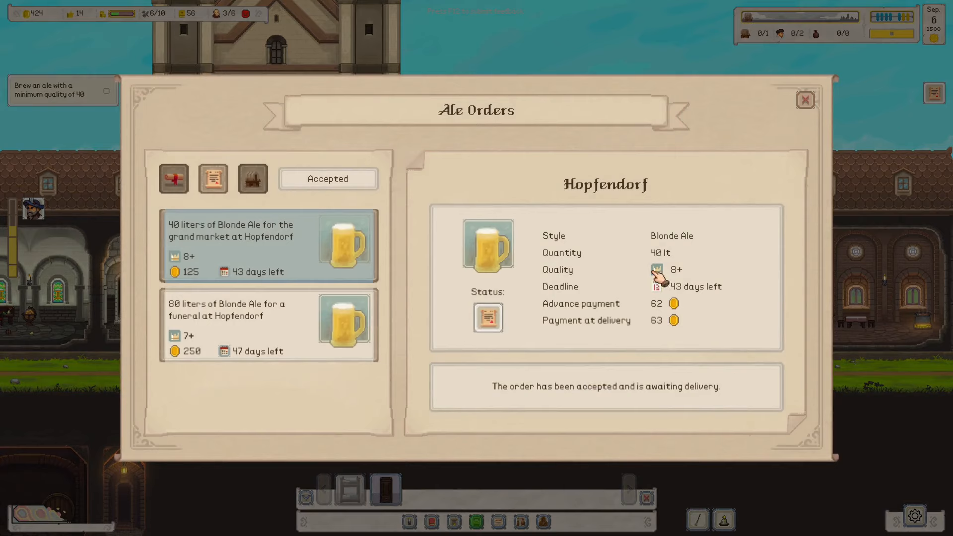
{"action": "mouse_move", "coordinate": [175, 334]}
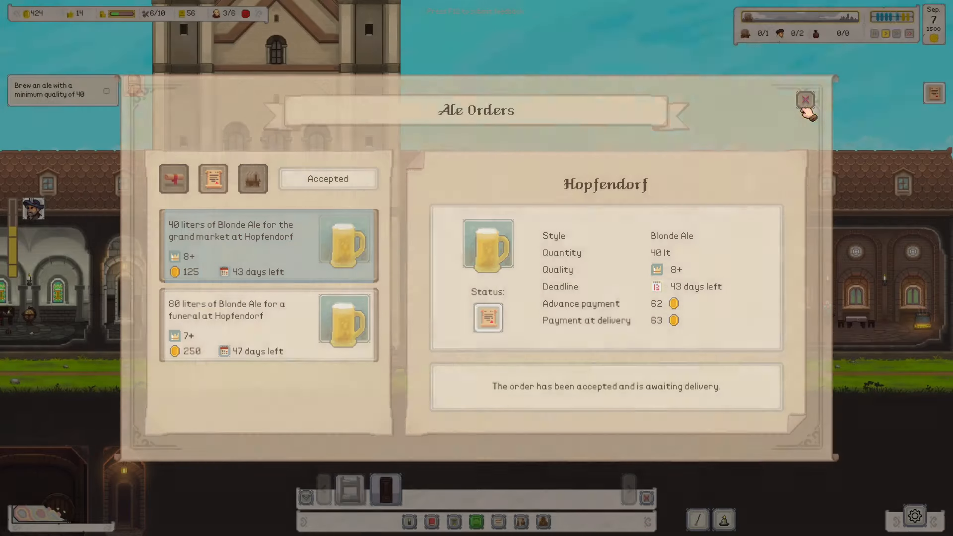
- Close Ale Orders, pick Blonde 2 over Pinale, set 100 litres and pay to brew
{"action": "left_click", "coordinate": [806, 100]}
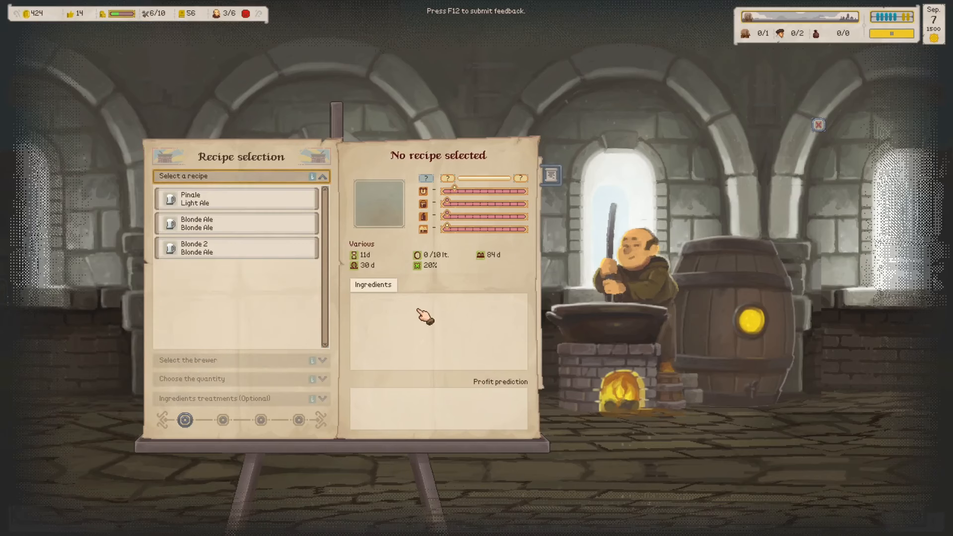
{"action": "left_click", "coordinate": [238, 247]}
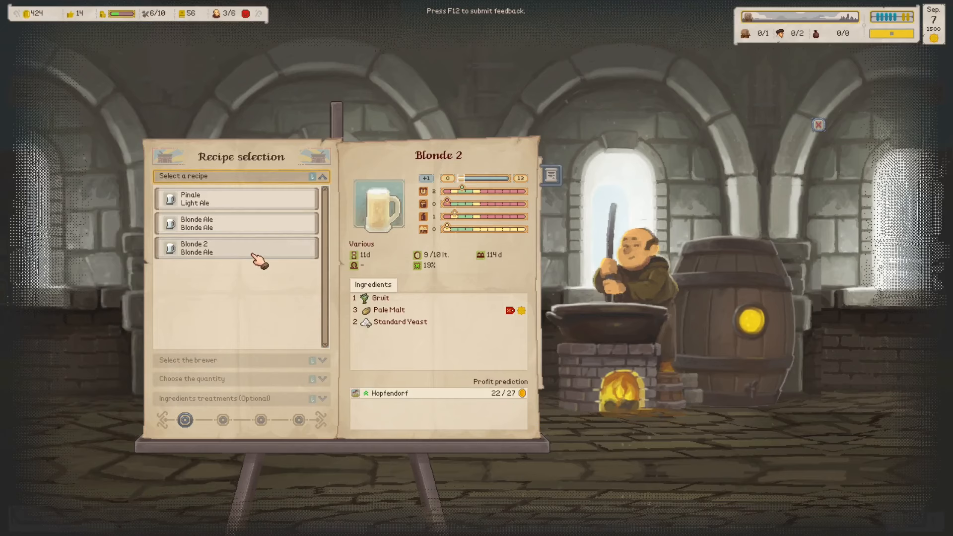
{"action": "left_click", "coordinate": [237, 199]}
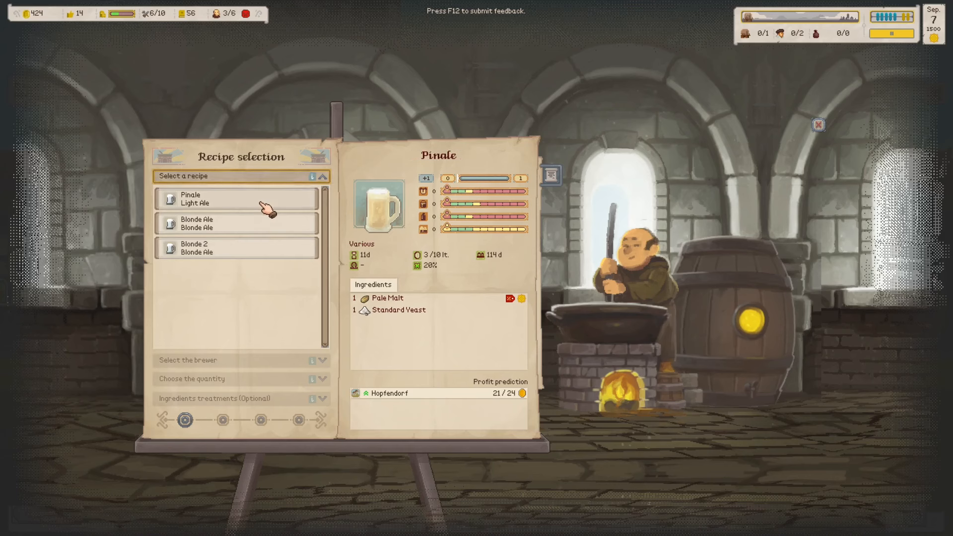
{"action": "left_click", "coordinate": [237, 248]}
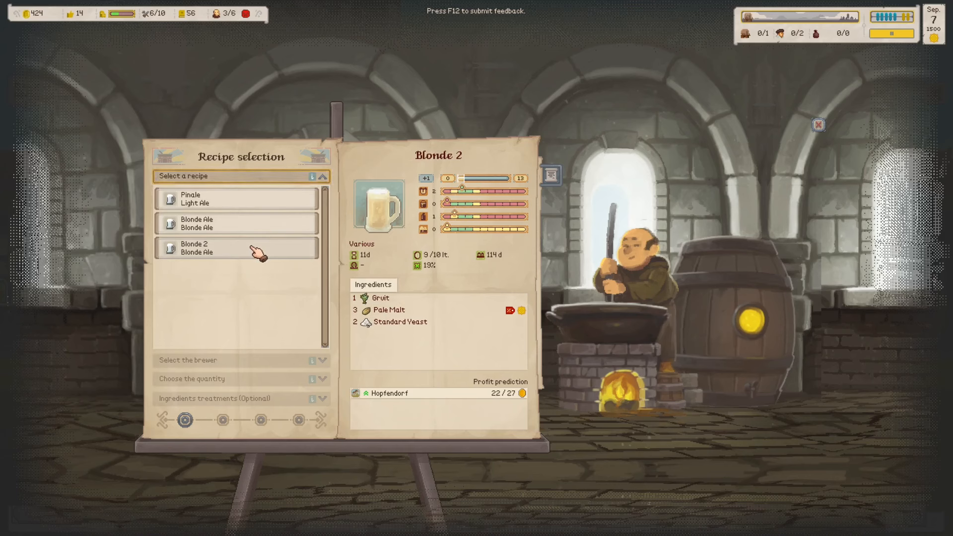
{"action": "left_click", "coordinate": [237, 247]}
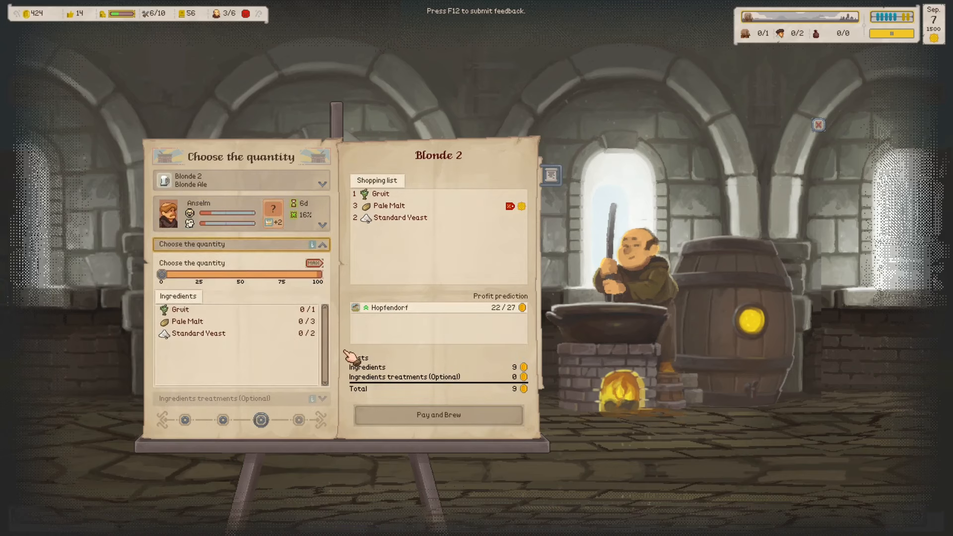
{"action": "left_click_drag", "start_coordinate": [161, 274], "coordinate": [313, 274]}
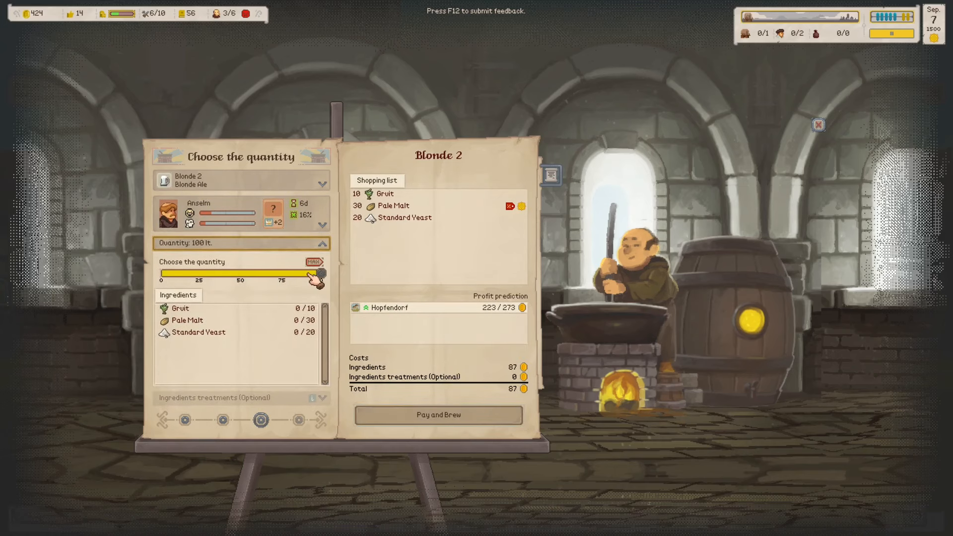
{"action": "left_click", "coordinate": [438, 415]}
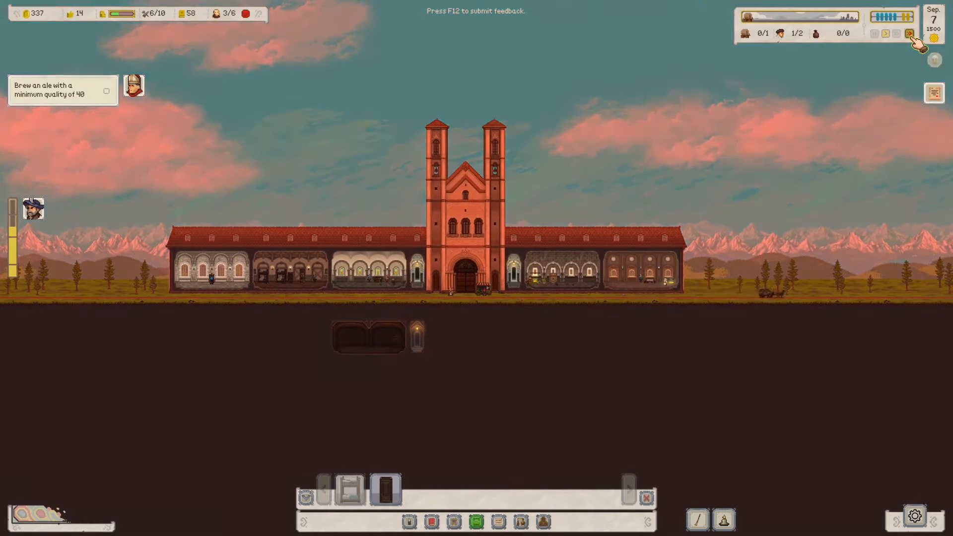
- Pay the bandits 5 florins for good standing, then speed up the passing days
{"action": "left_click", "coordinate": [909, 34]}
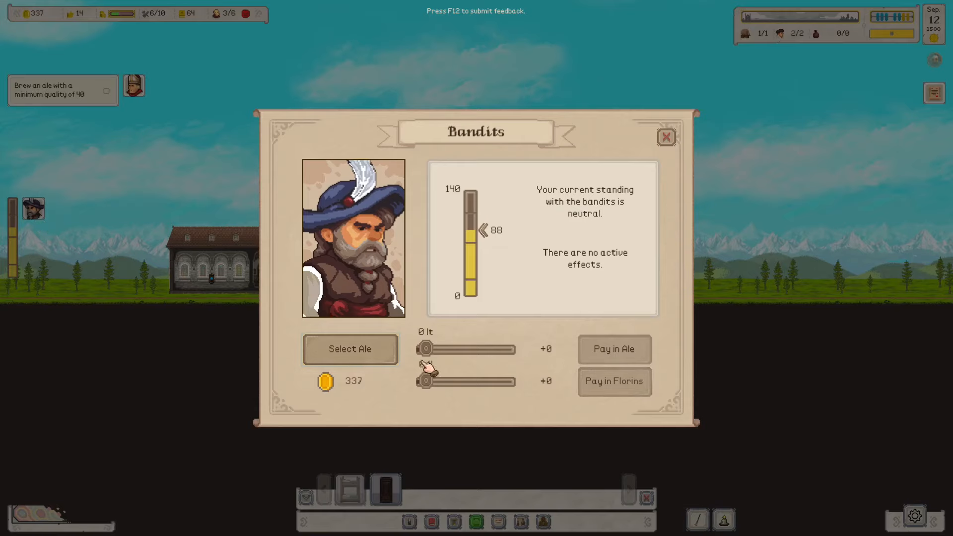
{"action": "left_click_drag", "start_coordinate": [426, 382], "coordinate": [465, 382]}
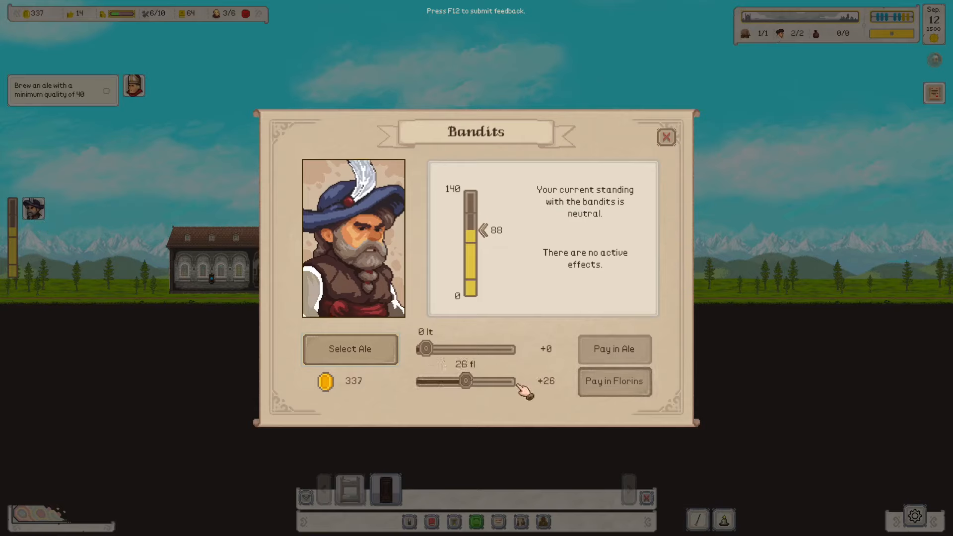
{"action": "left_click", "coordinate": [613, 381]}
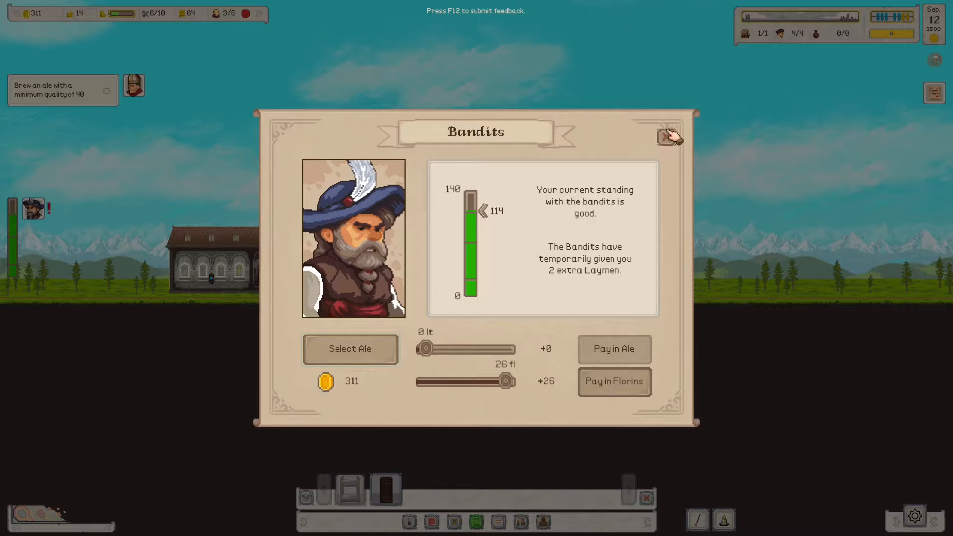
{"action": "left_click_drag", "start_coordinate": [505, 381], "coordinate": [426, 381]}
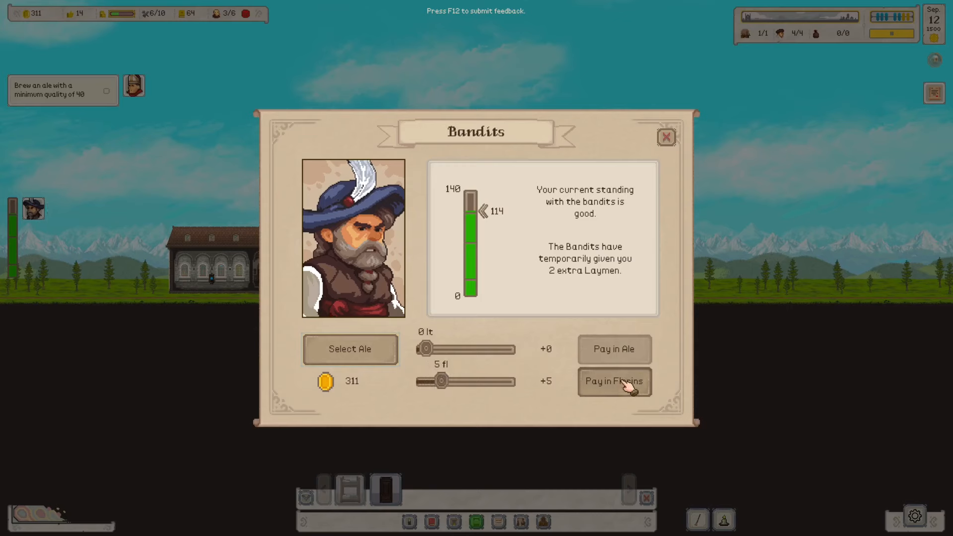
{"action": "left_click", "coordinate": [613, 381]}
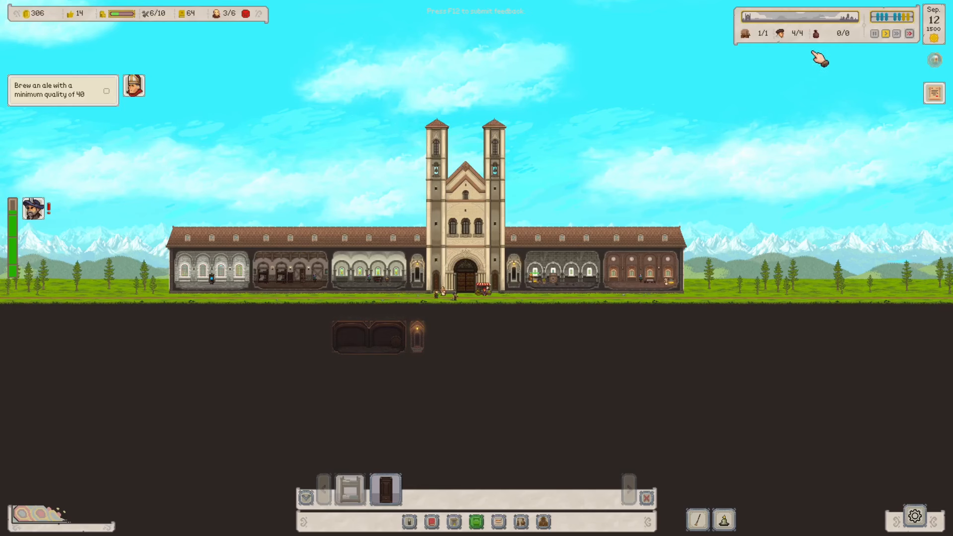
{"action": "left_click", "coordinate": [909, 34]}
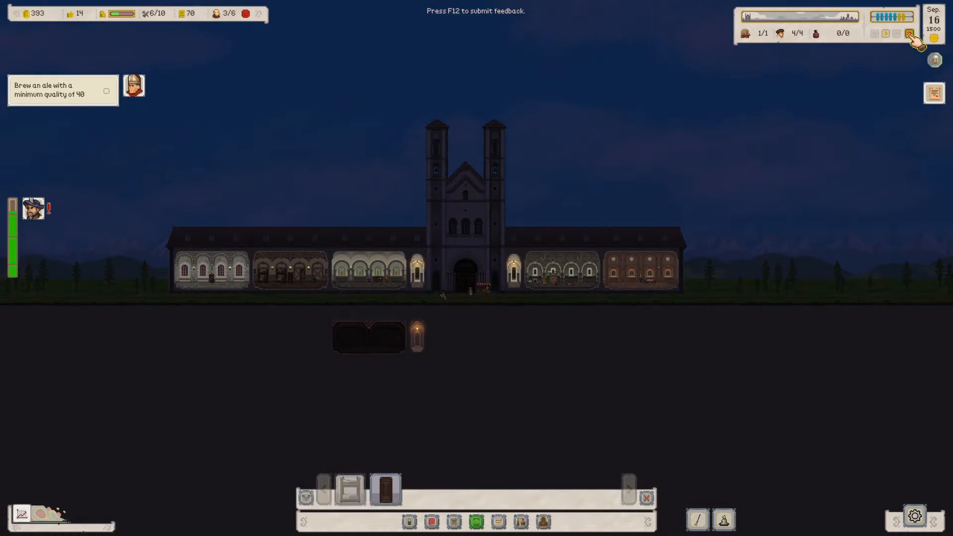
{"action": "left_click", "coordinate": [911, 34]}
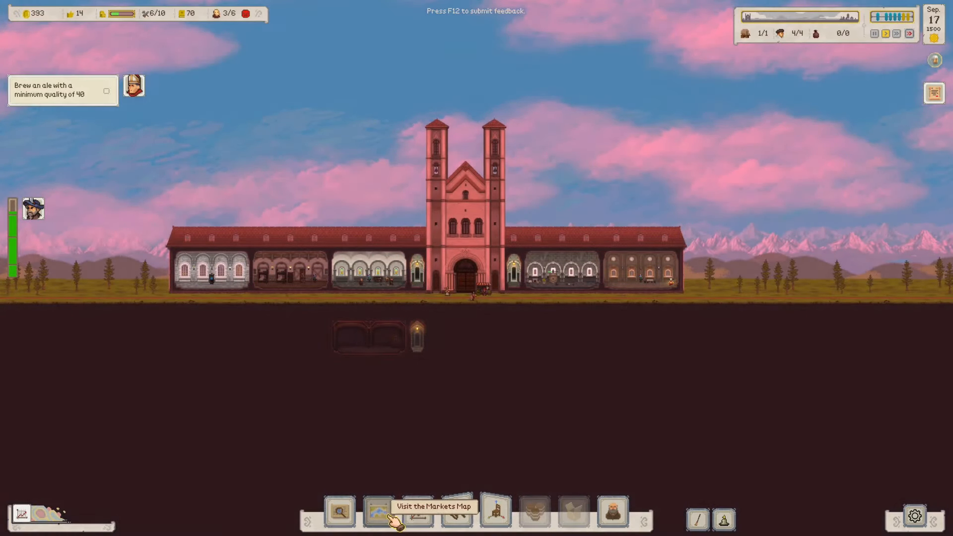
{"action": "left_click", "coordinate": [612, 510]}
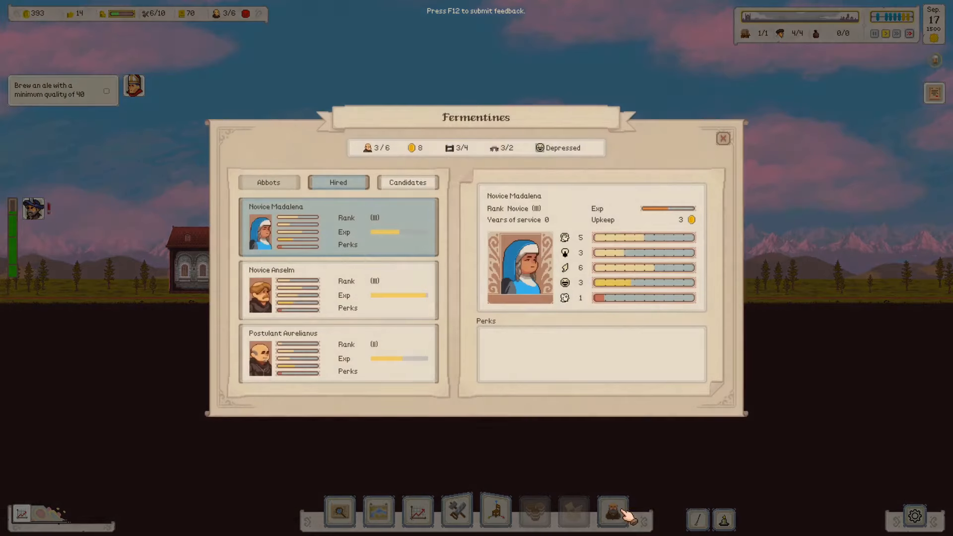
{"action": "left_click", "coordinate": [407, 183]}
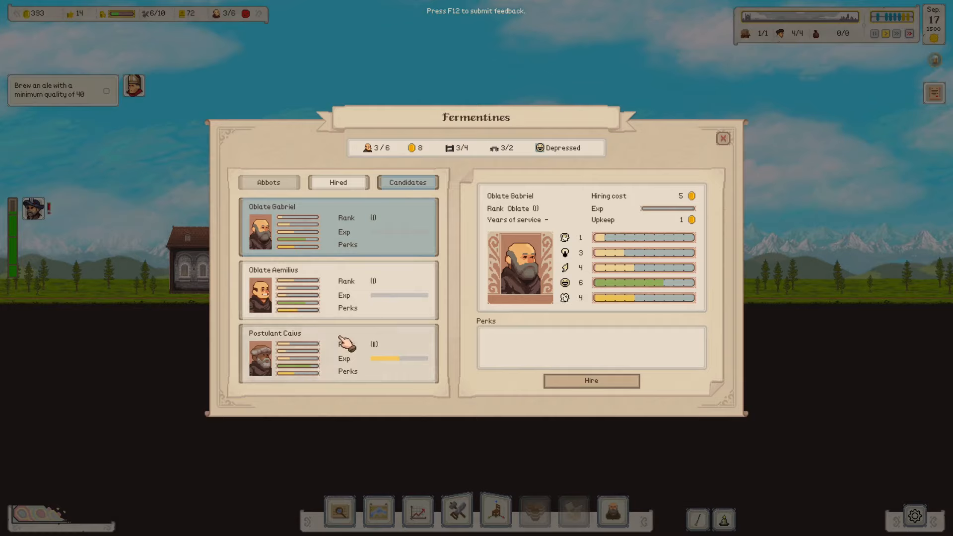
{"action": "left_click", "coordinate": [338, 354]}
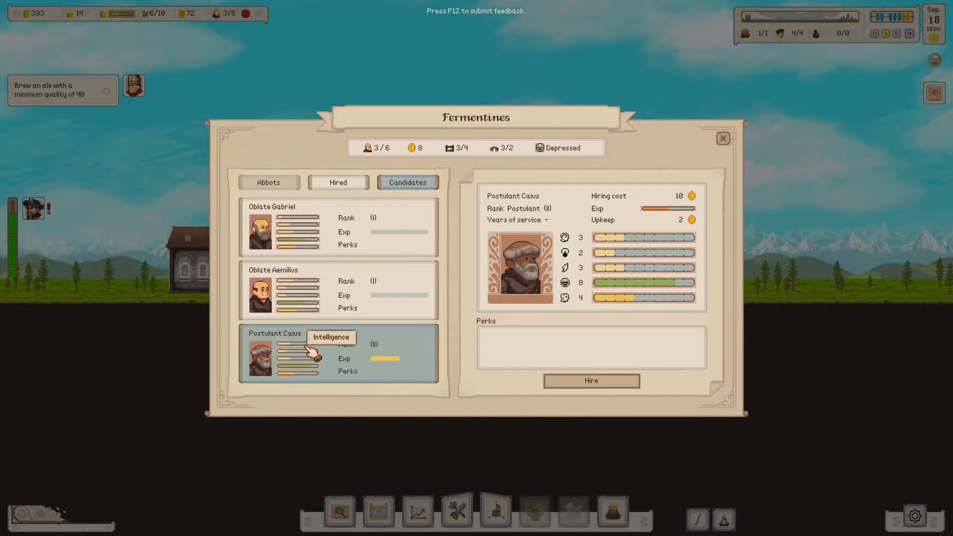
{"action": "mouse_move", "coordinate": [395, 289]}
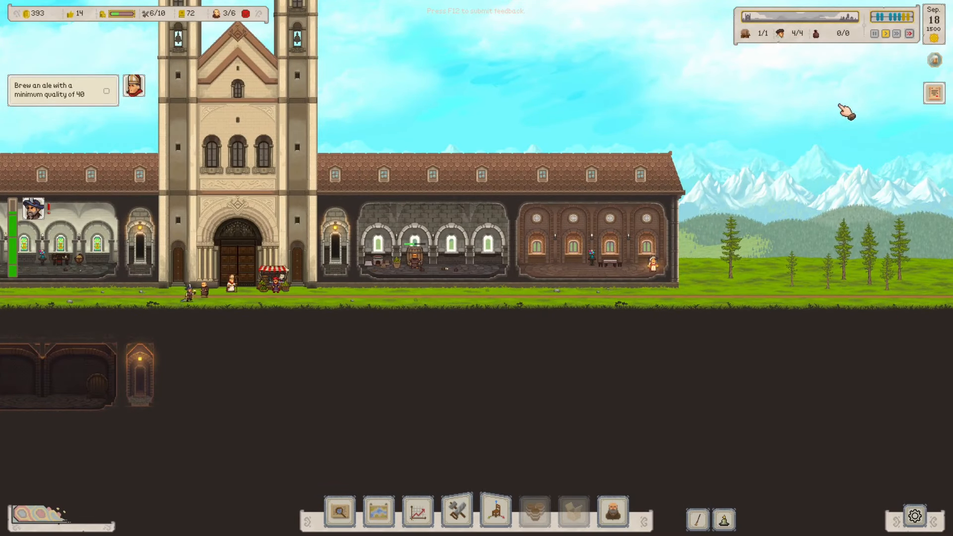
- Fast-forward time until the night of September 24
{"action": "left_click", "coordinate": [909, 33]}
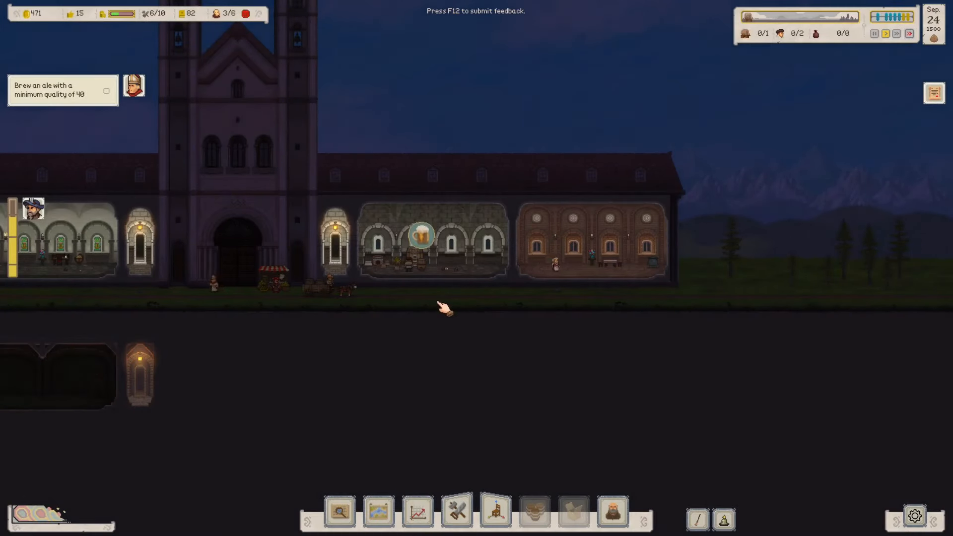
- Start a new Blonde Ale recipe and add Pale Malt, Standard Yeast and Gruit, dismissing the duplicate warning
{"action": "left_click", "coordinate": [420, 237]}
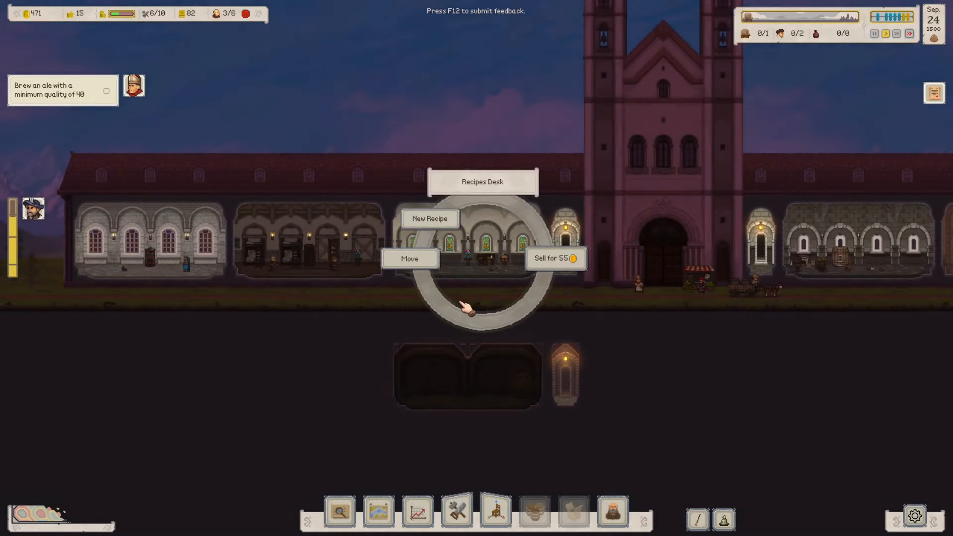
{"action": "left_click", "coordinate": [429, 218]}
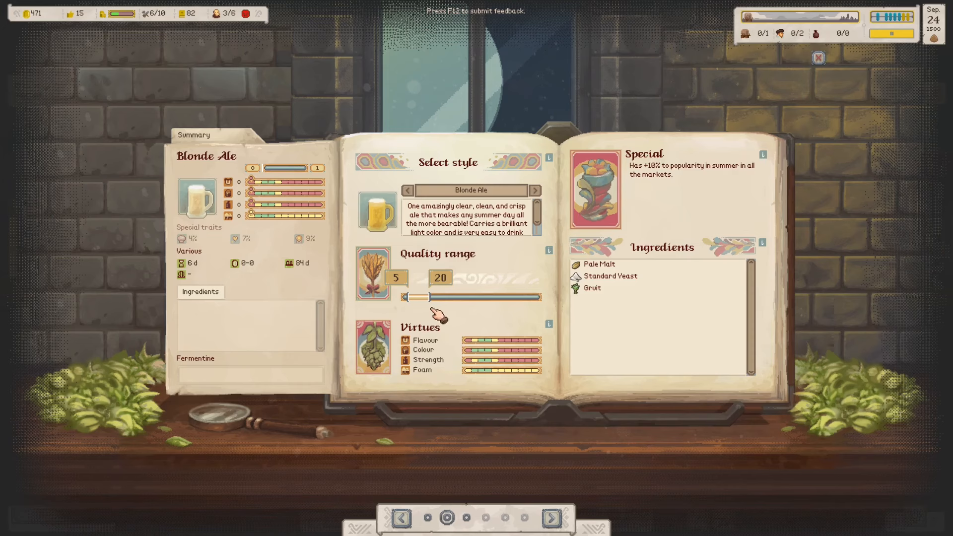
{"action": "mouse_move", "coordinate": [423, 349]}
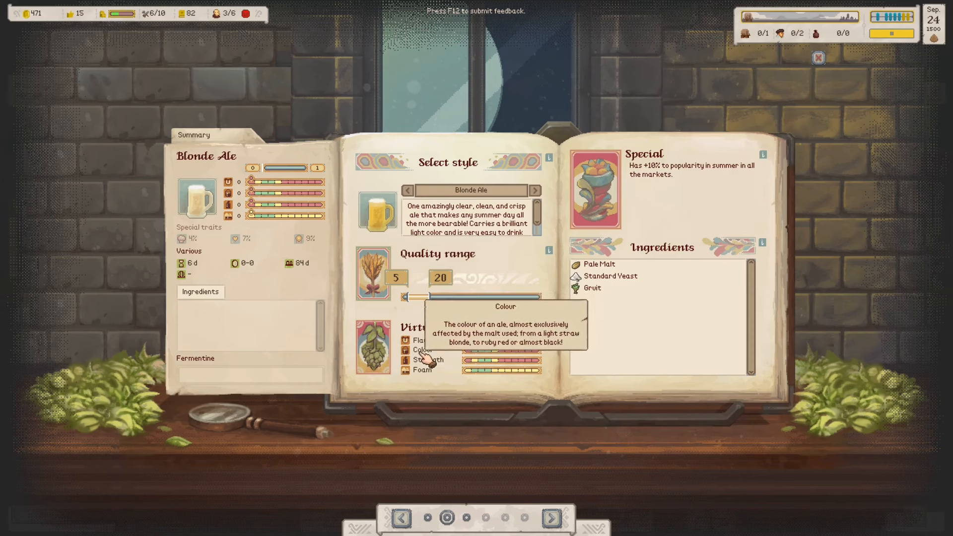
{"action": "mouse_move", "coordinate": [426, 378]}
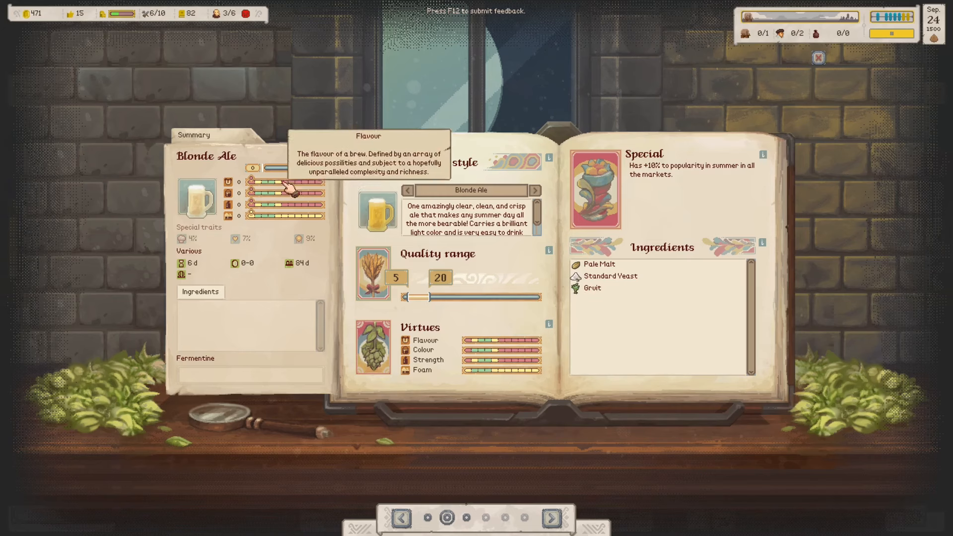
{"action": "mouse_move", "coordinate": [310, 179]}
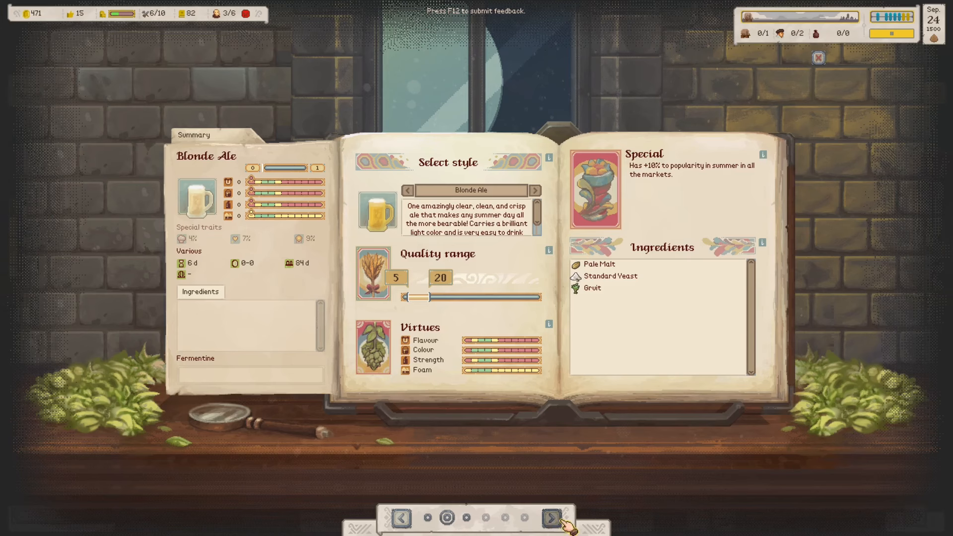
{"action": "left_click", "coordinate": [551, 519]}
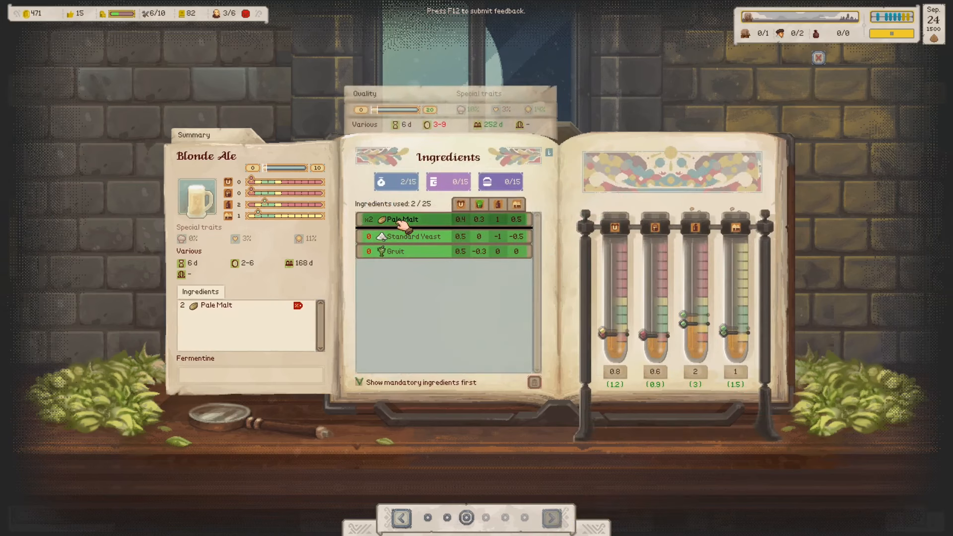
{"action": "left_click", "coordinate": [402, 219]}
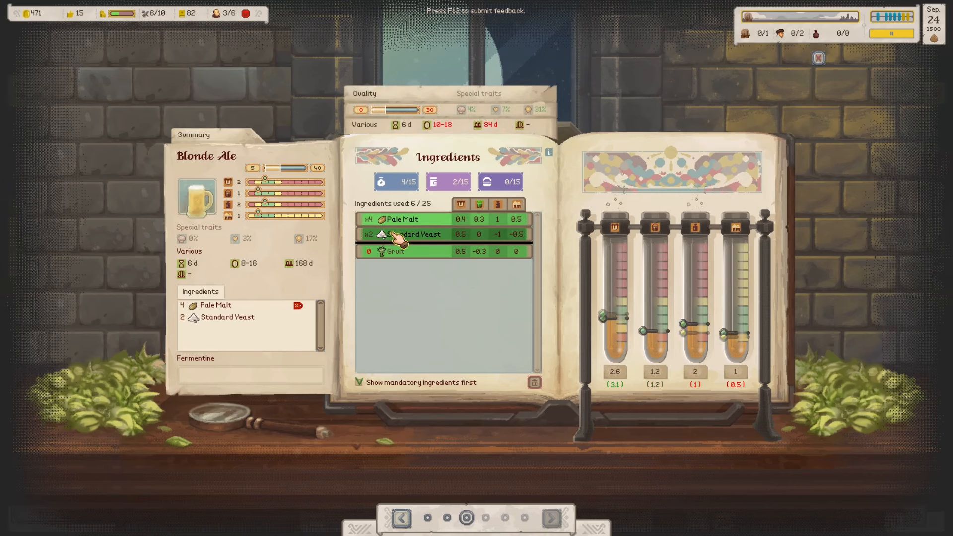
{"action": "left_click", "coordinate": [413, 234]}
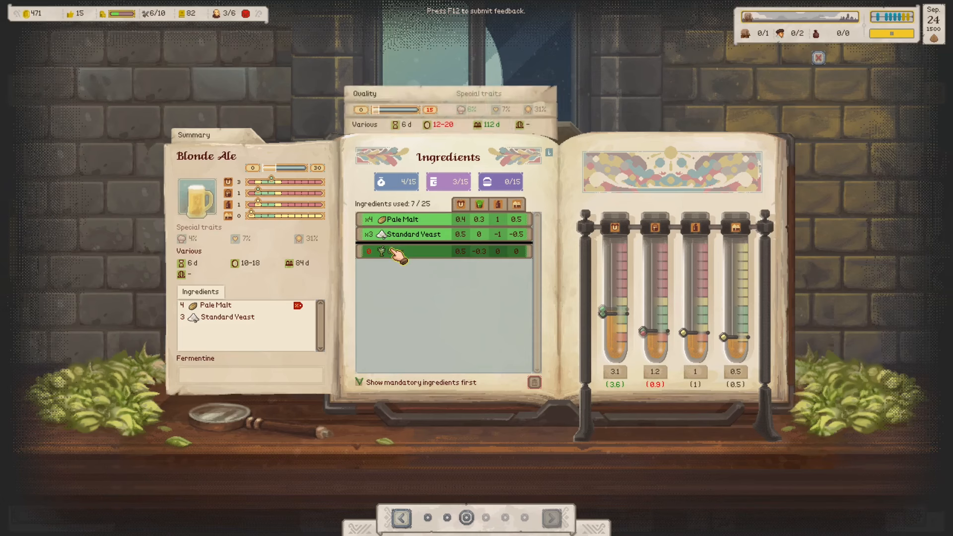
{"action": "left_click", "coordinate": [395, 251]}
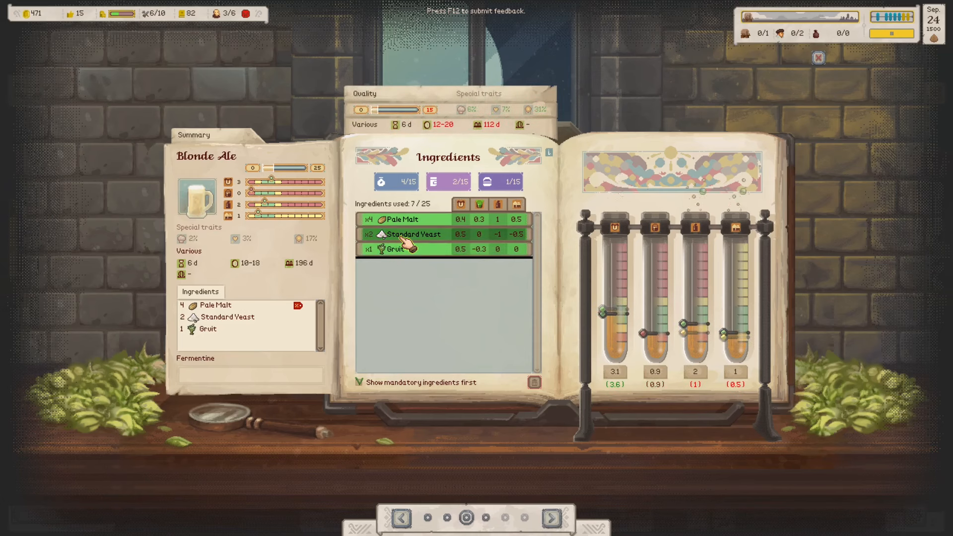
{"action": "left_click", "coordinate": [396, 249]}
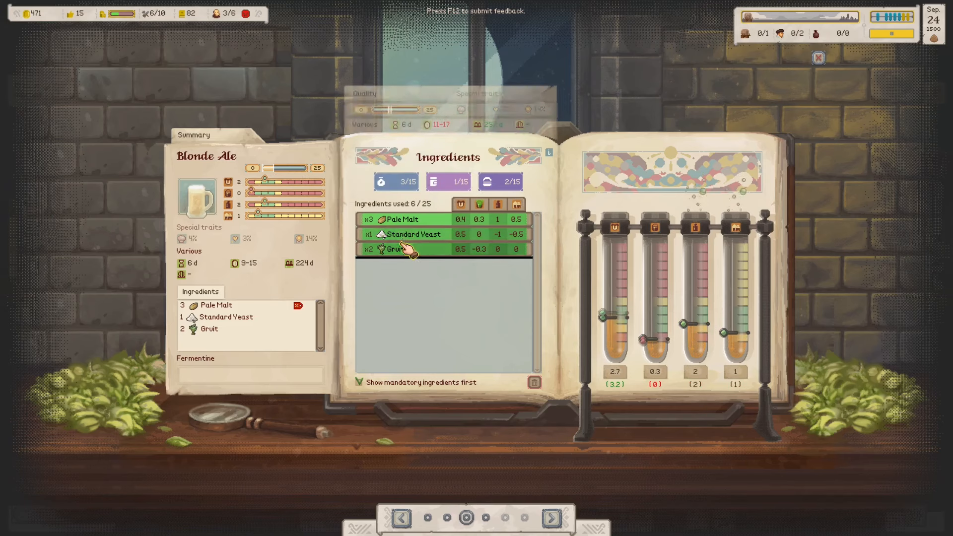
{"action": "left_click", "coordinate": [405, 248]}
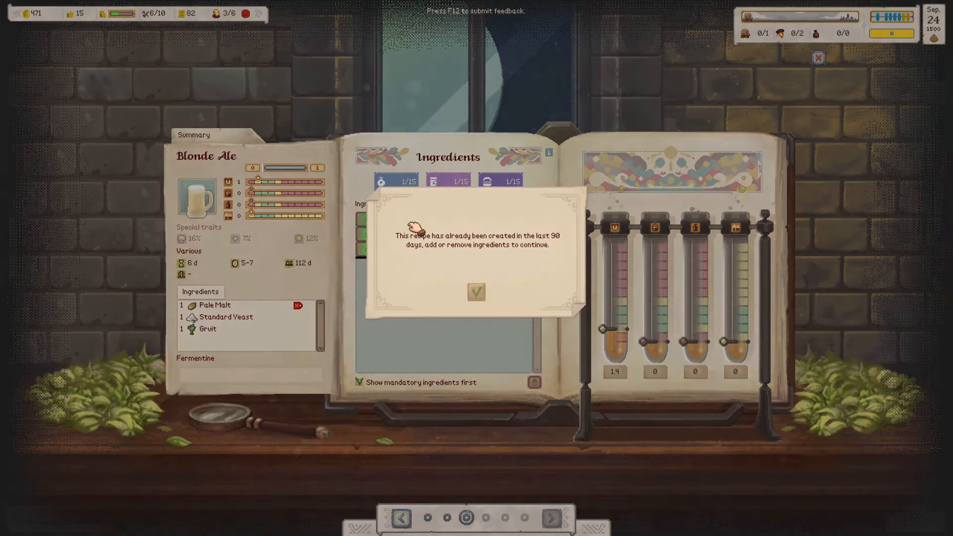
{"action": "left_click", "coordinate": [475, 292]}
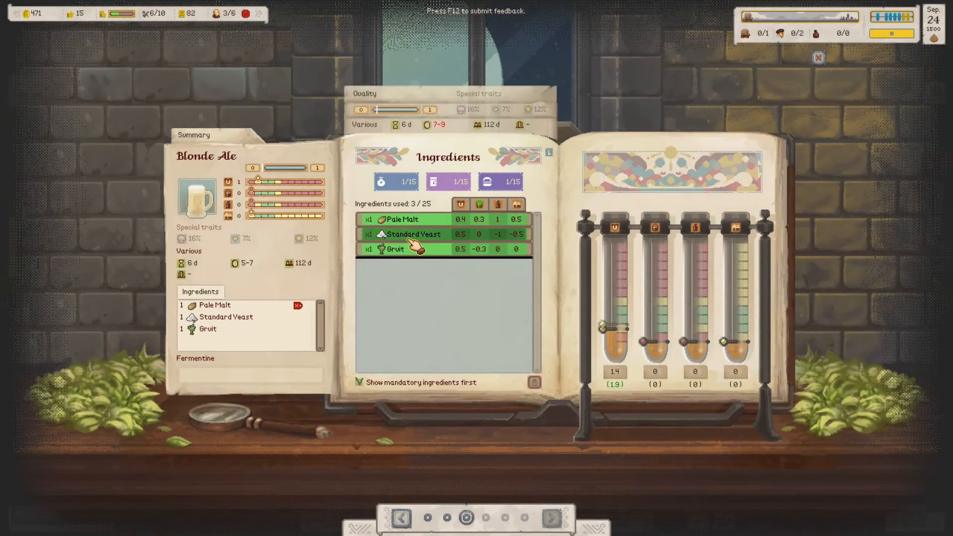
- Adjust the ingredients to 5 Pale Malt, 2 Standard Yeast and 1 Gruit and continue
{"action": "left_click", "coordinate": [396, 250]}
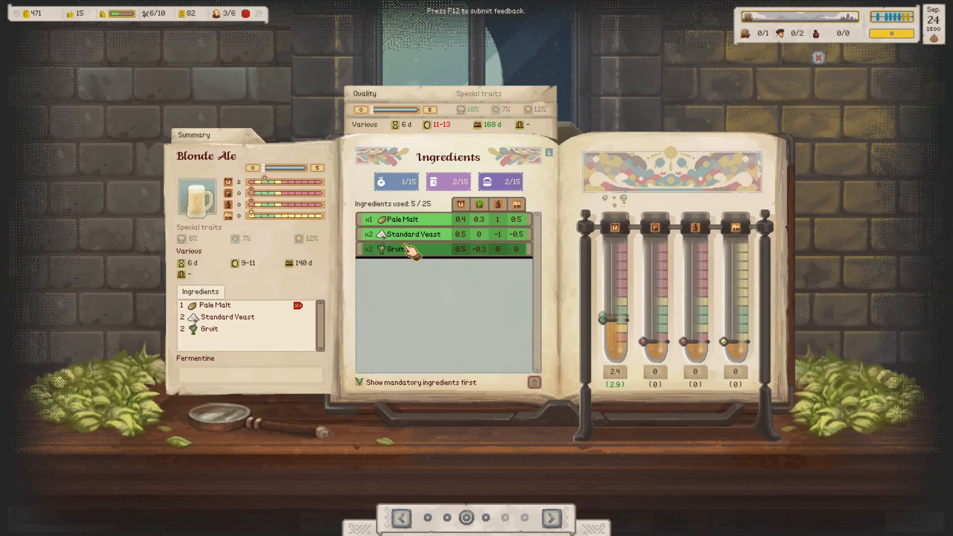
{"action": "left_click", "coordinate": [401, 220]}
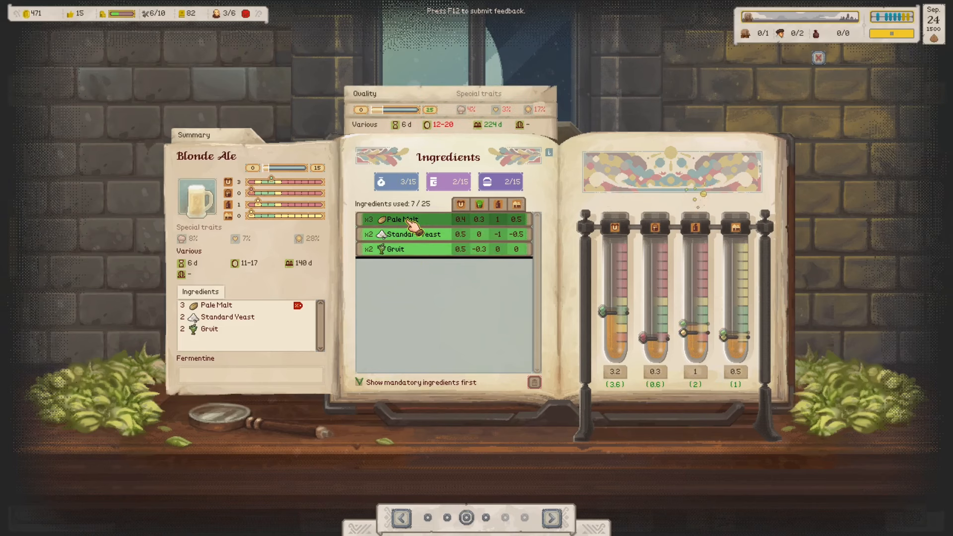
{"action": "left_click", "coordinate": [404, 219]}
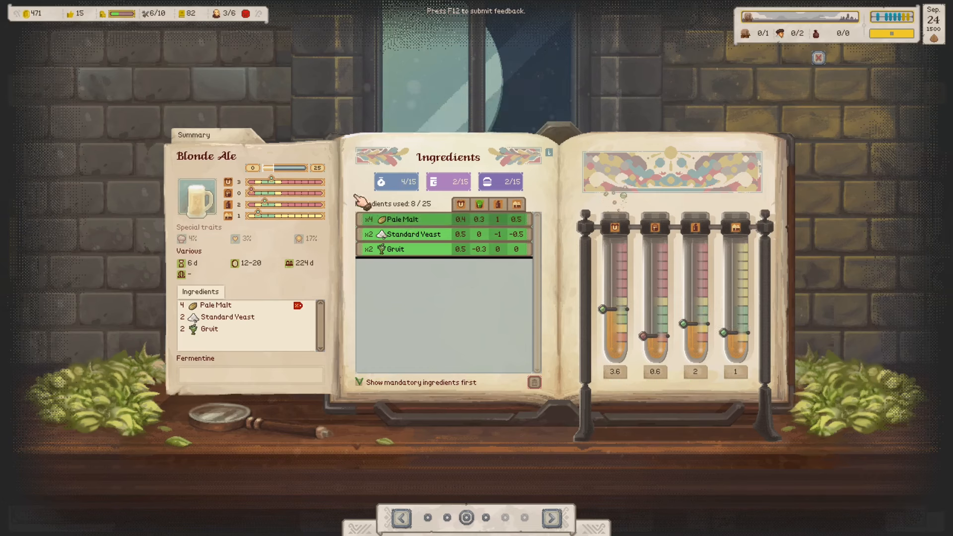
{"action": "left_click", "coordinate": [415, 234]}
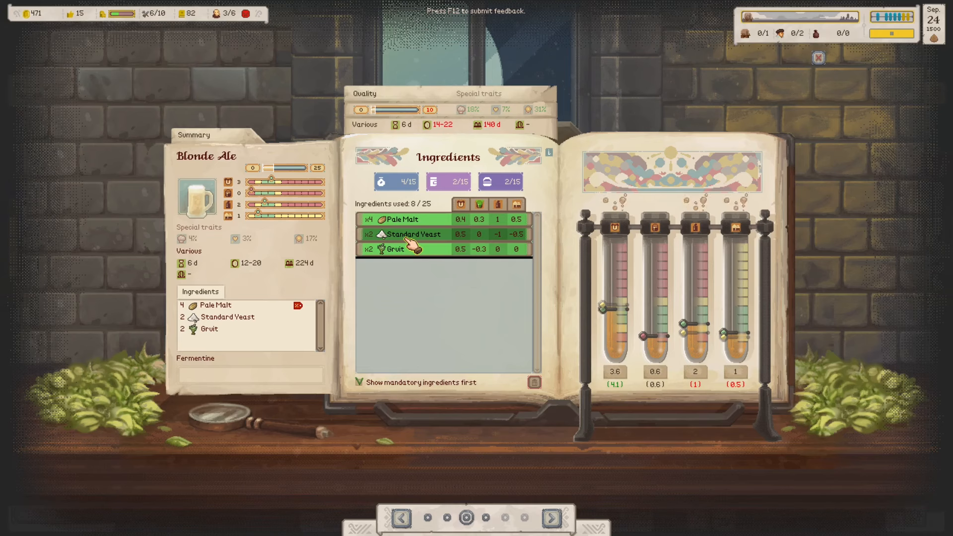
{"action": "left_click", "coordinate": [408, 249]}
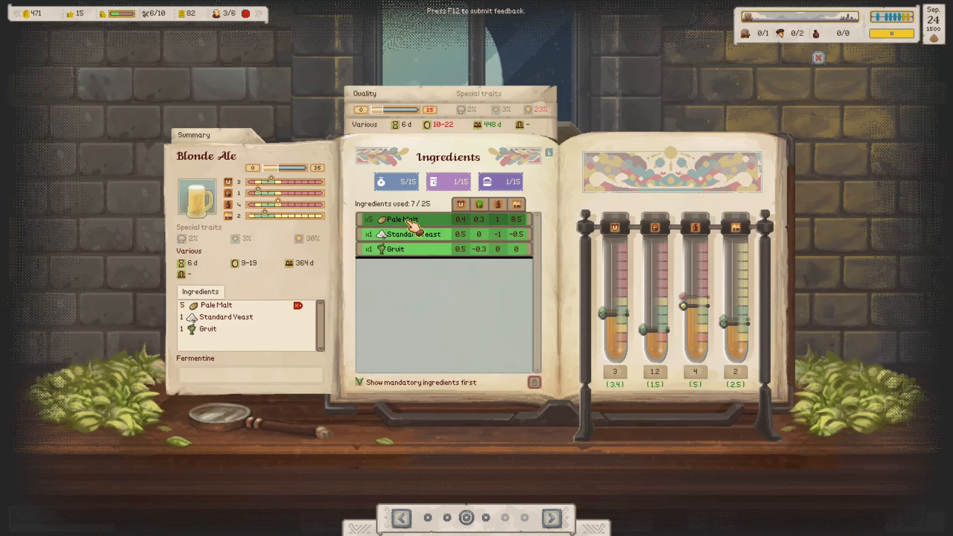
{"action": "left_click", "coordinate": [401, 220]}
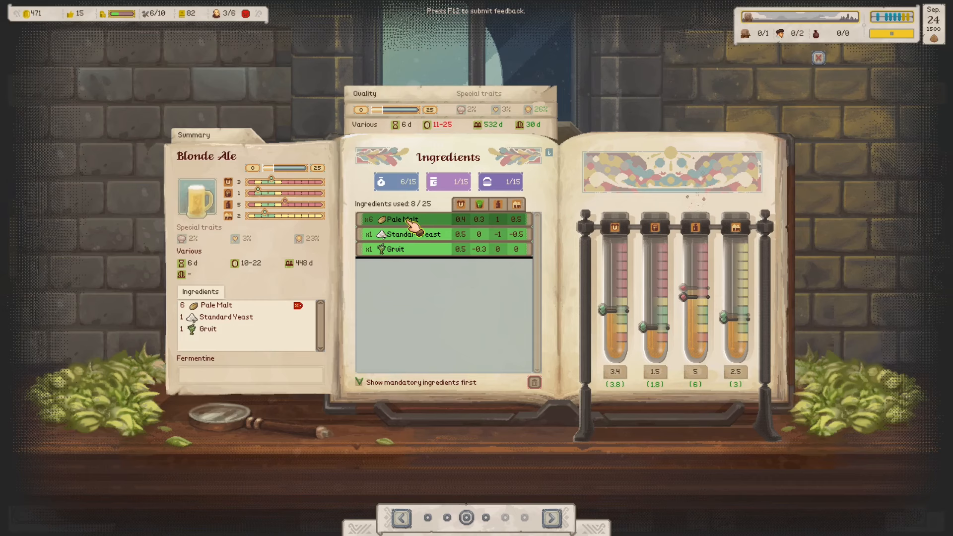
{"action": "left_click", "coordinate": [413, 235]}
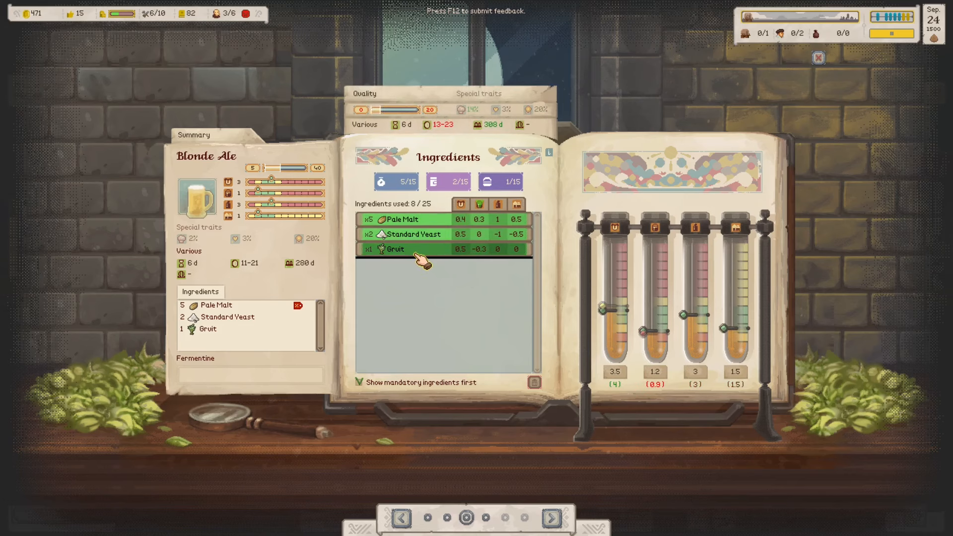
{"action": "left_click", "coordinate": [395, 248]}
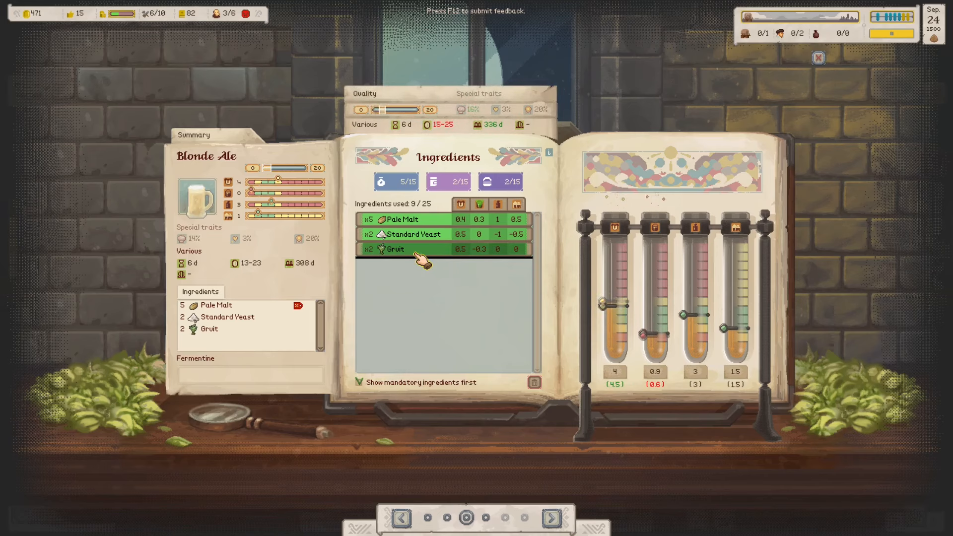
{"action": "left_click", "coordinate": [424, 249]}
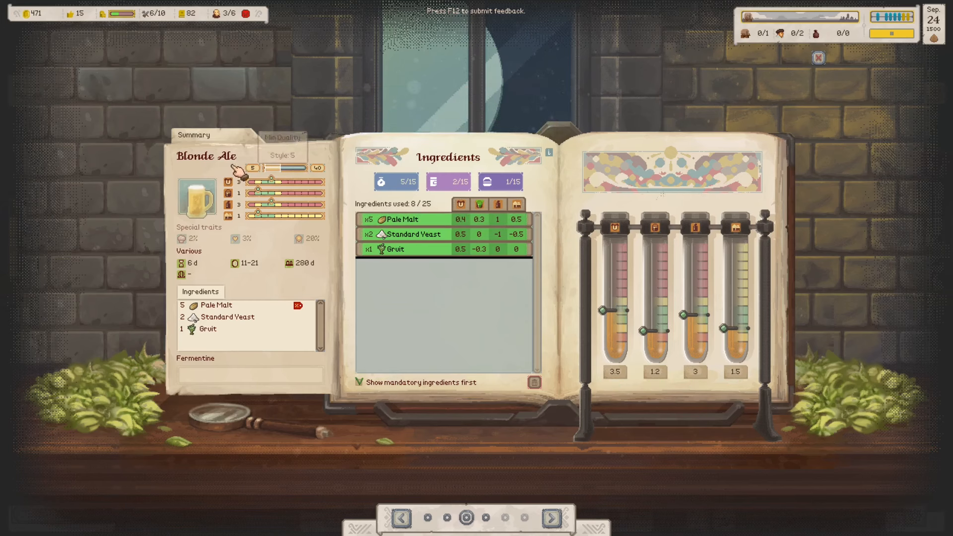
{"action": "mouse_move", "coordinate": [286, 172]}
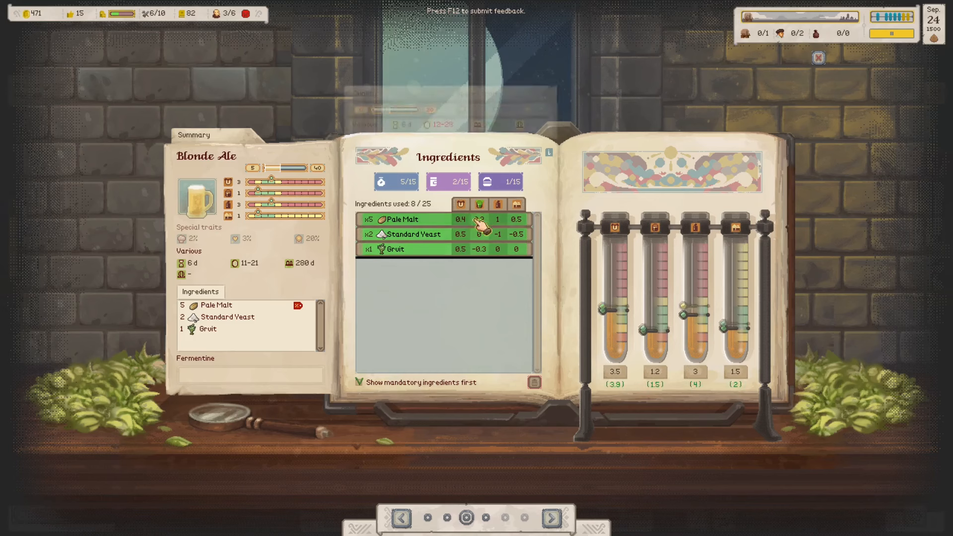
{"action": "left_click", "coordinate": [552, 519]}
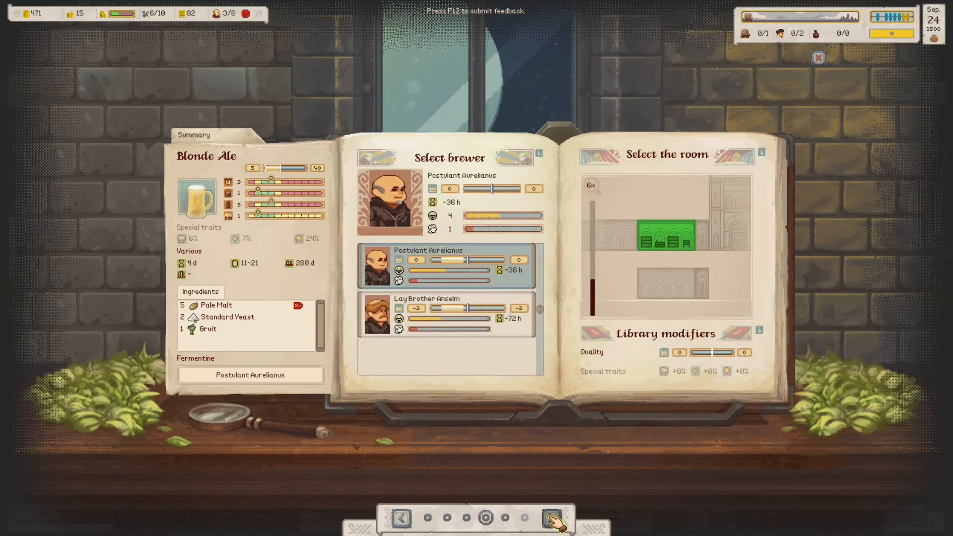
- Name the recipe 'BL 3' and confirm it to start development
{"action": "left_click", "coordinate": [560, 519]}
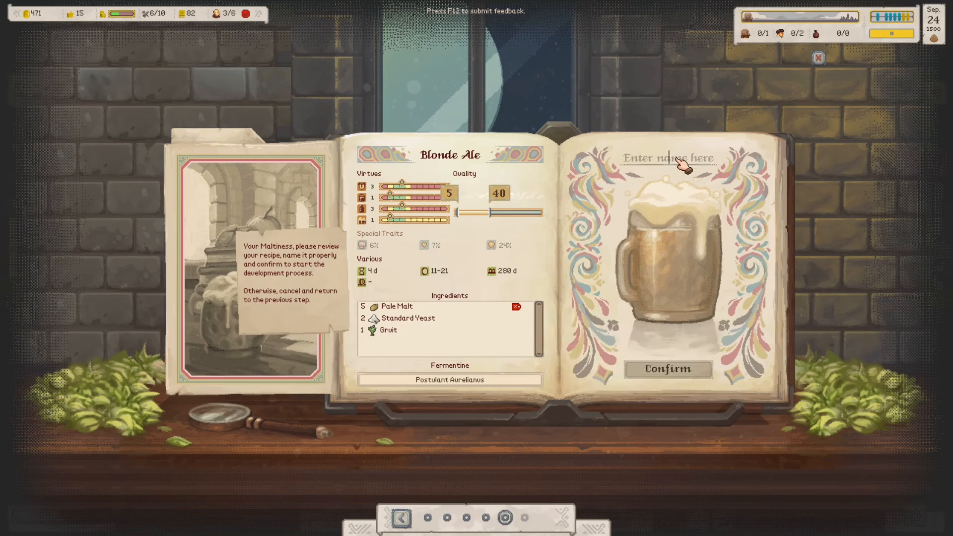
{"action": "type", "text": "BL 3"}
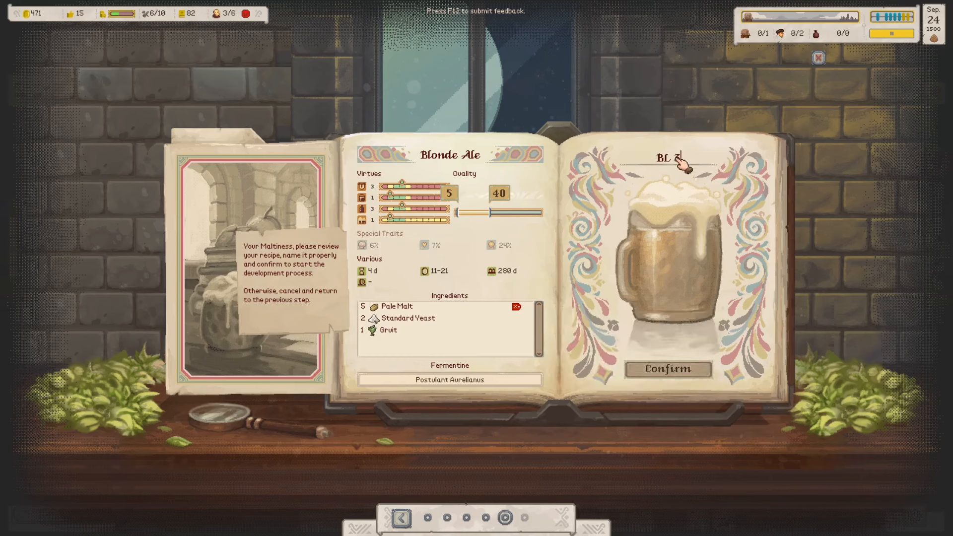
{"action": "left_click", "coordinate": [667, 369]}
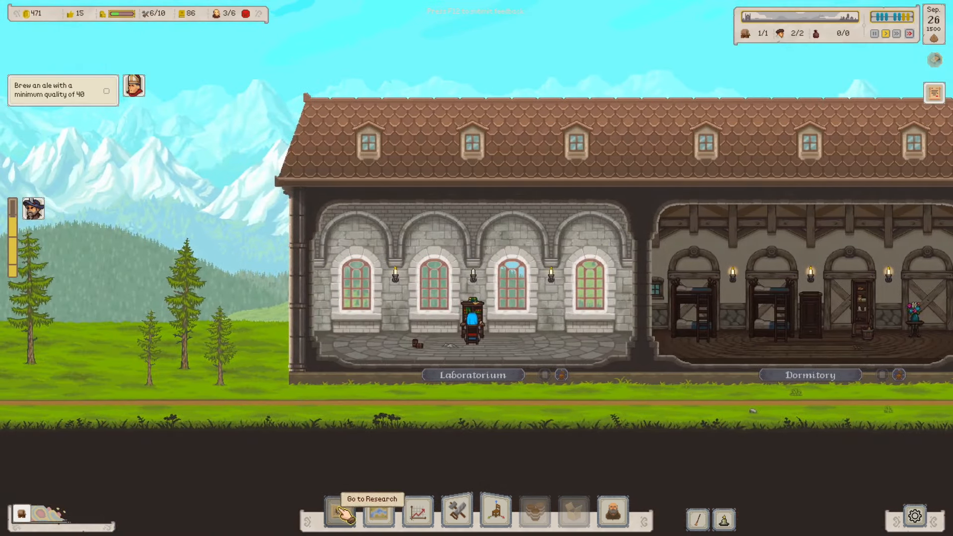
- Browse the research tree and view the Wall Tapestry research details
{"action": "left_click", "coordinate": [340, 510]}
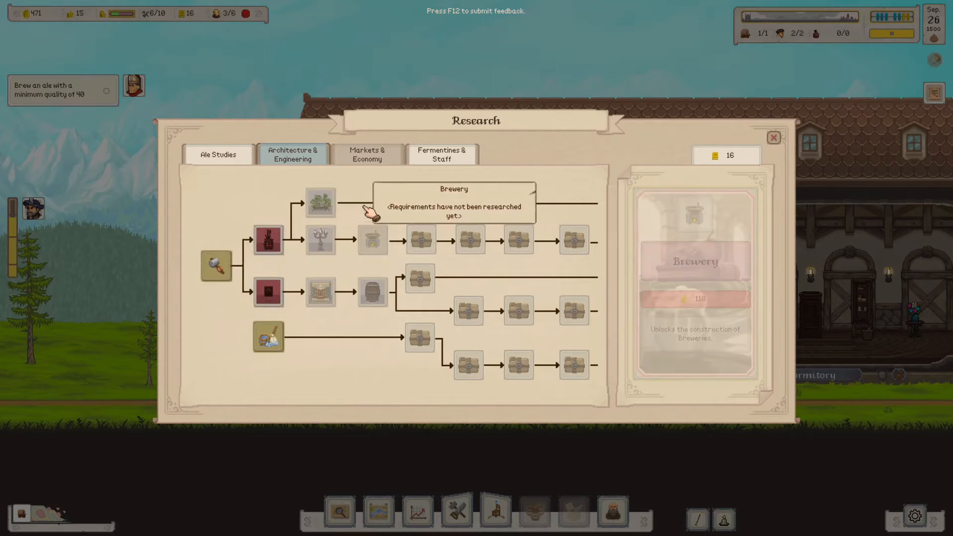
{"action": "mouse_move", "coordinate": [267, 294]}
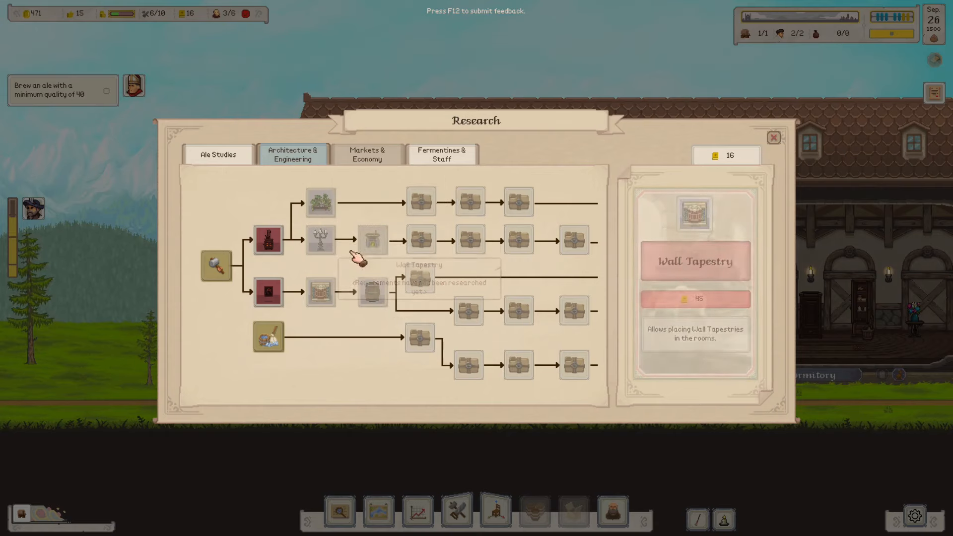
{"action": "left_click", "coordinate": [774, 137]}
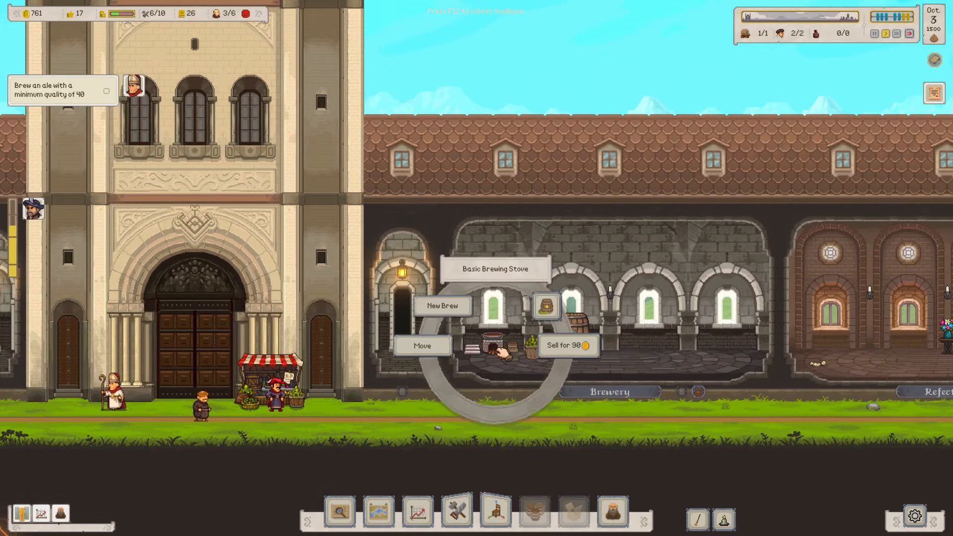
- Start a new brew on the stove with BL 3 at 100 litres and pay for it
{"action": "left_click", "coordinate": [443, 305]}
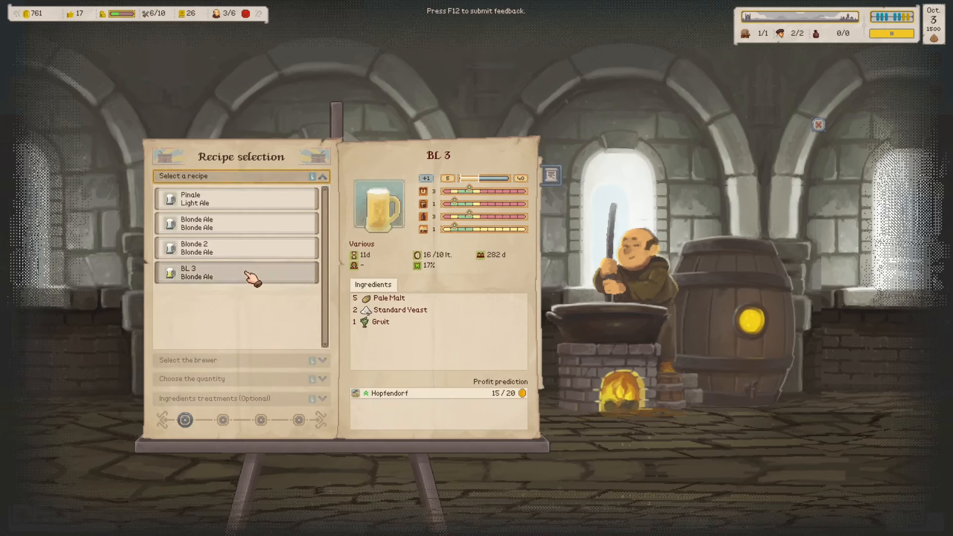
{"action": "left_click", "coordinate": [237, 272]}
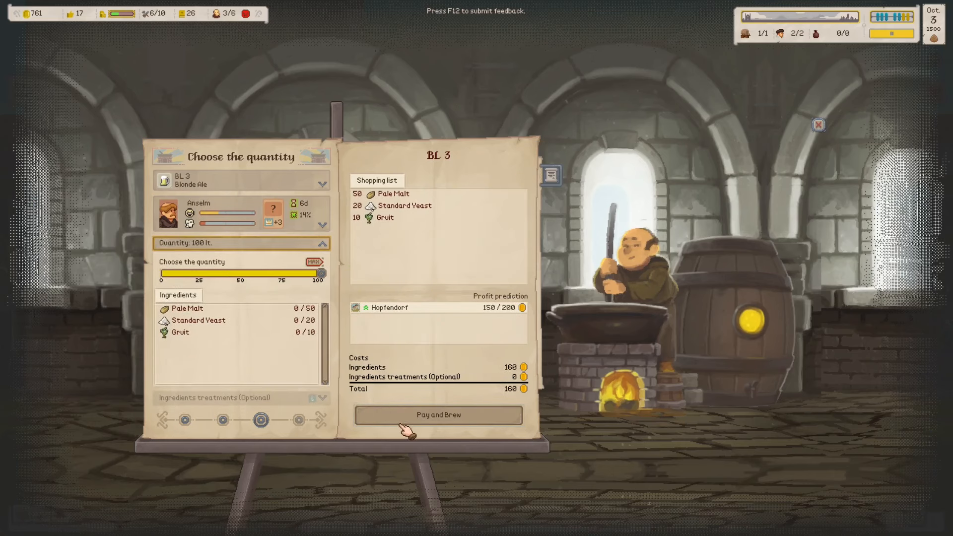
{"action": "left_click", "coordinate": [437, 415]}
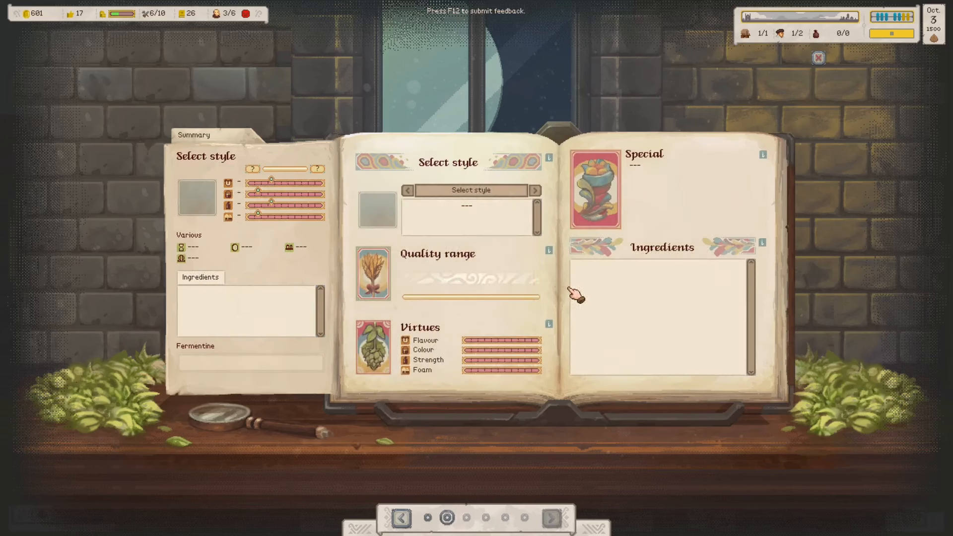
- Choose Old Ale as the style and add Brown Malt, Pale Malt, Standard Yeast and Gruit
{"action": "left_click", "coordinate": [470, 189]}
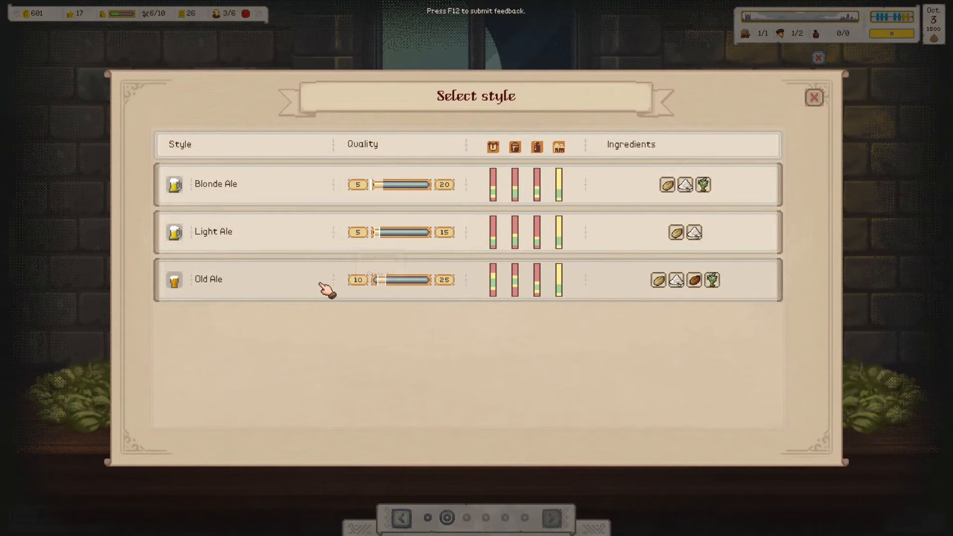
{"action": "left_click", "coordinate": [207, 279]}
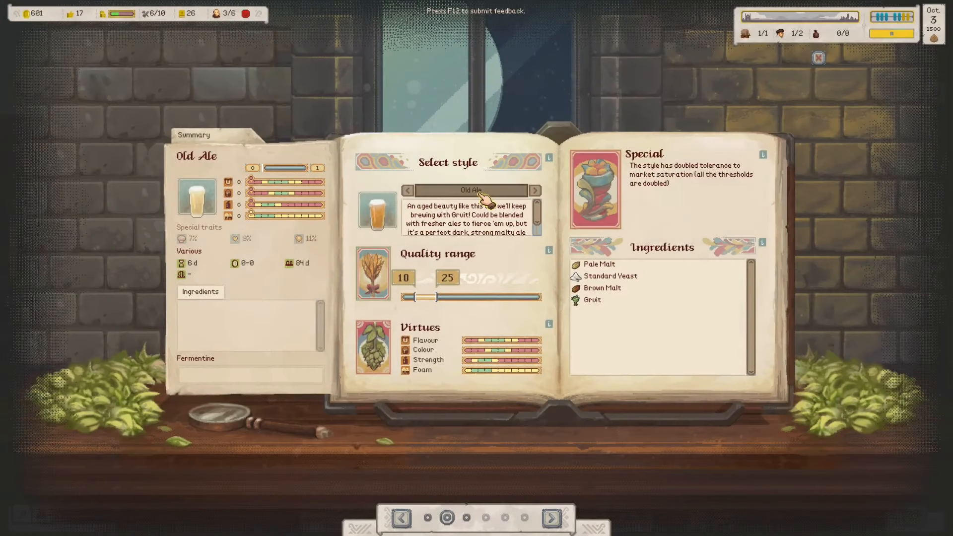
{"action": "left_click", "coordinate": [550, 518]}
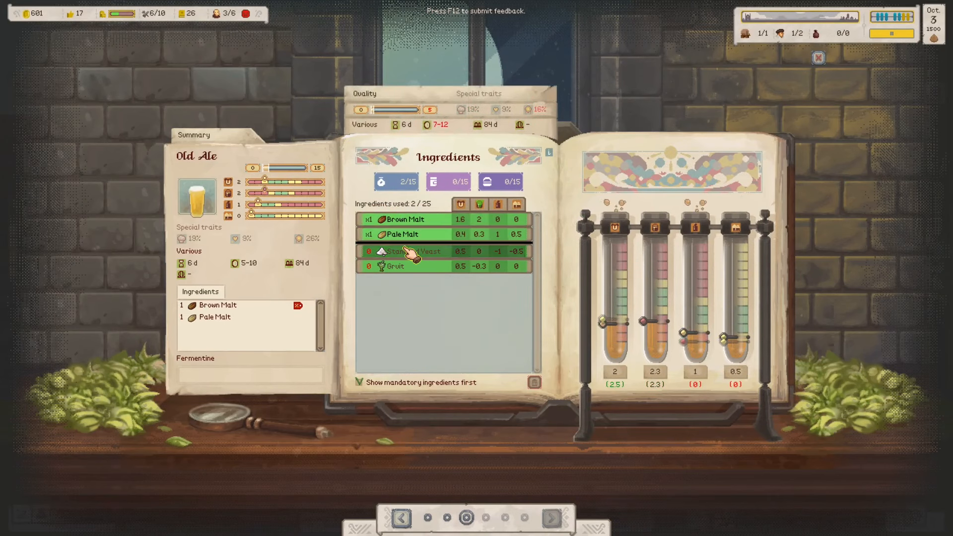
{"action": "left_click", "coordinate": [413, 251]}
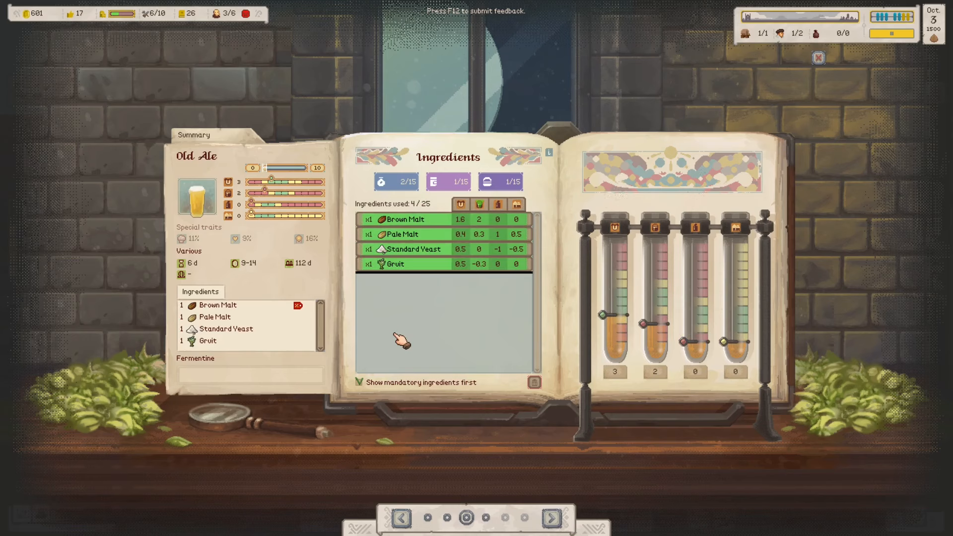
{"action": "mouse_move", "coordinate": [485, 356]}
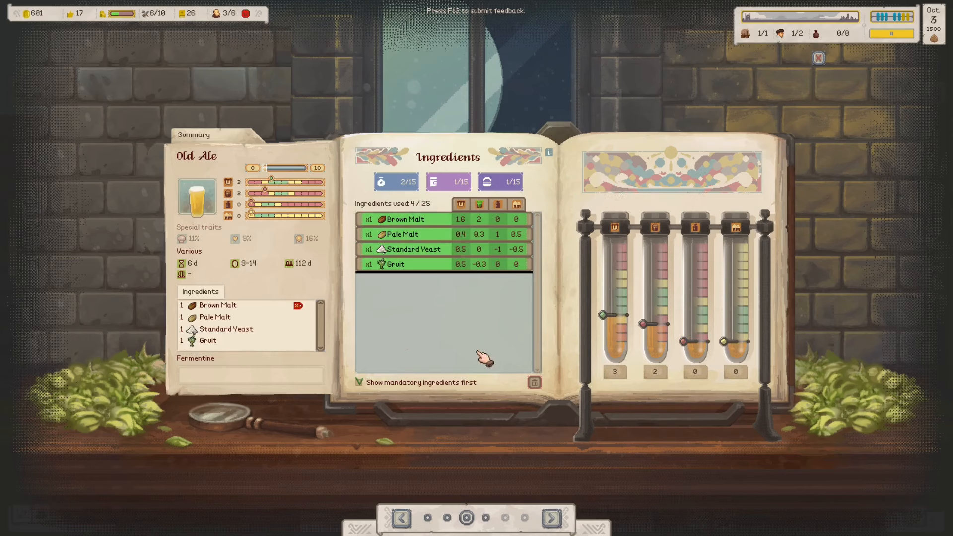
- Assign the postulant Aurelianus as brewer and confirm the Old Ale recipe development
{"action": "left_click", "coordinate": [551, 518]}
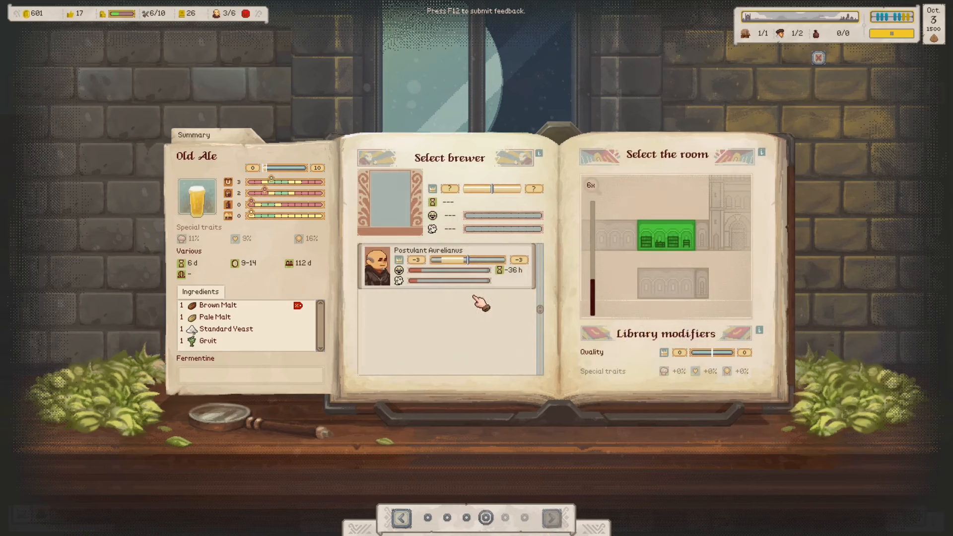
{"action": "left_click", "coordinate": [550, 518]}
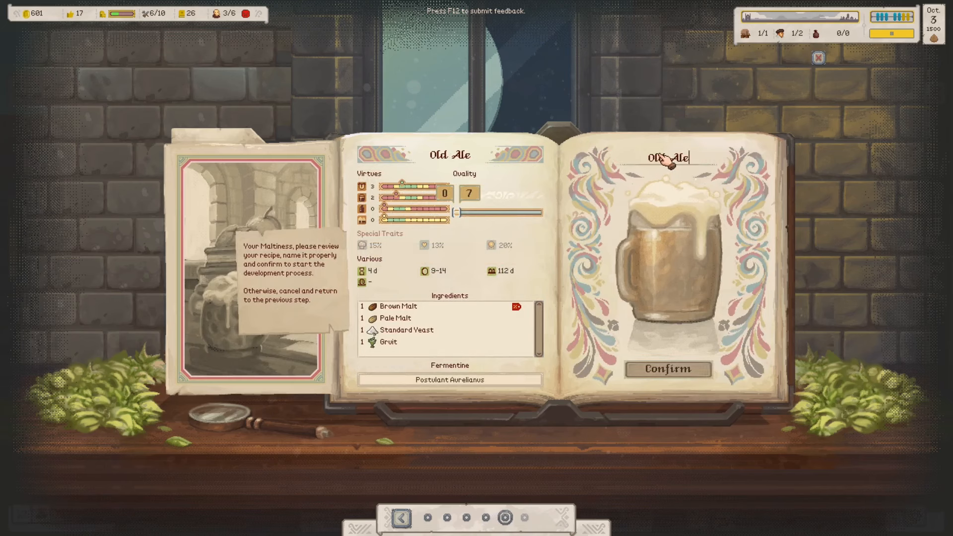
{"action": "left_click", "coordinate": [667, 369]}
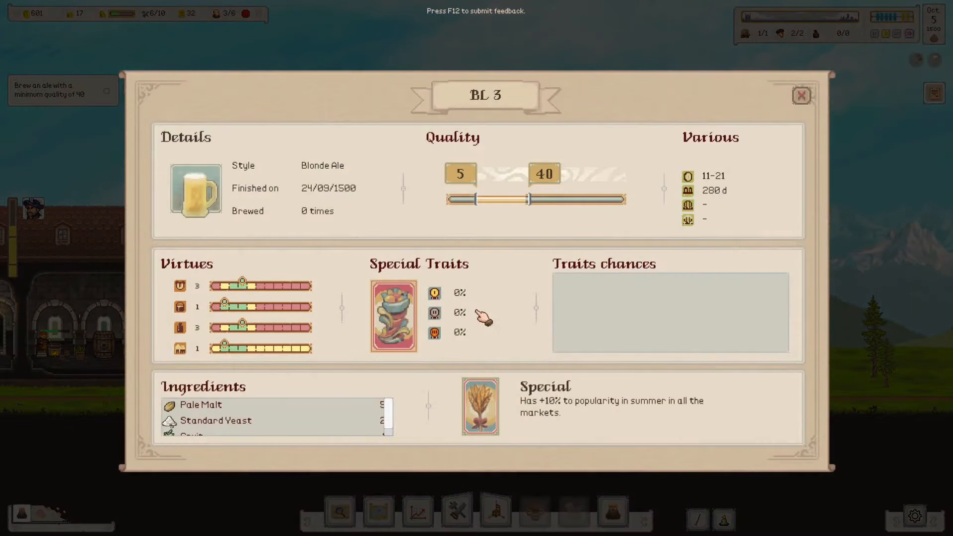
{"action": "mouse_move", "coordinate": [416, 180]}
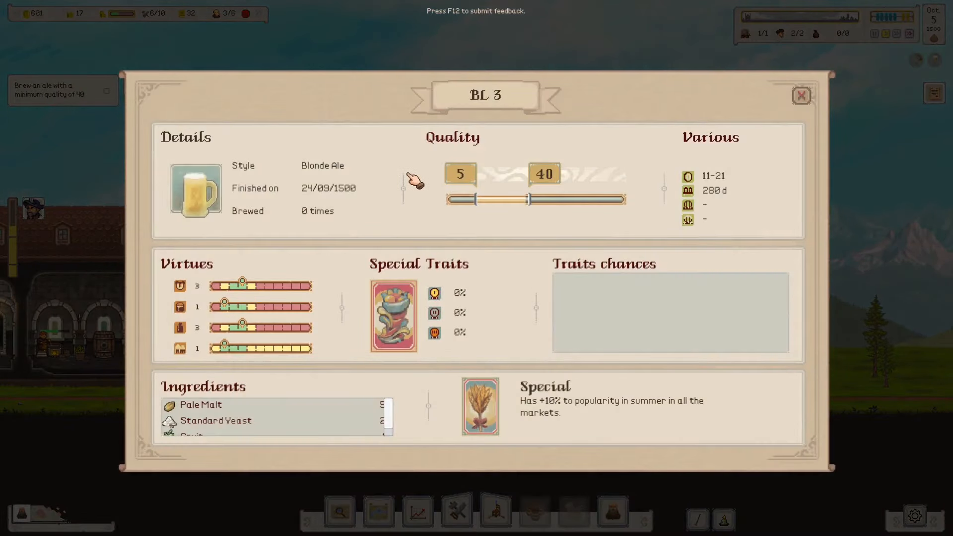
- Dismiss the BL 3 card and fast-forward to October 16 until the batch is finished
{"action": "left_click", "coordinate": [801, 95]}
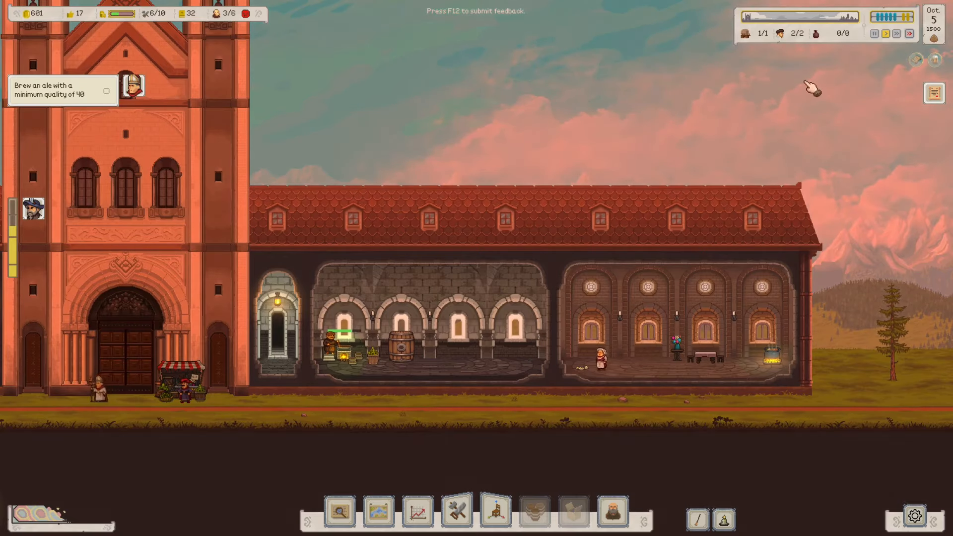
{"action": "left_click", "coordinate": [910, 33]}
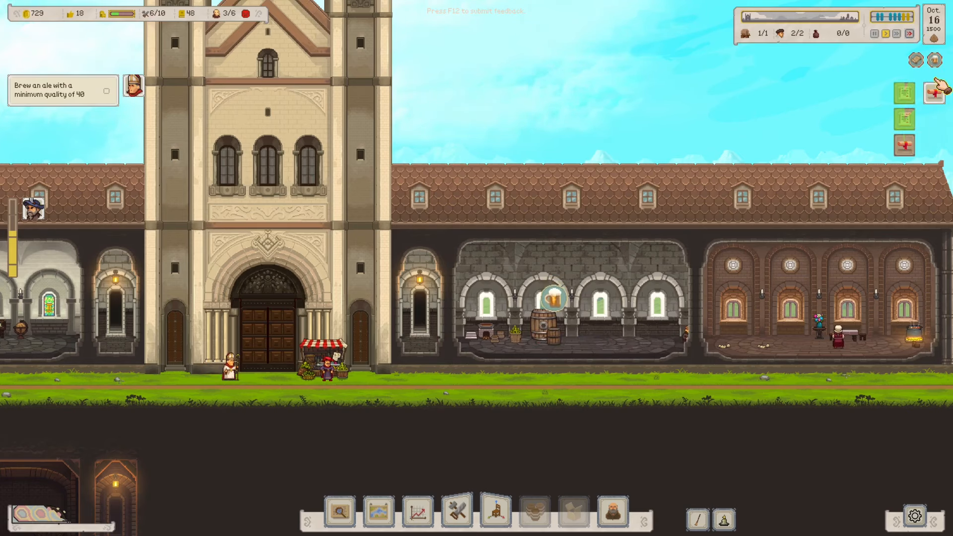
- Deliver the finished BL 3 to Hopfendorf's 80-litre funeral order
{"action": "left_click", "coordinate": [548, 297]}
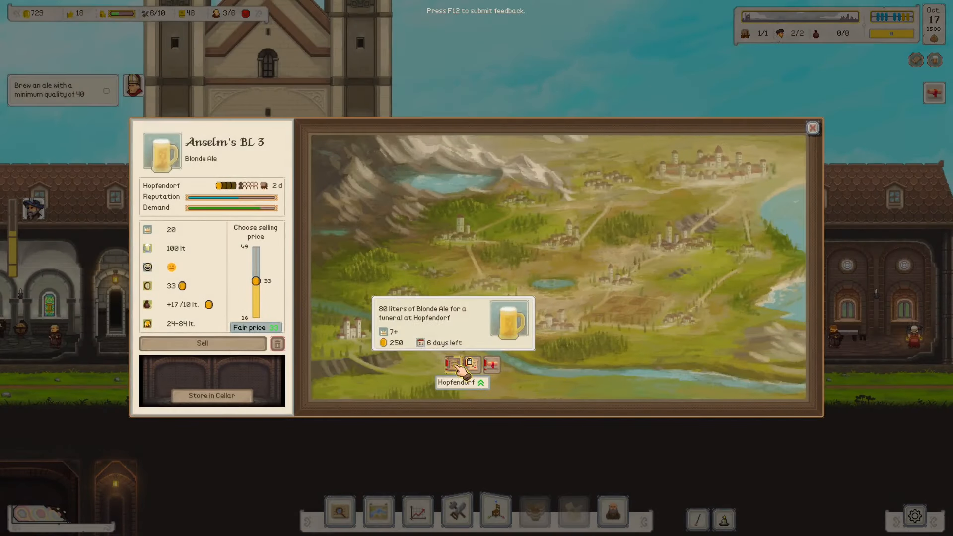
{"action": "left_click", "coordinate": [447, 365]}
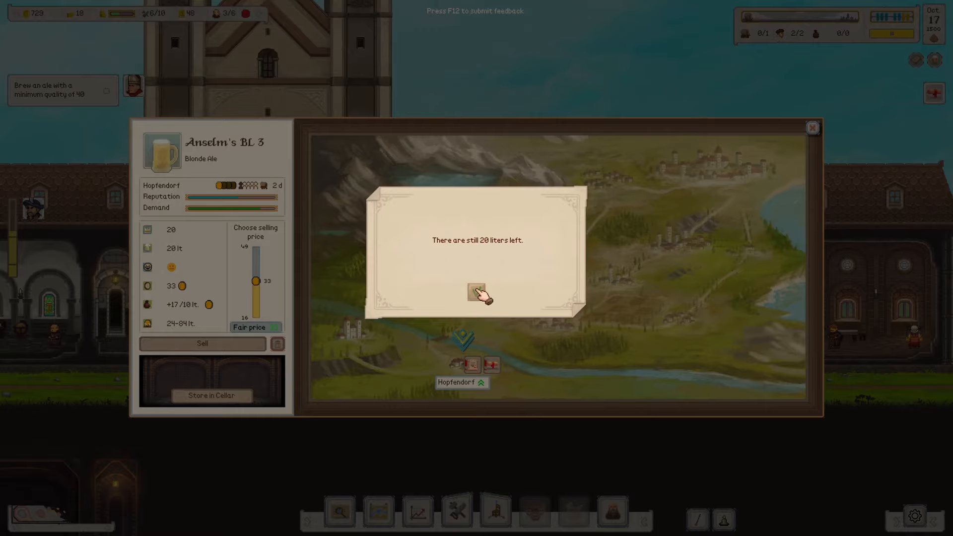
{"action": "left_click", "coordinate": [477, 294]}
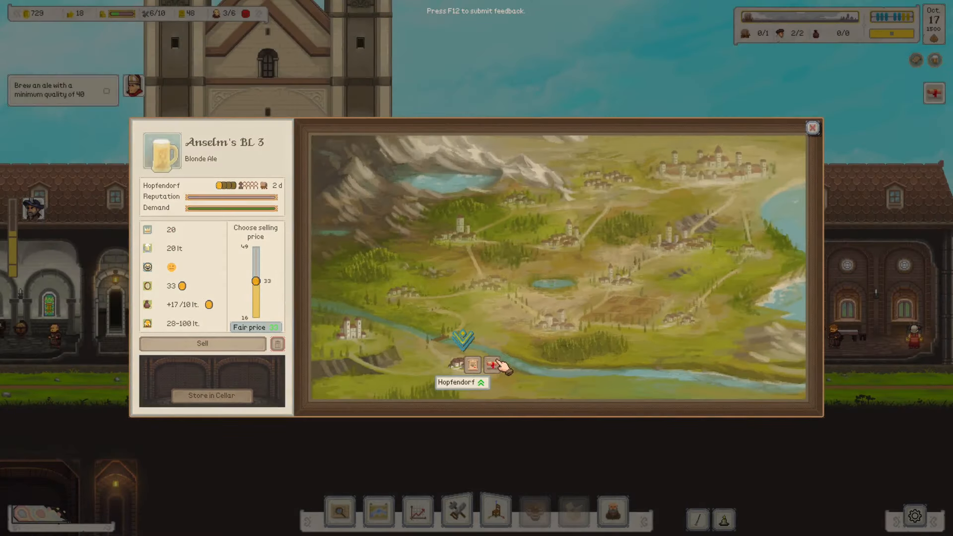
- Accept Hopfendorf's 90-litre Light Ale order for Veteran's Day
{"action": "left_click", "coordinate": [473, 364]}
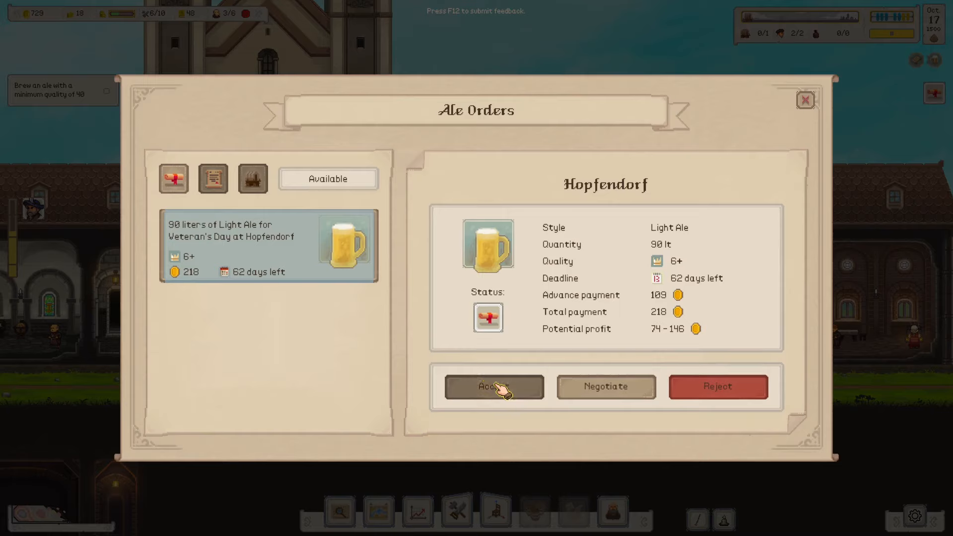
{"action": "left_click", "coordinate": [493, 386]}
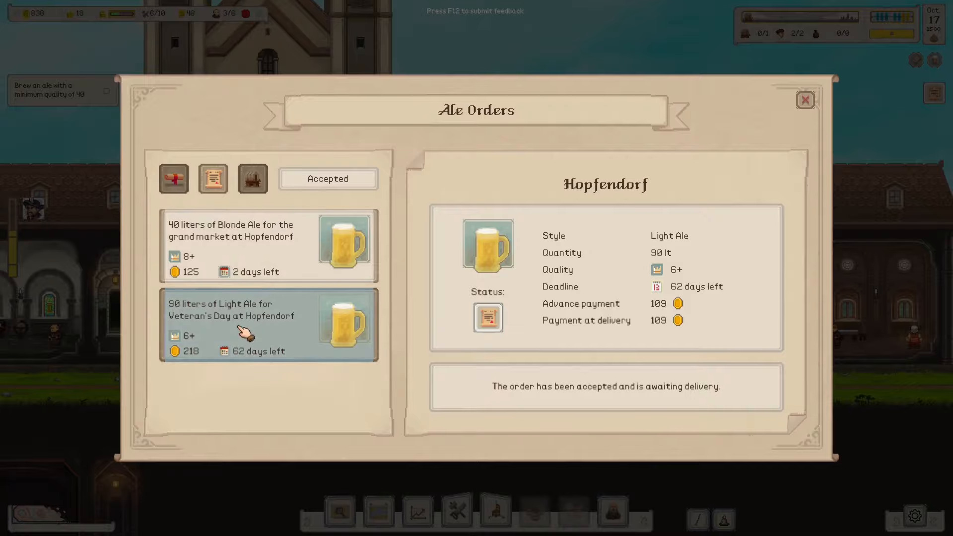
{"action": "mouse_move", "coordinate": [290, 257]}
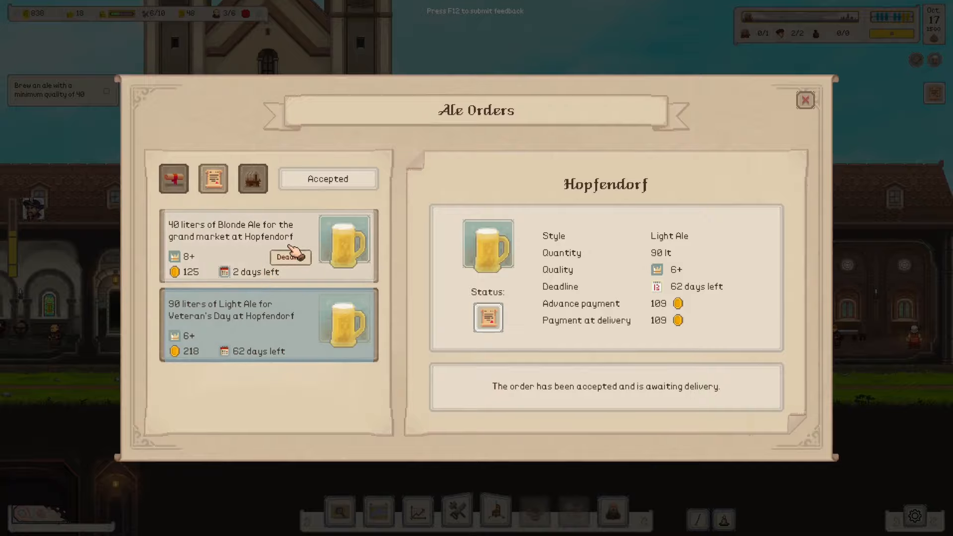